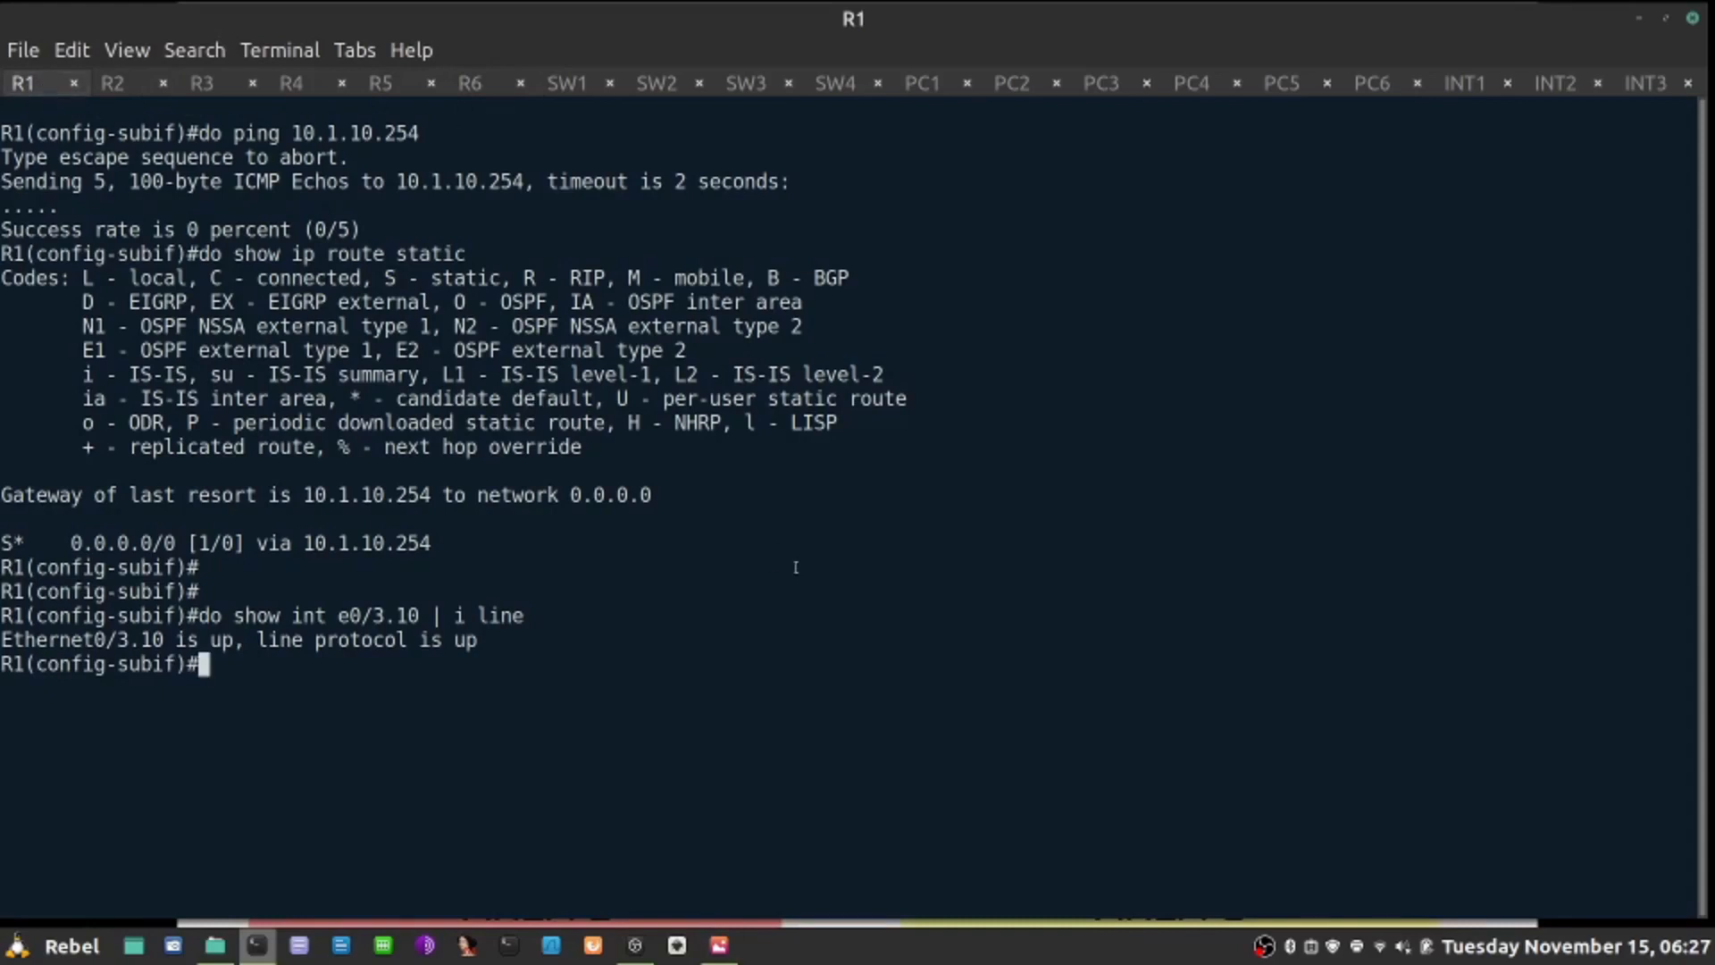
Step: List R1's router OSPF 1 configuration with 'do show run | s router ospf', then switch to R2
type("do show run")
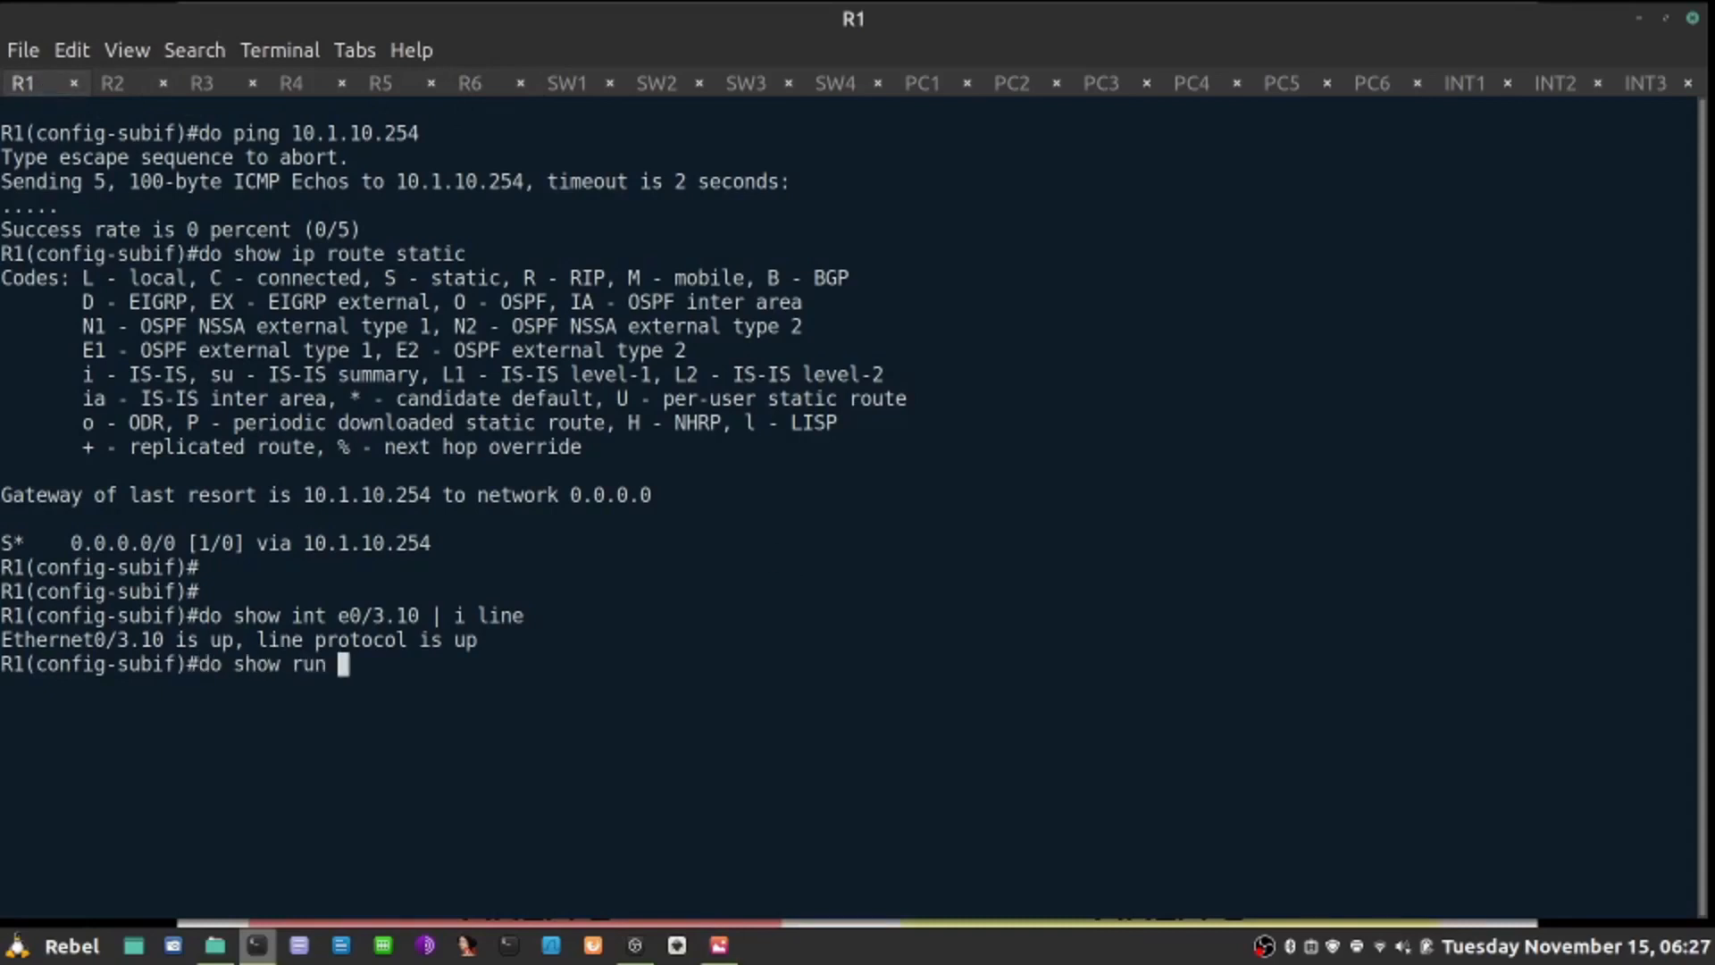
type("| s router ospf")
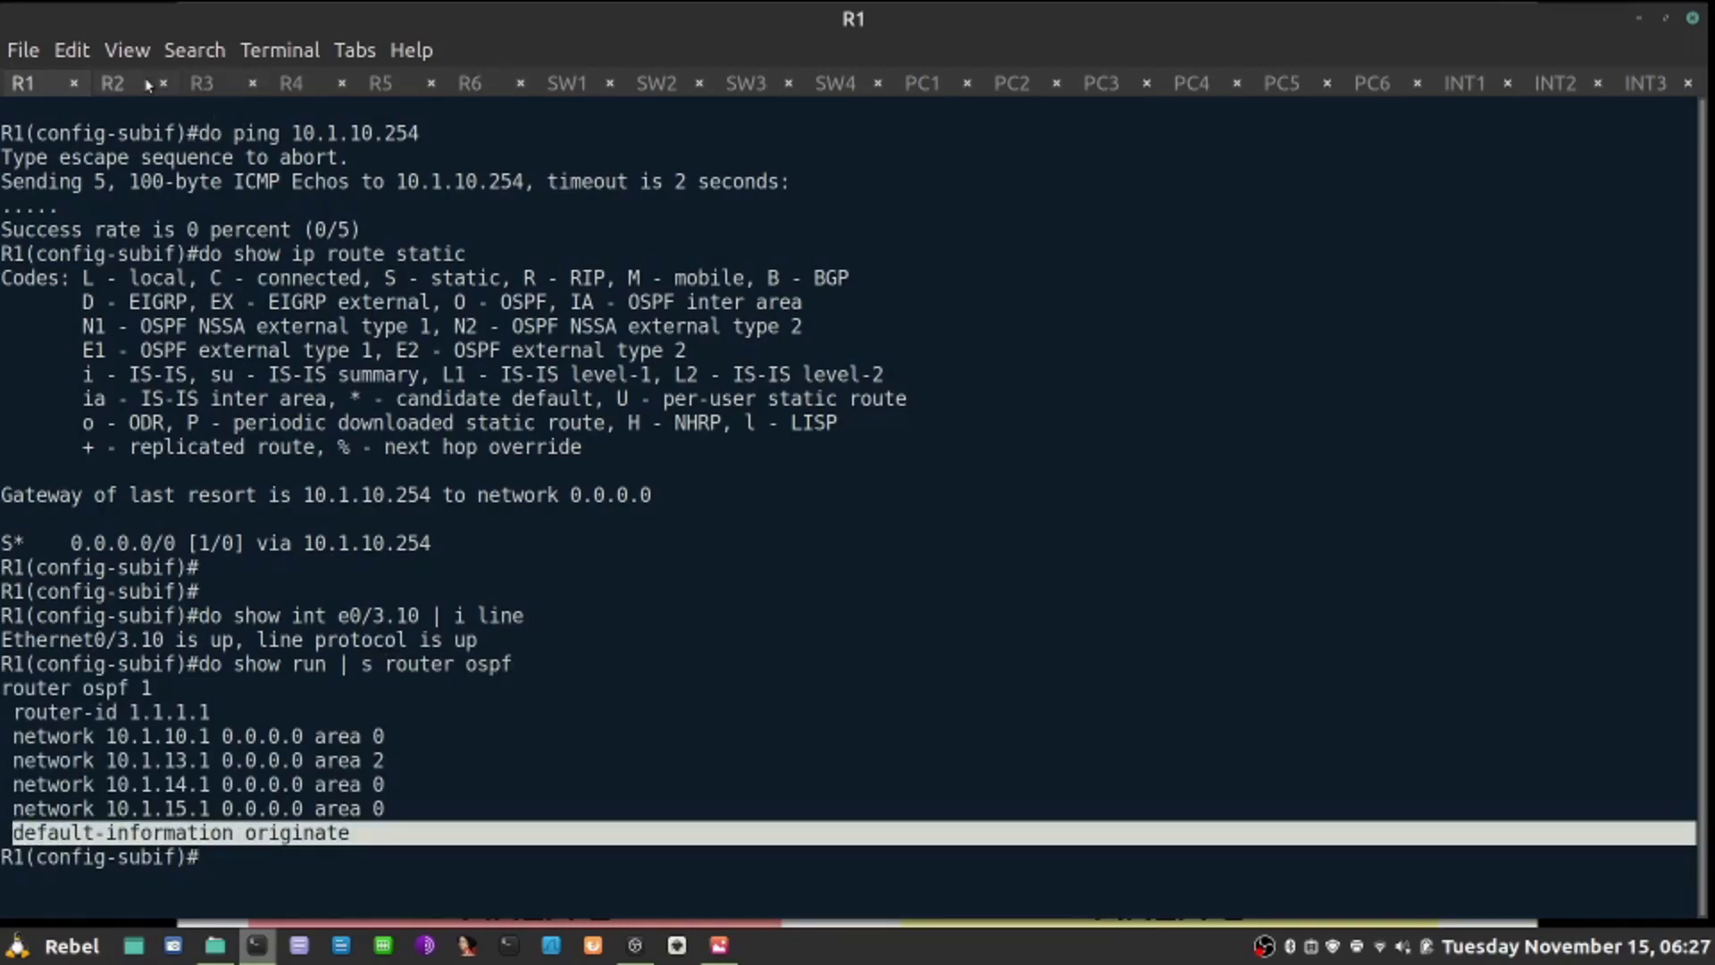
left_click(111, 84)
type("do sho")
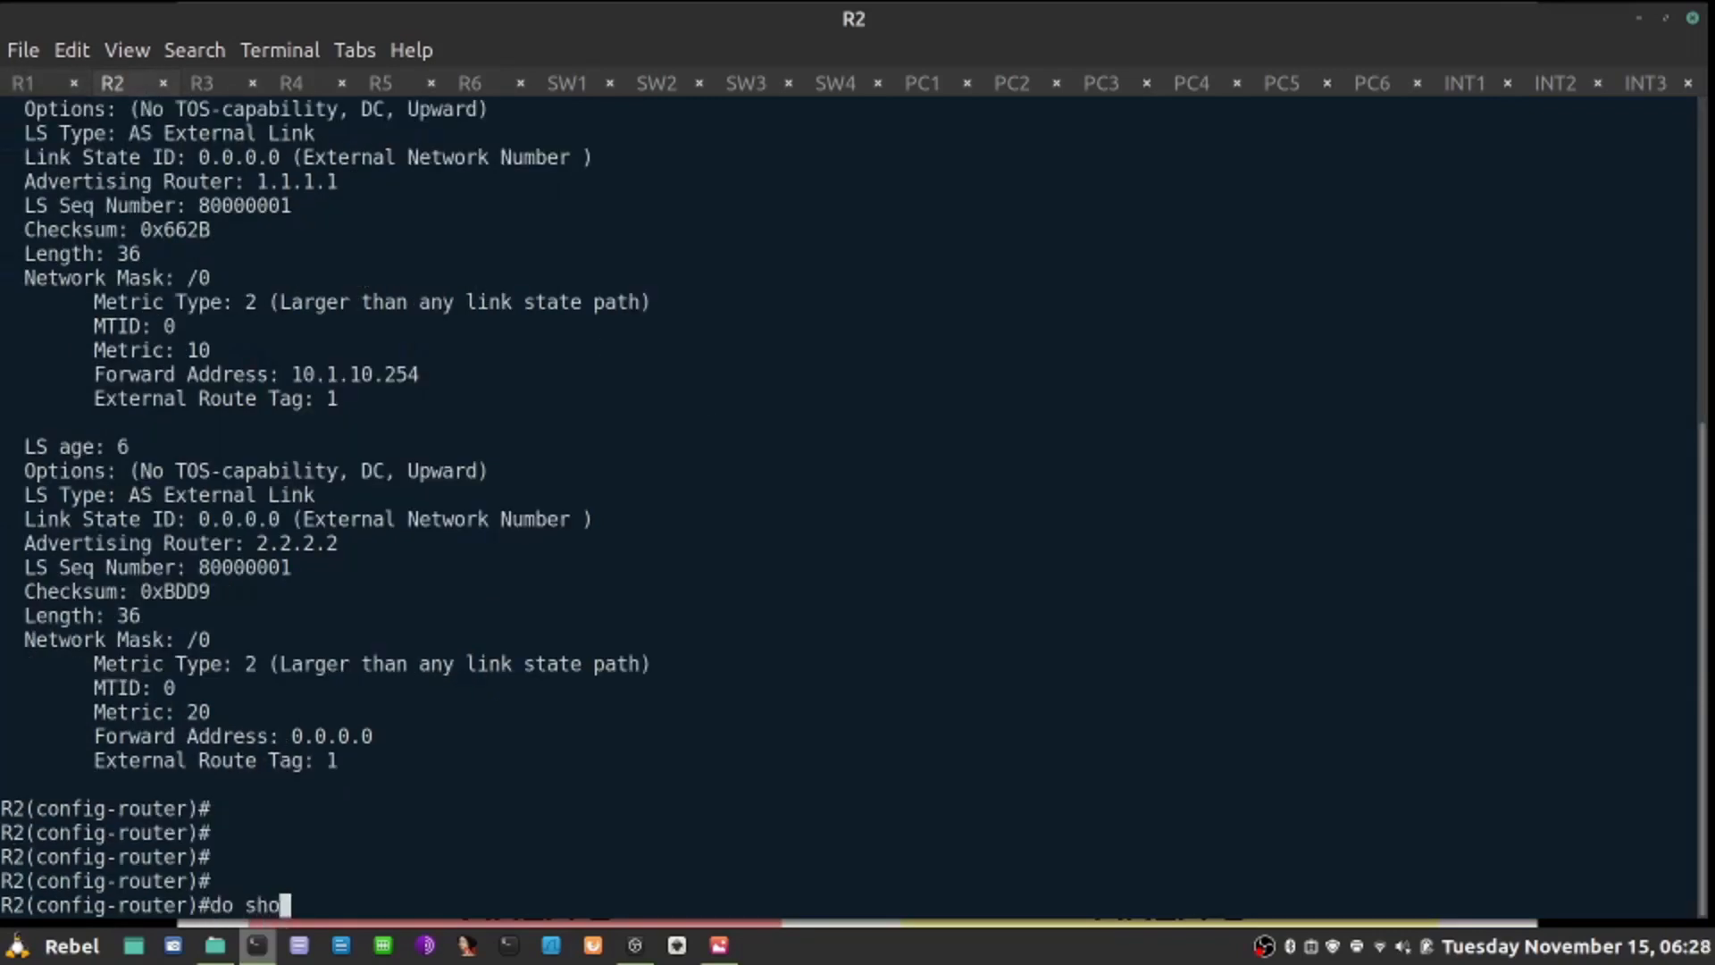
Step: Request R2's routing configuration section with 'do show run | s router ospf'
type("w run | s ro")
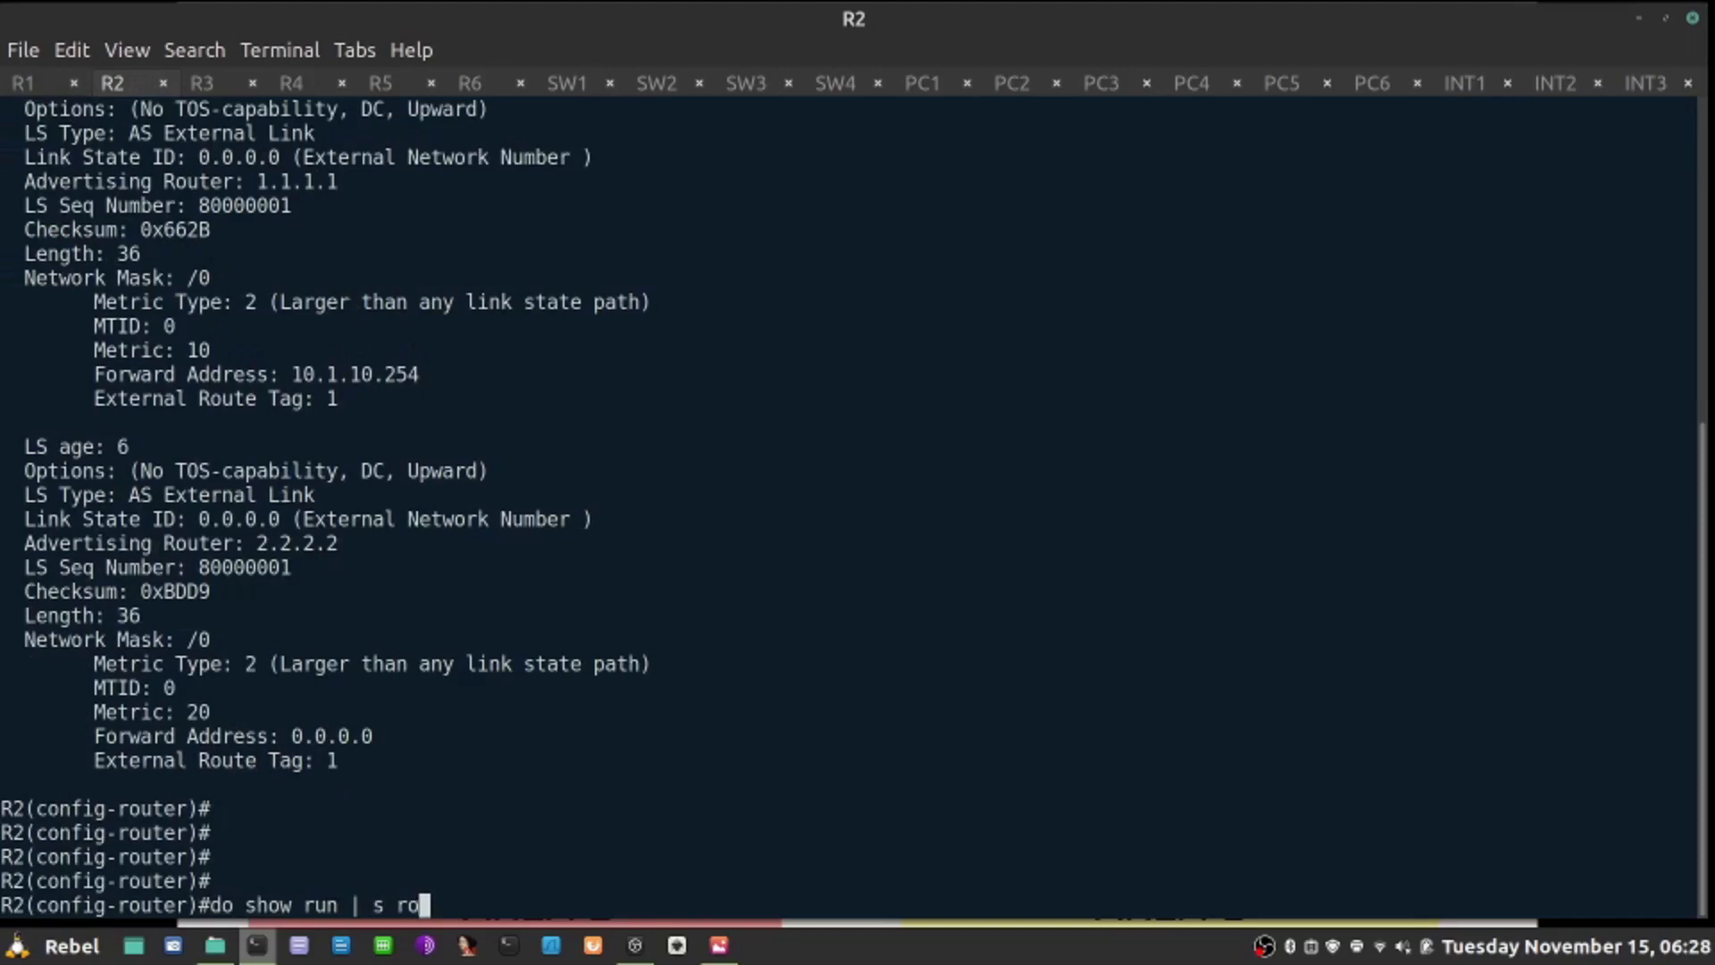
key("Return")
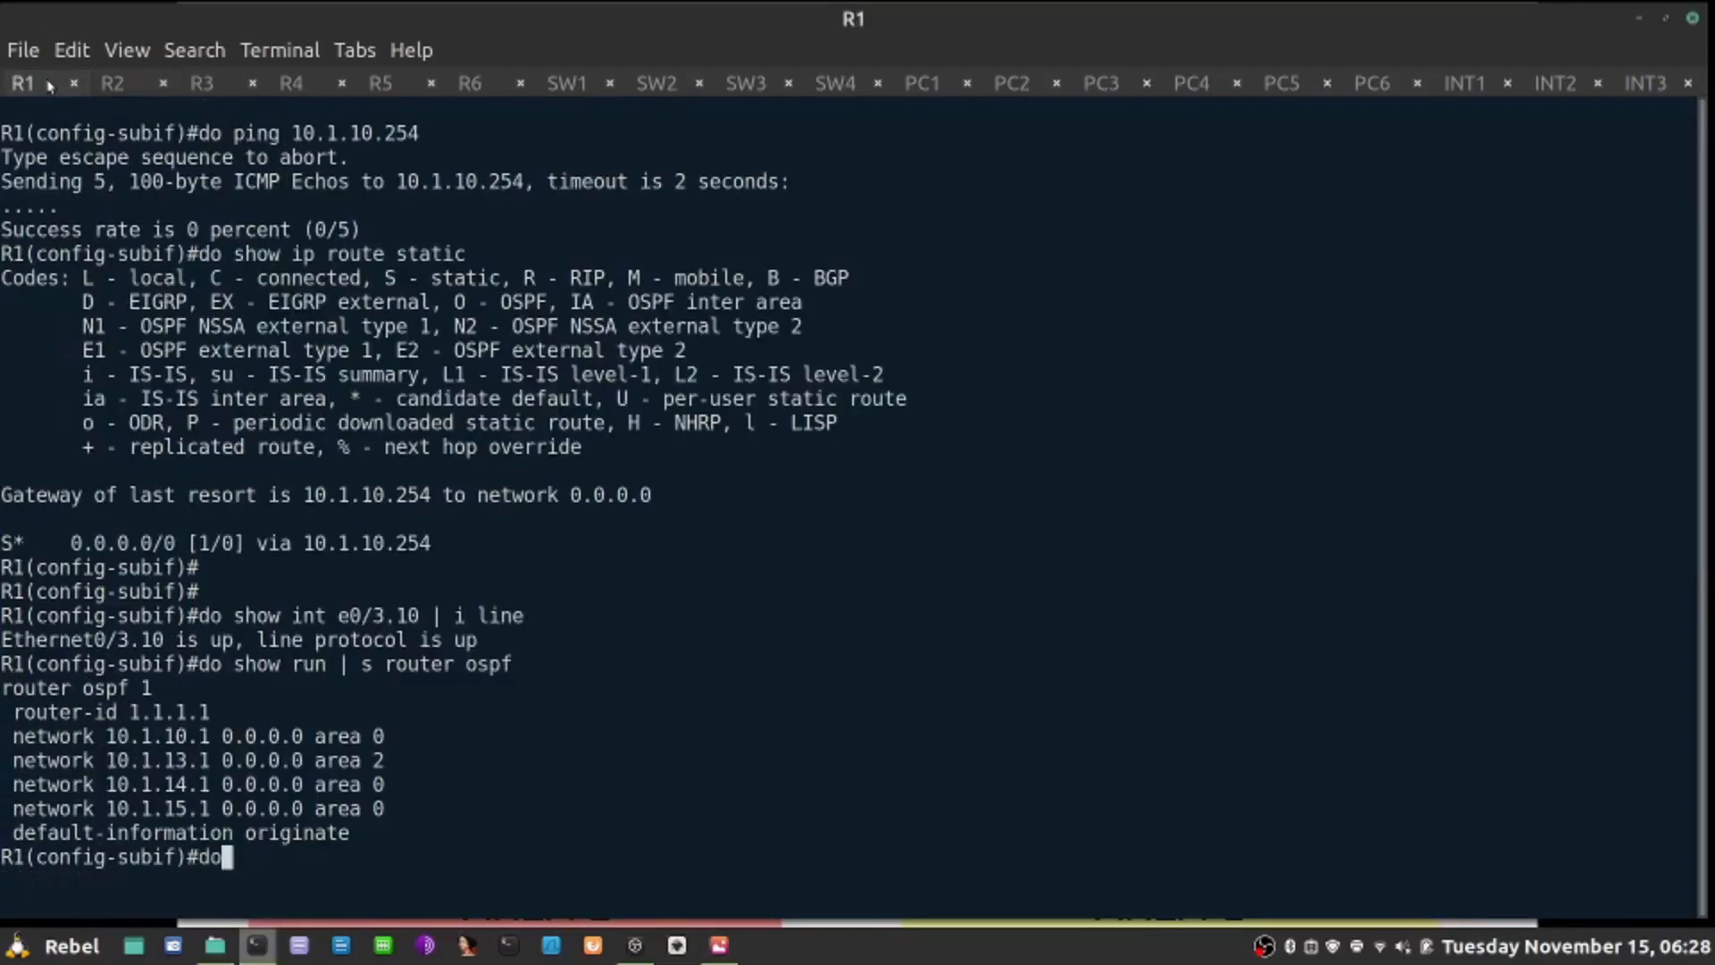
Step: Show R1's static default route via 10.1.10.254, then re-enable INT1's e0/3.10 with 'no shut'
type("show ip route")
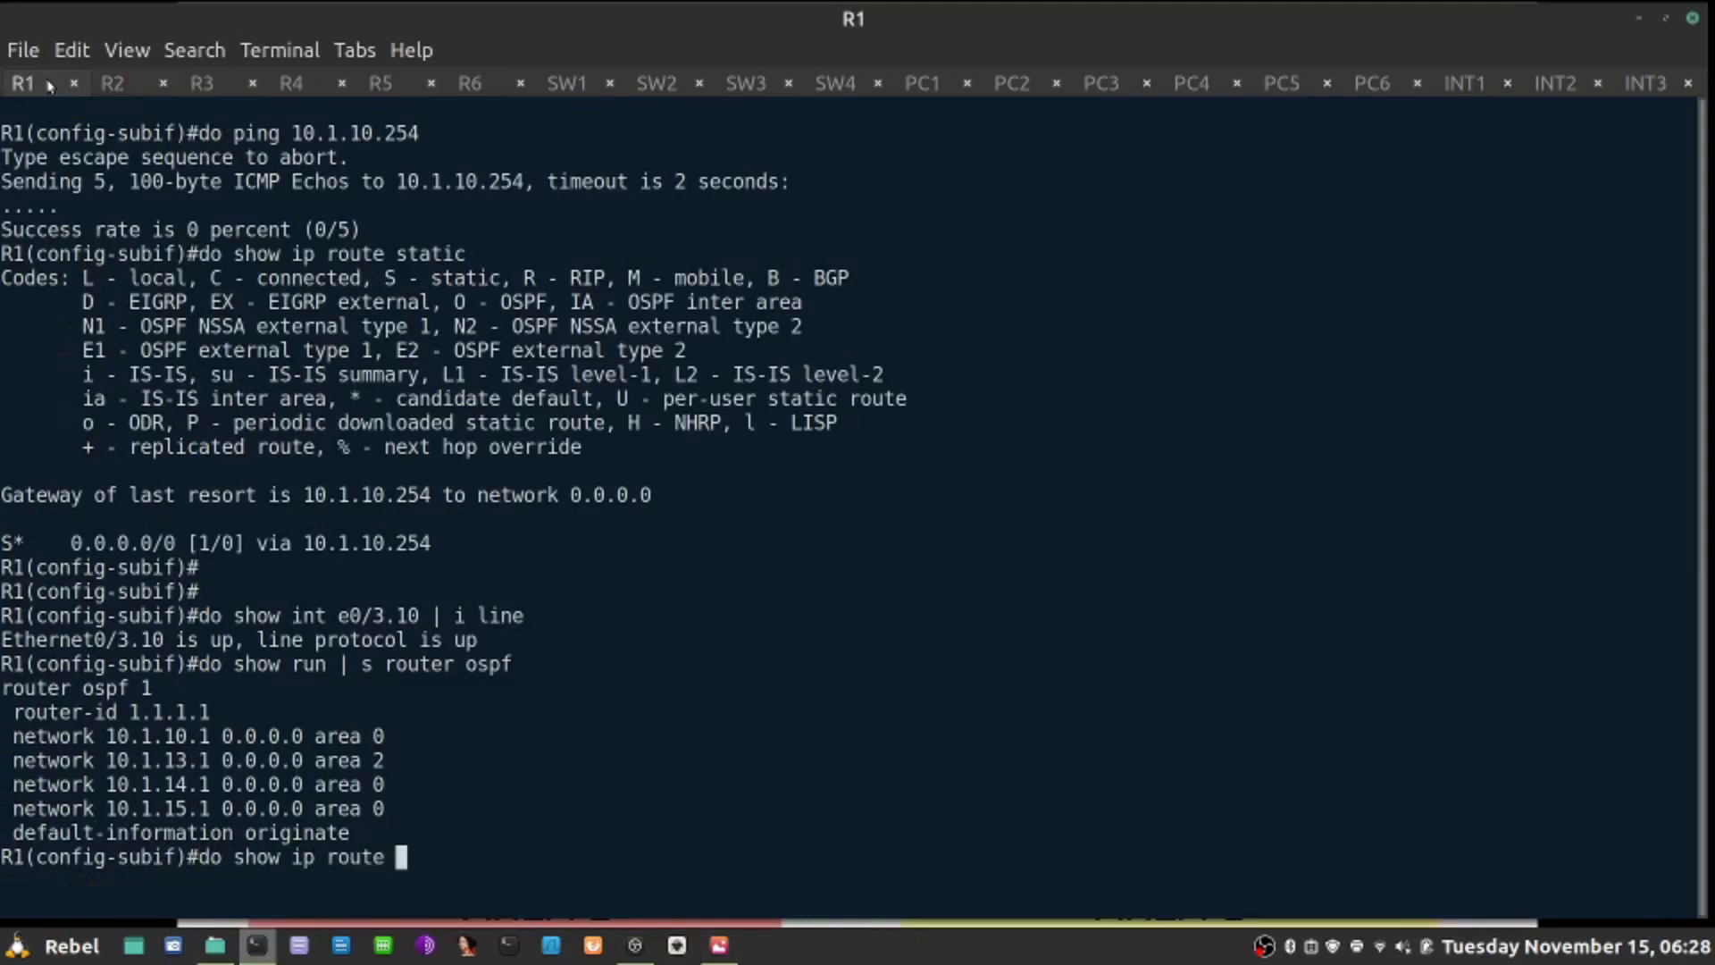
key("Return")
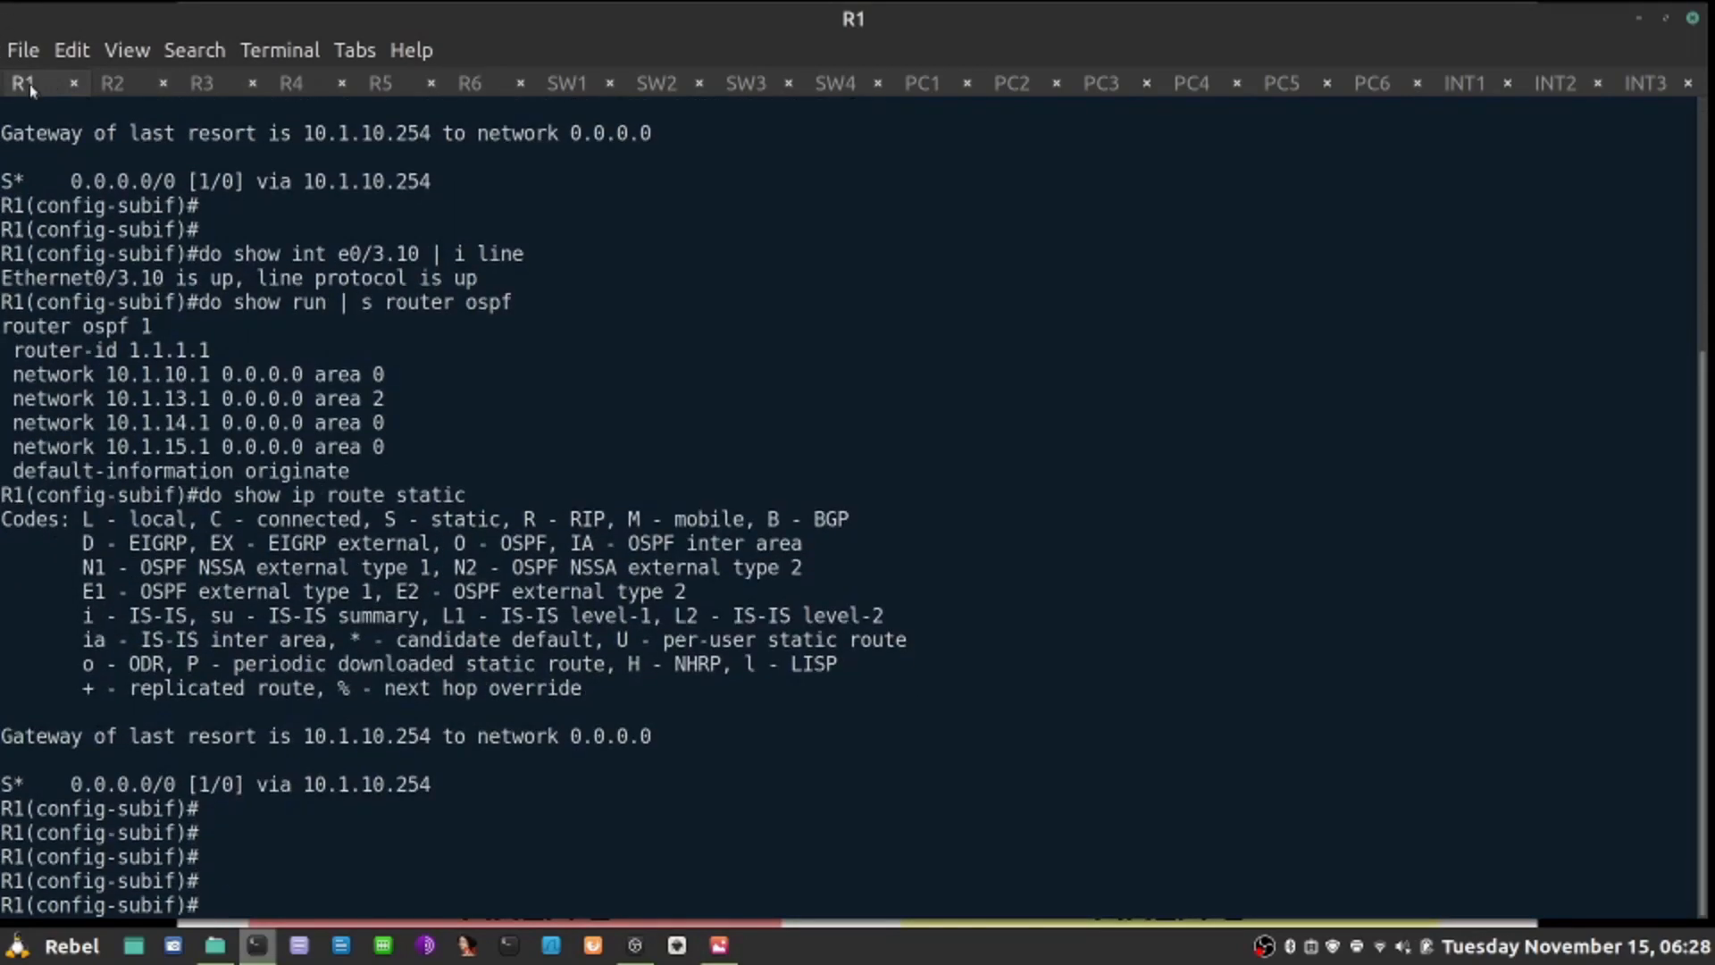
left_click(1463, 82)
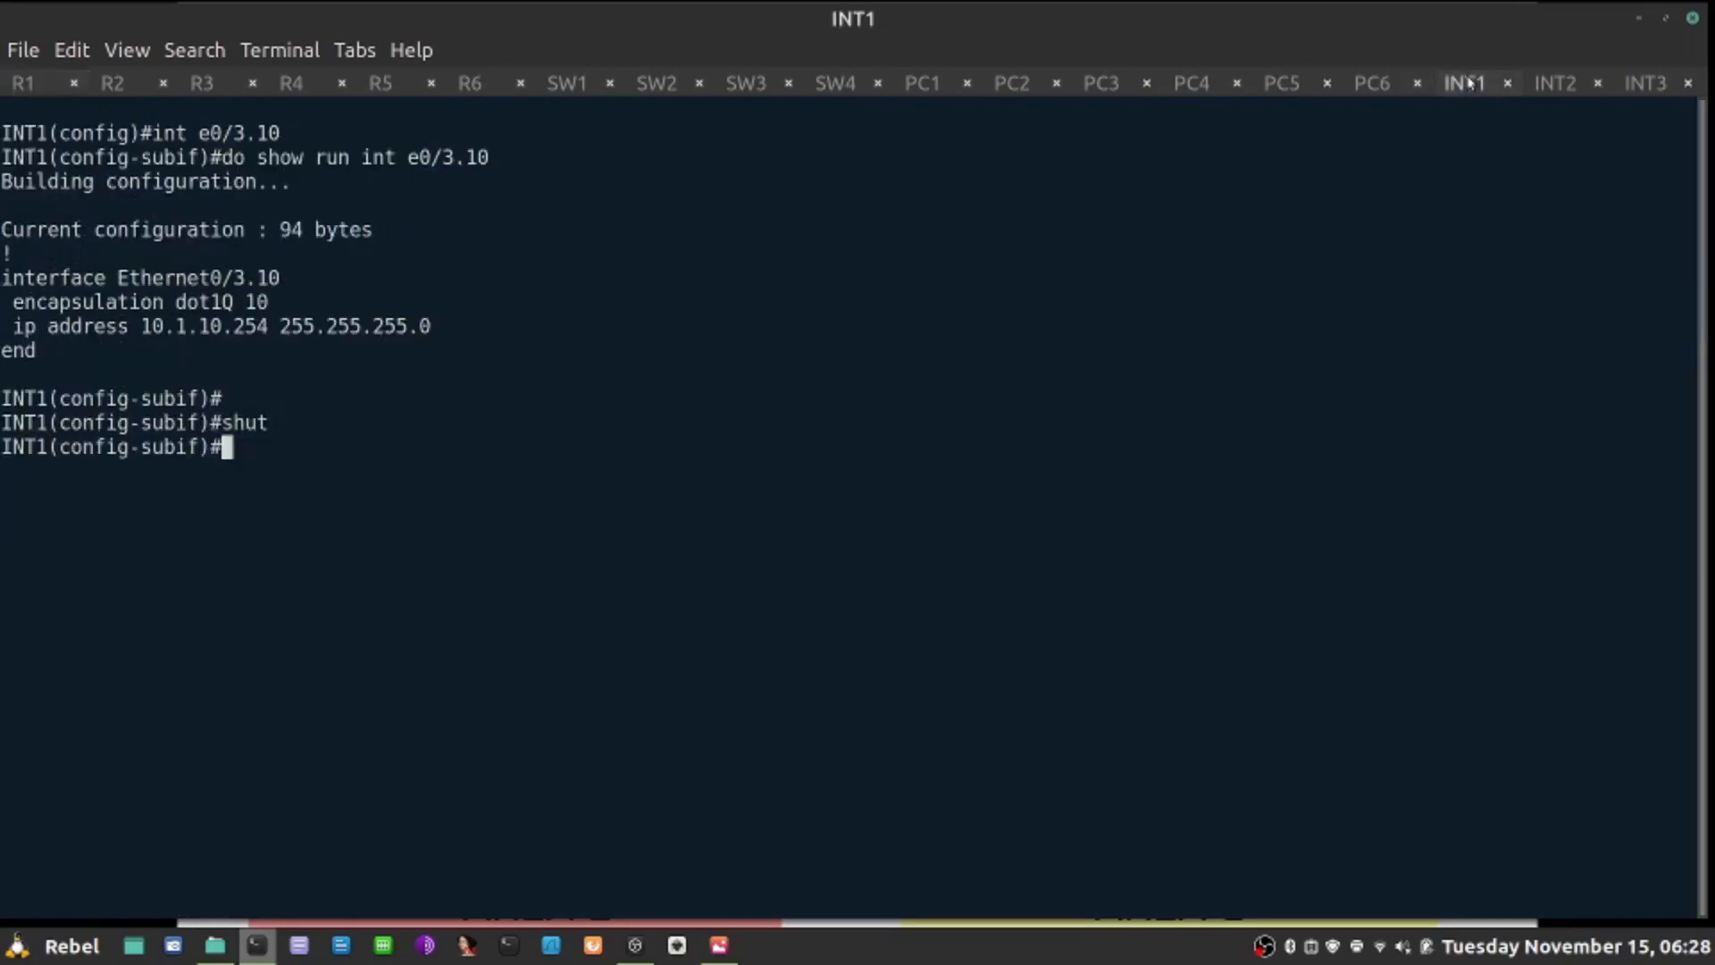
type("no shu")
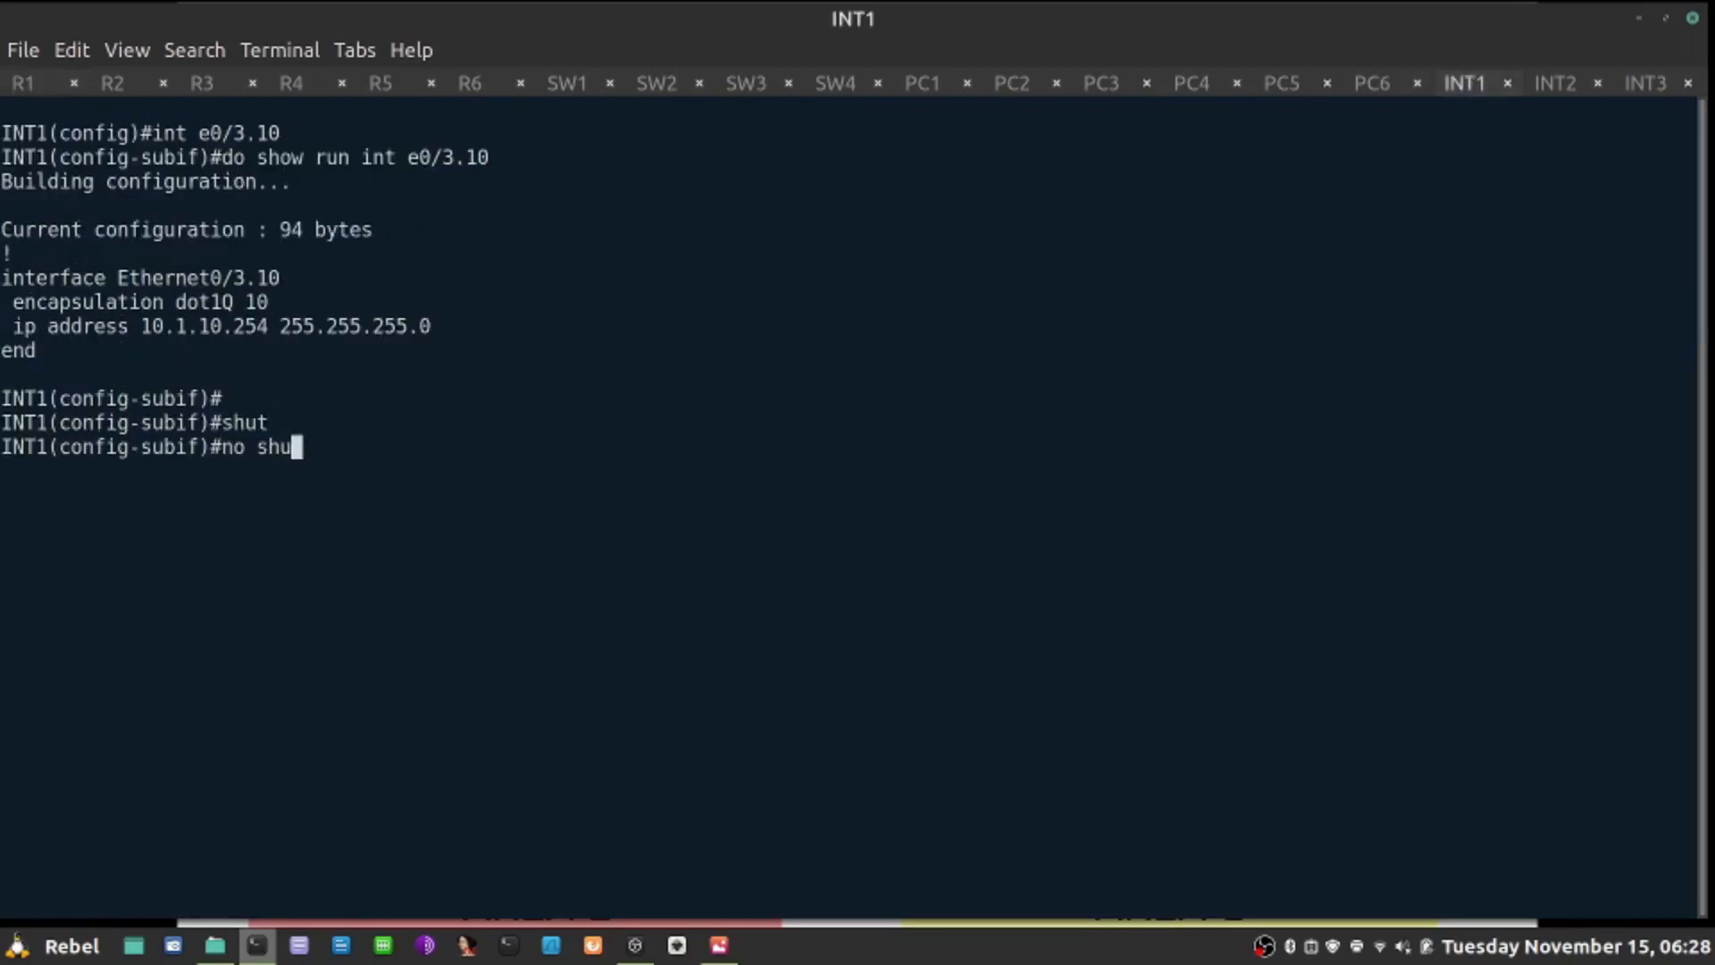
key("Return")
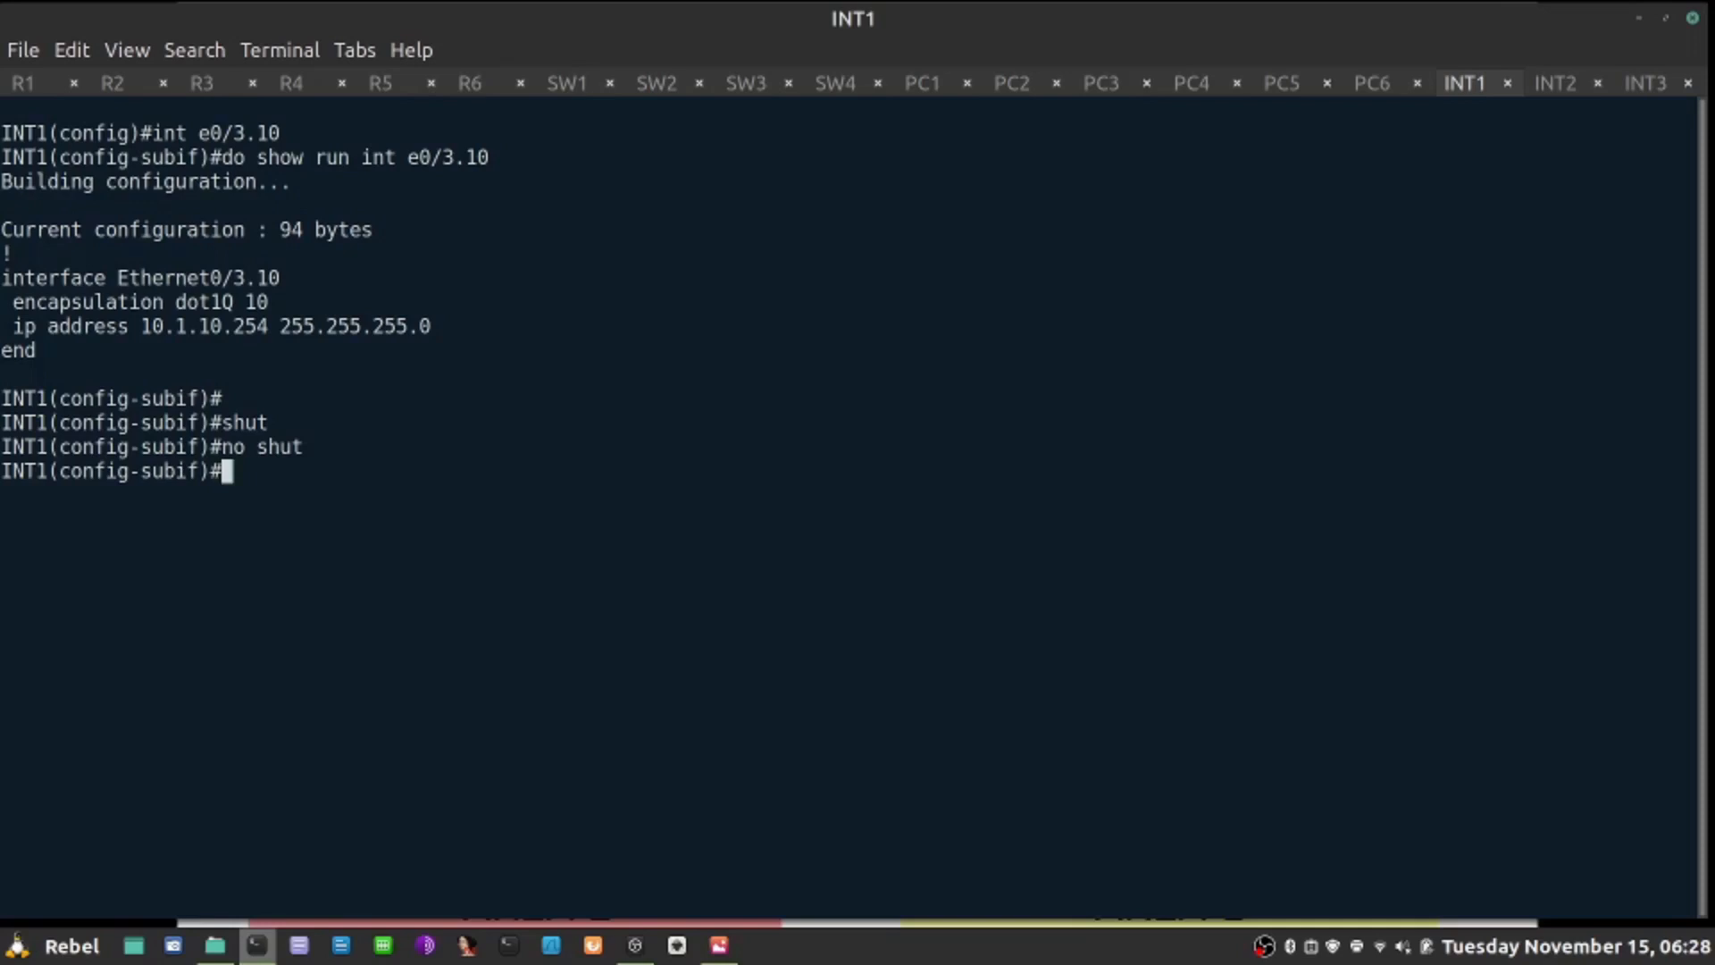
Step: Return R1 to global configuration with 'exit' and bring up the Terminal menu
left_click(23, 84)
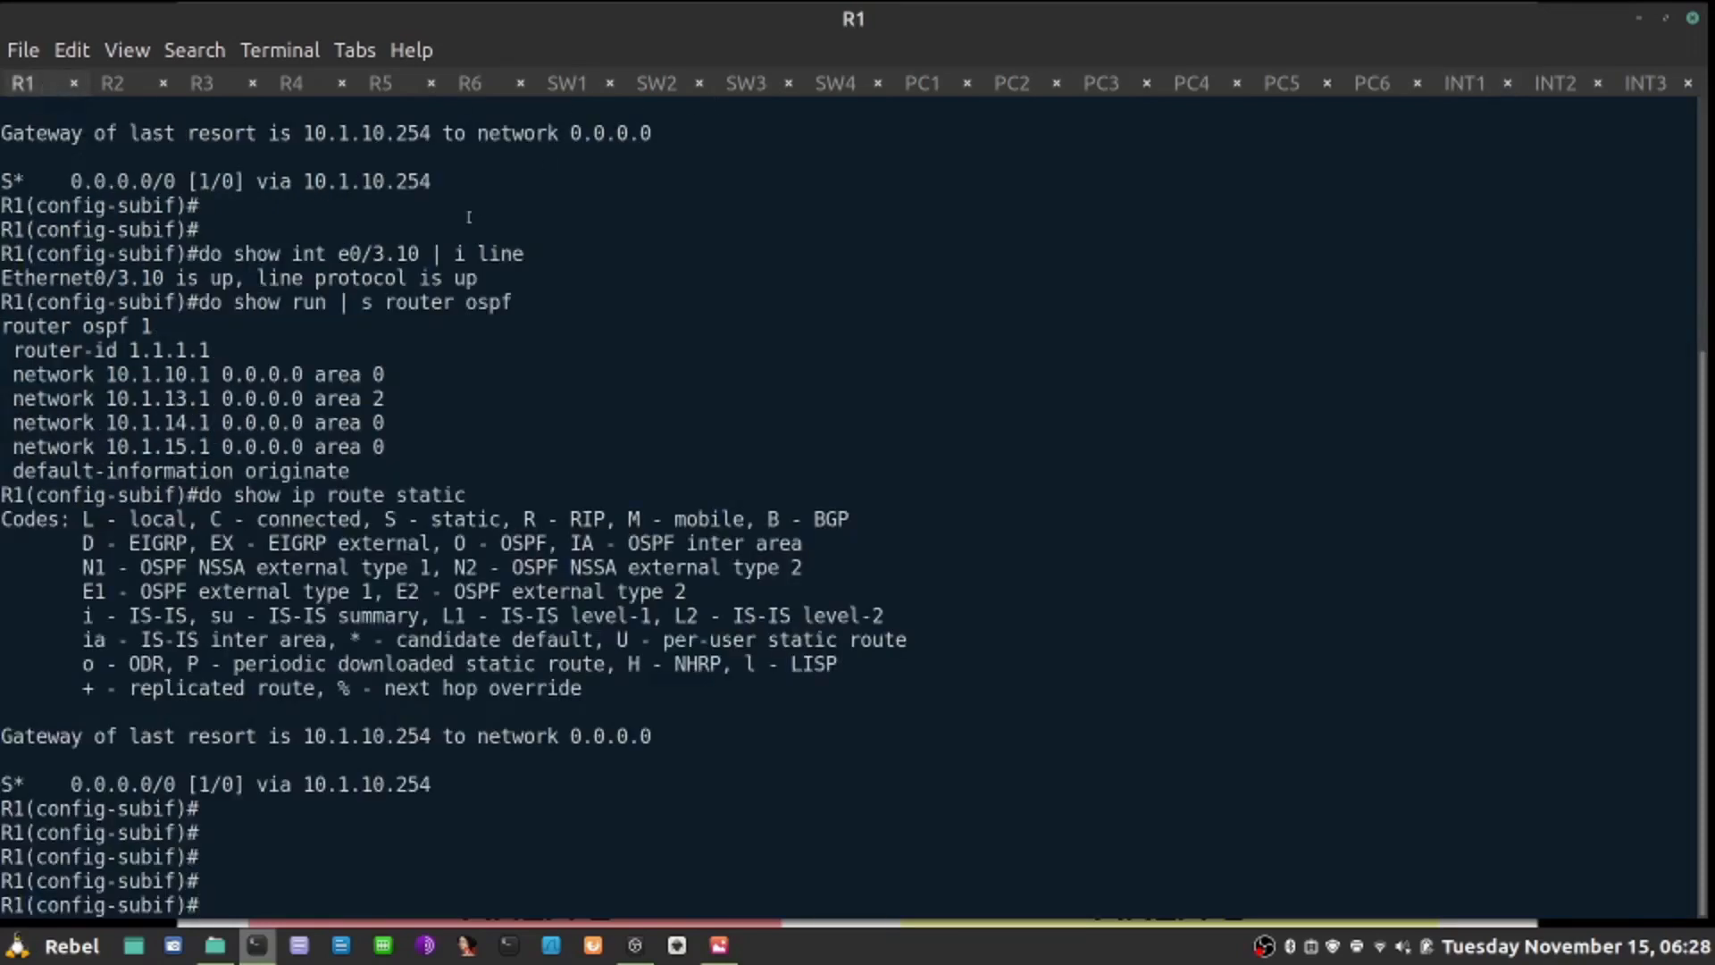
type("exit")
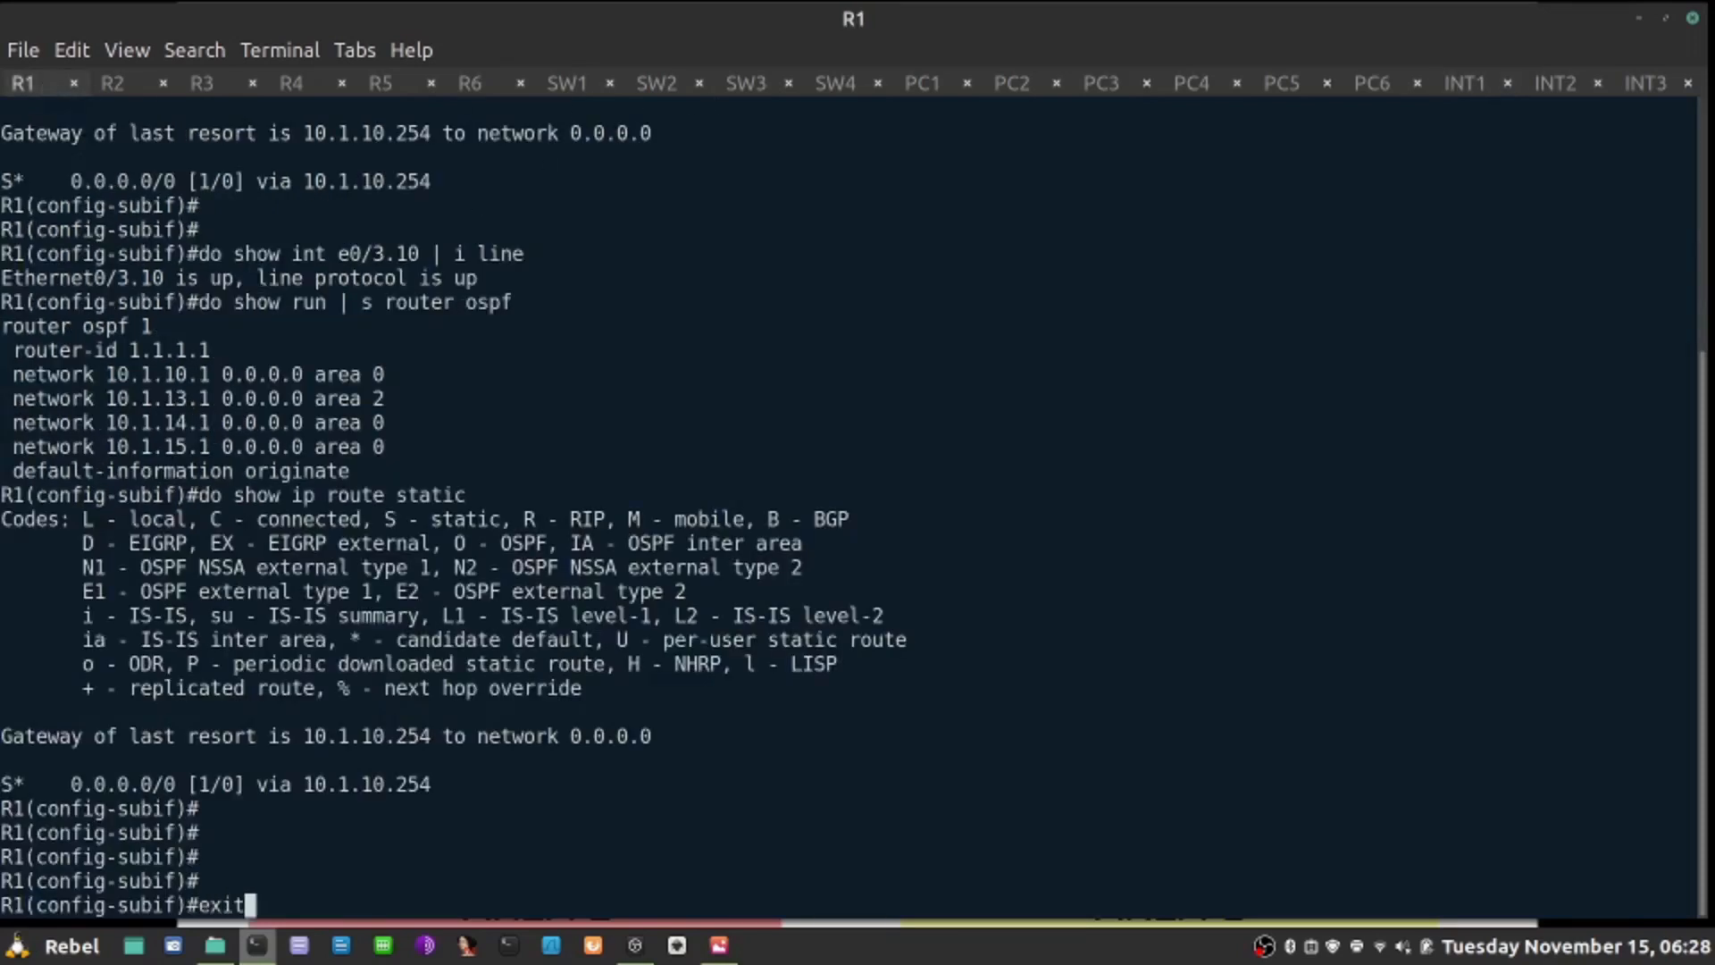
left_click(279, 50)
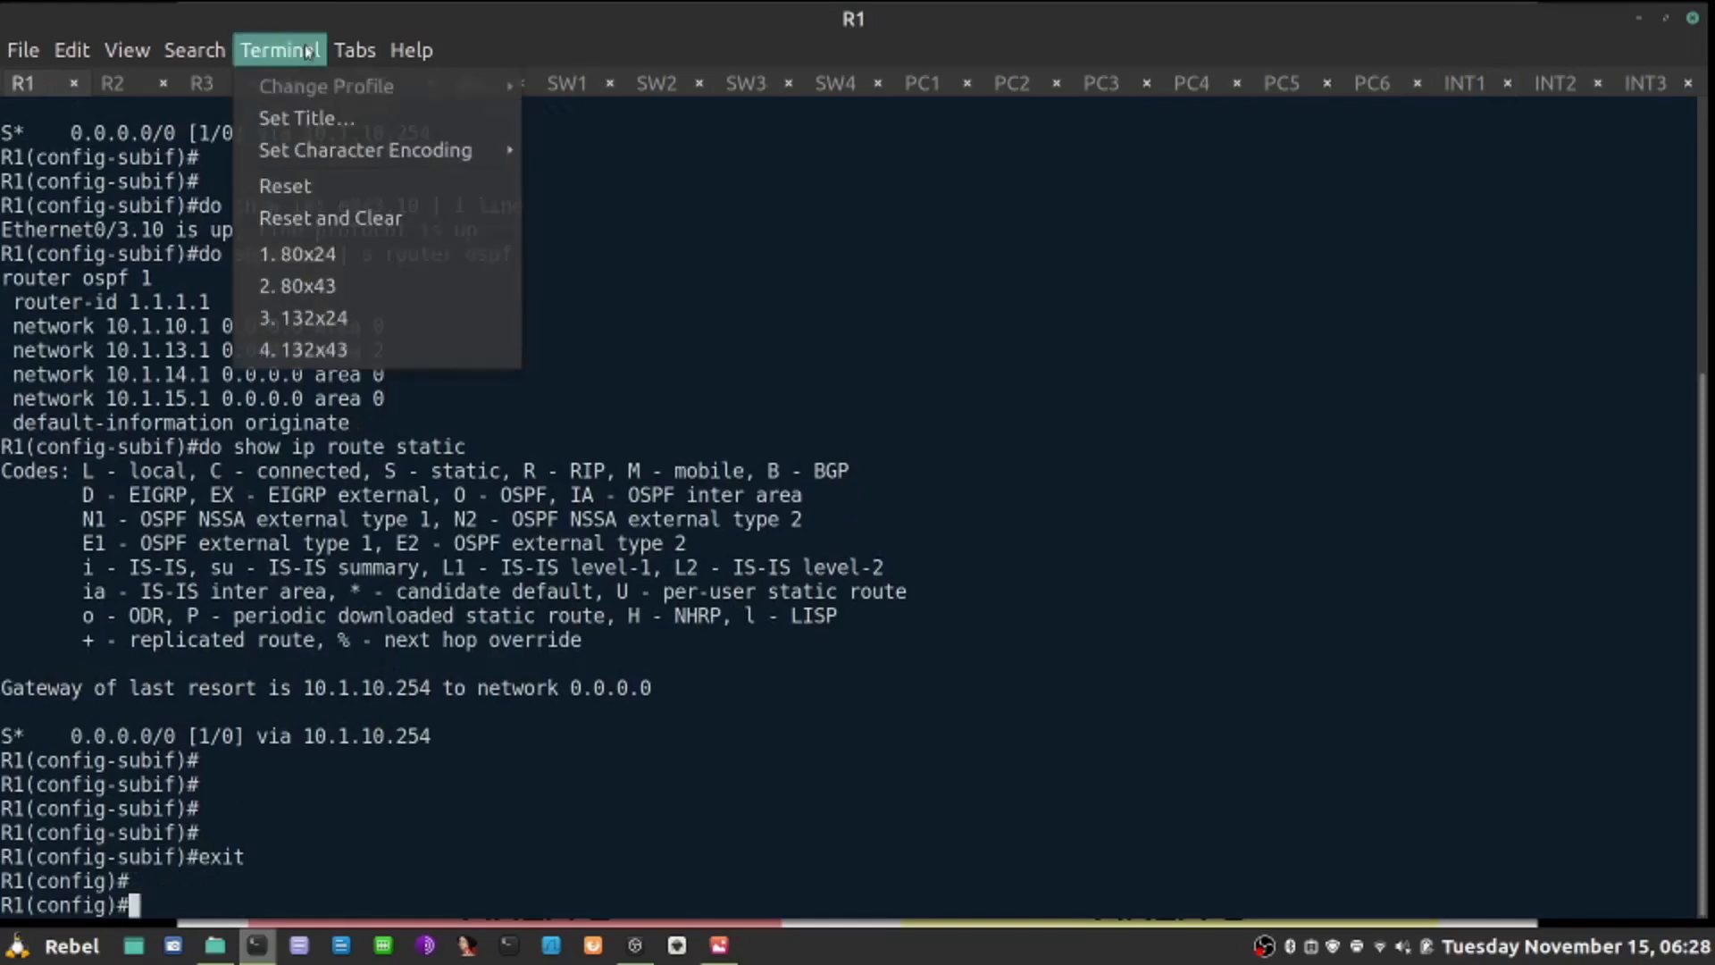
Step: Reset and clear the R1 console down to the global configuration prompt
left_click(328, 218)
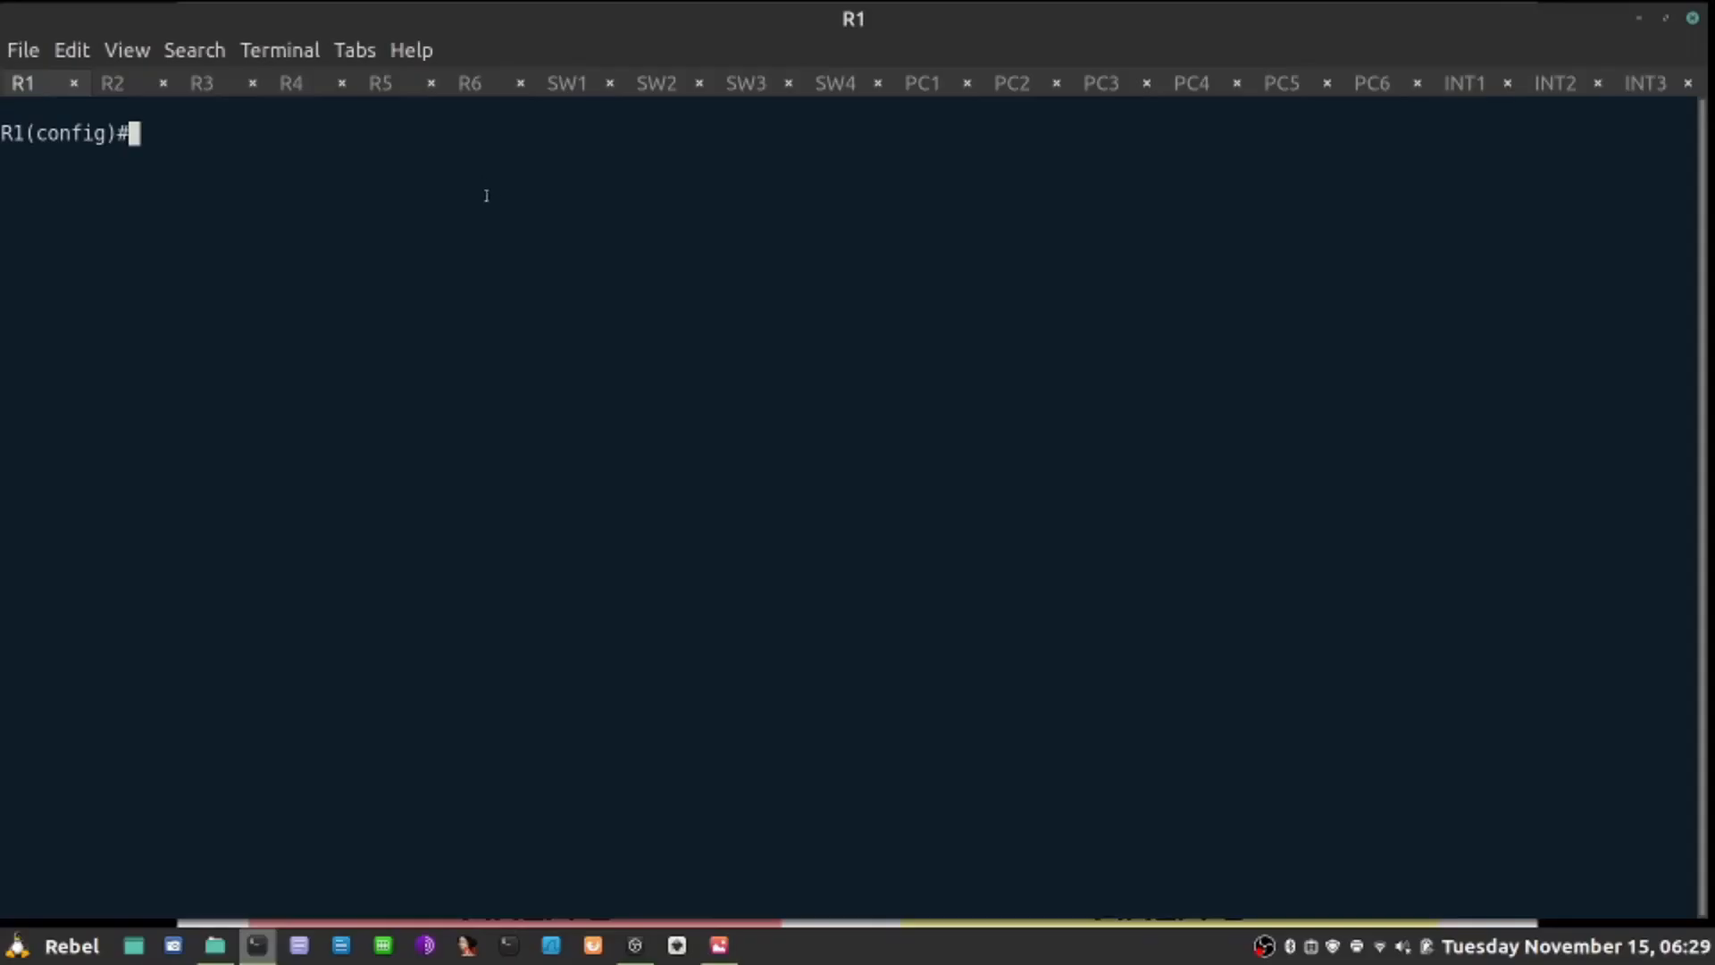
mouse_move(612, 354)
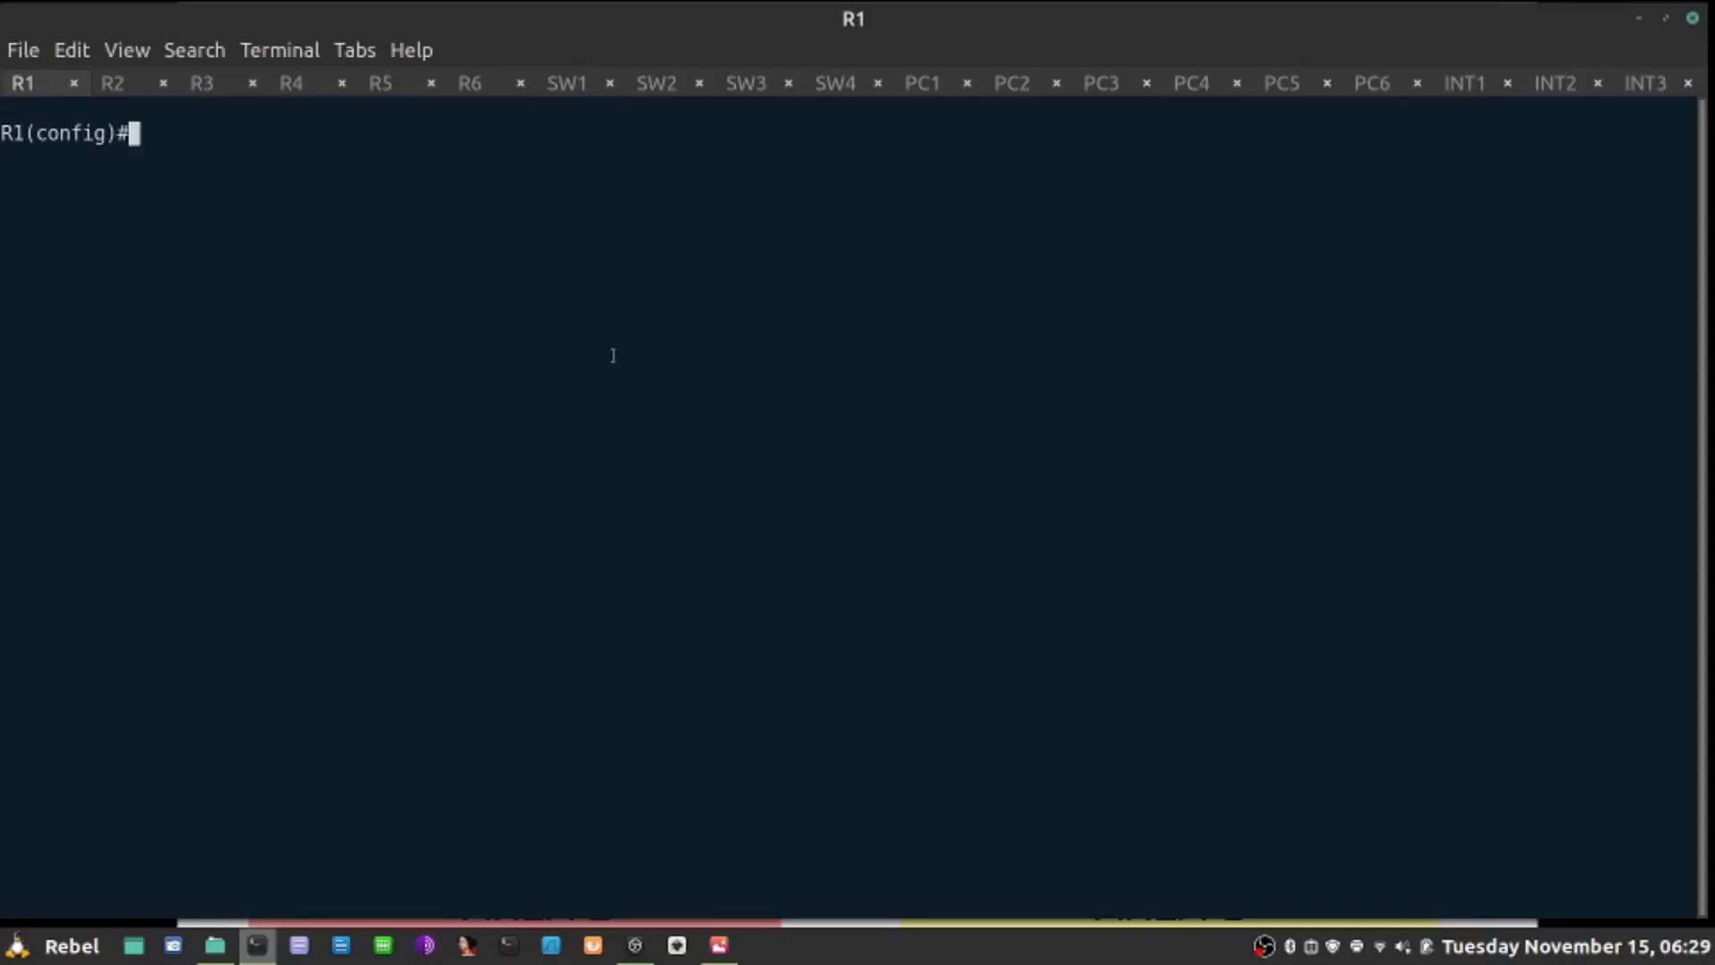
Step: Define IP SLA 1 on R1 as an ICMP echo to 10.1.10.254
type("ip sla 1")
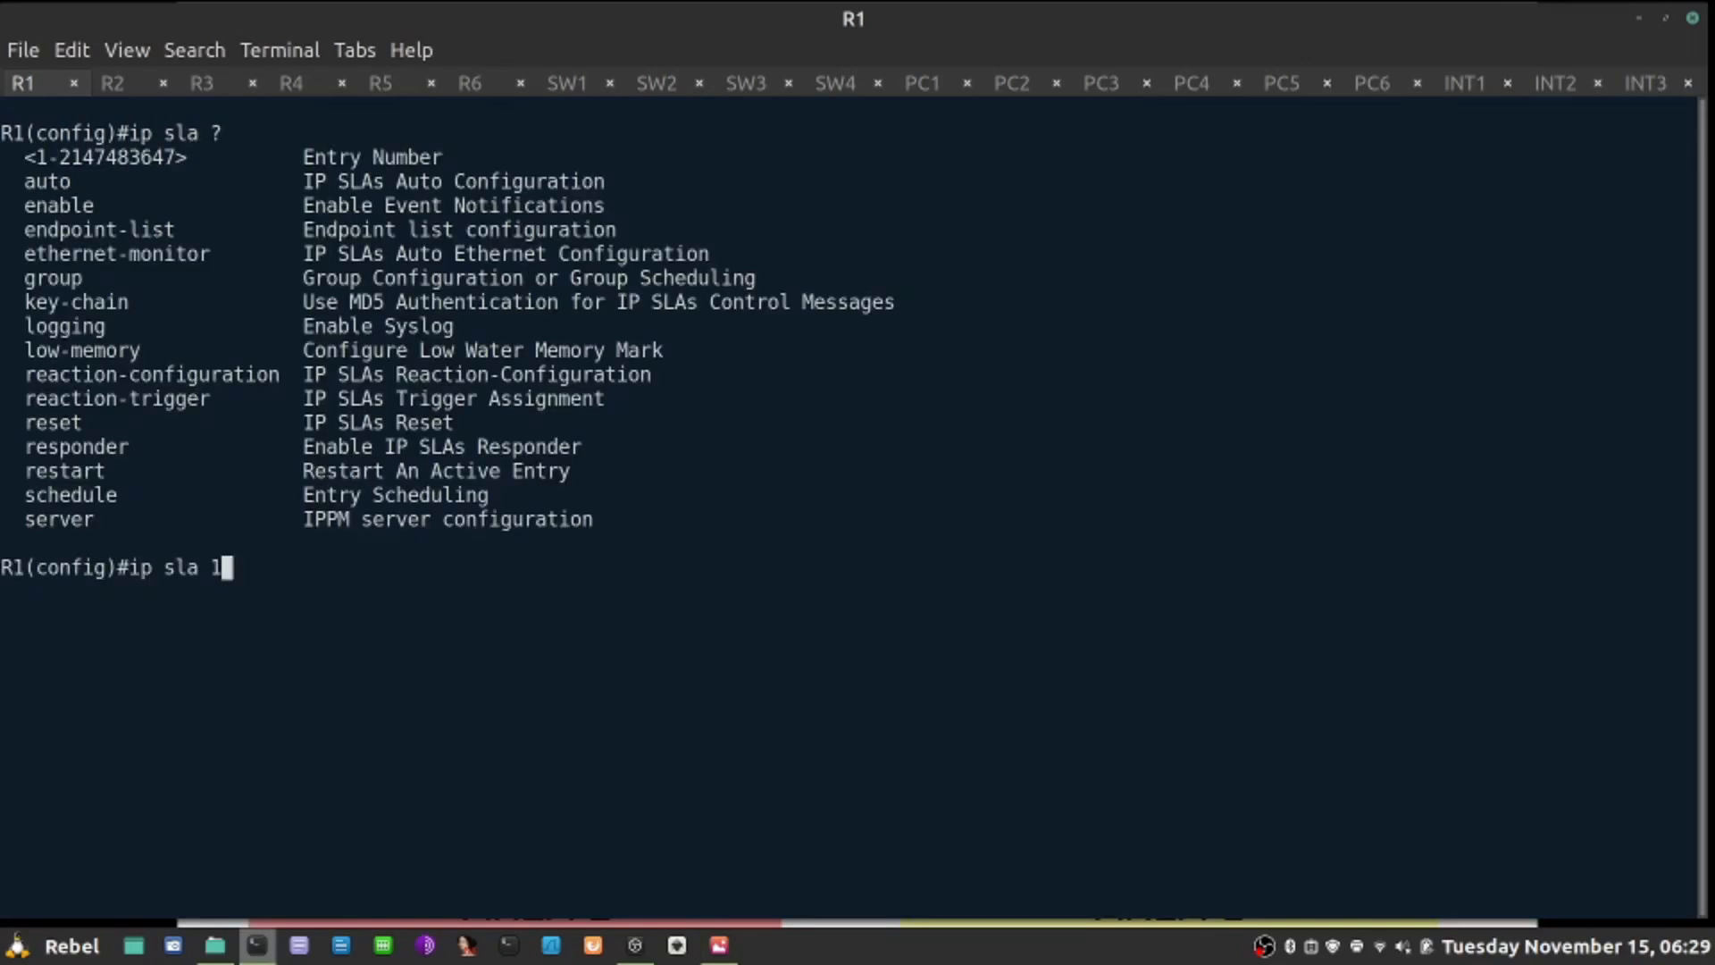
key("Return")
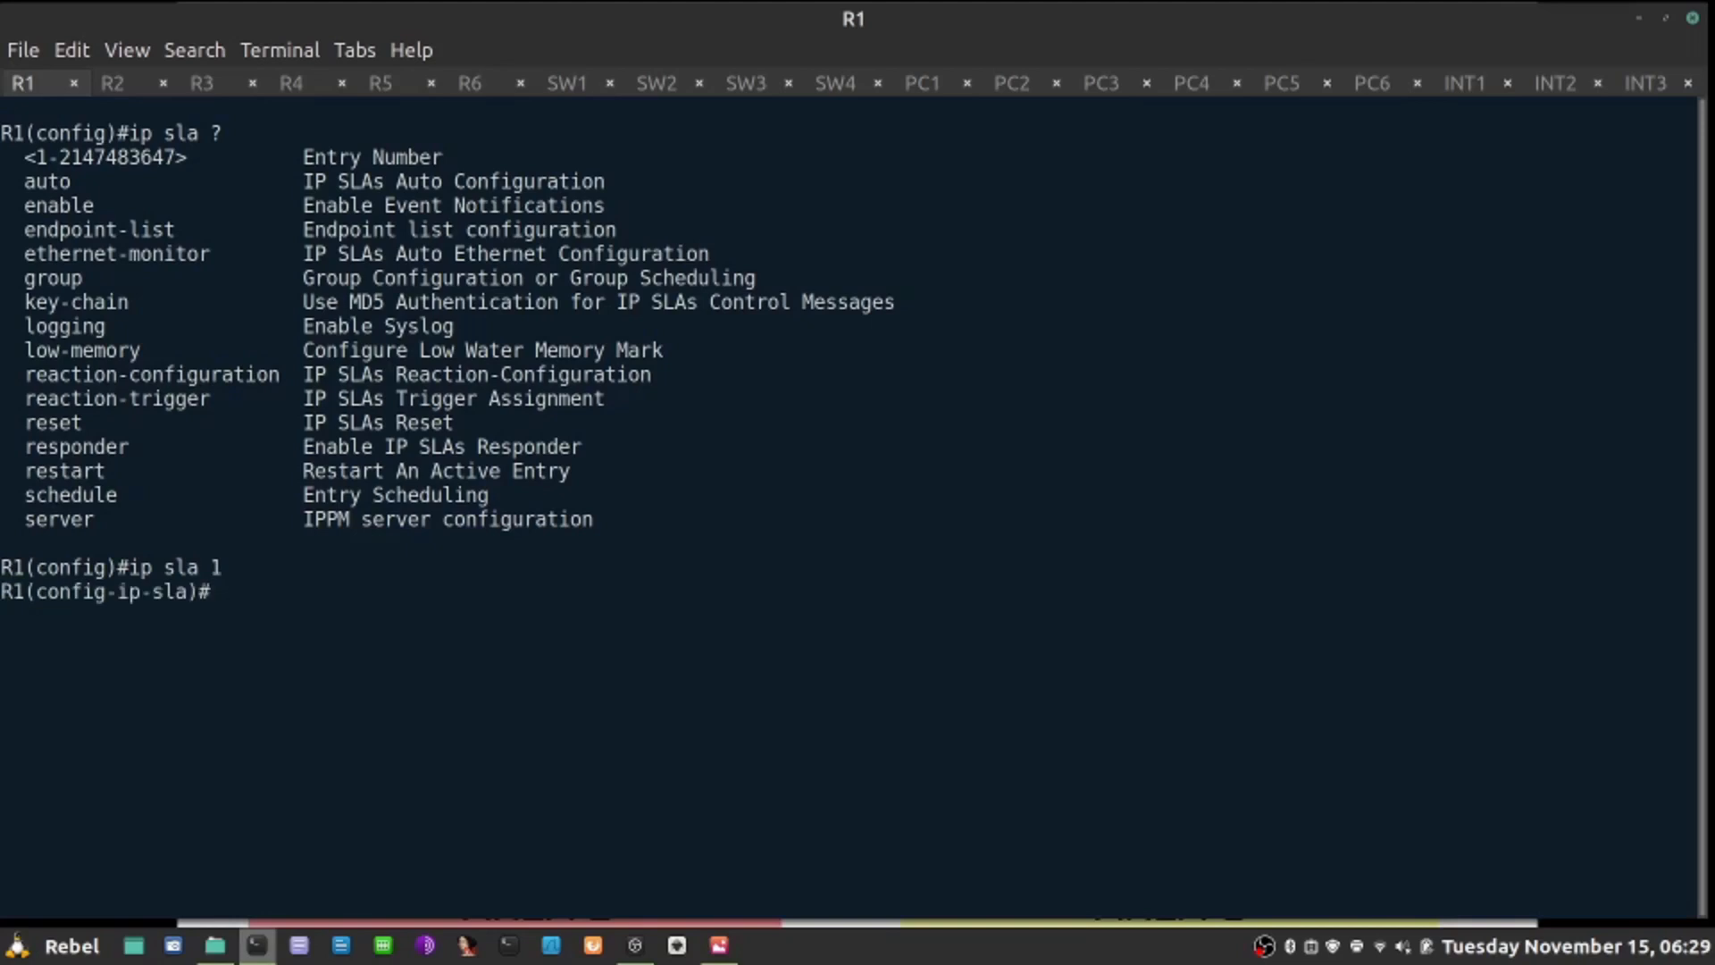
type("icm")
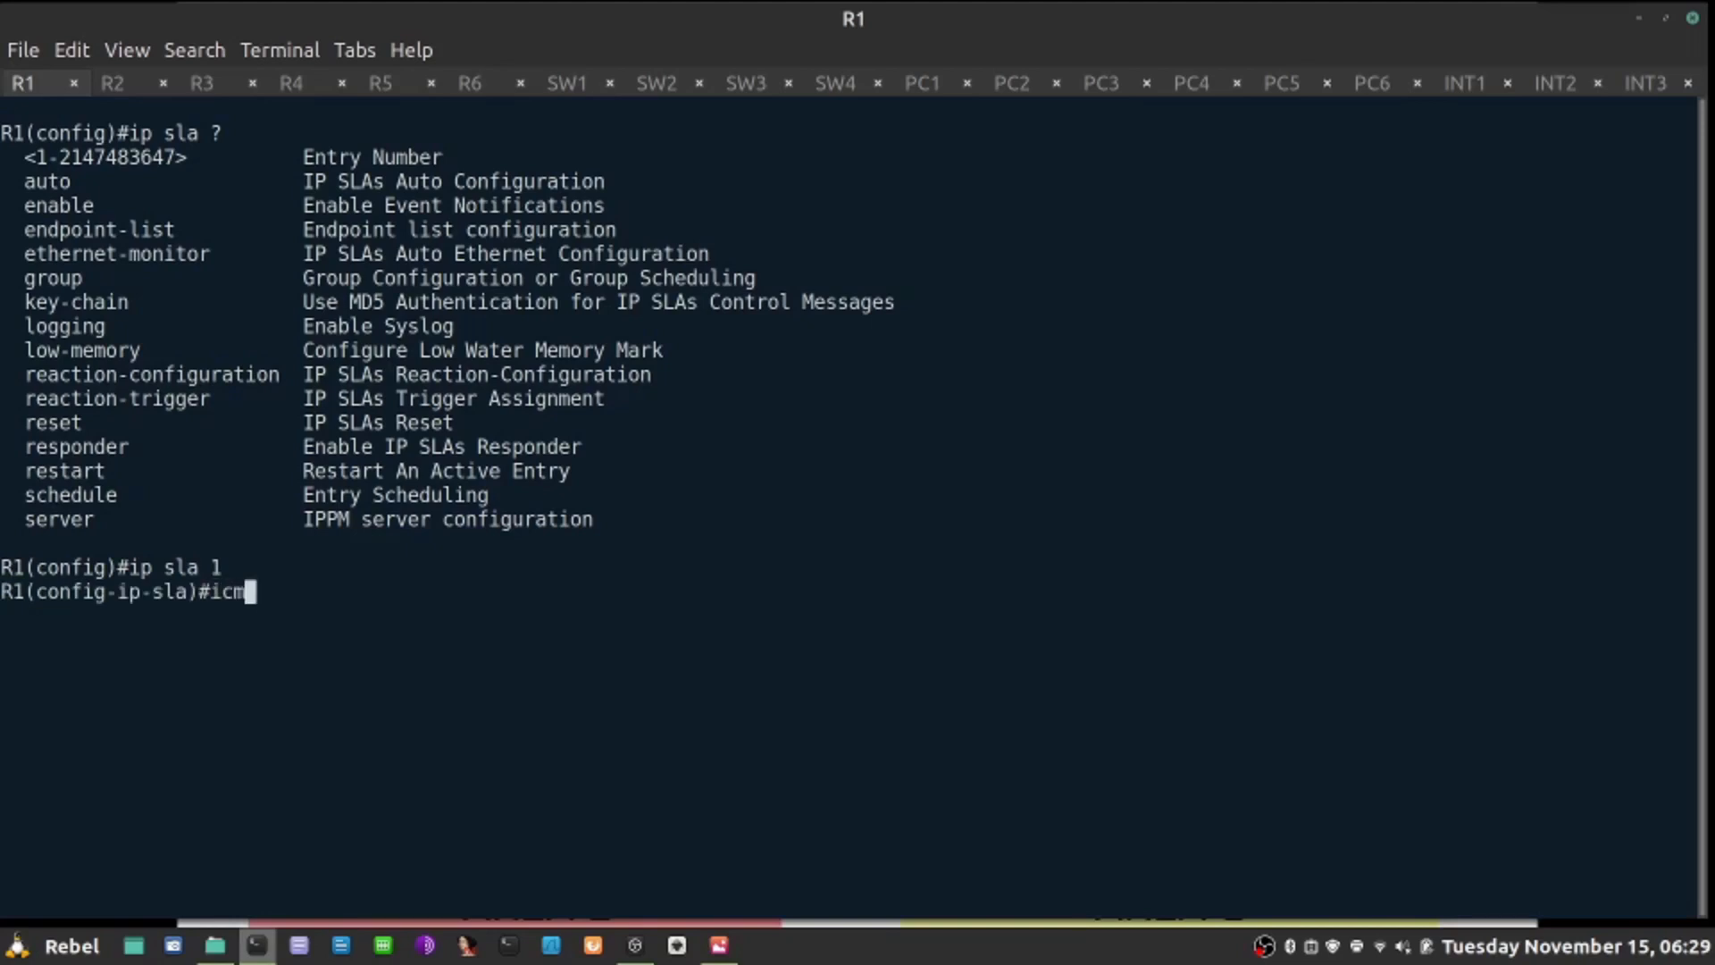
type("p-echo")
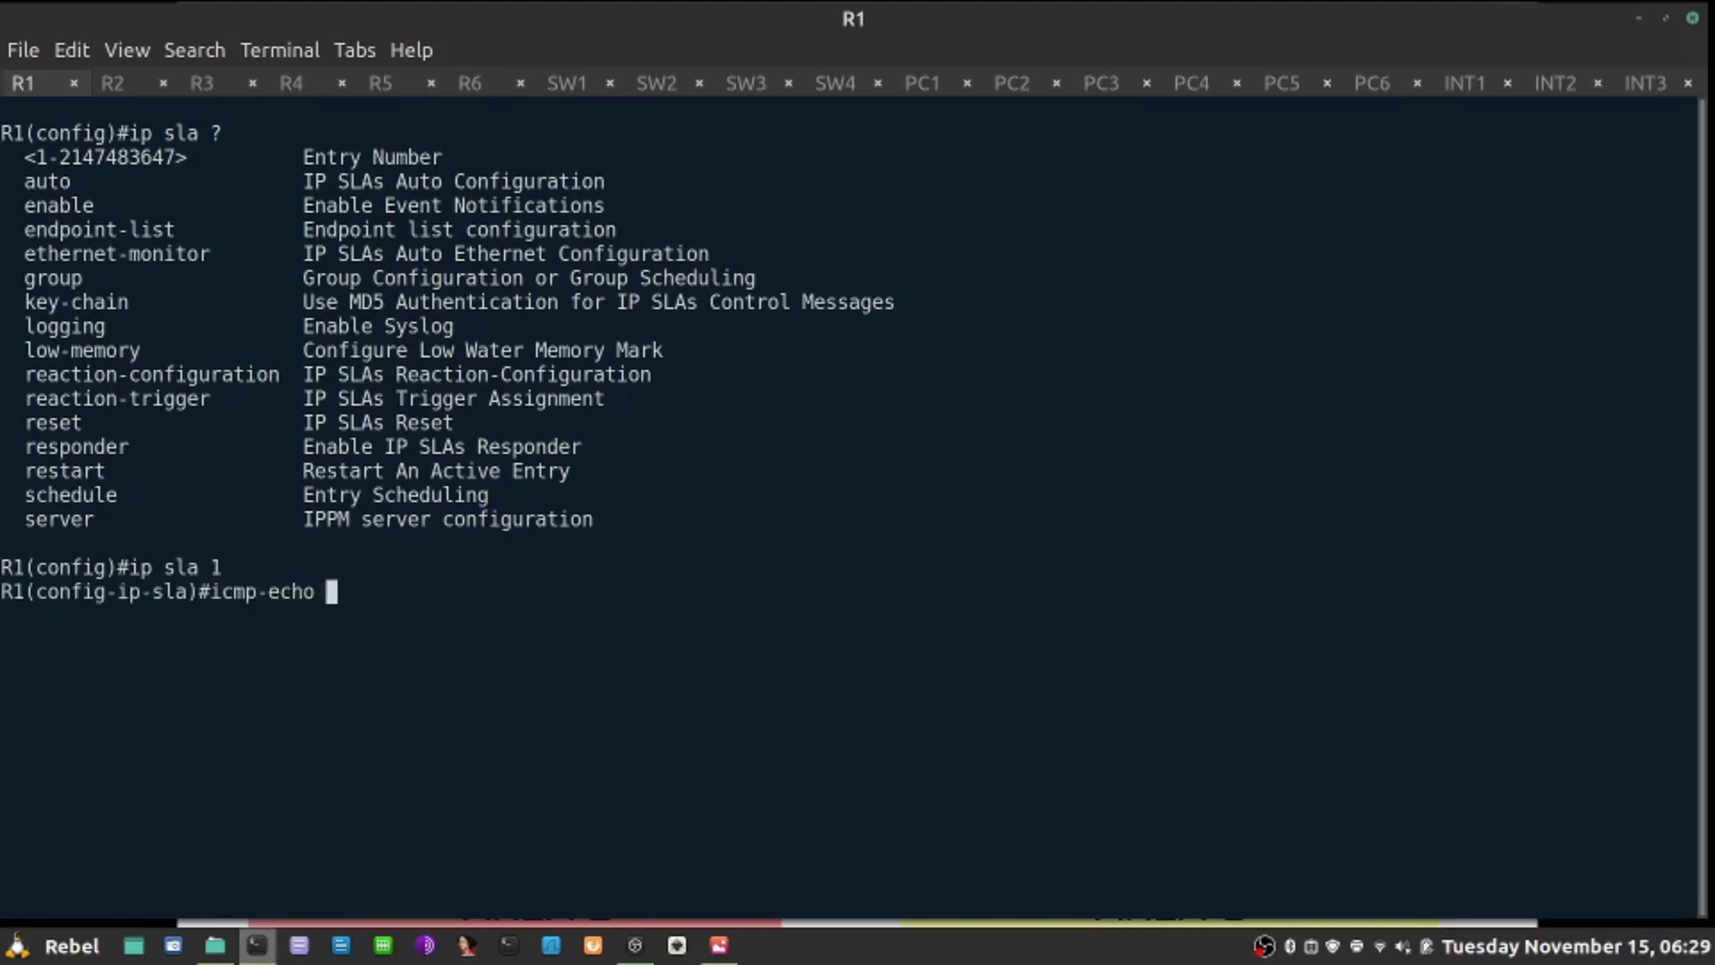
type("10.1.")
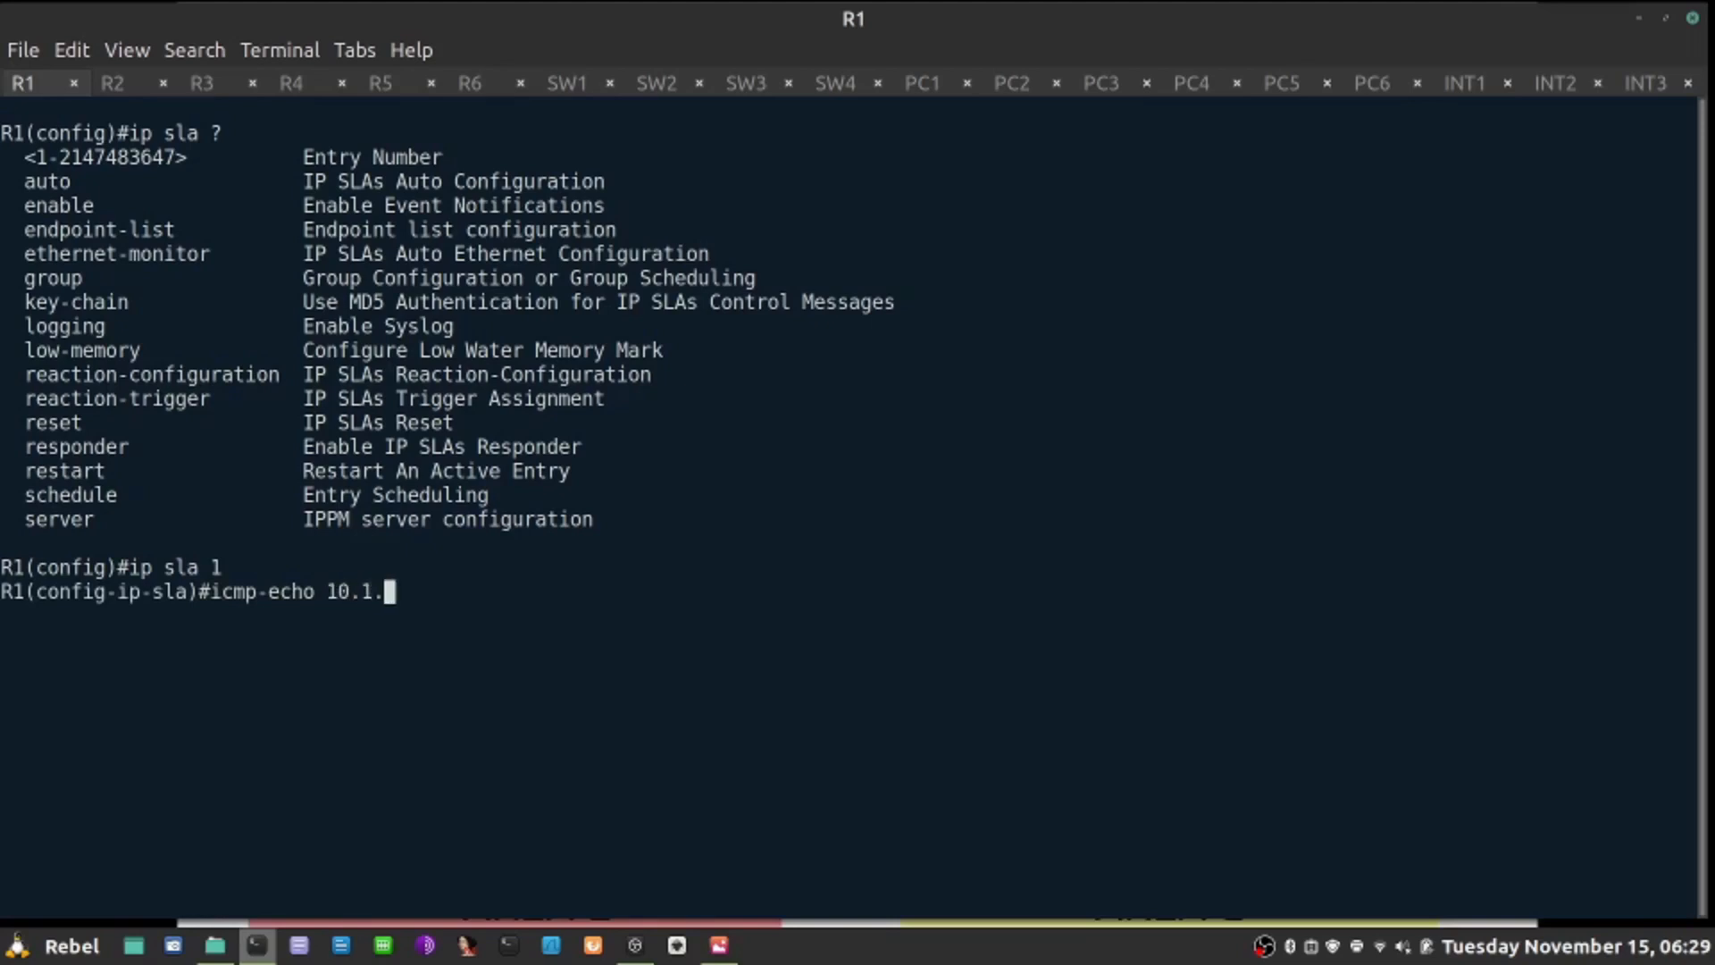
type("10.254")
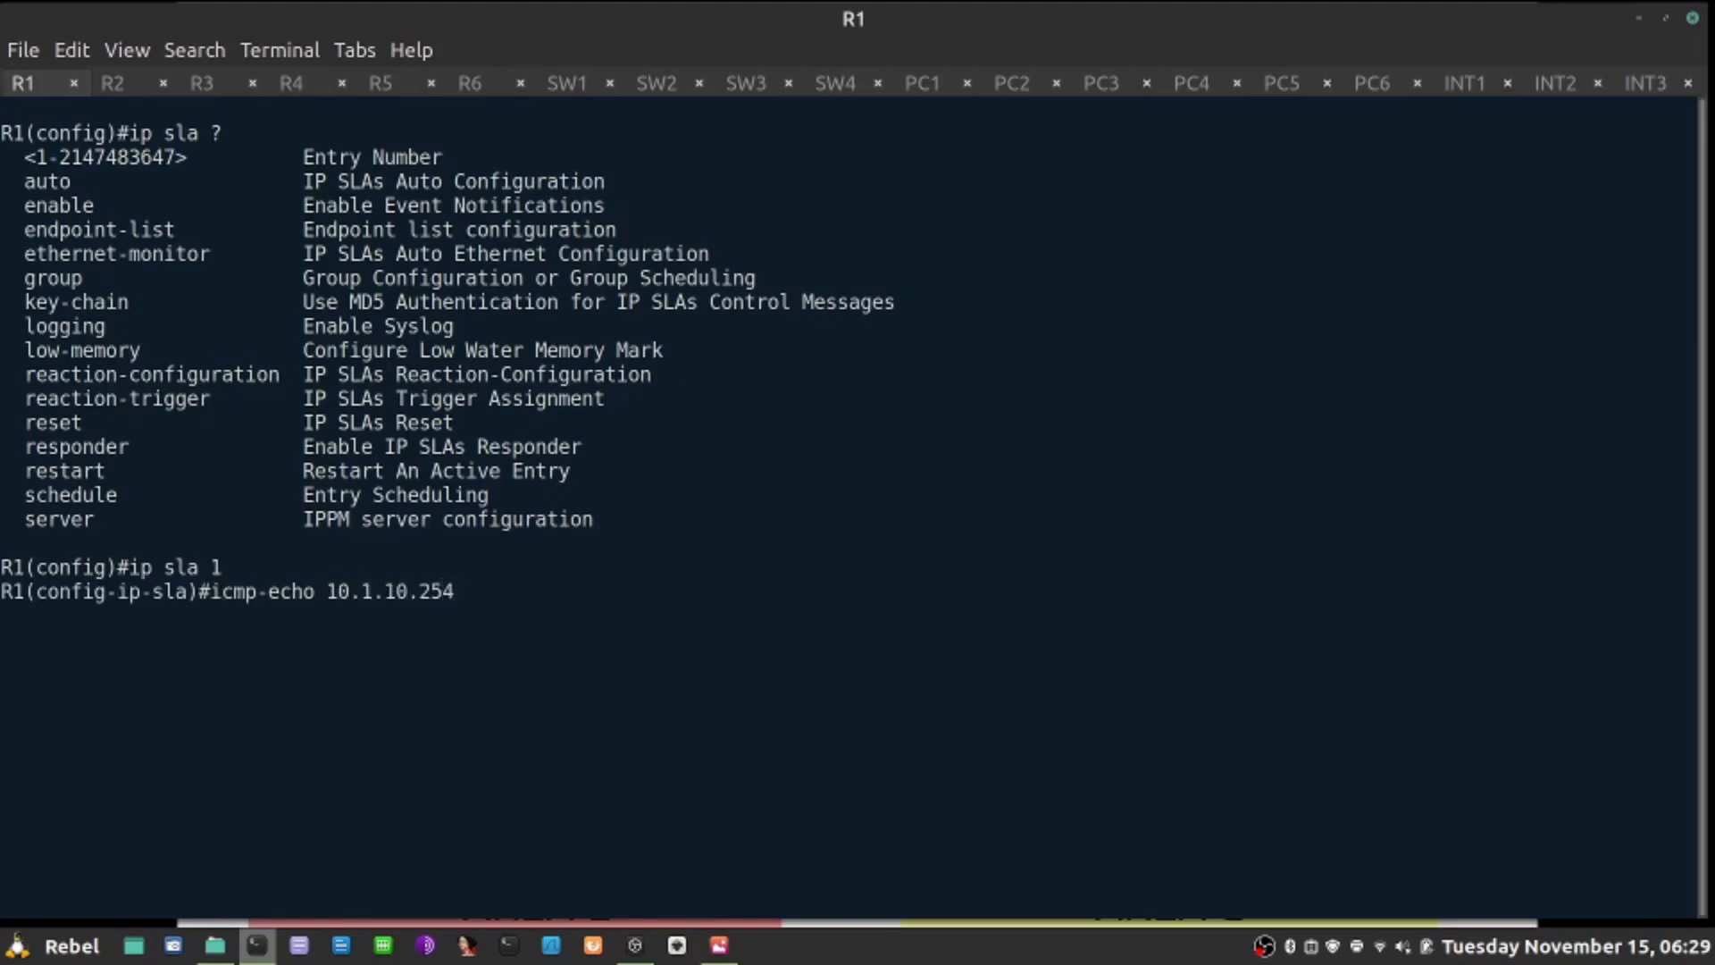
key("Return")
type("frequency 5")
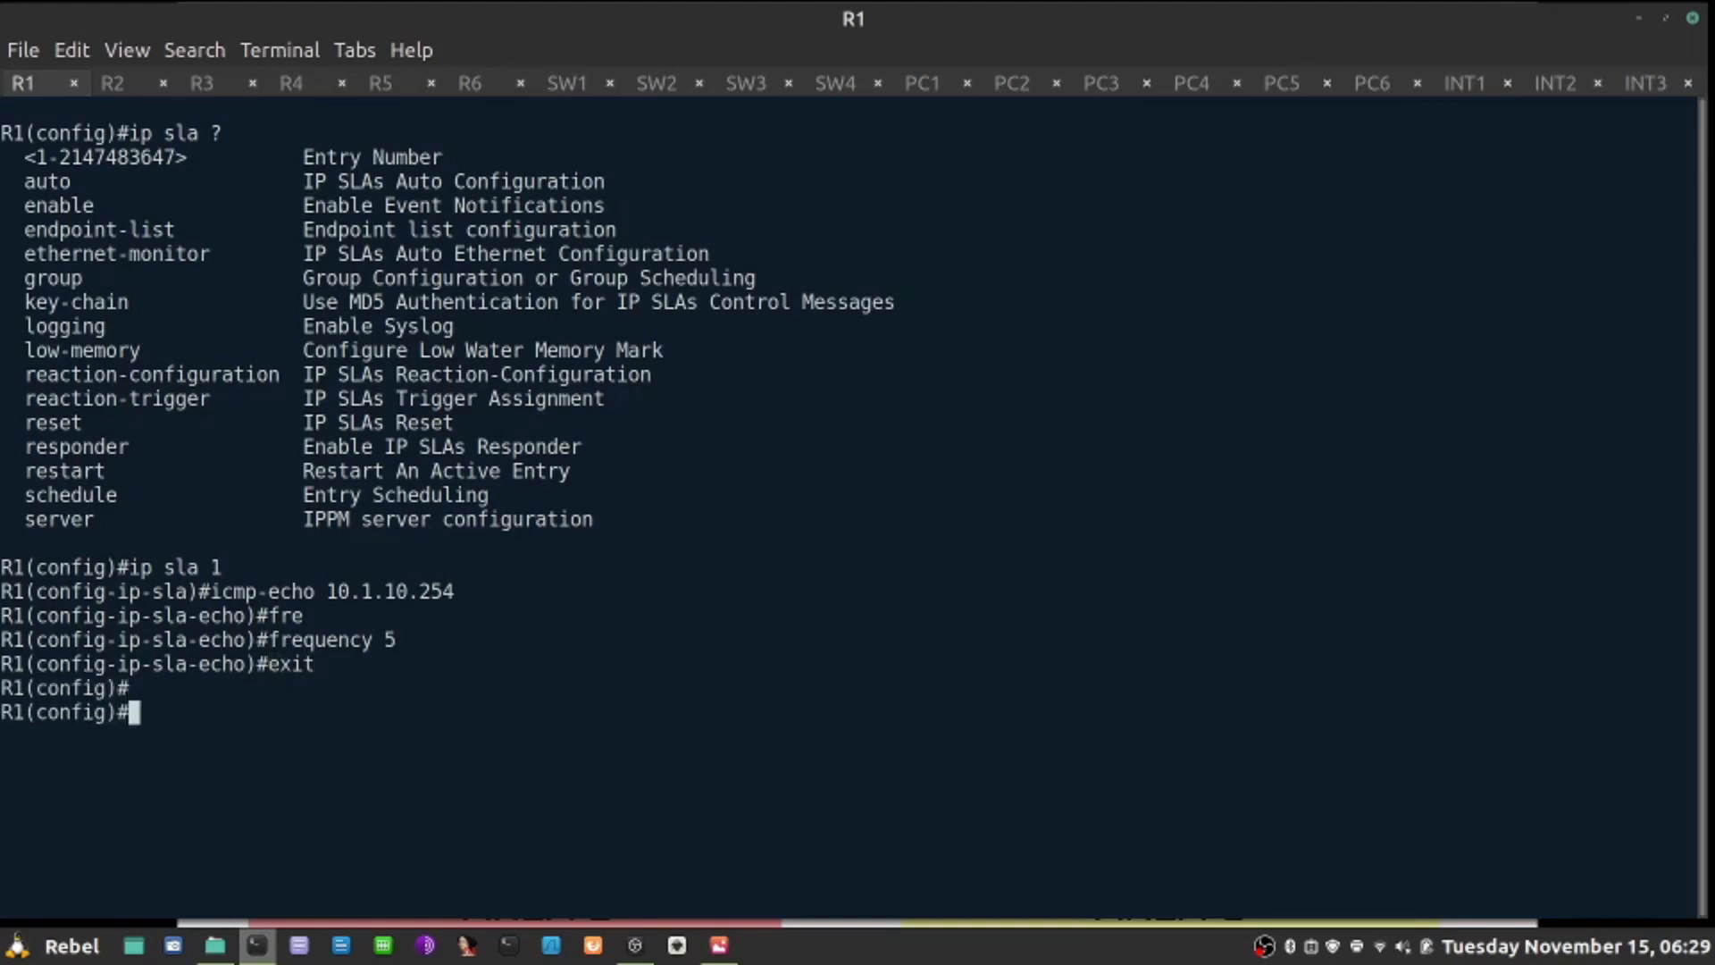
Step: Confirm IP SLA 1 in R1's running config and summary, still listed as inactive
type("do show run |")
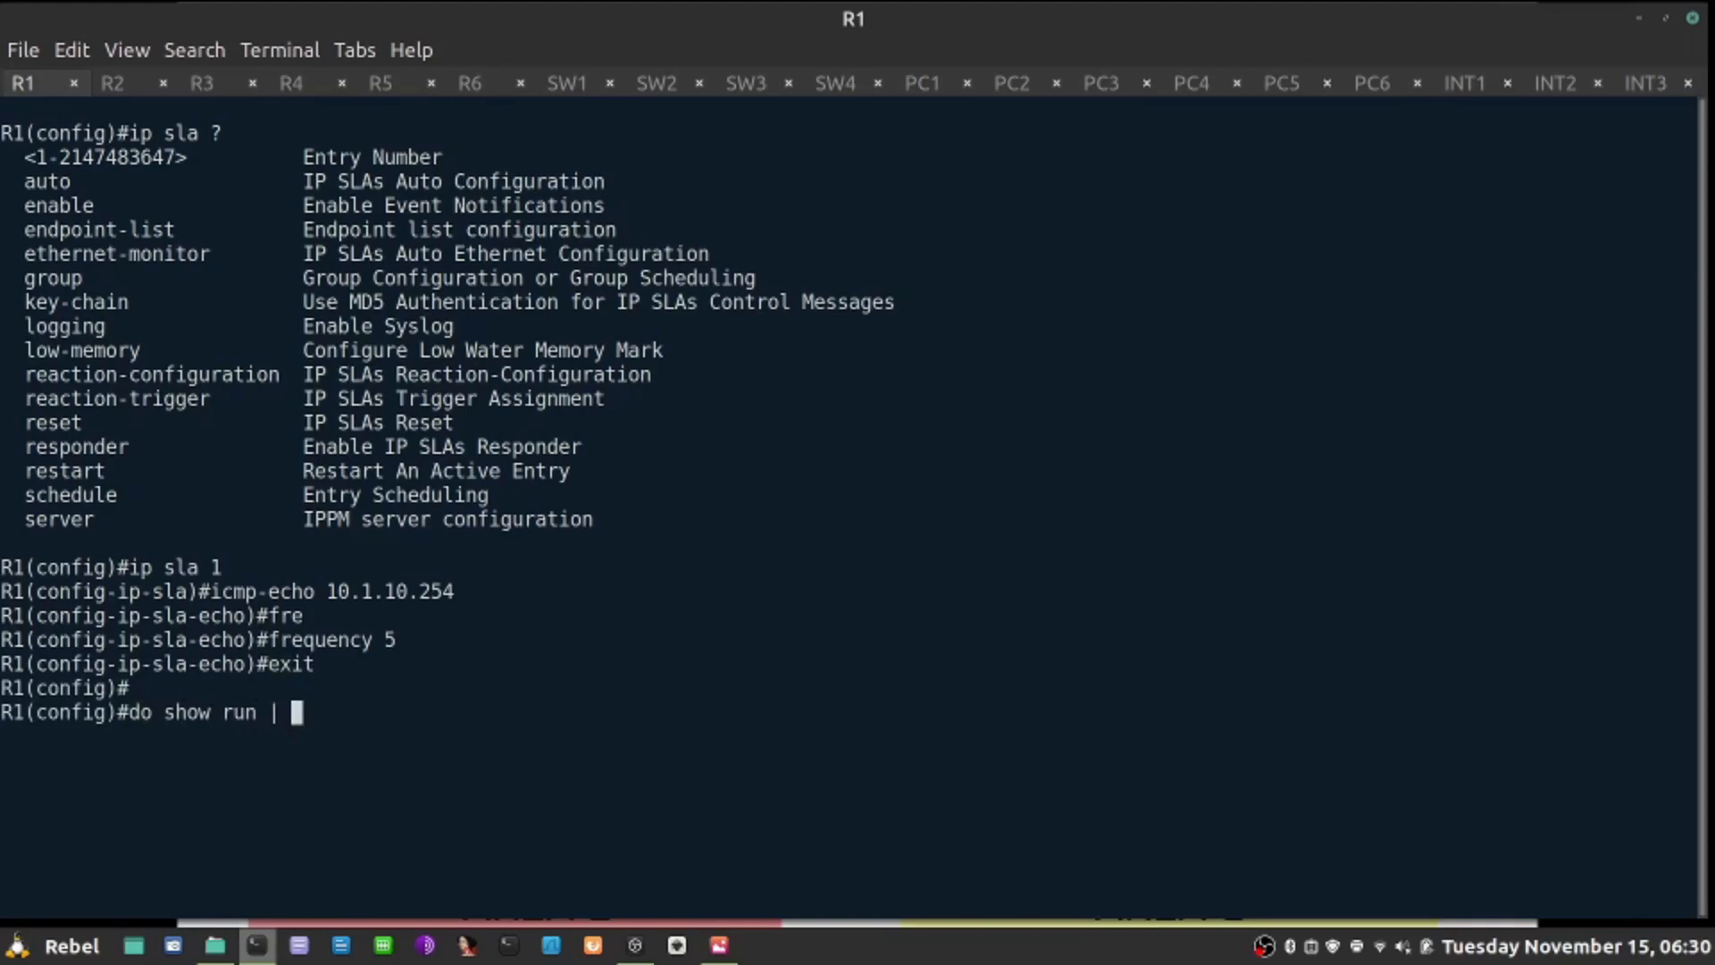
type("s ip sla")
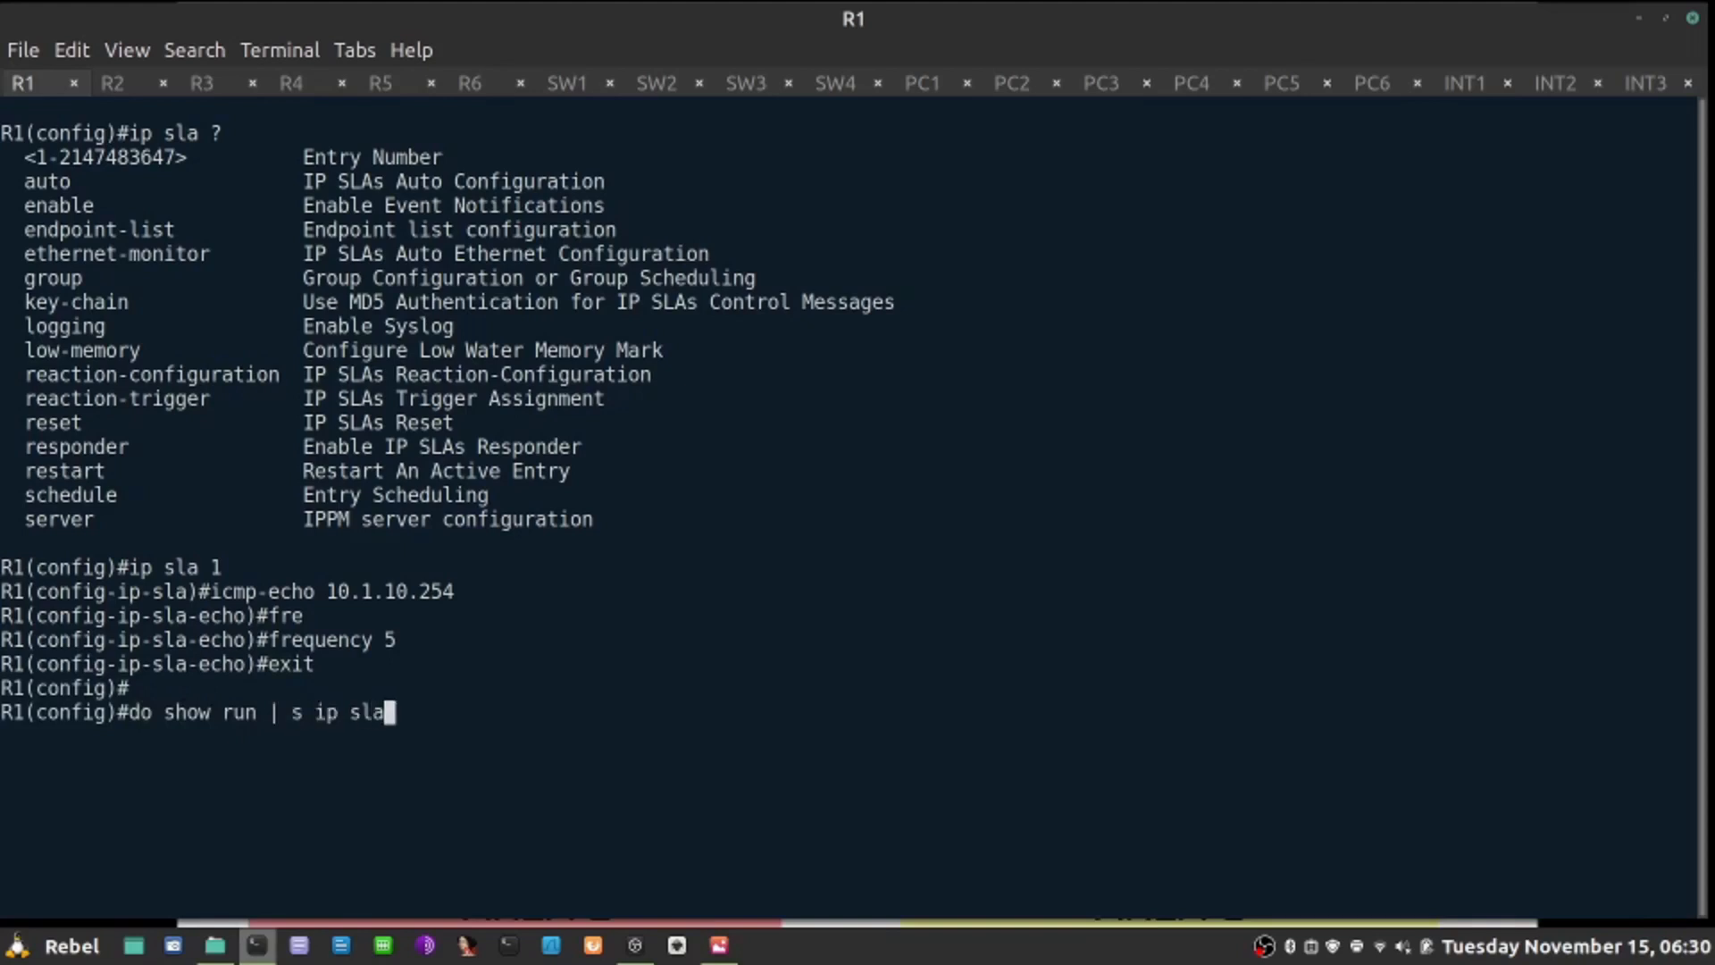
key("Return")
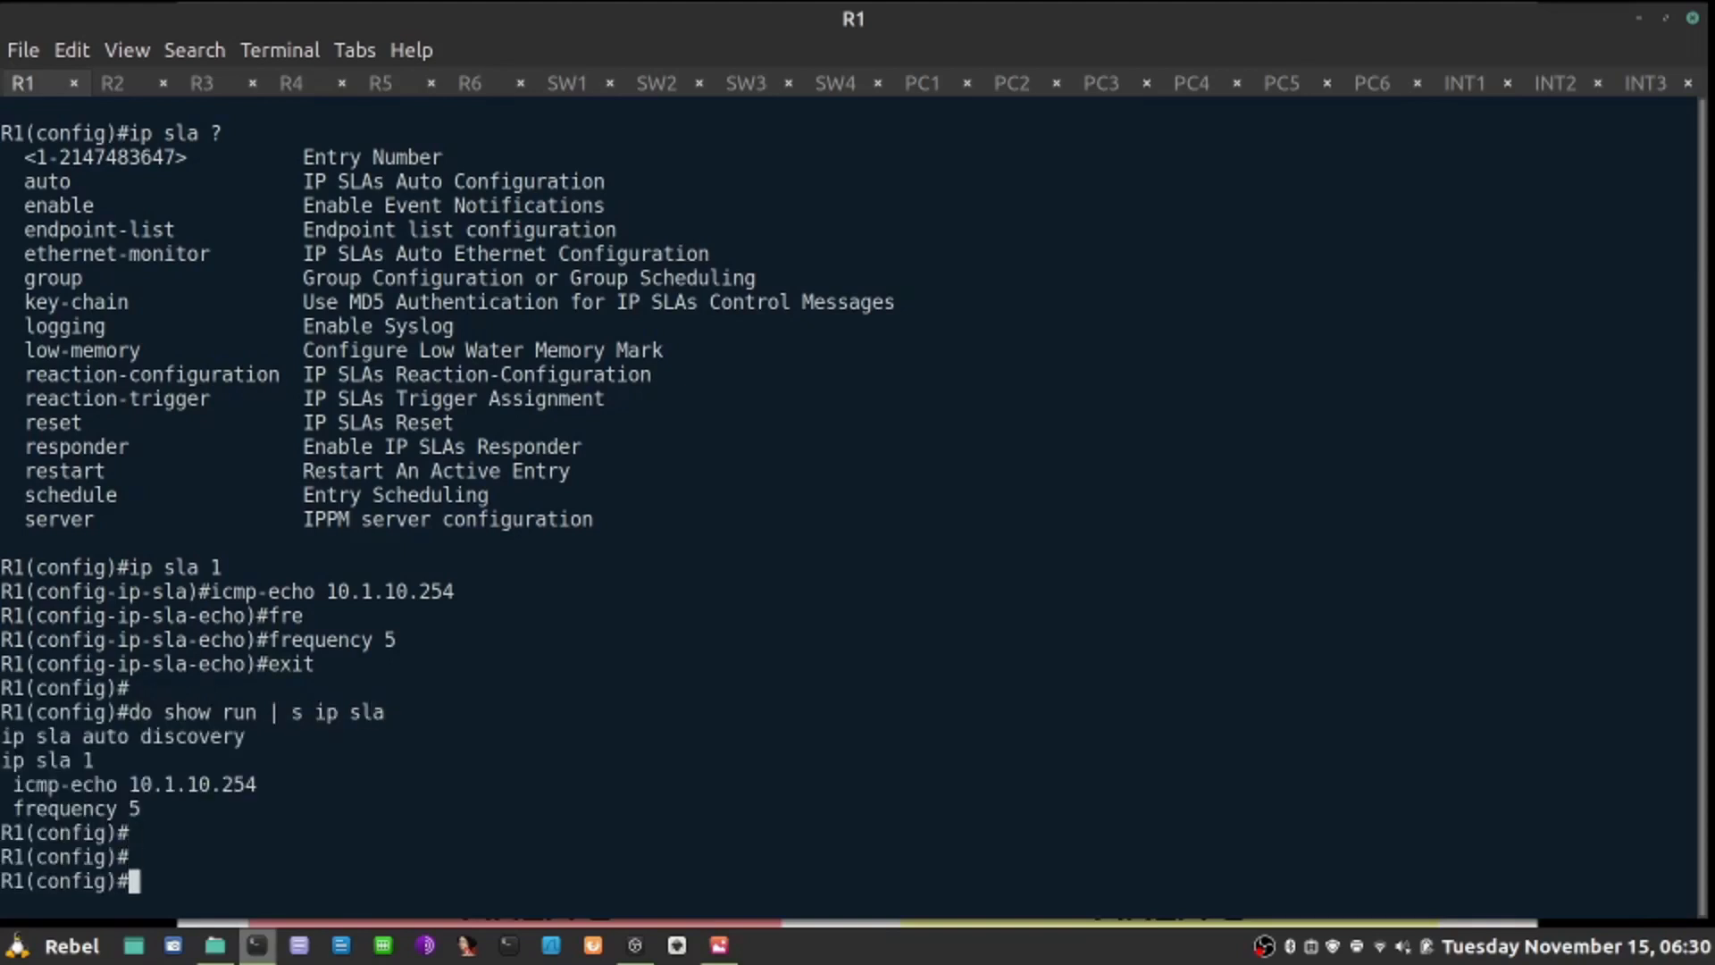
type("do show ip sla summary")
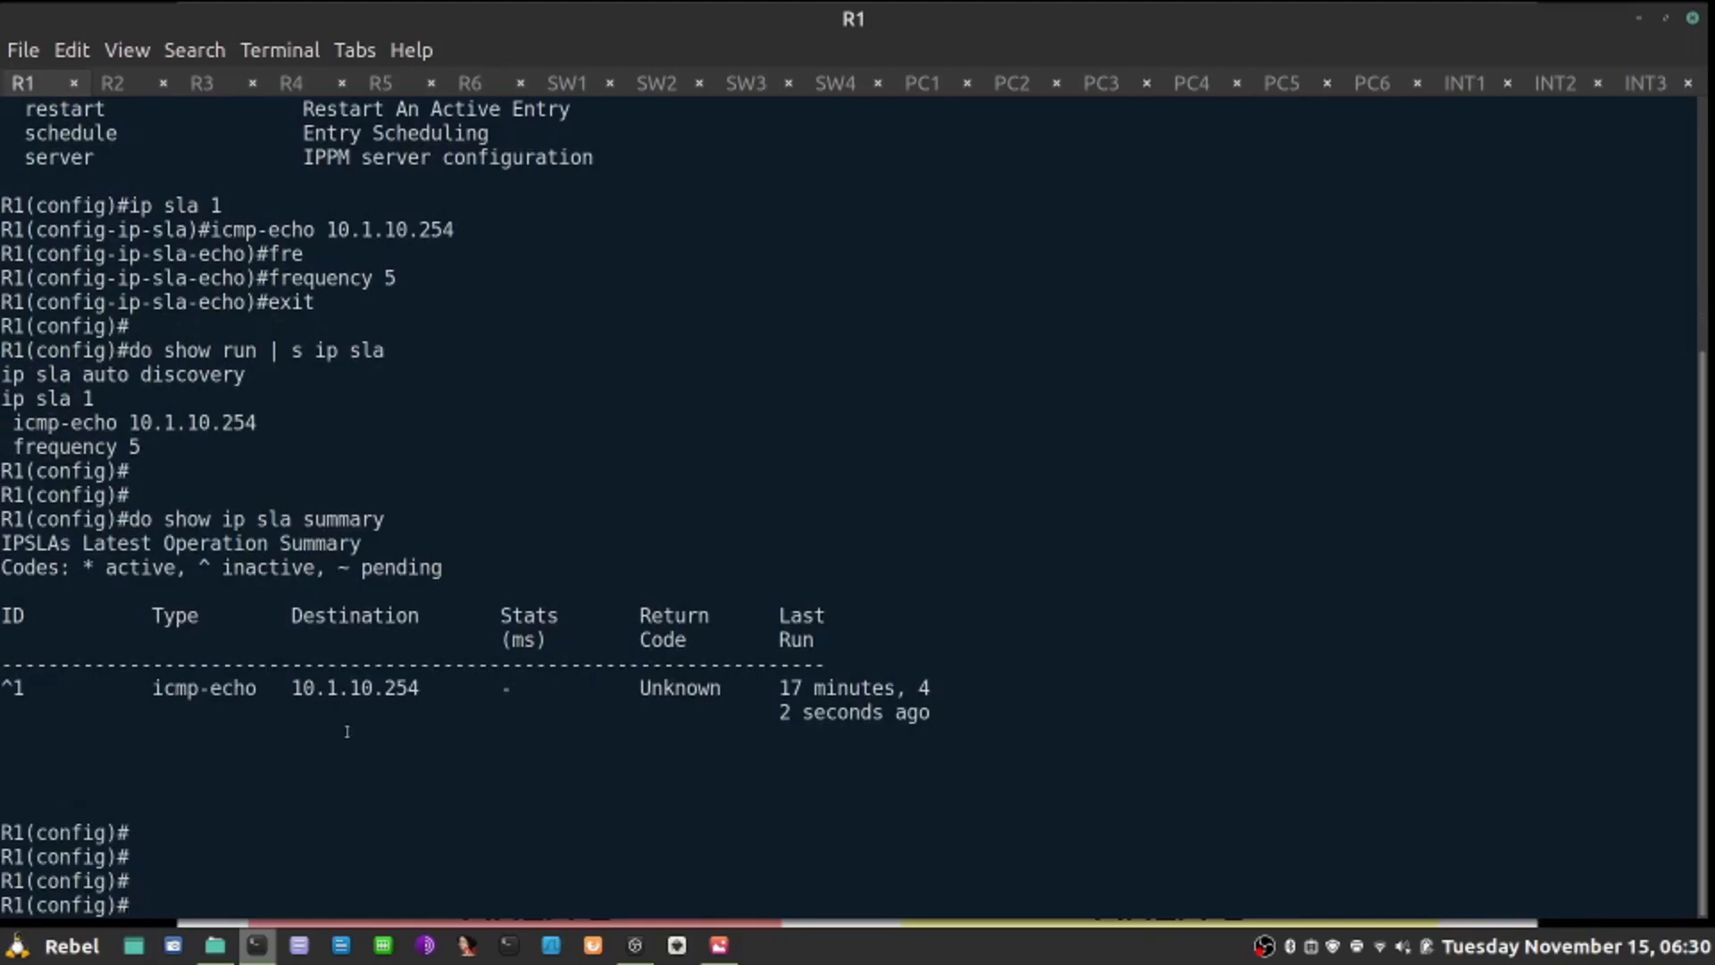
Step: Schedule IP SLA 1 to run with life forever starting now
type("ip sla s")
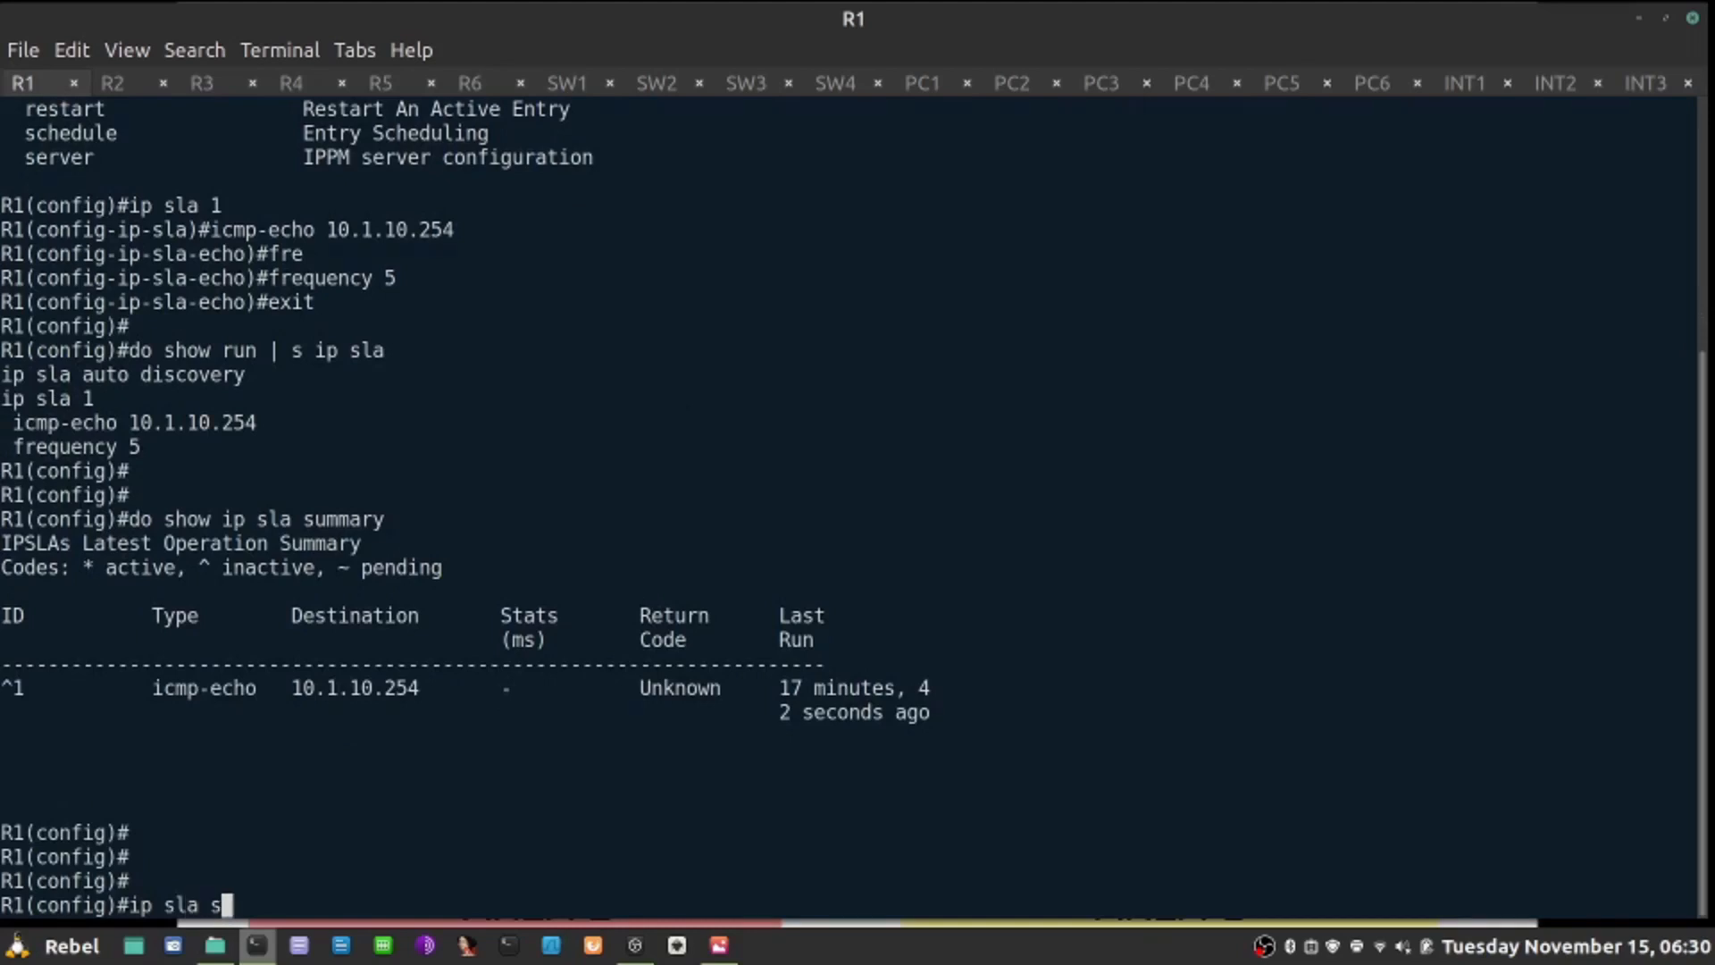
type("chedule")
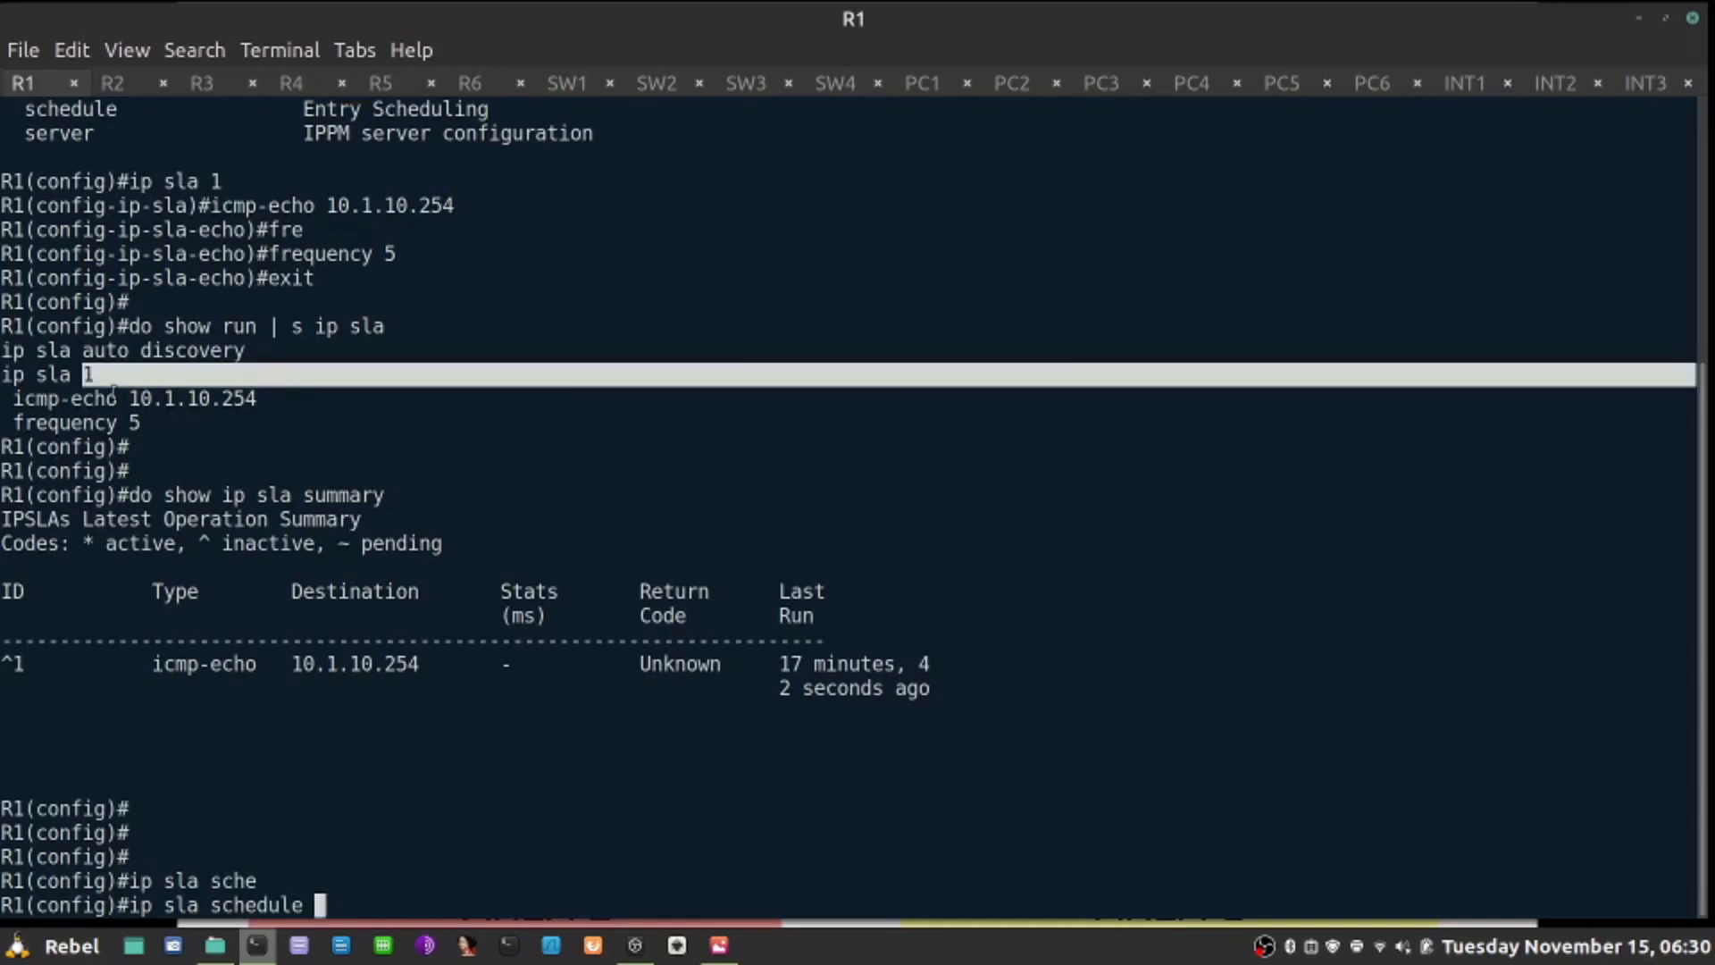
type("1 life forever start-time")
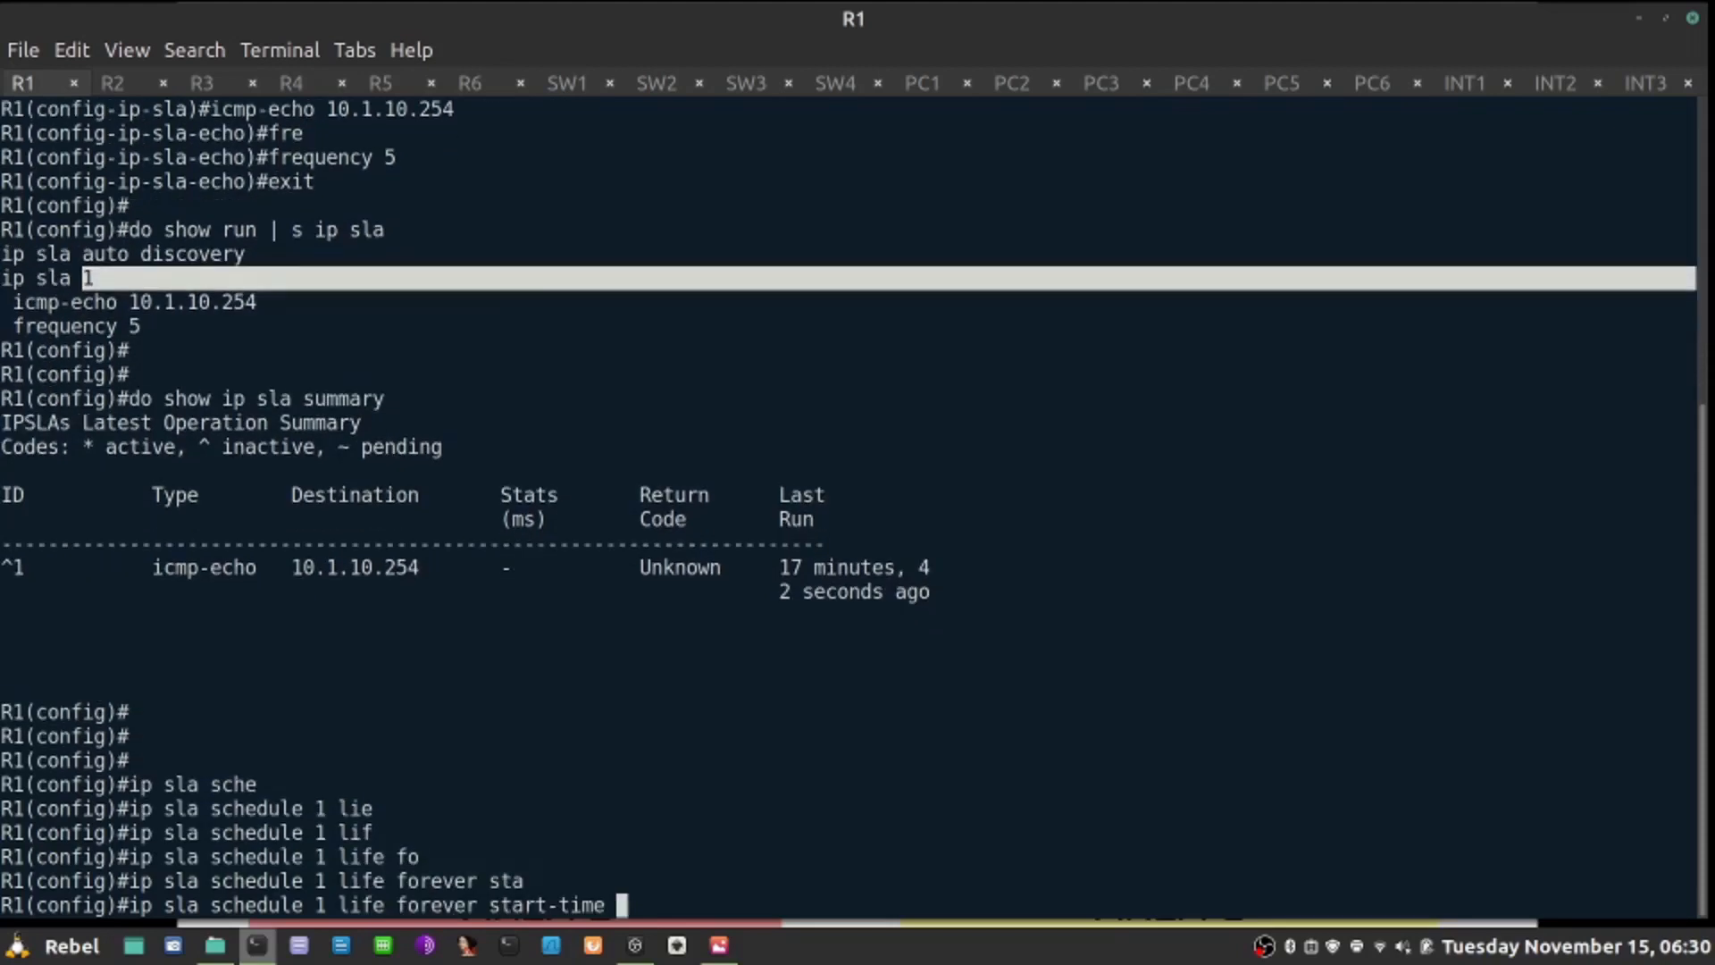
key("Return")
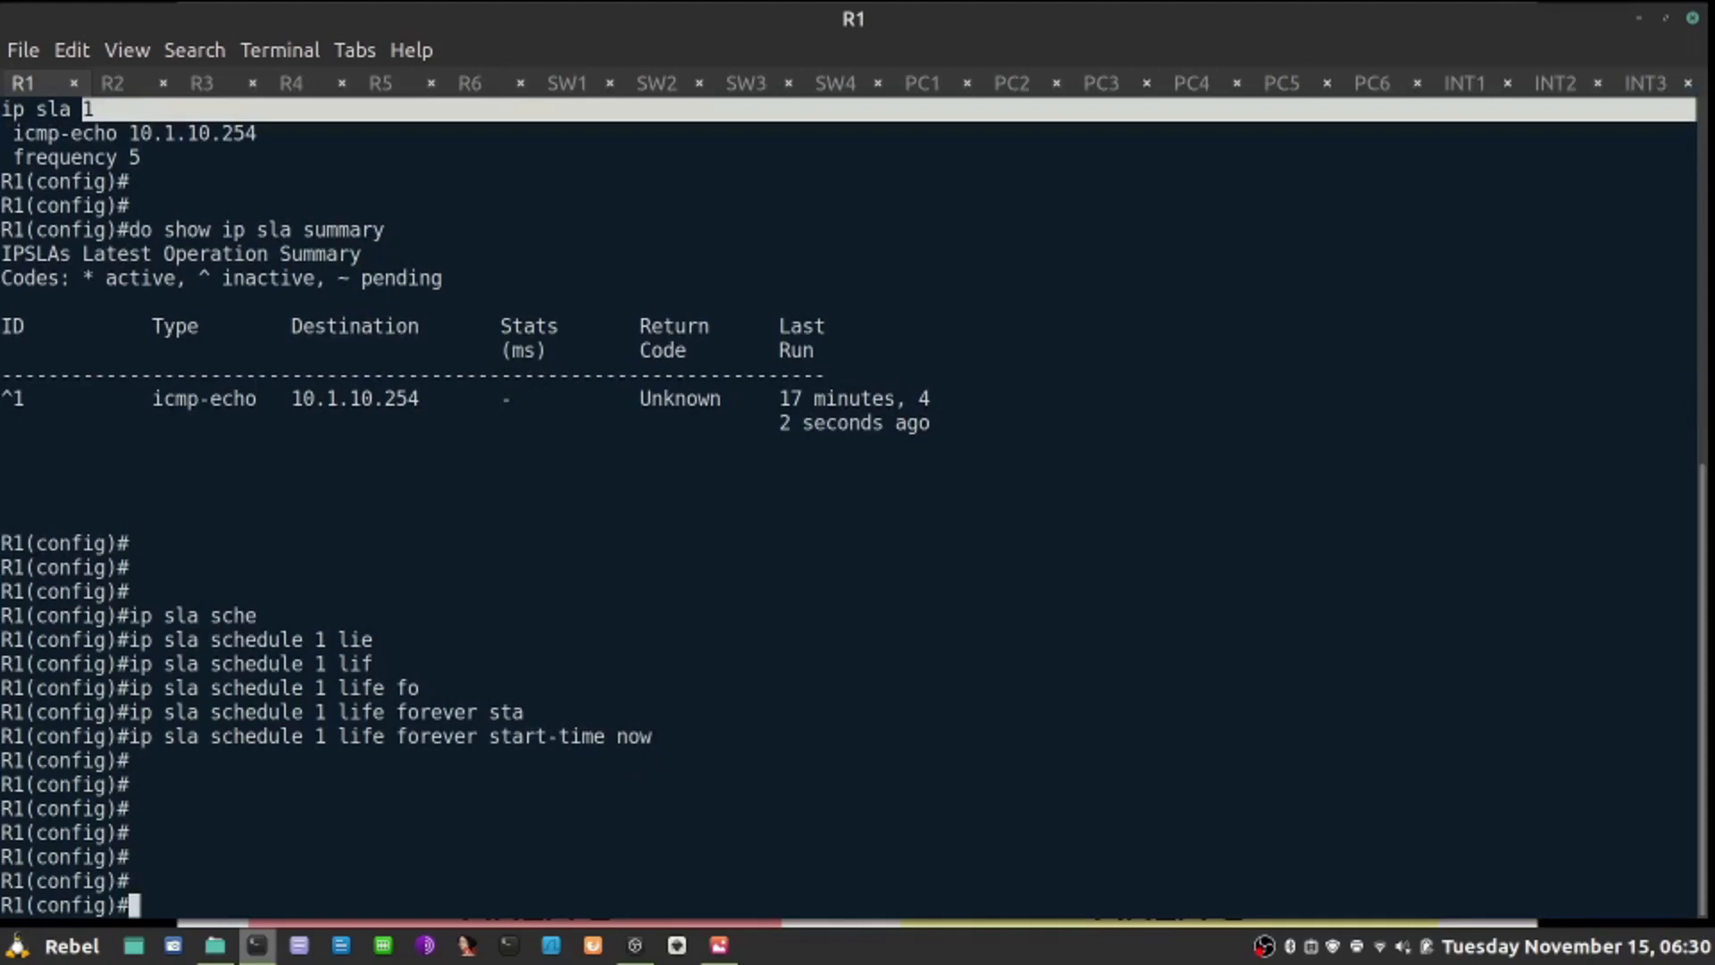
Step: Verify IP SLA 1 is active with return code OK and statistics showing 6 successes
type("do show")
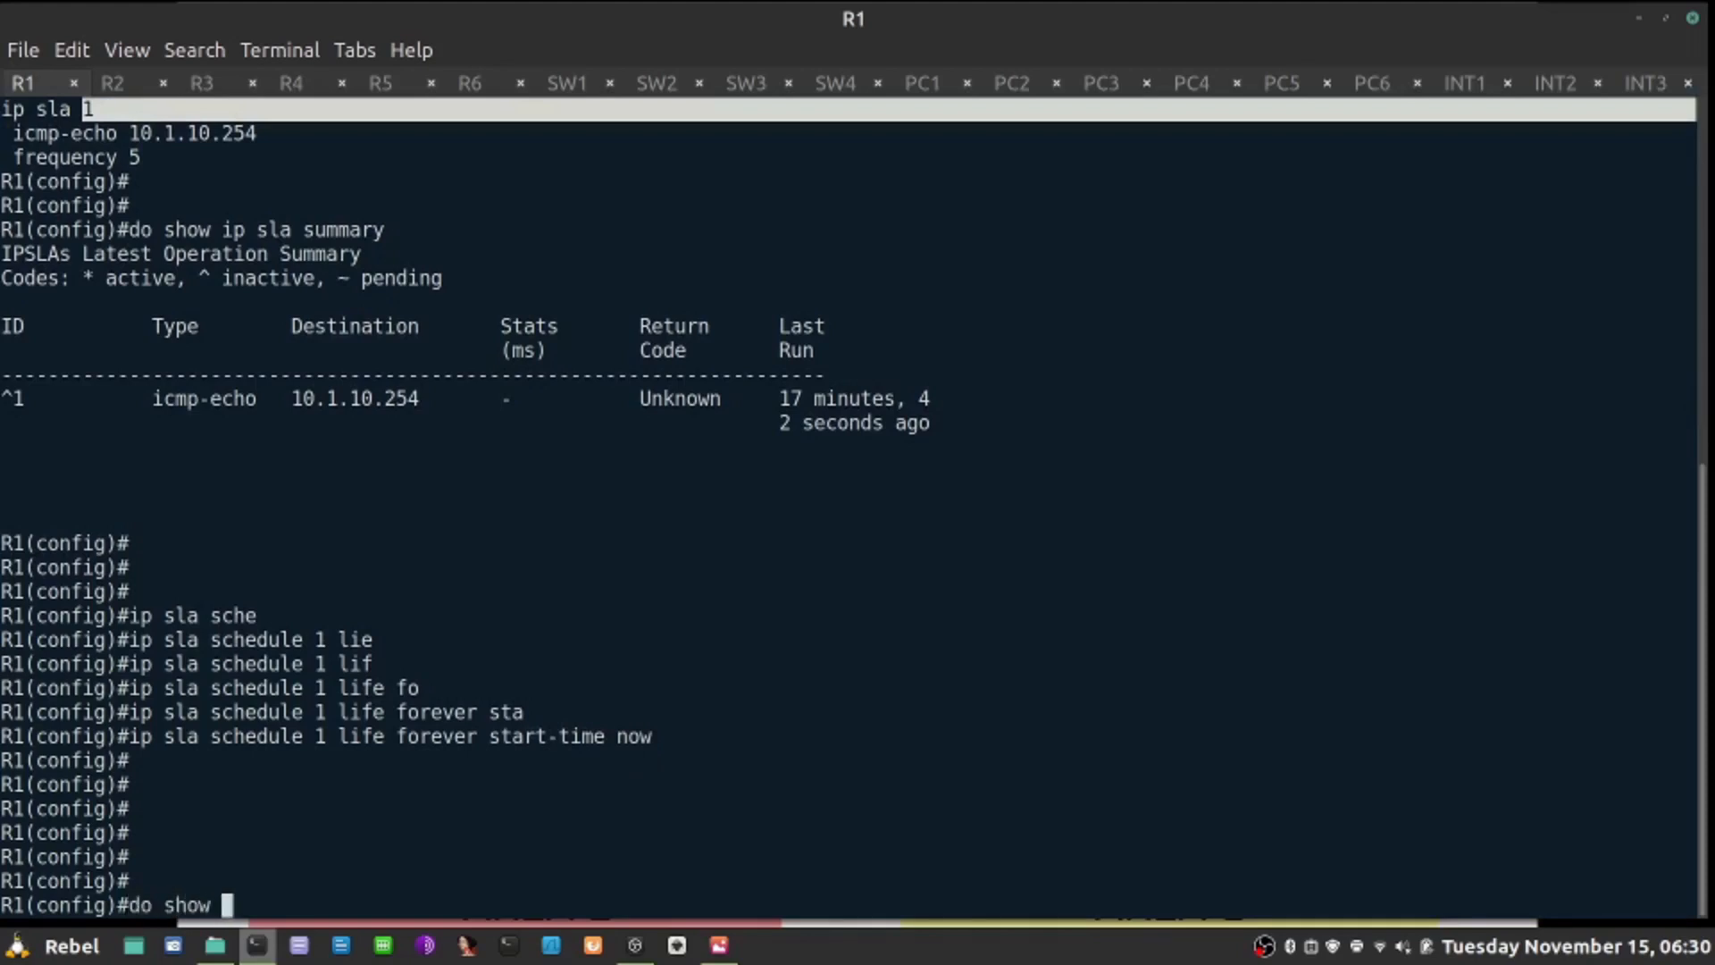
type("ip sla summar")
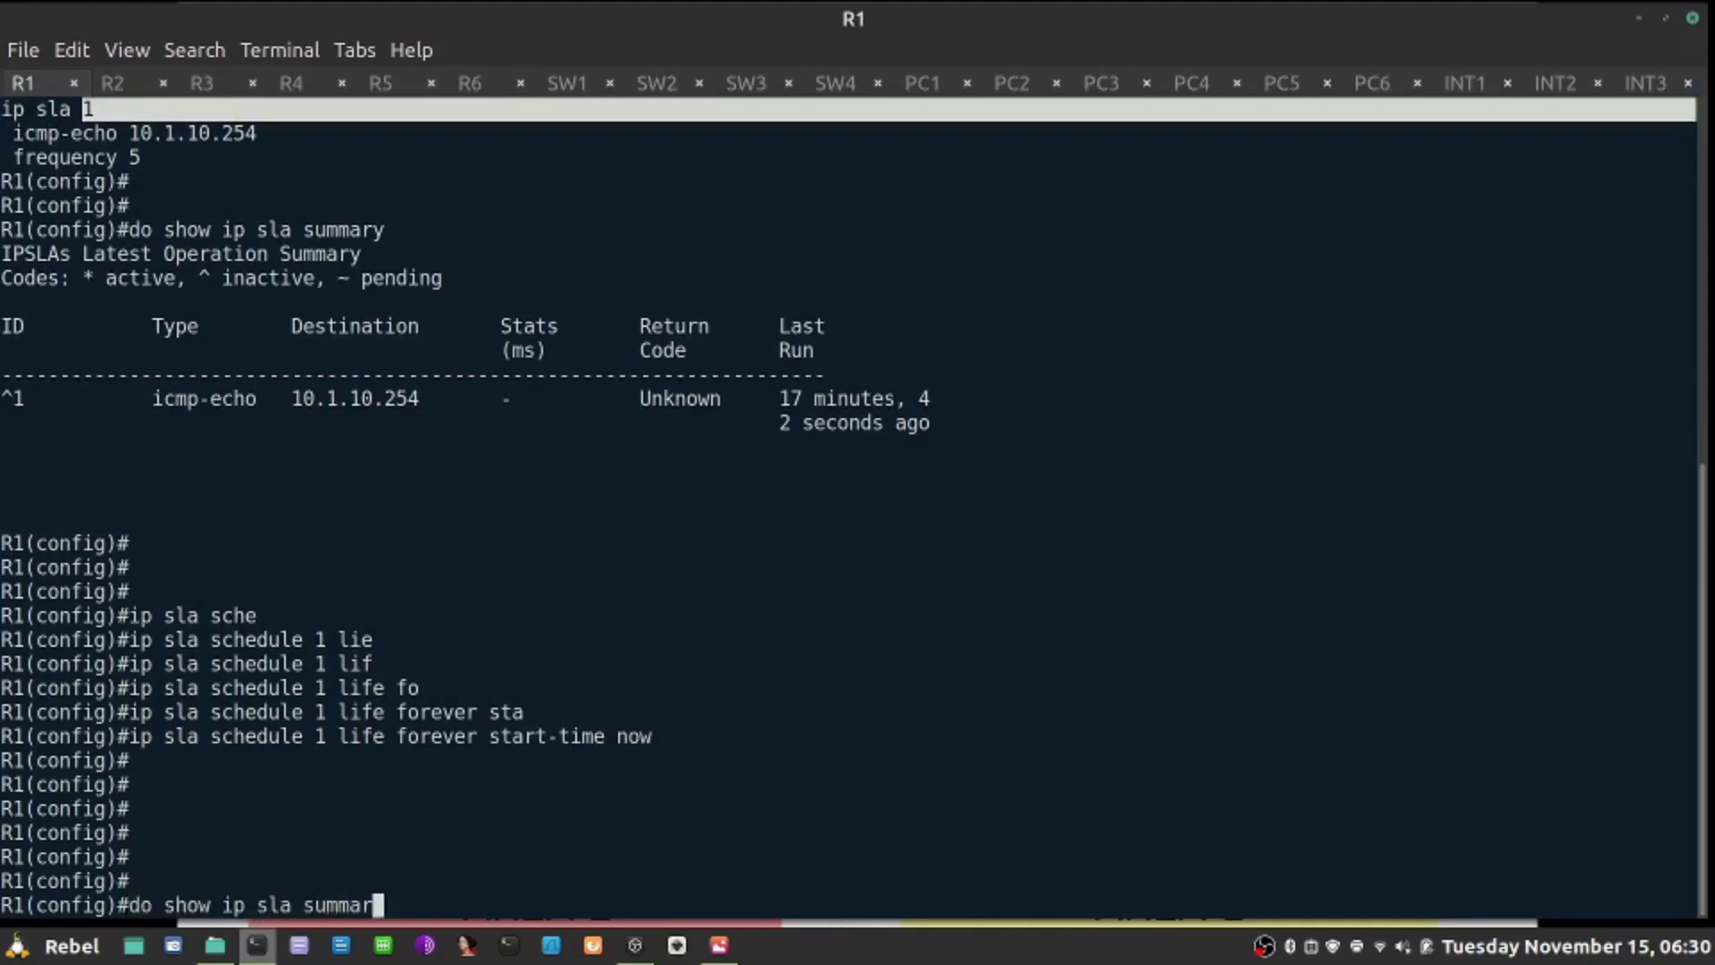
key("Return")
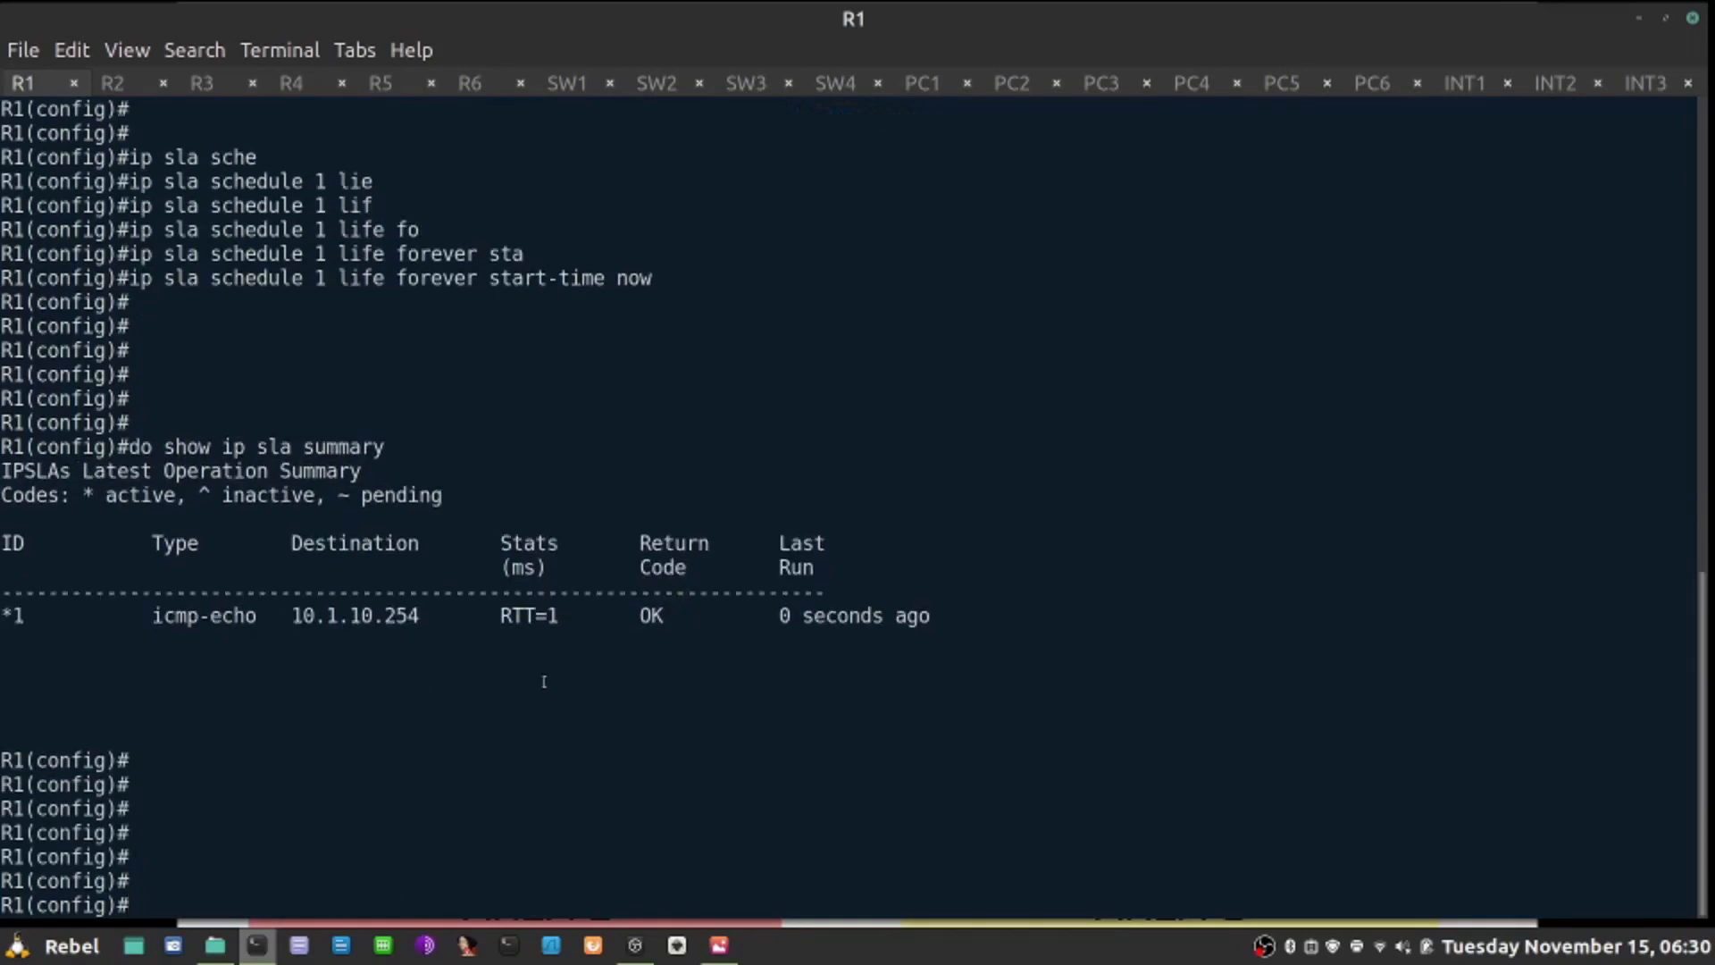
double_click(650, 615)
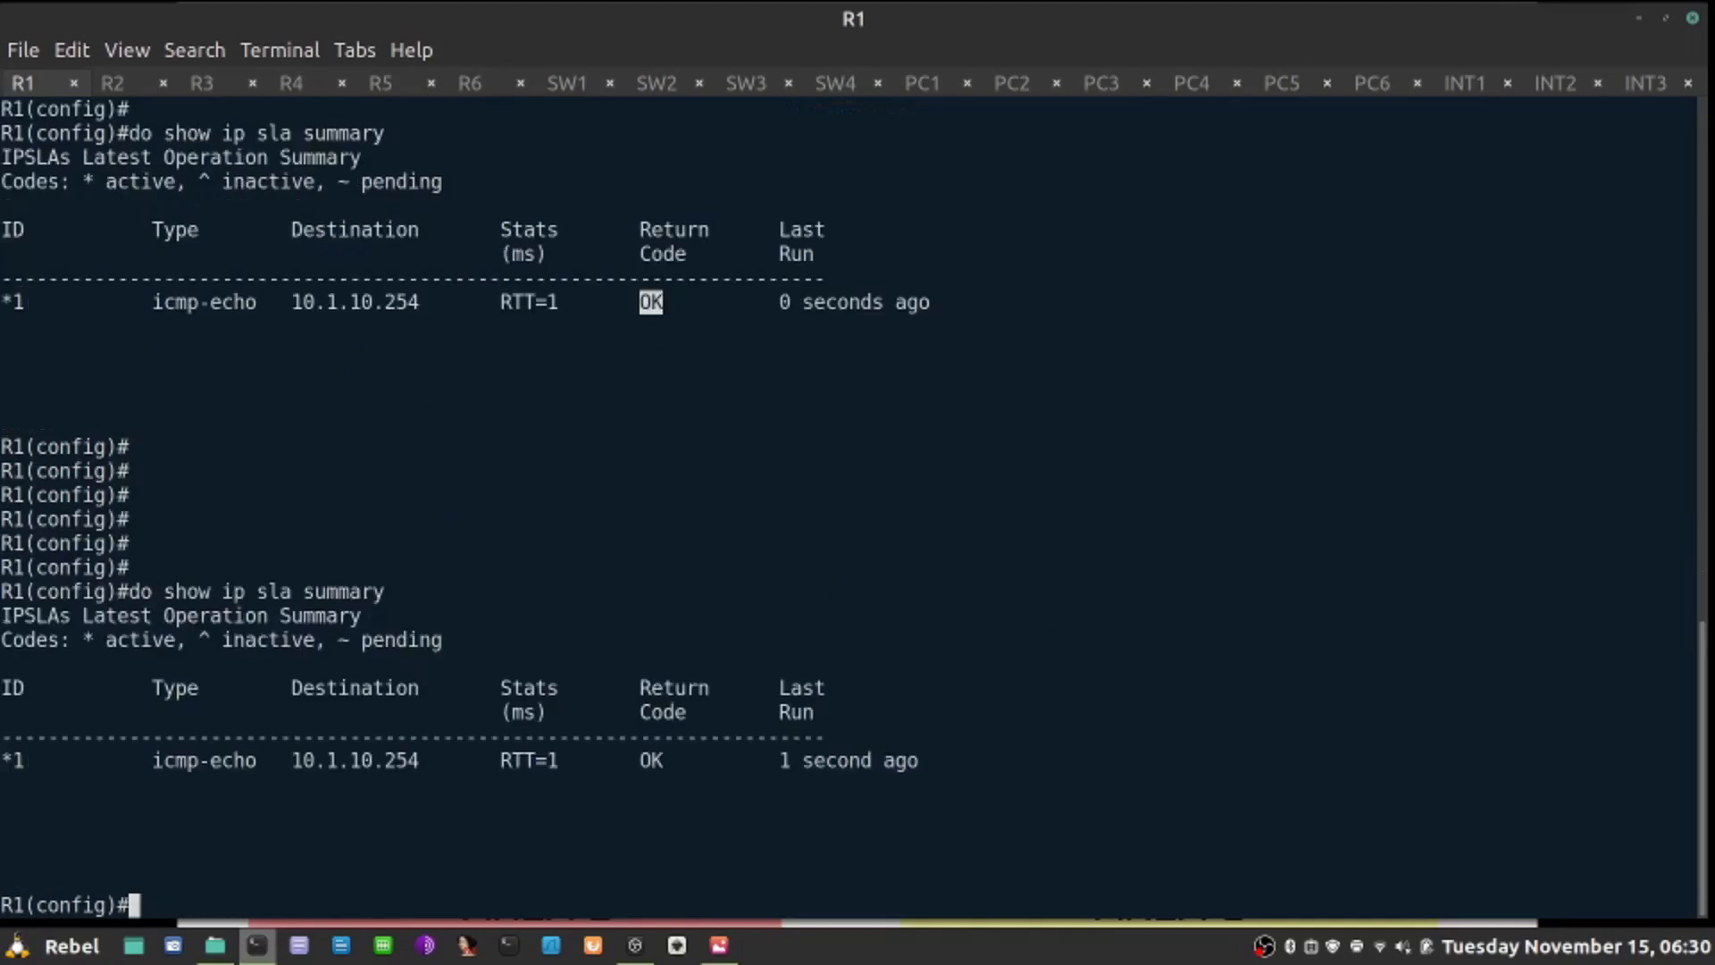
type("do show ip sla summary")
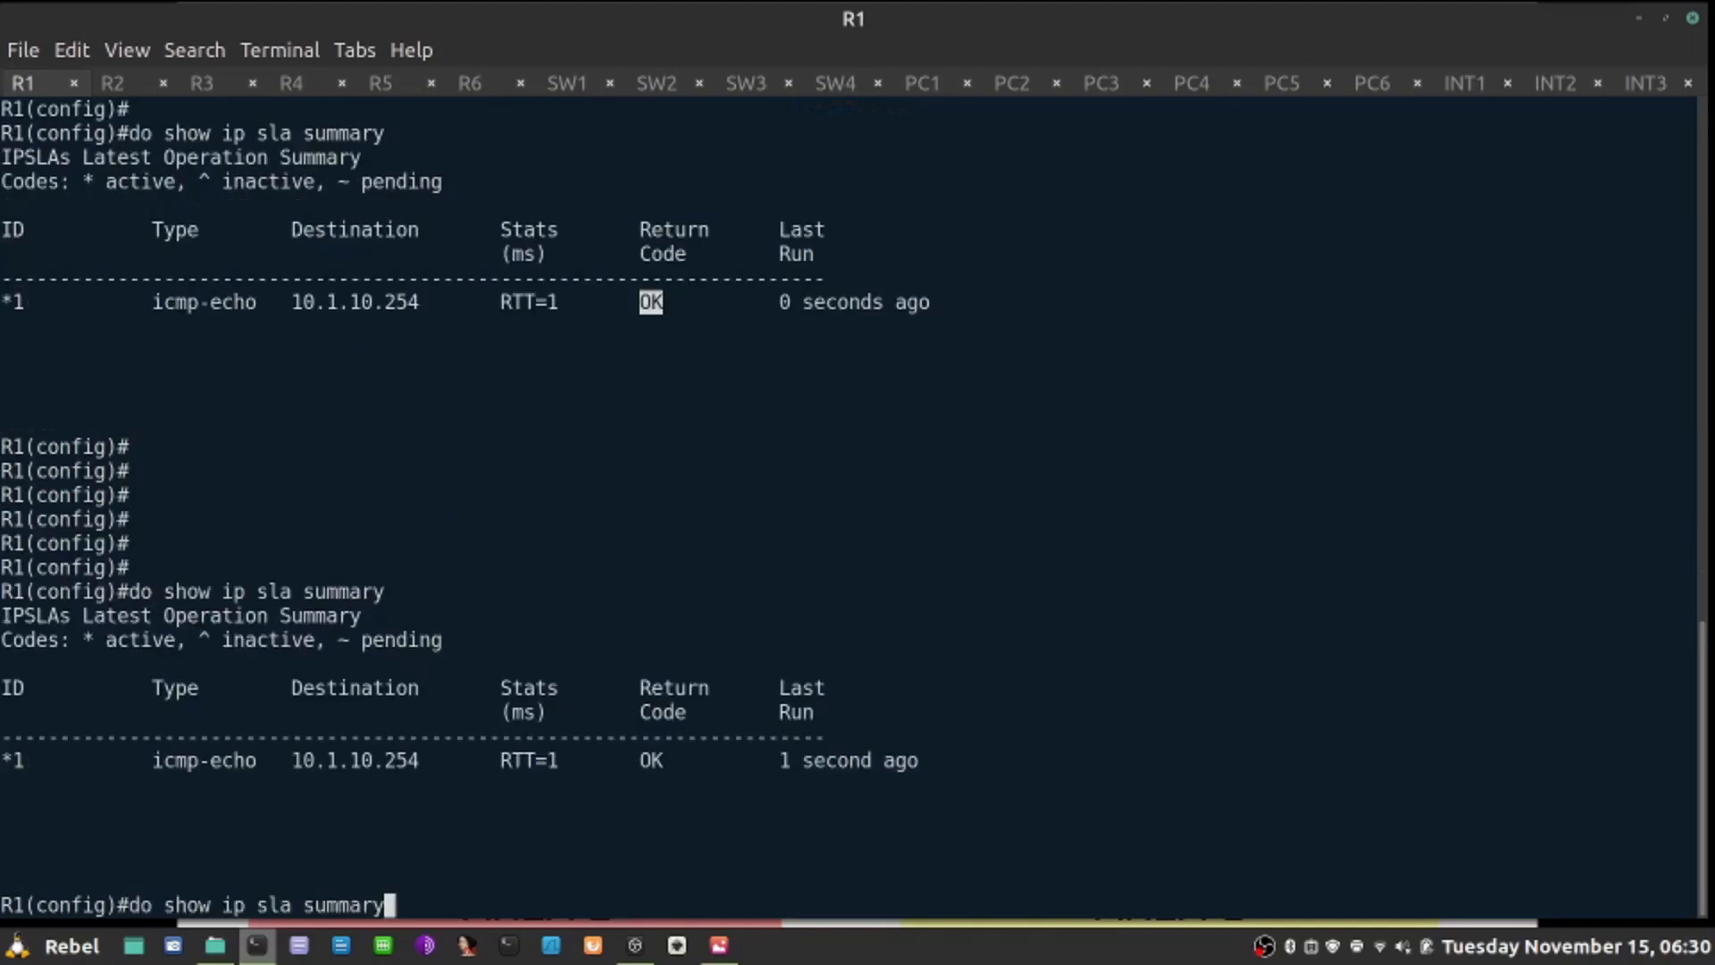
key("Return")
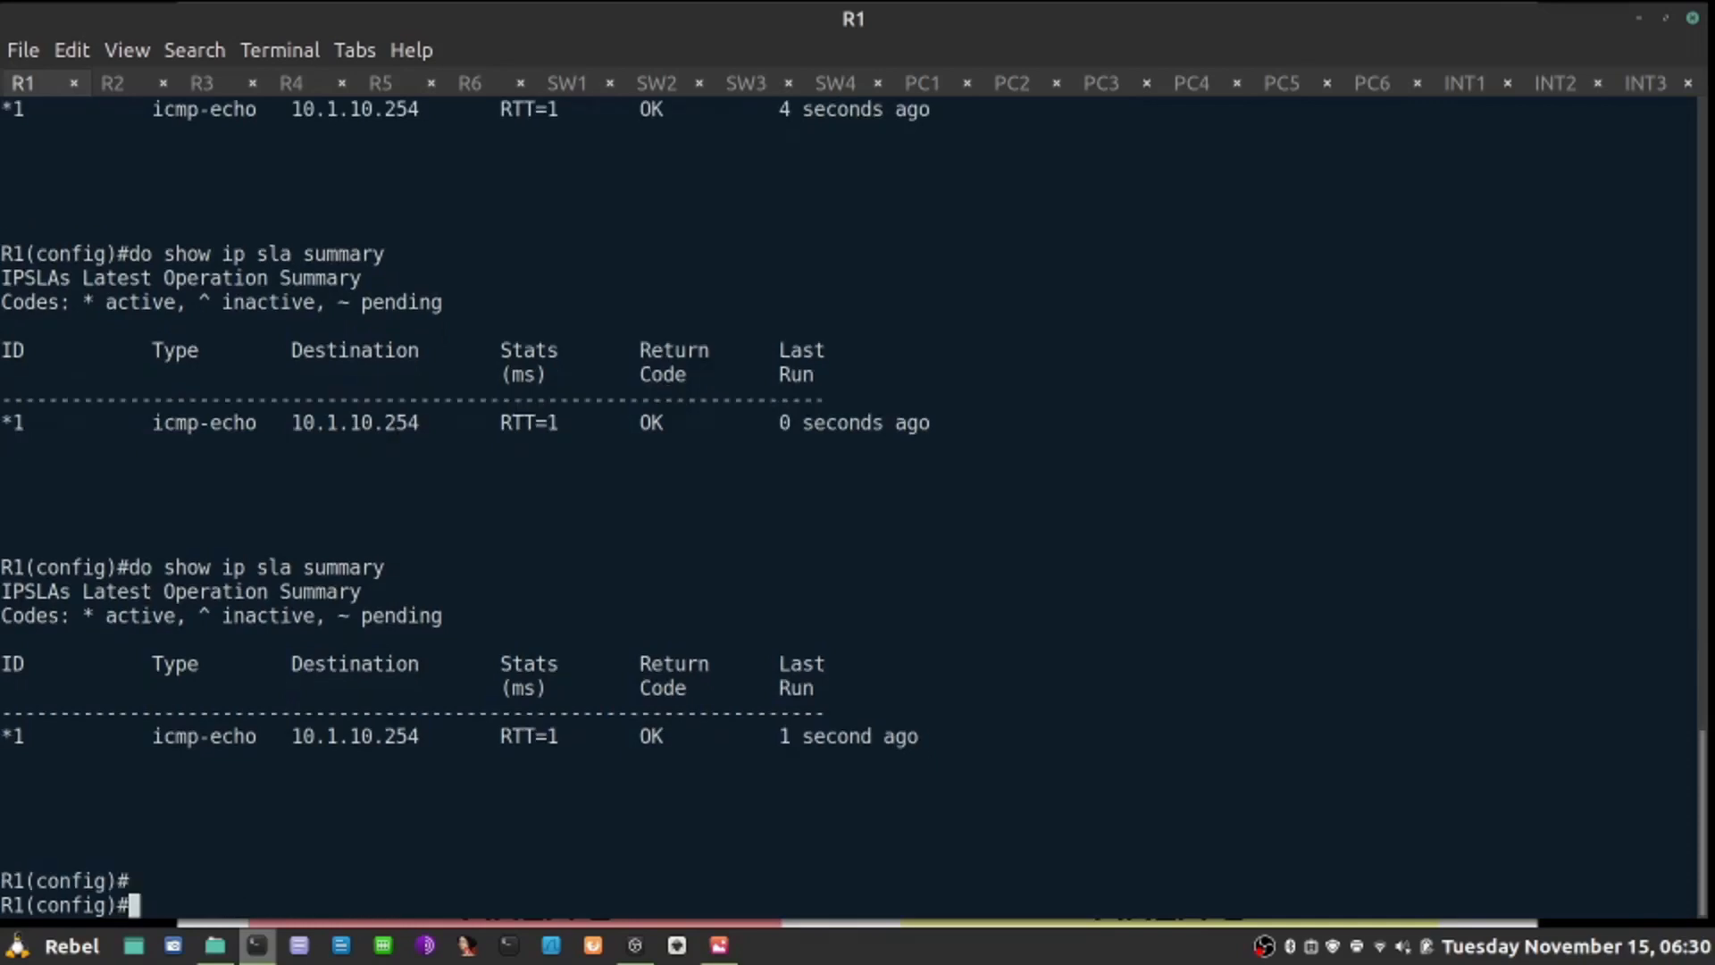
type("do show ip sla s")
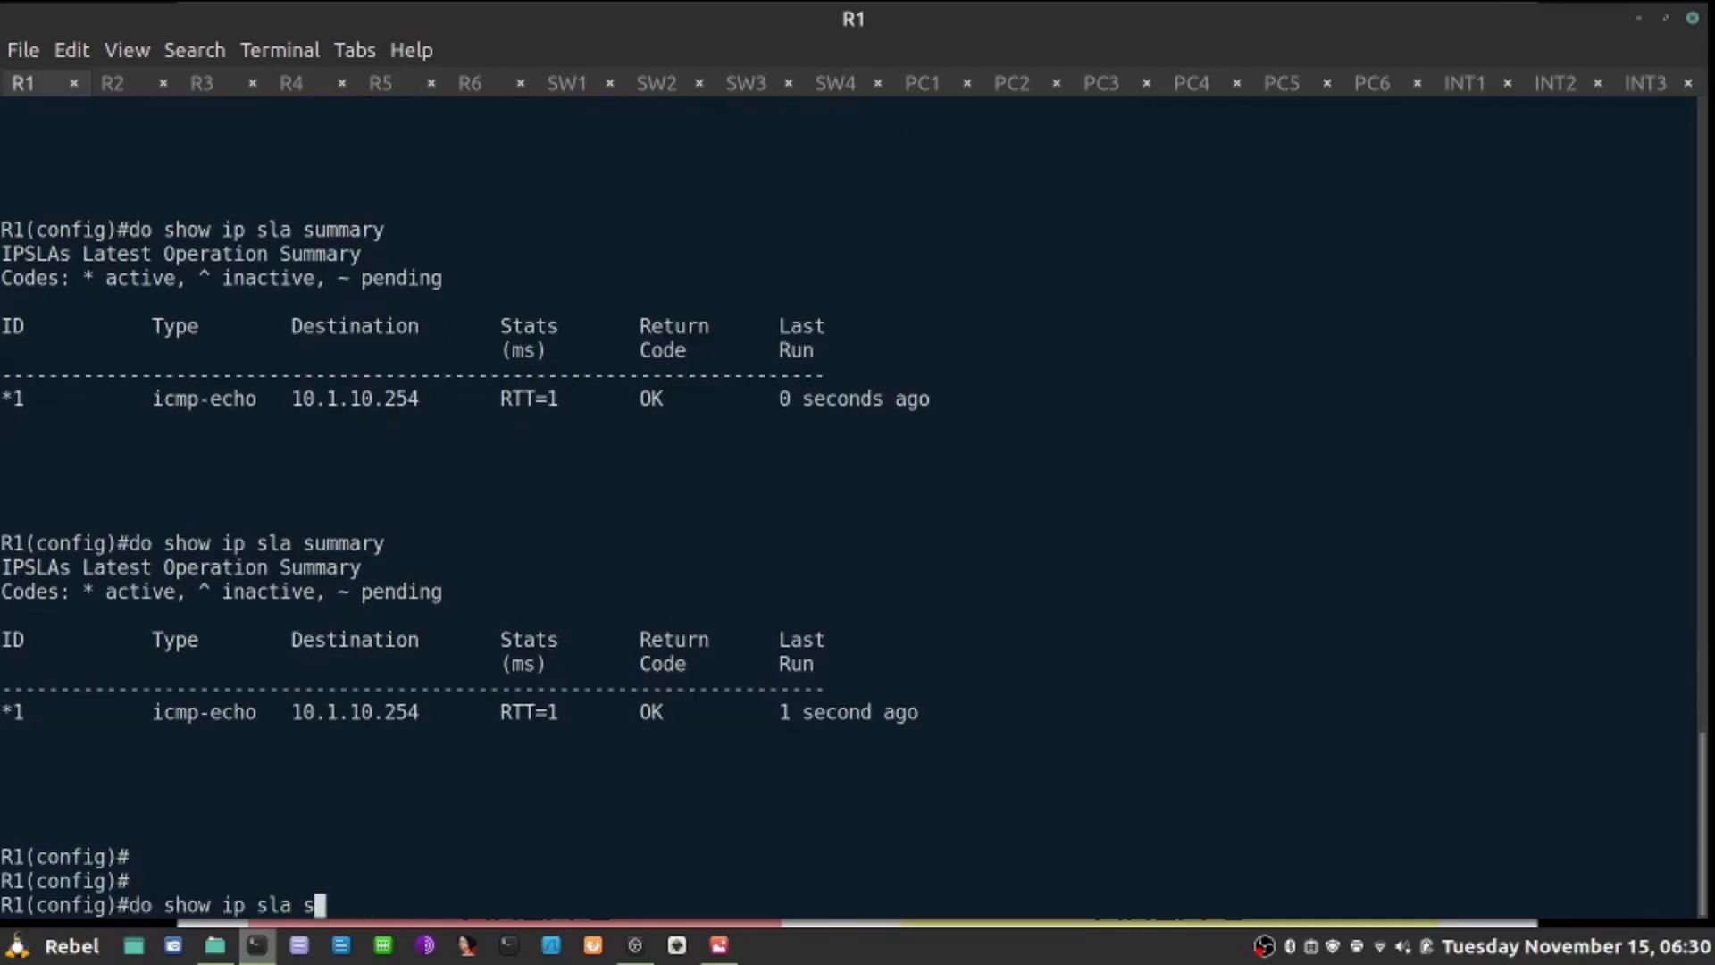
type("tat")
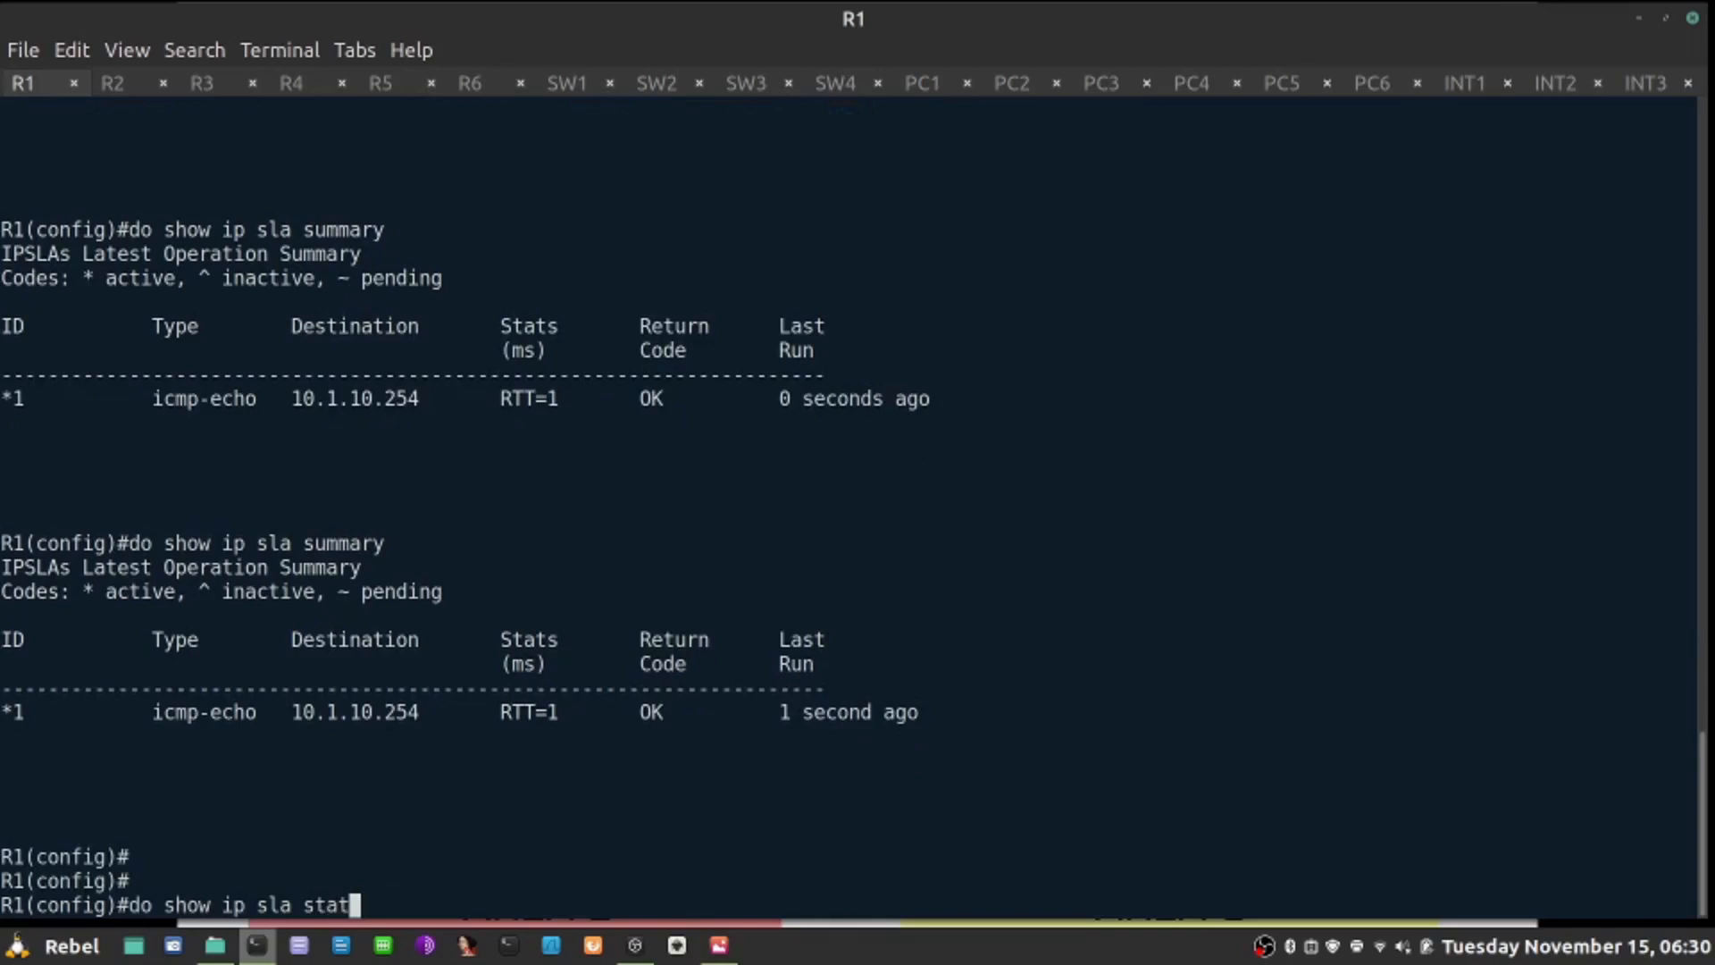
key("Return")
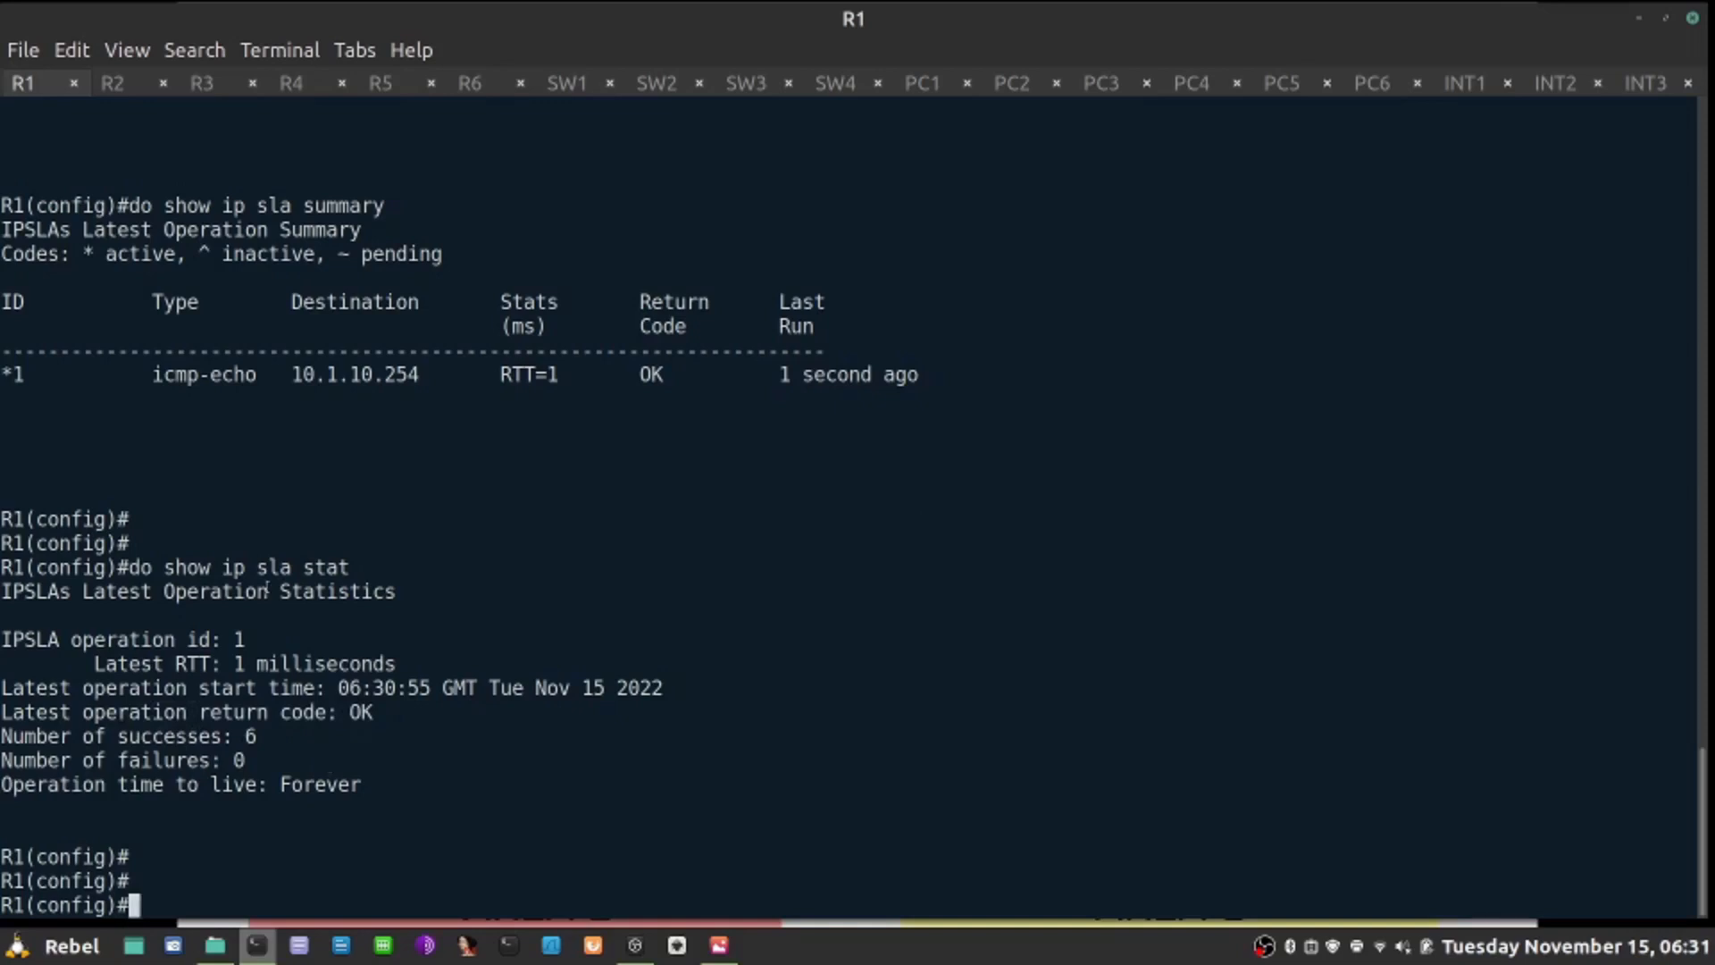
Step: Clear the screen, create track 100 following IP SLA 1, and show the track state Up
left_click(278, 50)
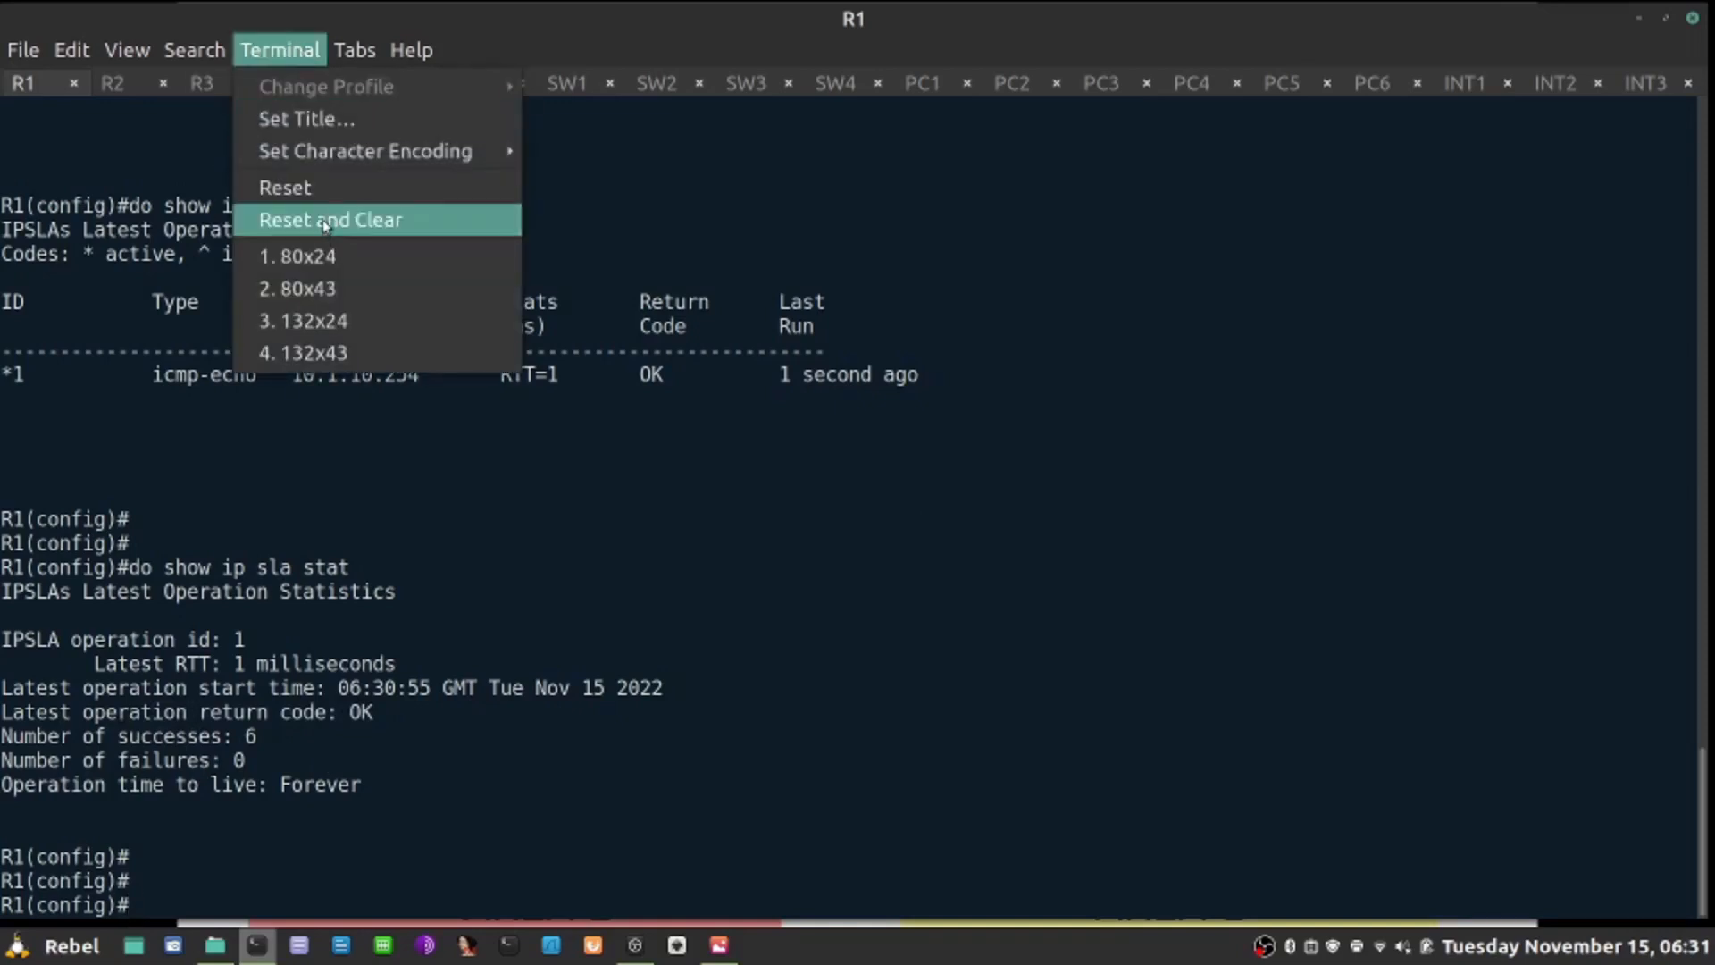
left_click(331, 220)
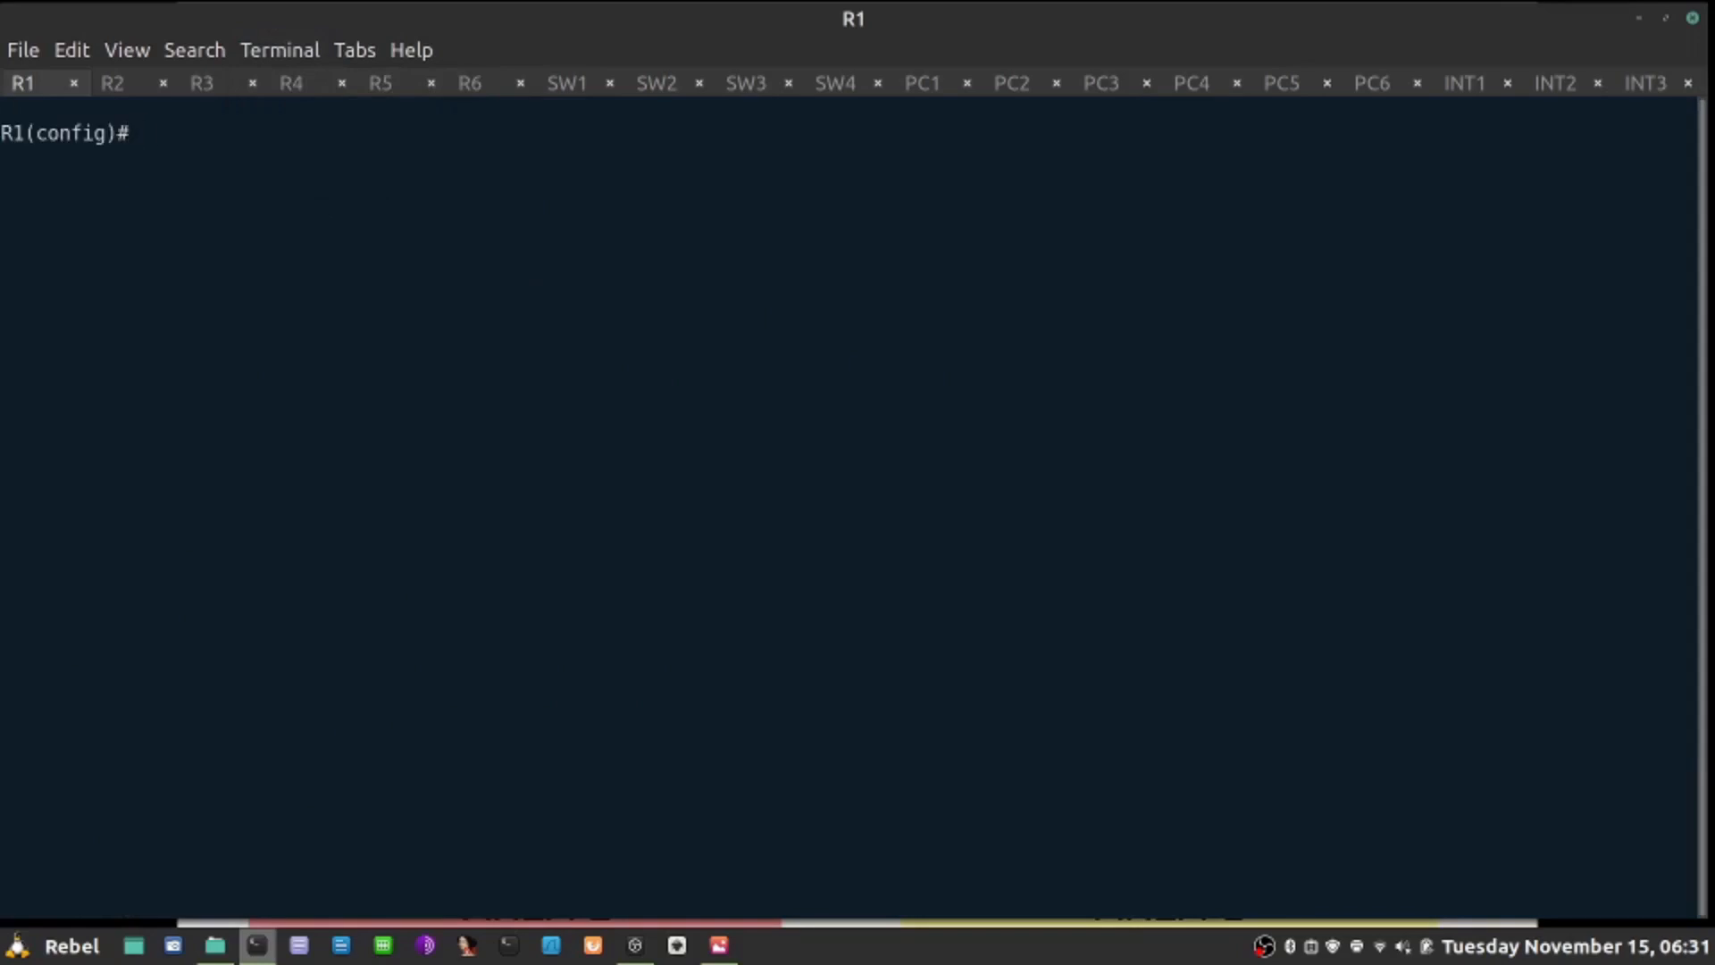
type("track 1")
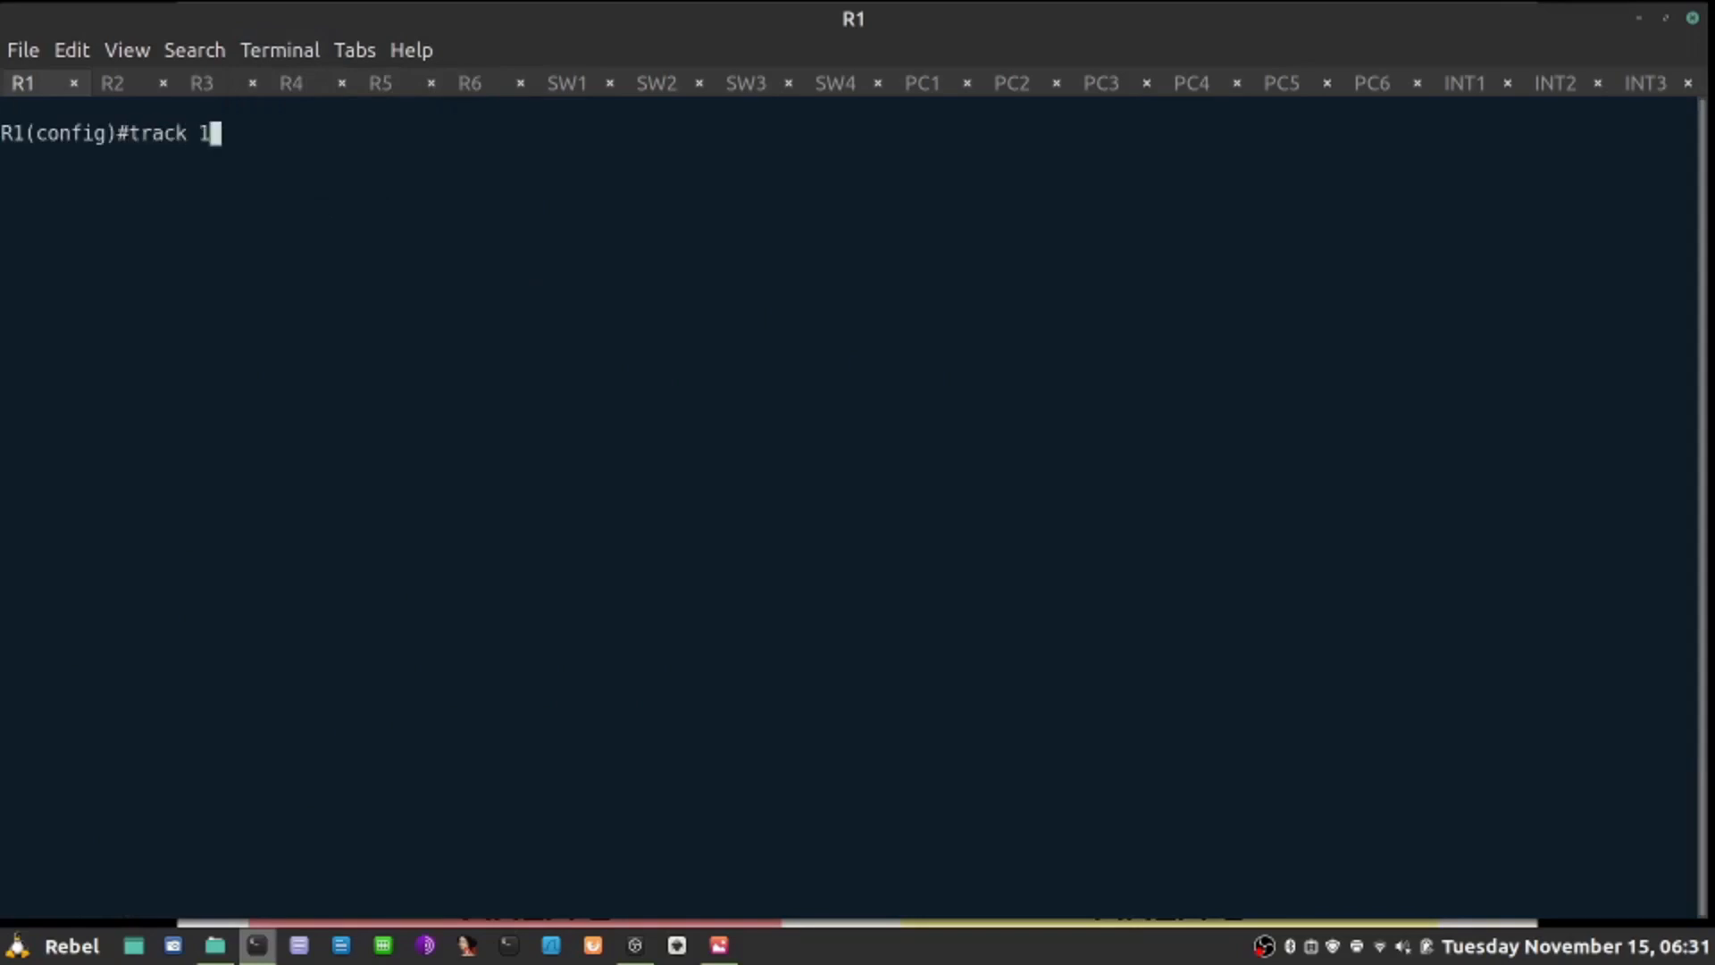
type("00 ?")
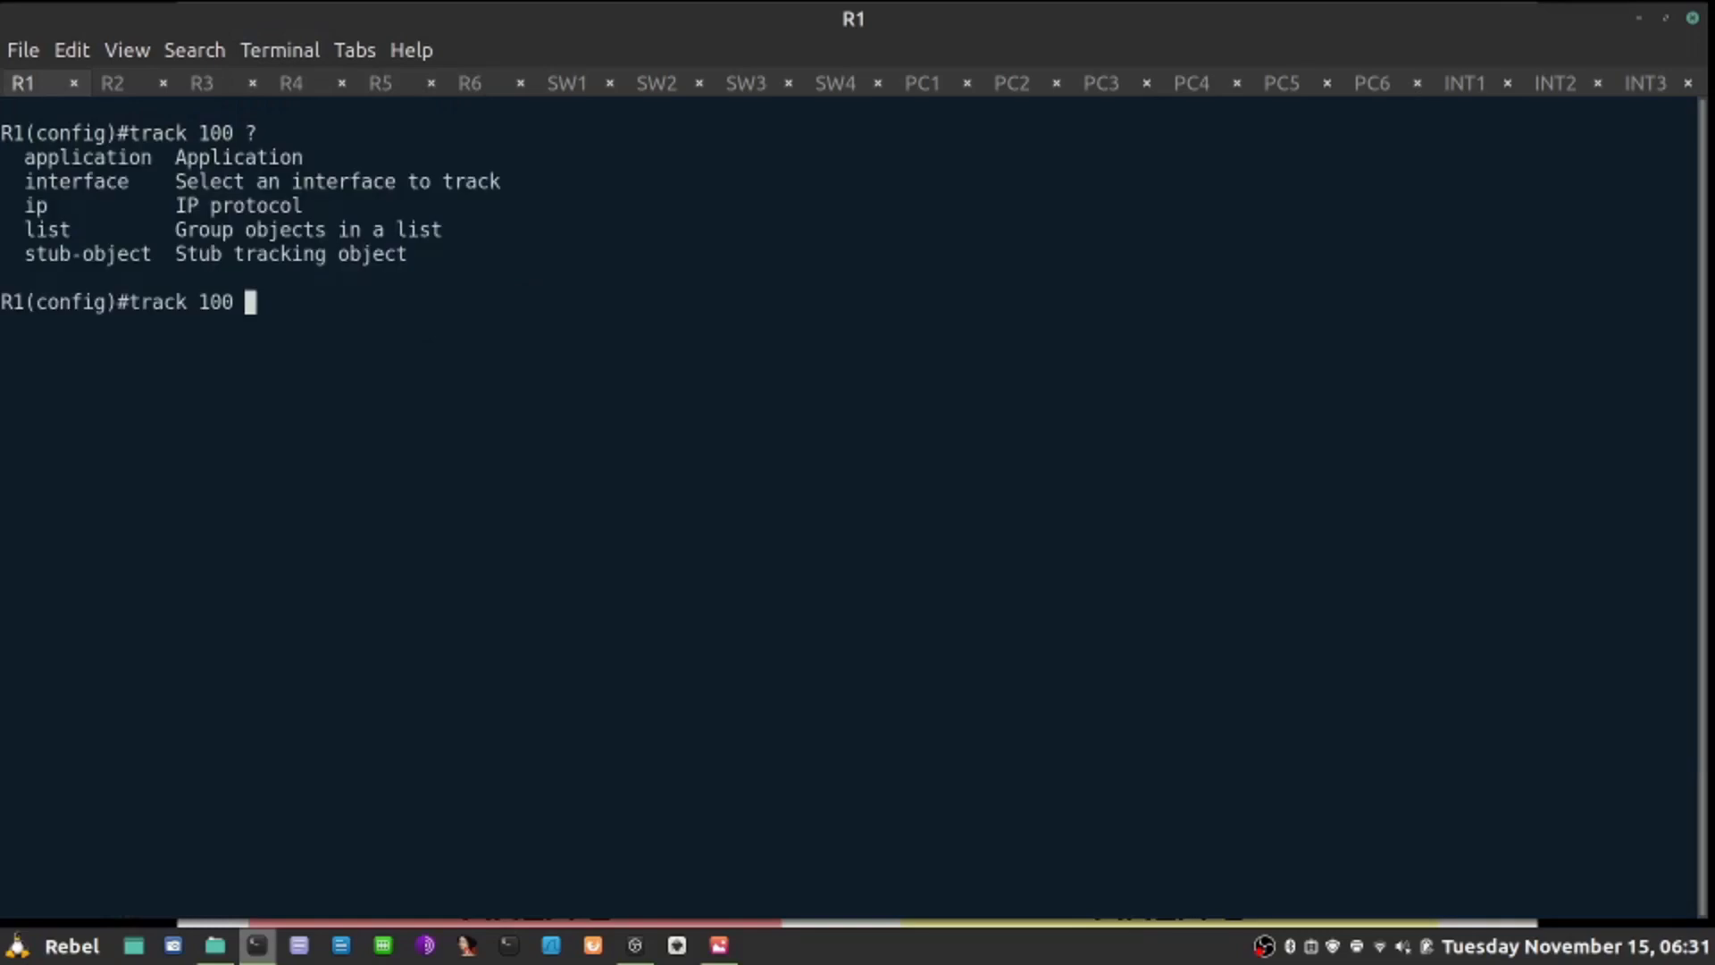
type("ip sla")
type("exit")
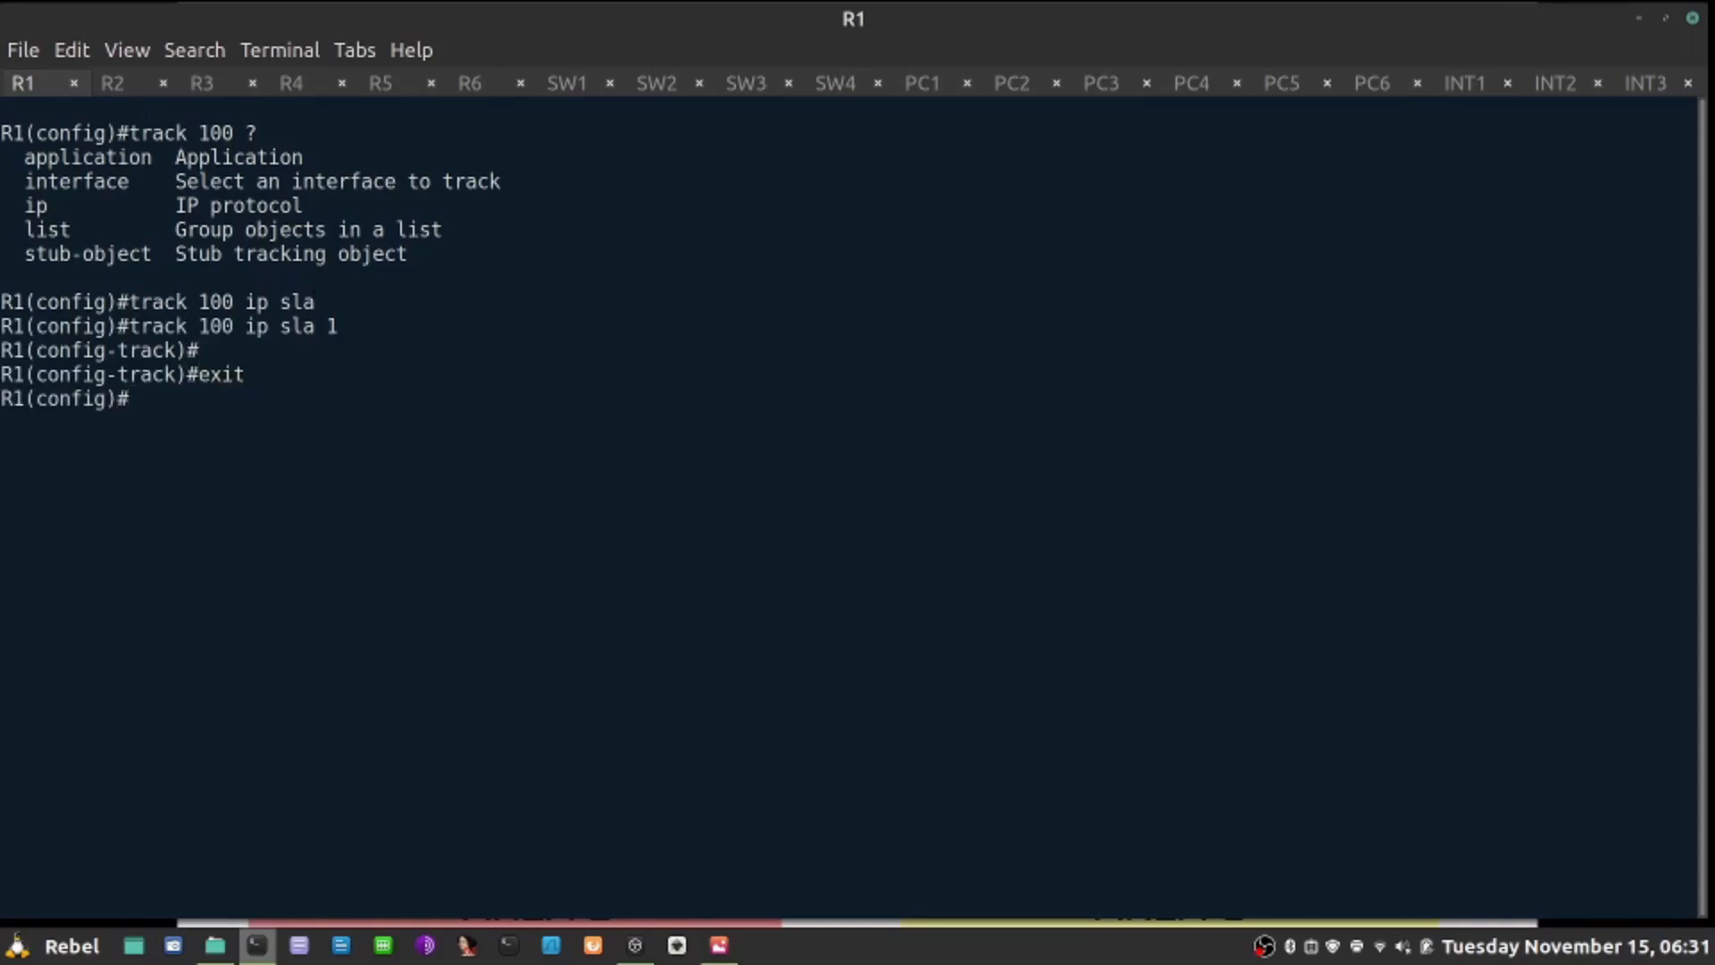
type("do show track")
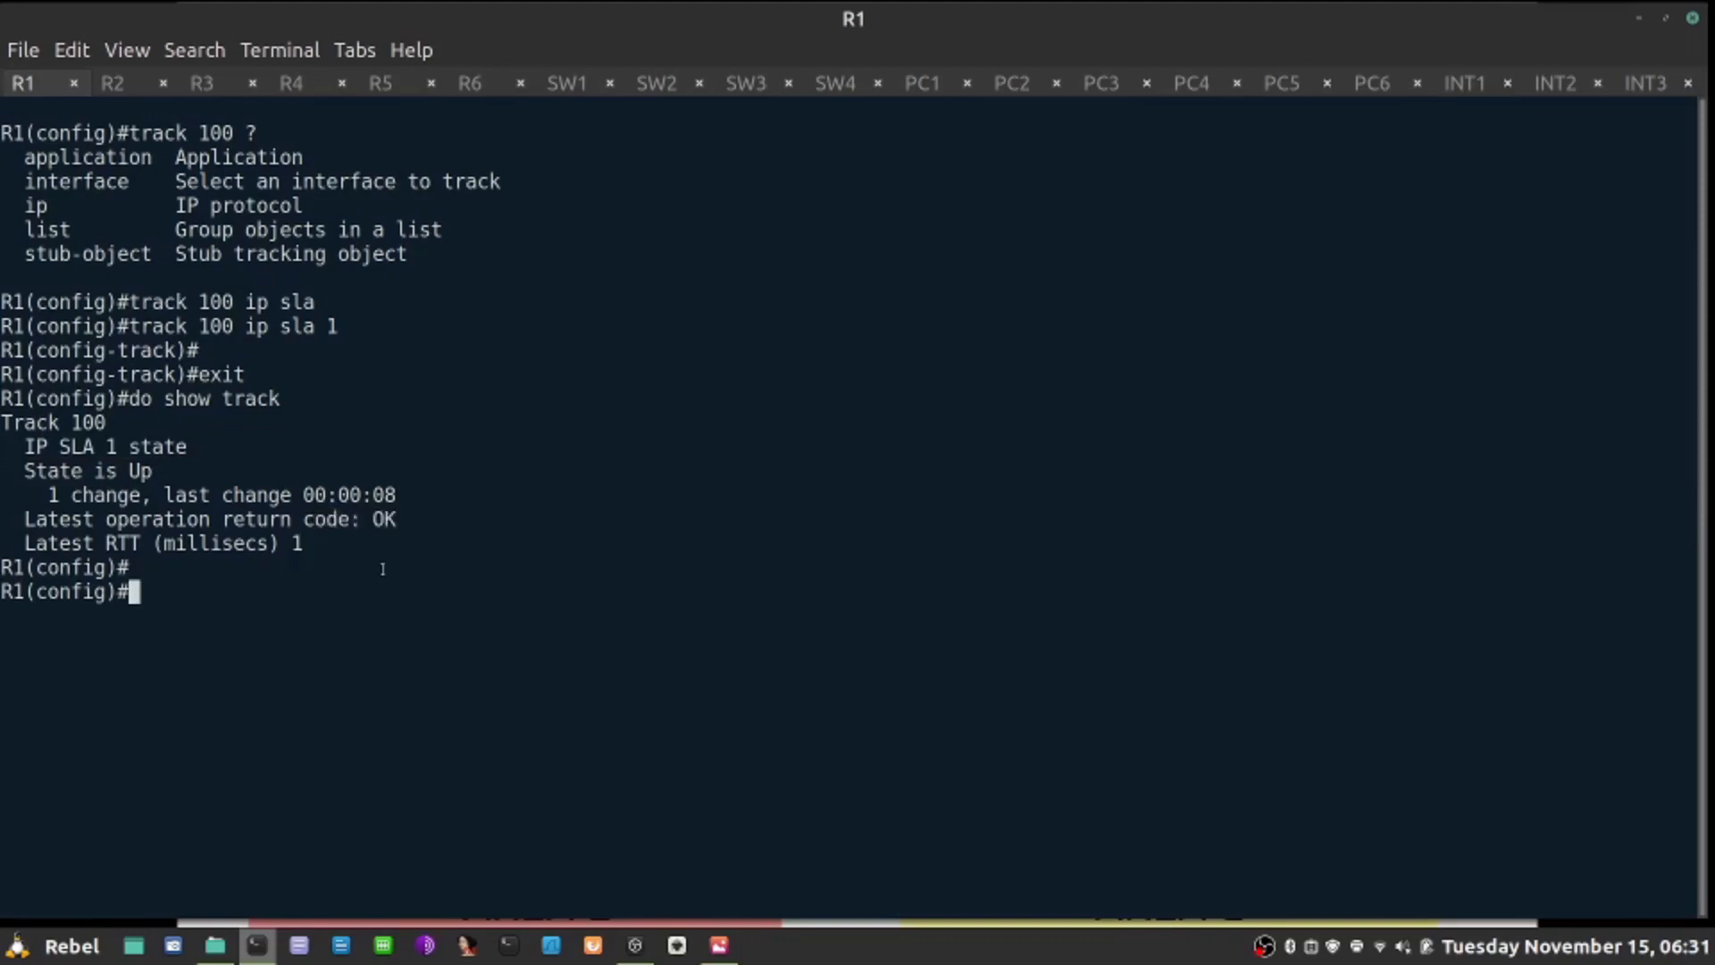
mouse_move(378, 582)
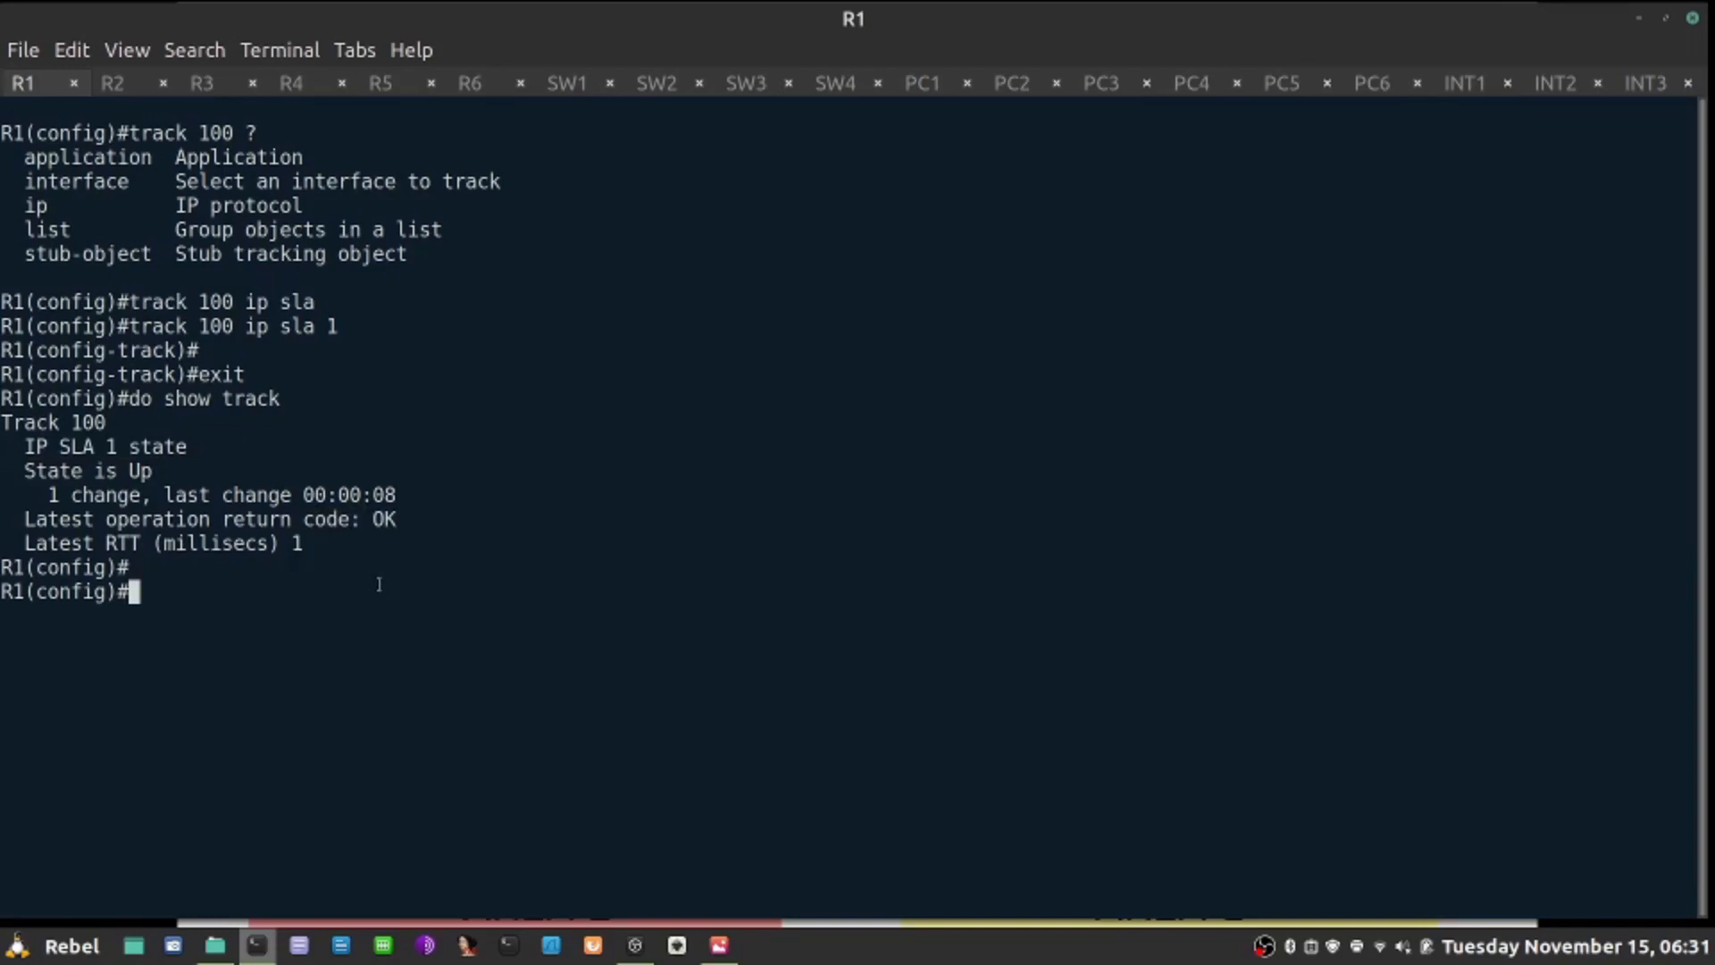
Step: Display R1's static default route via 10.1.10.254 from running config and the routing table
type("do s")
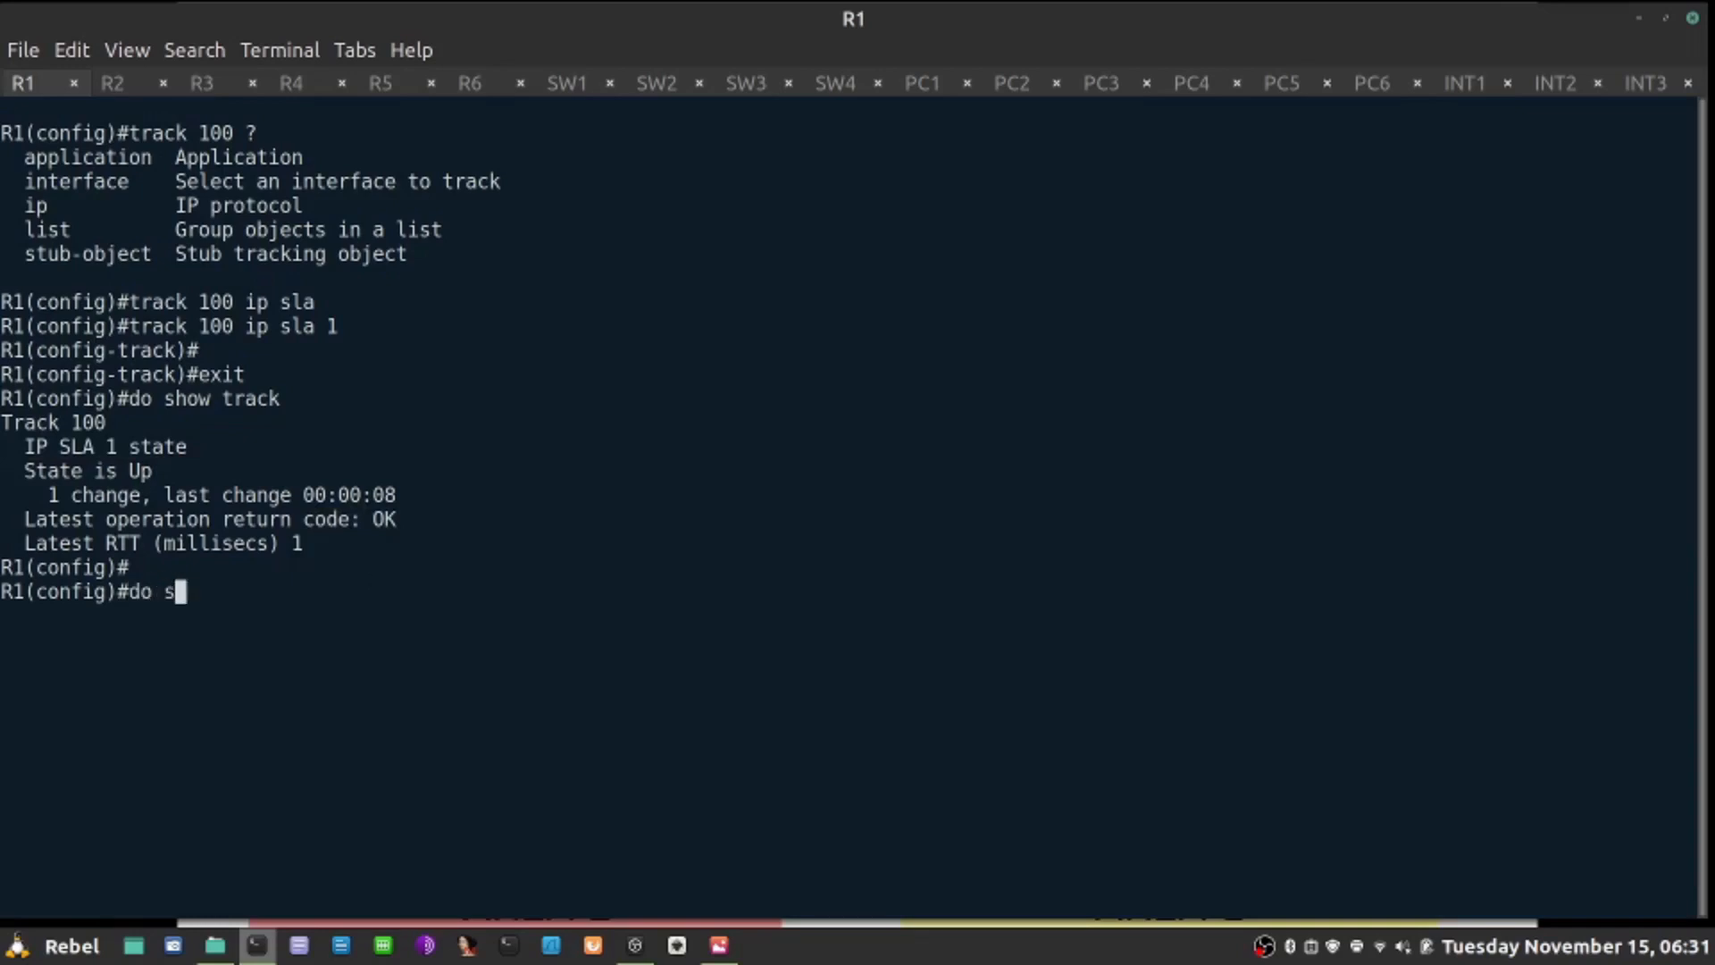
type("how run")
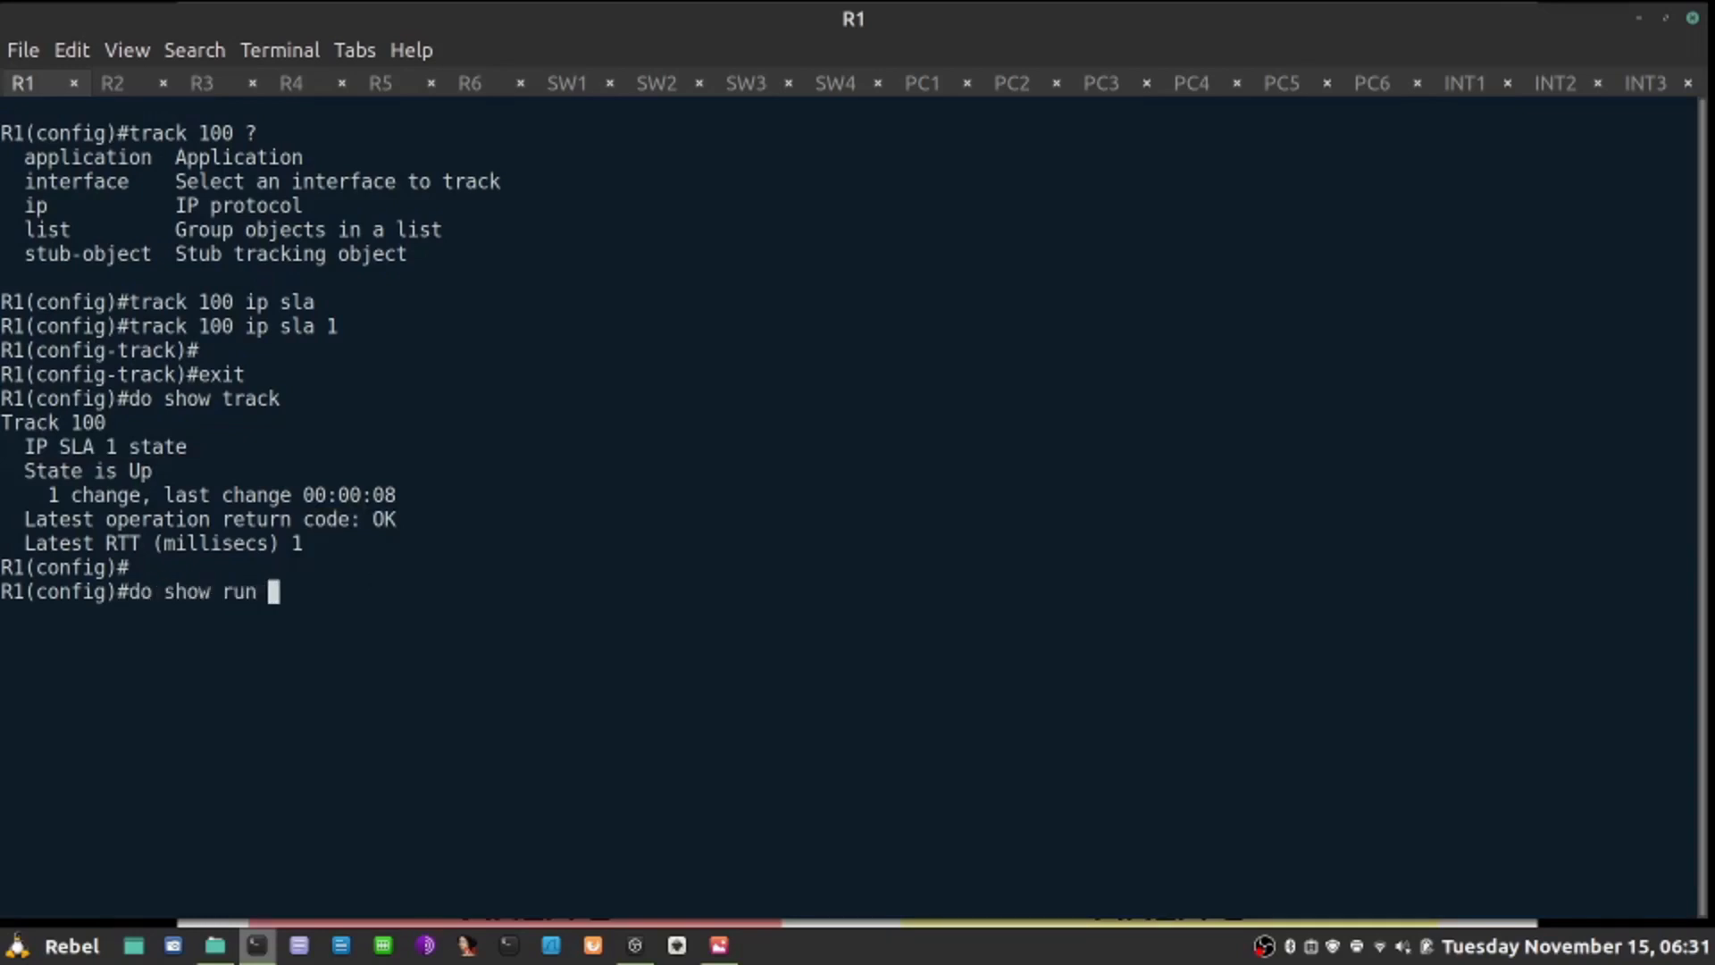
type("| i ip route")
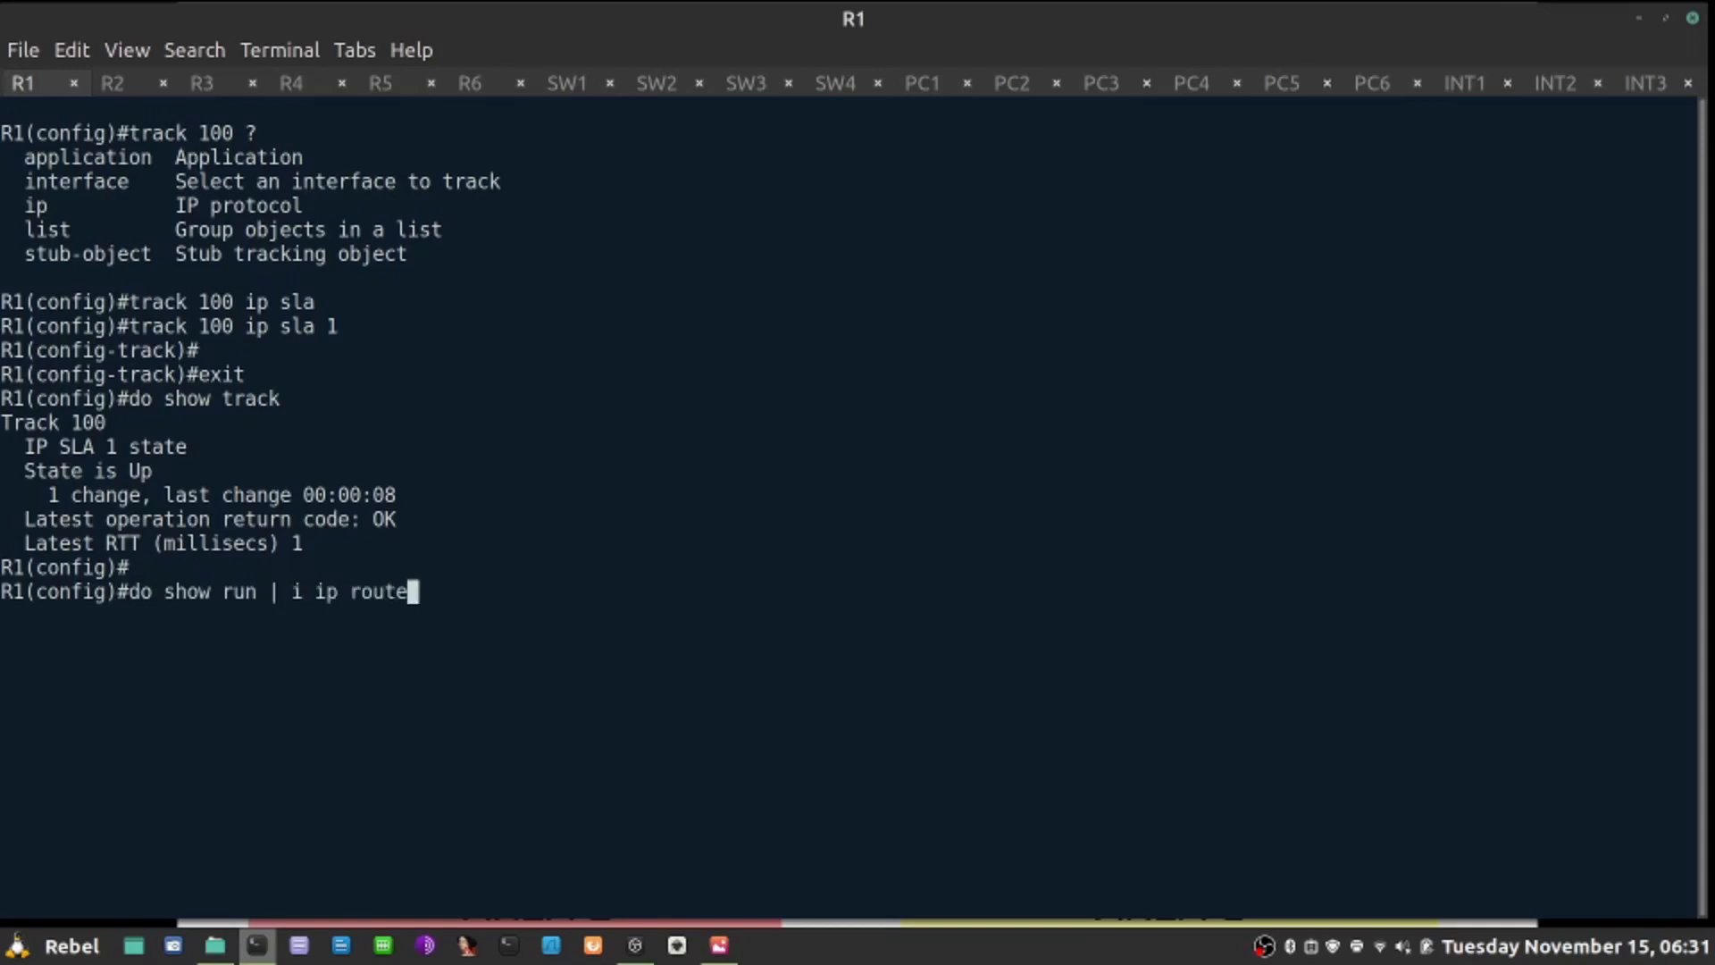
key("Return")
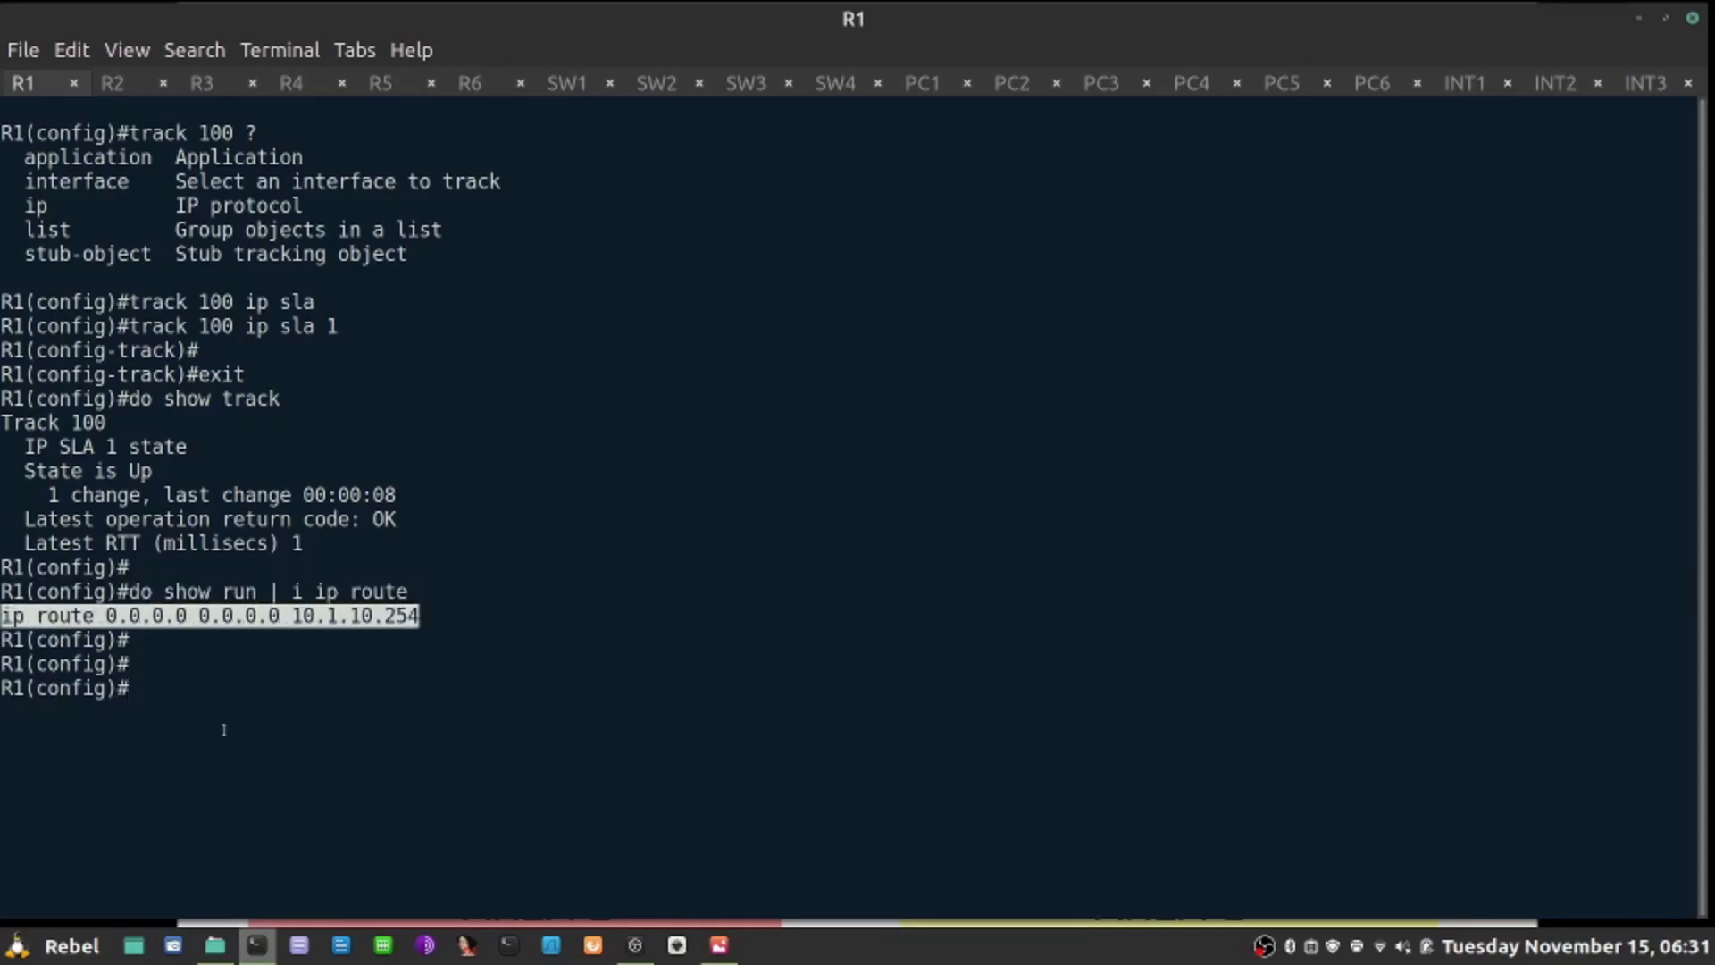
mouse_move(540, 673)
type("do sh")
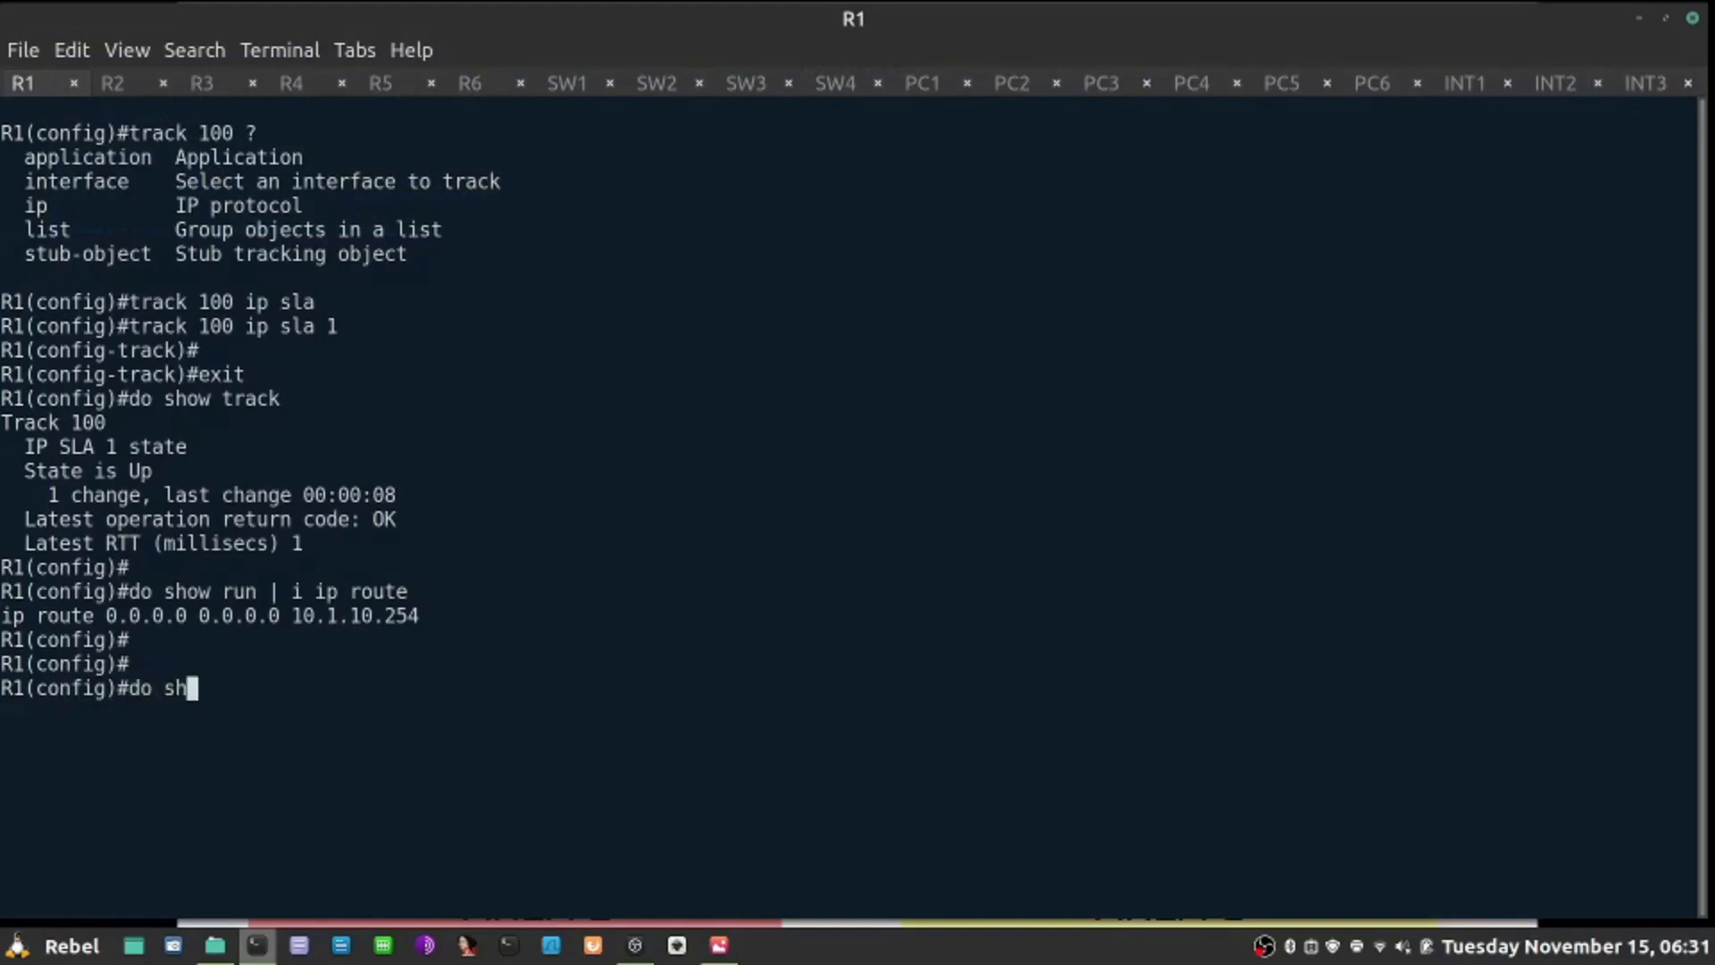
type("ow ip route stat")
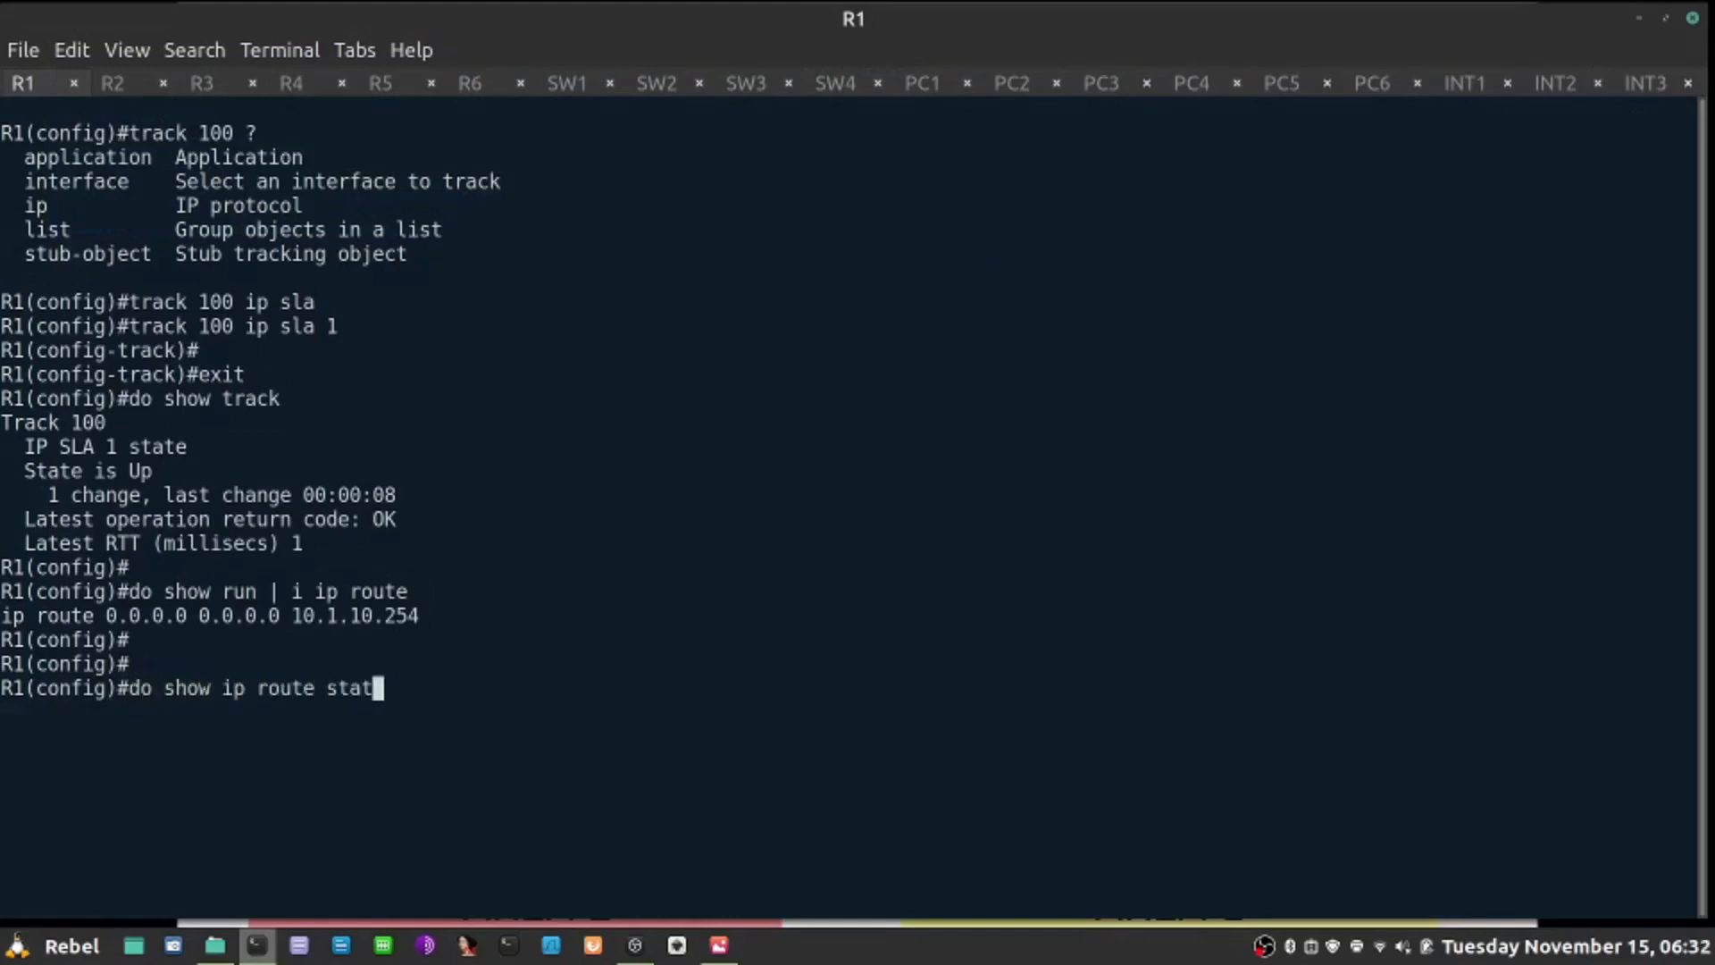
key("Return")
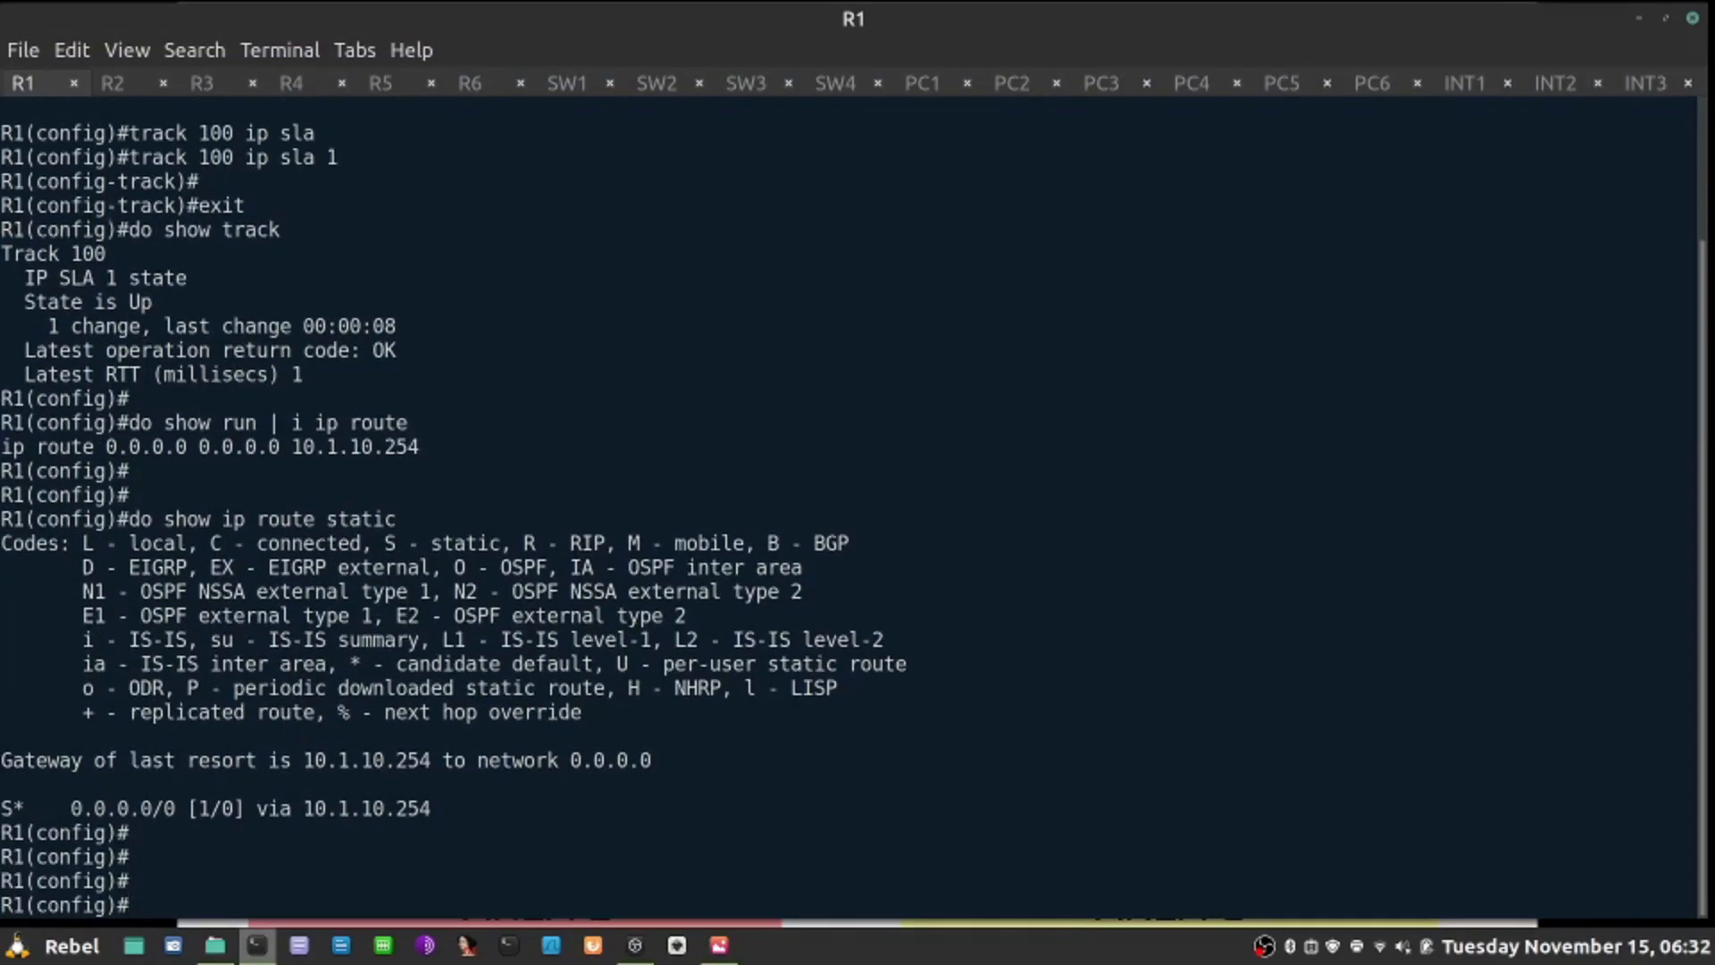
Step: Look up next hop 10.1.10.254, shown directly connected on Ethernet0/3.10
double_click(309, 807)
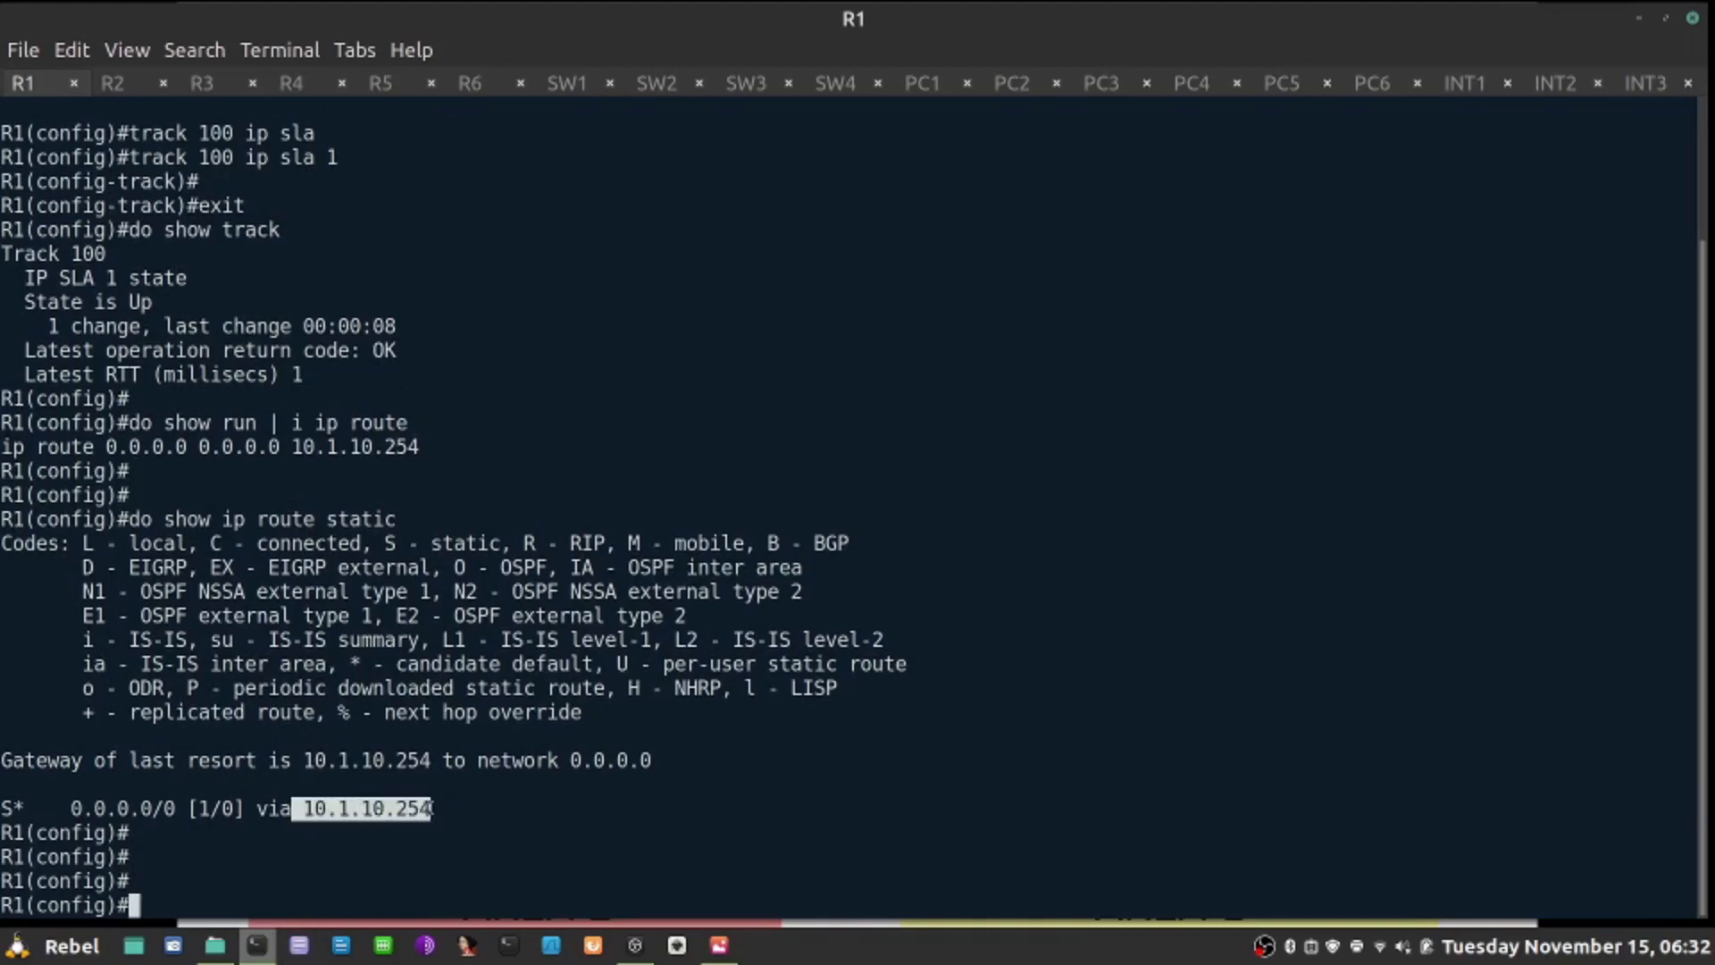
type("do")
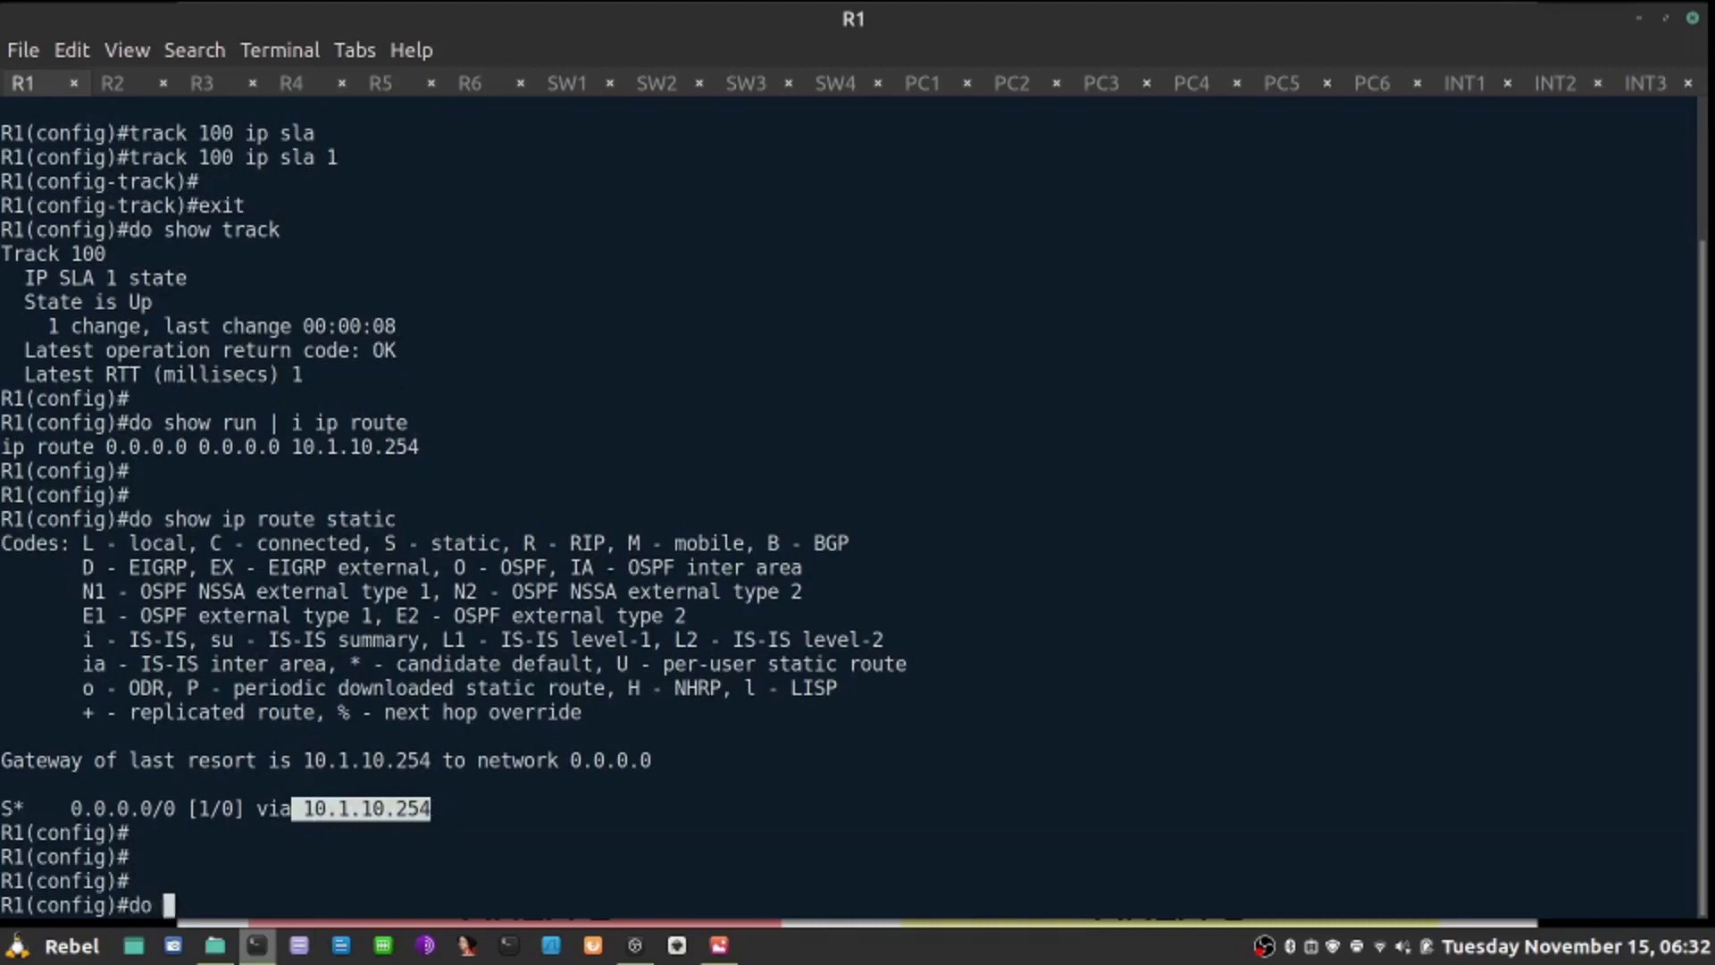
type("show ip route  10.1.10.254")
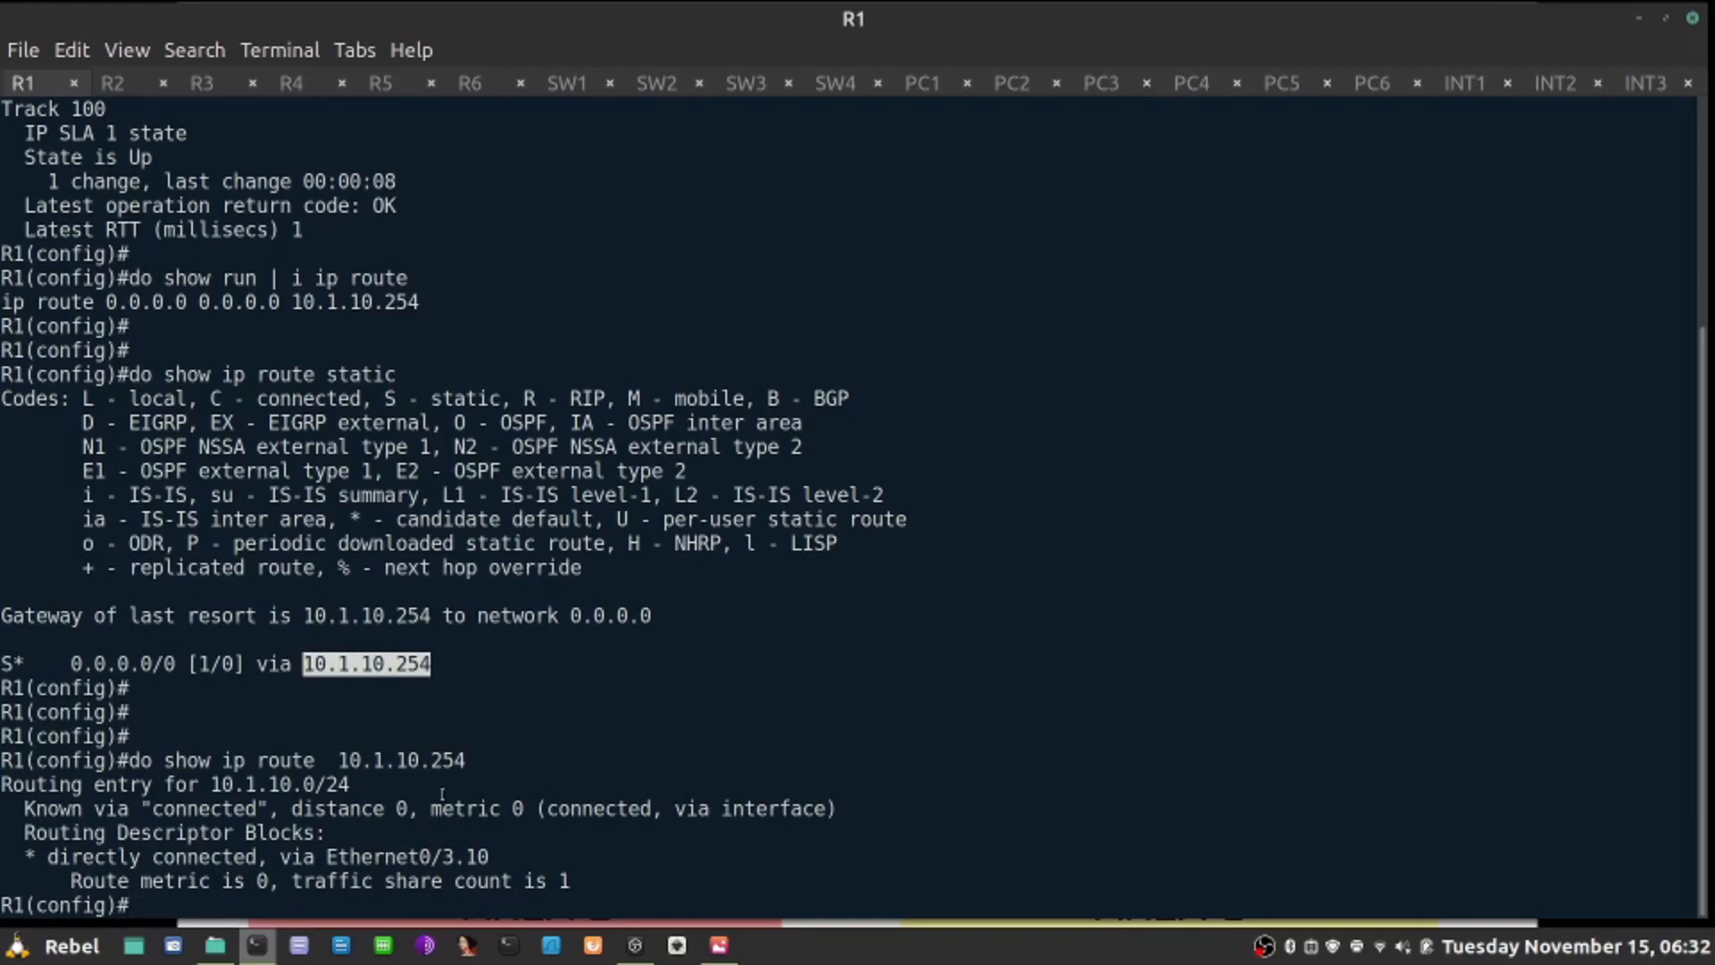
Step: Check that Ethernet0/3.10 is up with line protocol up
type("do show")
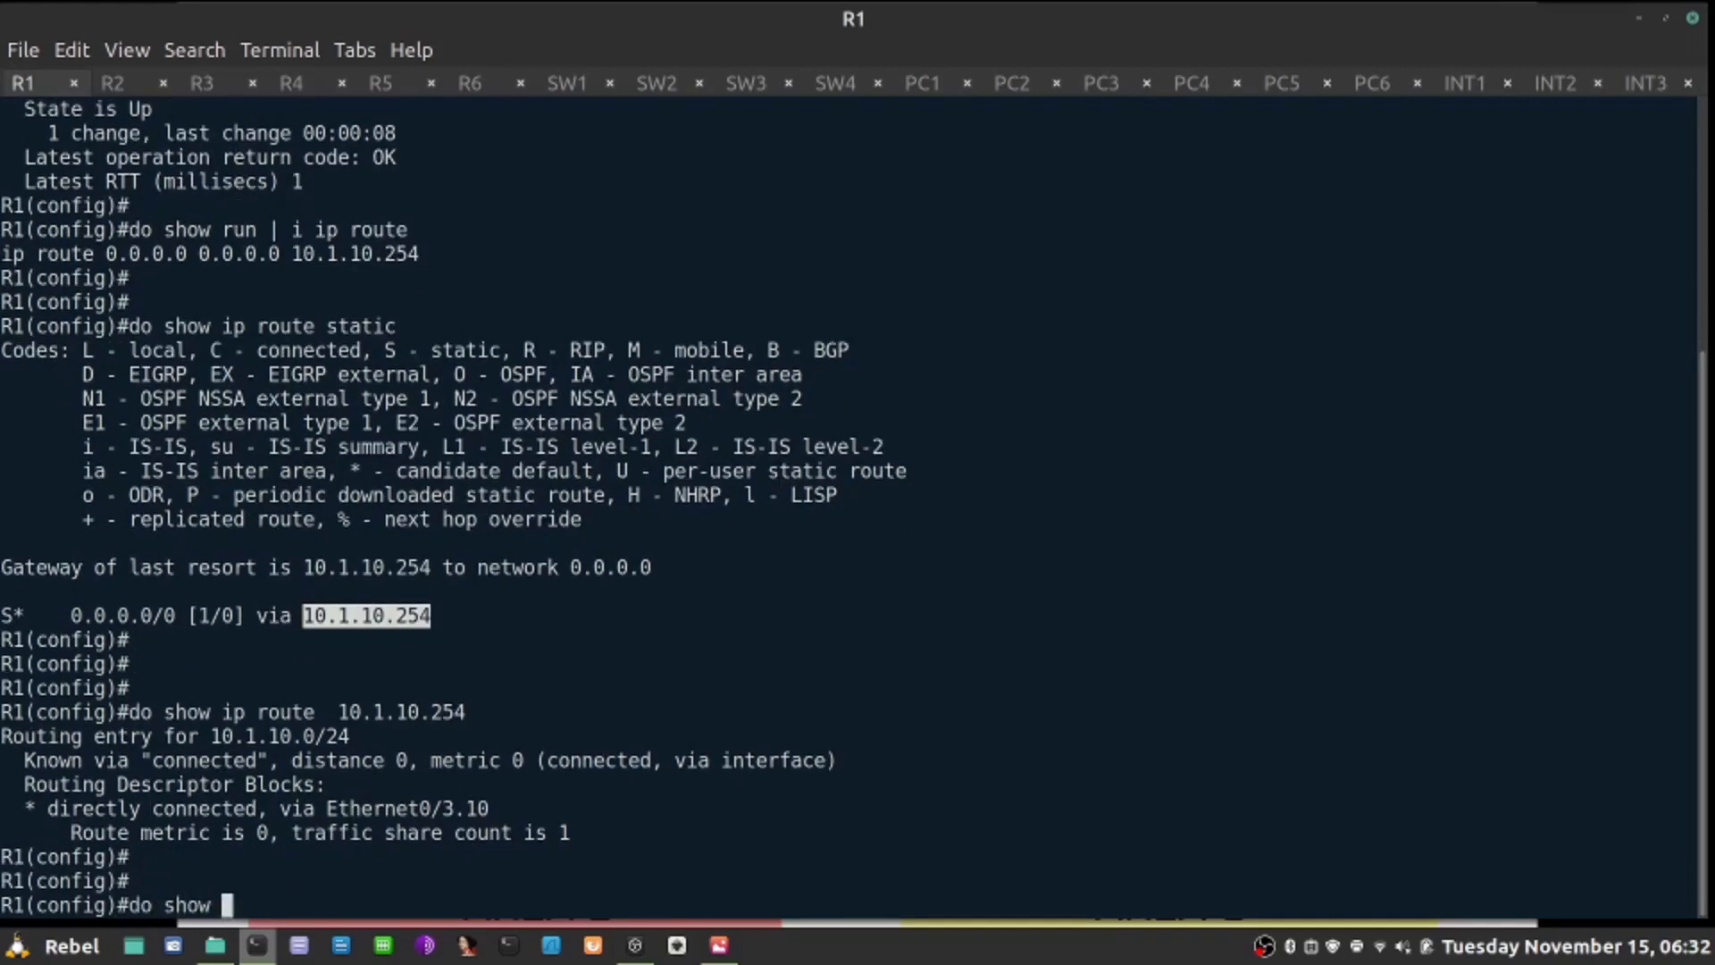
type("ip")
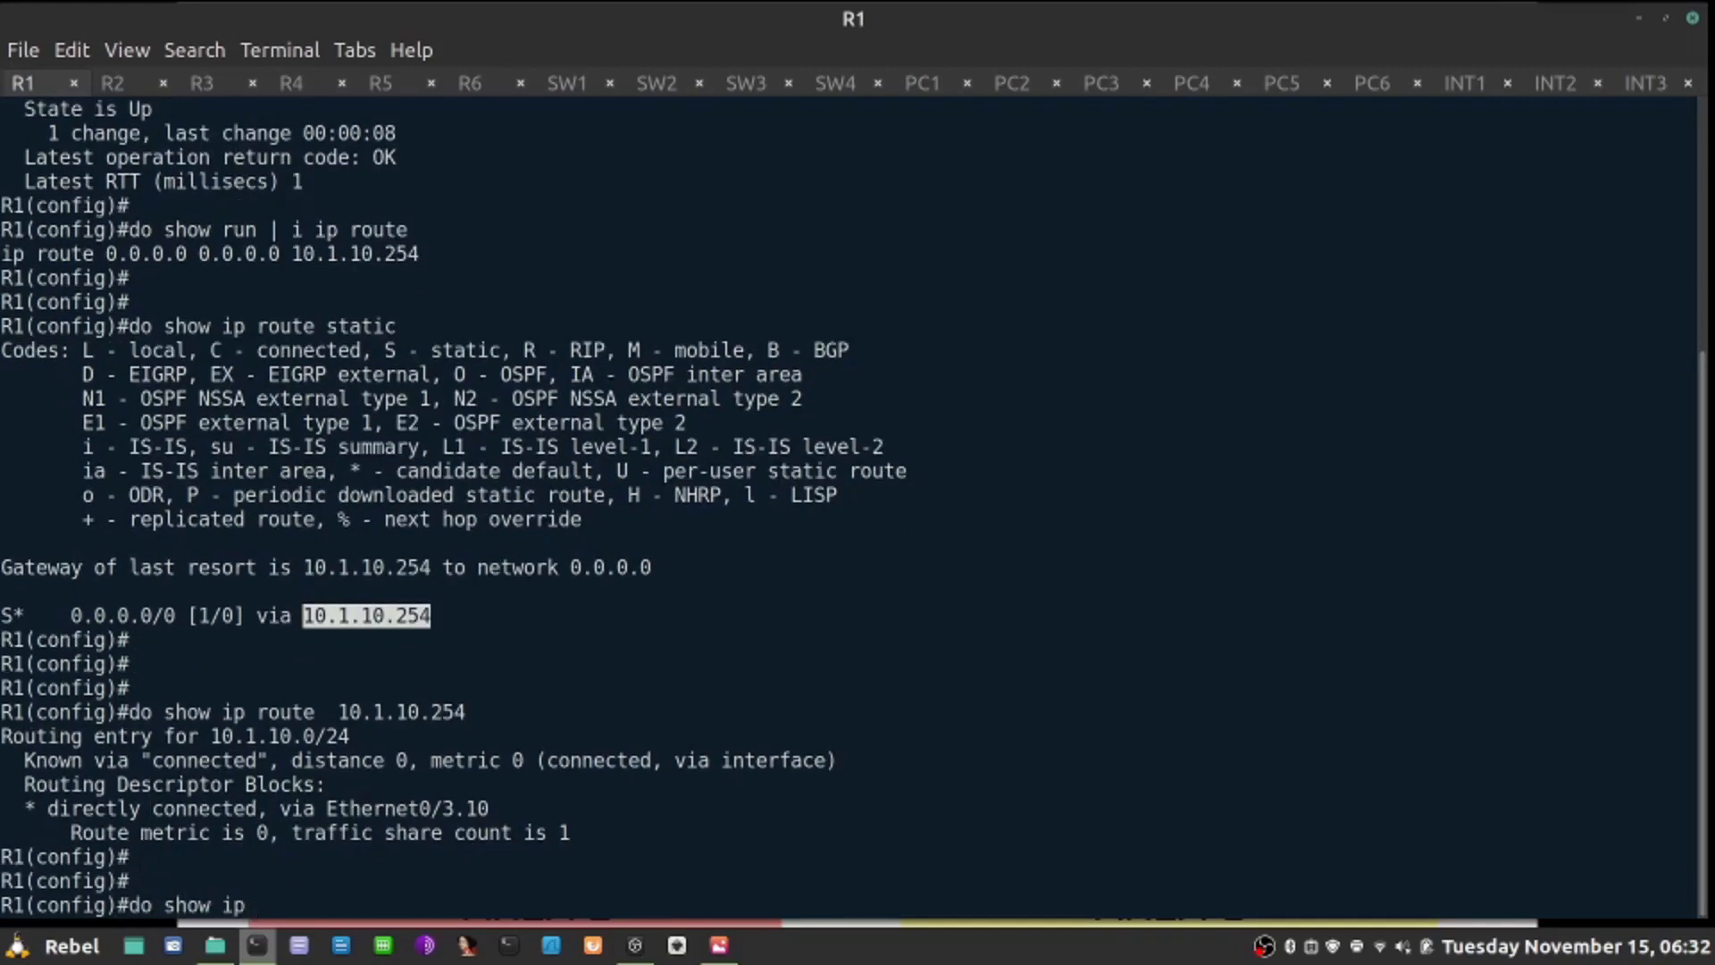
type("nt e0")
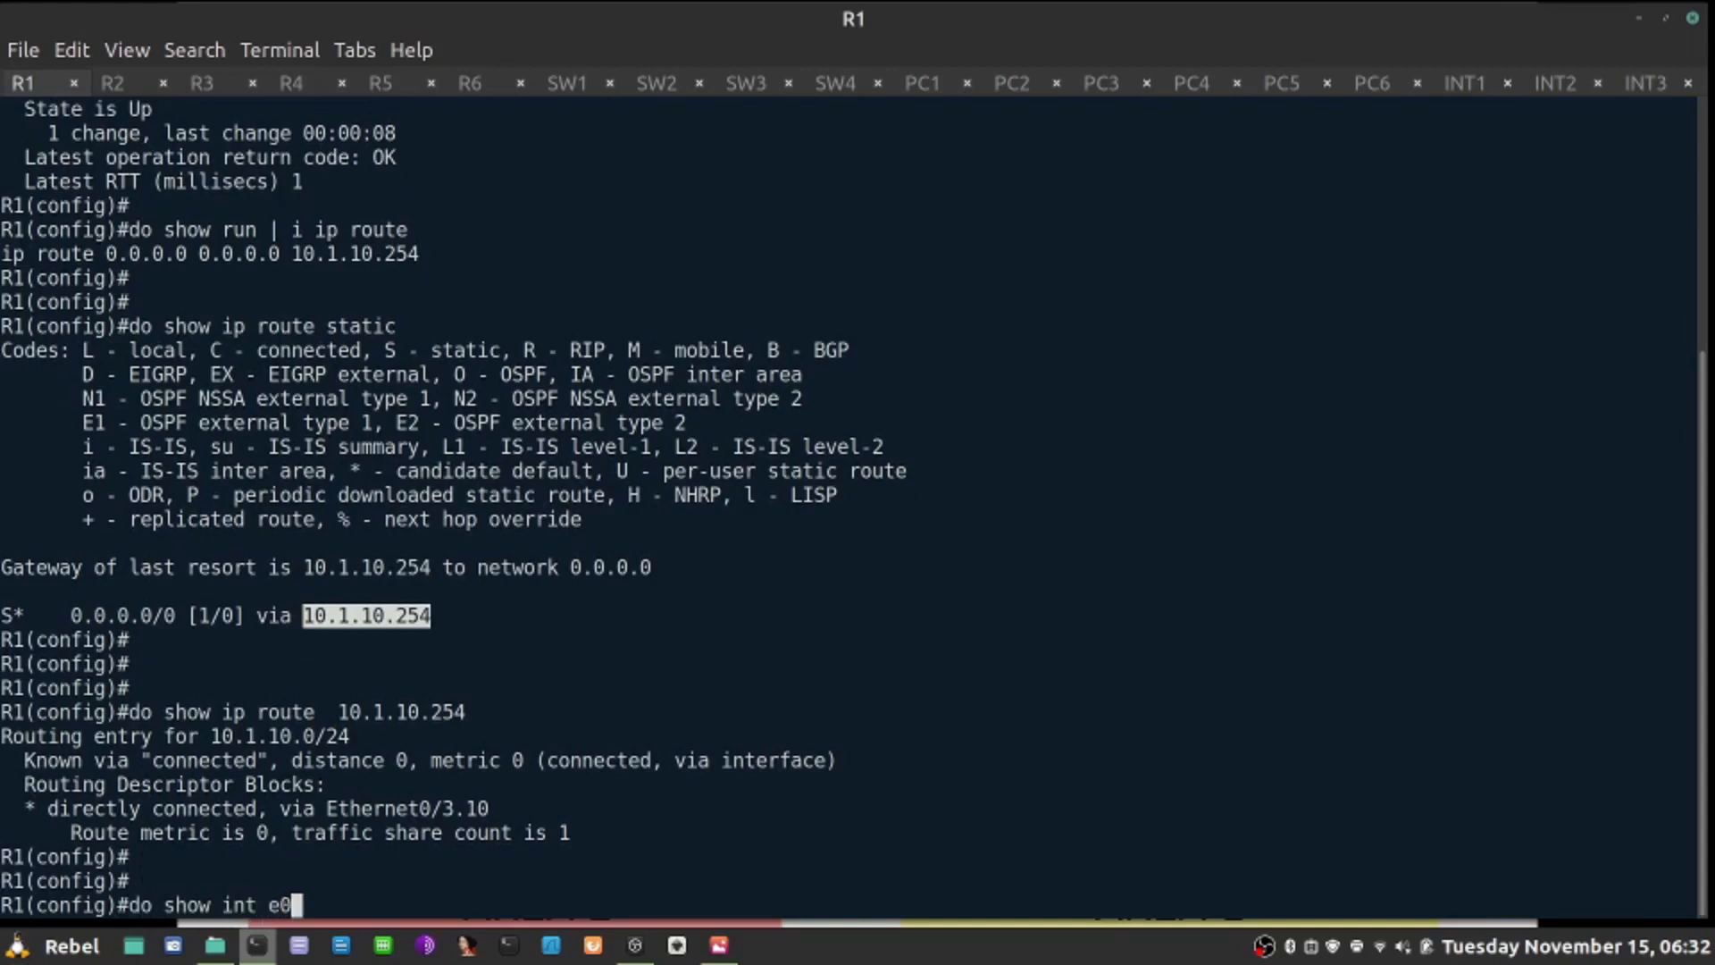
type("/3.10")
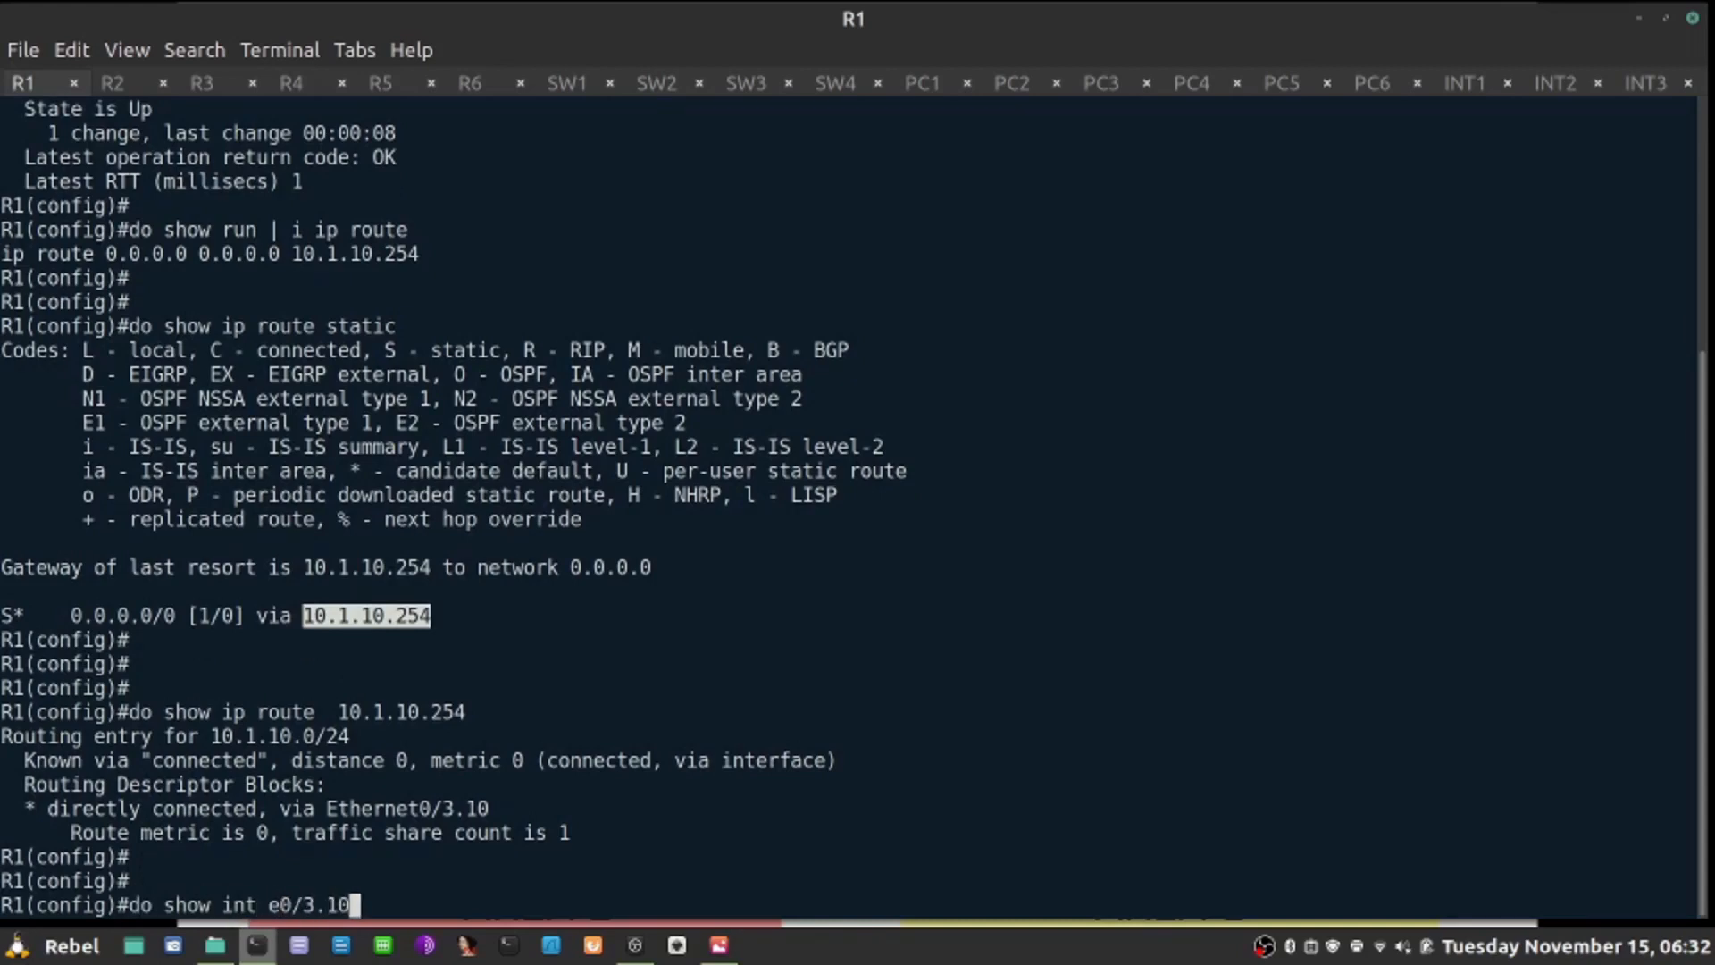
key("Return")
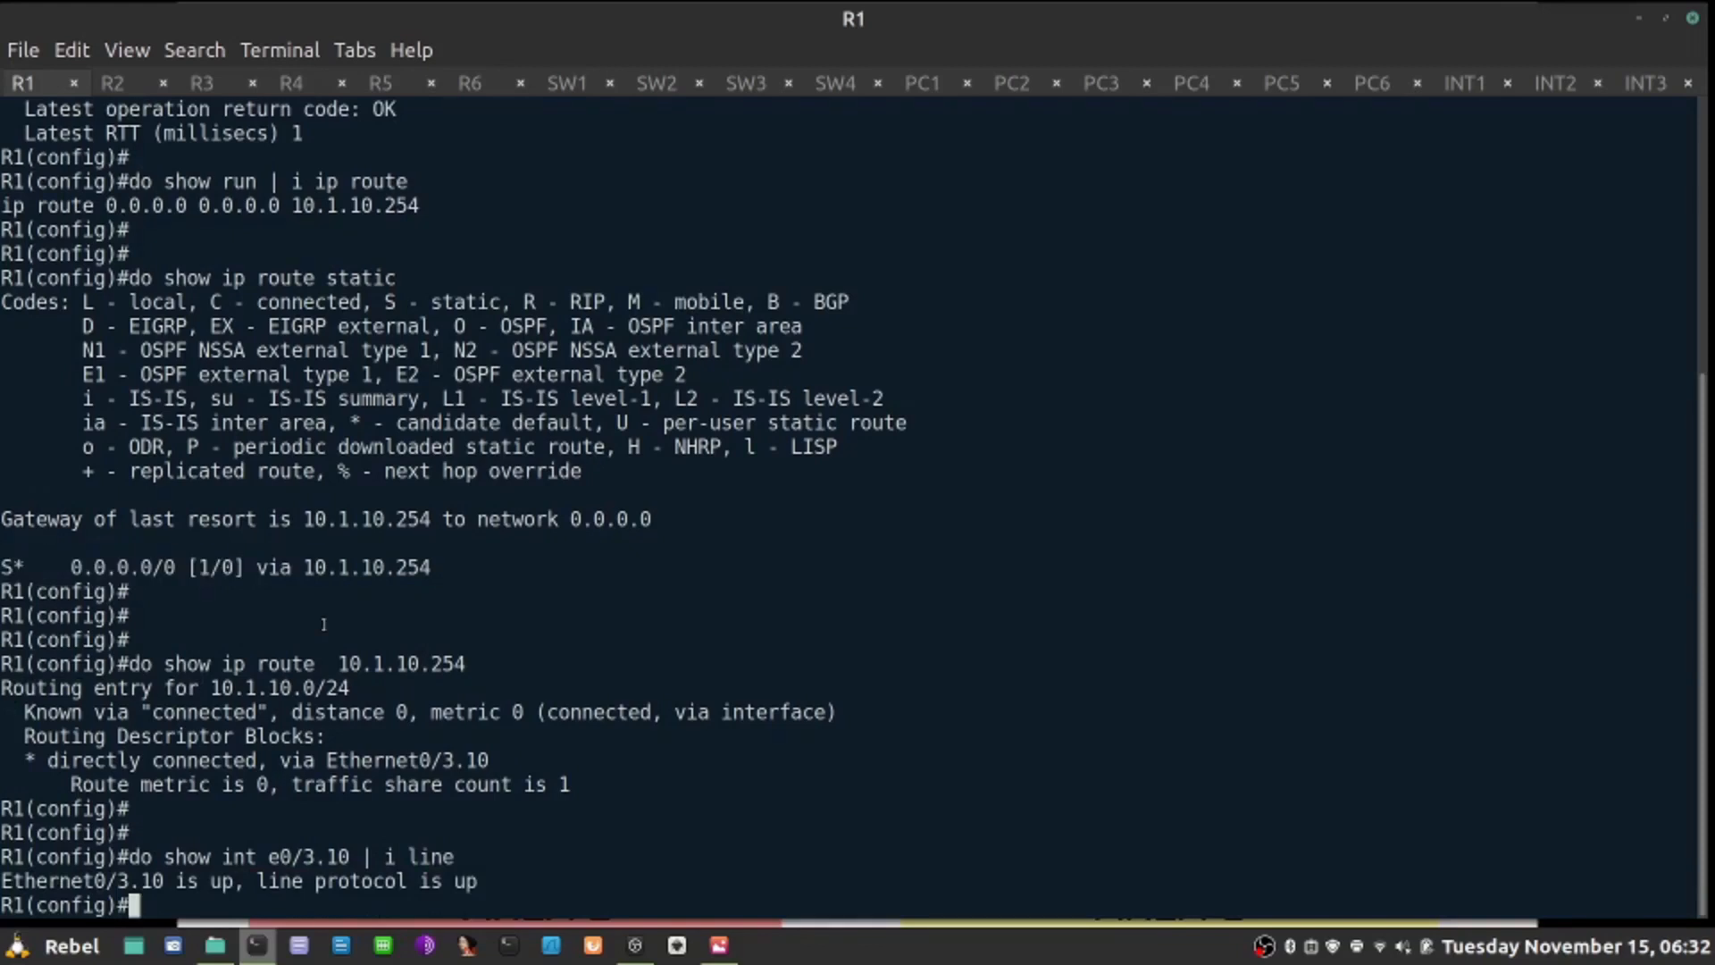
Step: List R1's OSPF 1 configuration including default-information originate
type("do show run |")
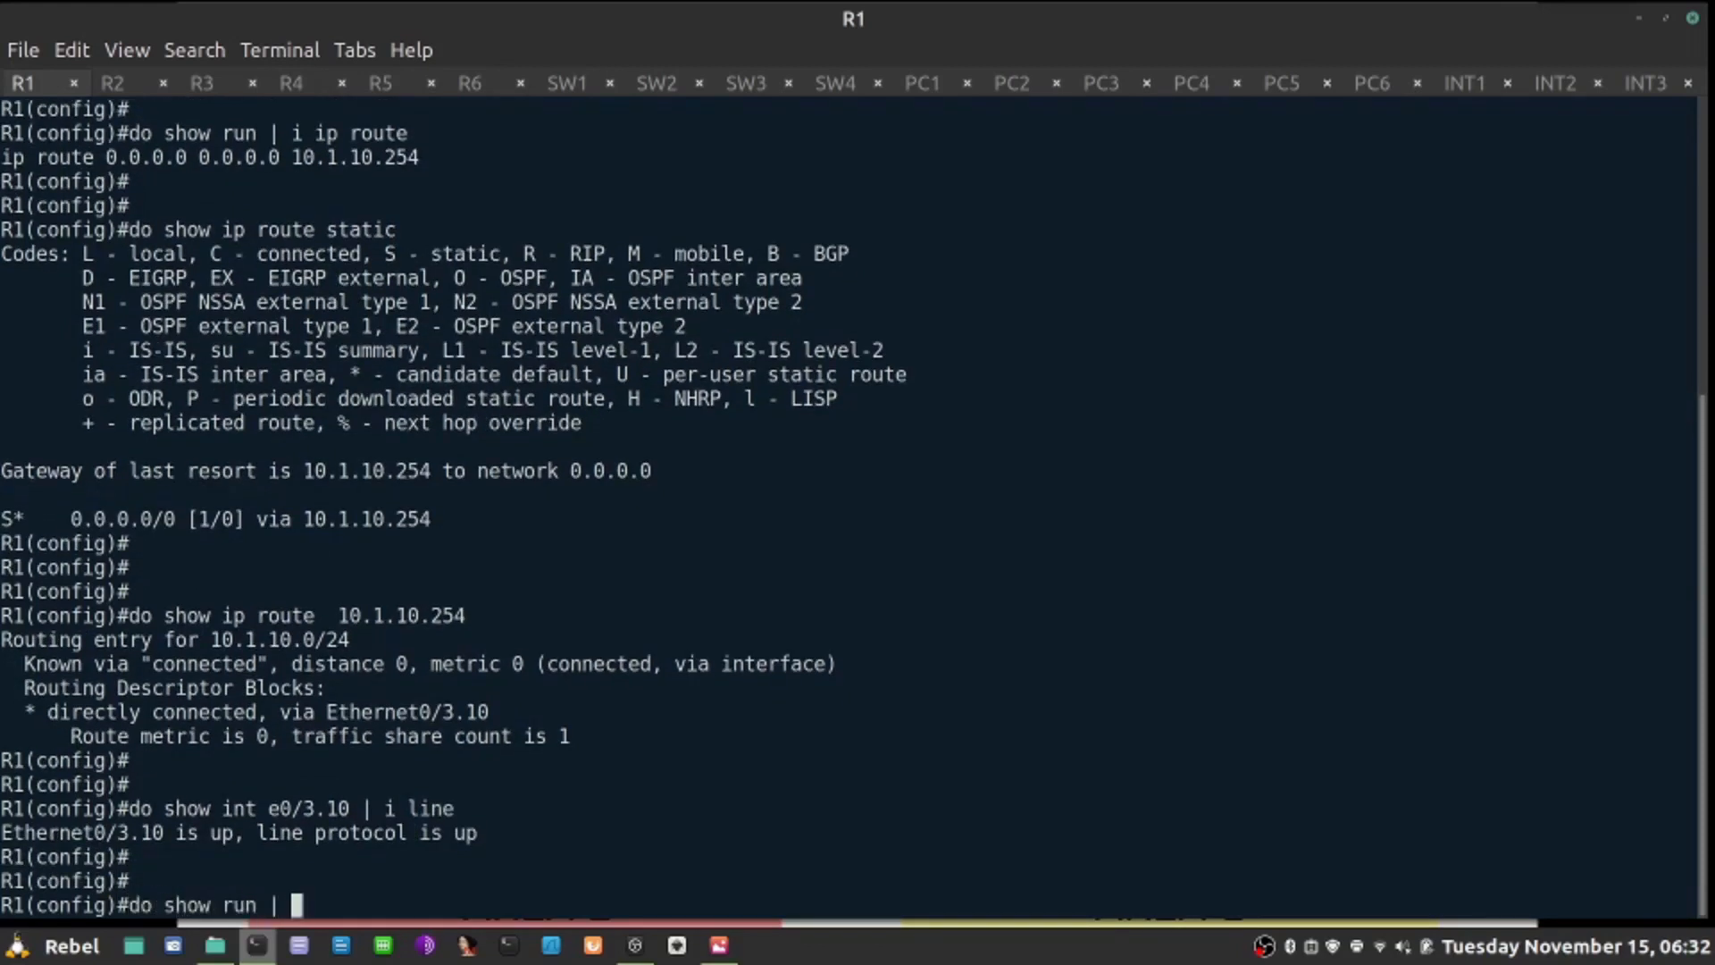
type("s router ospf")
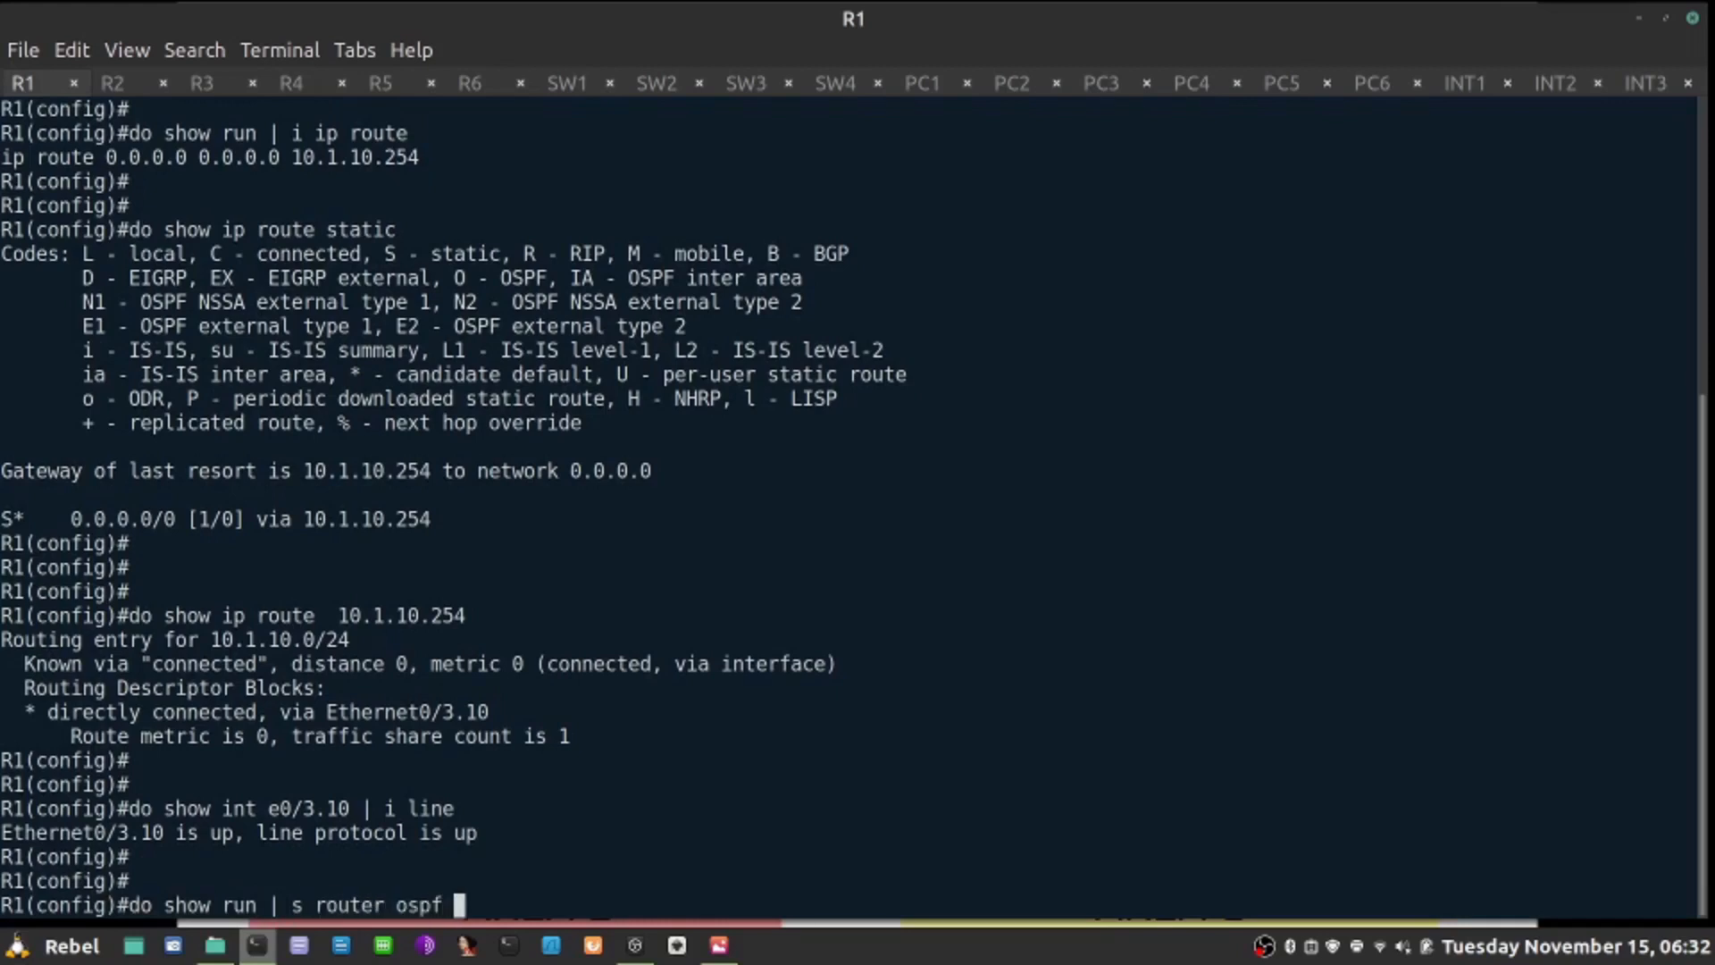
key("Return")
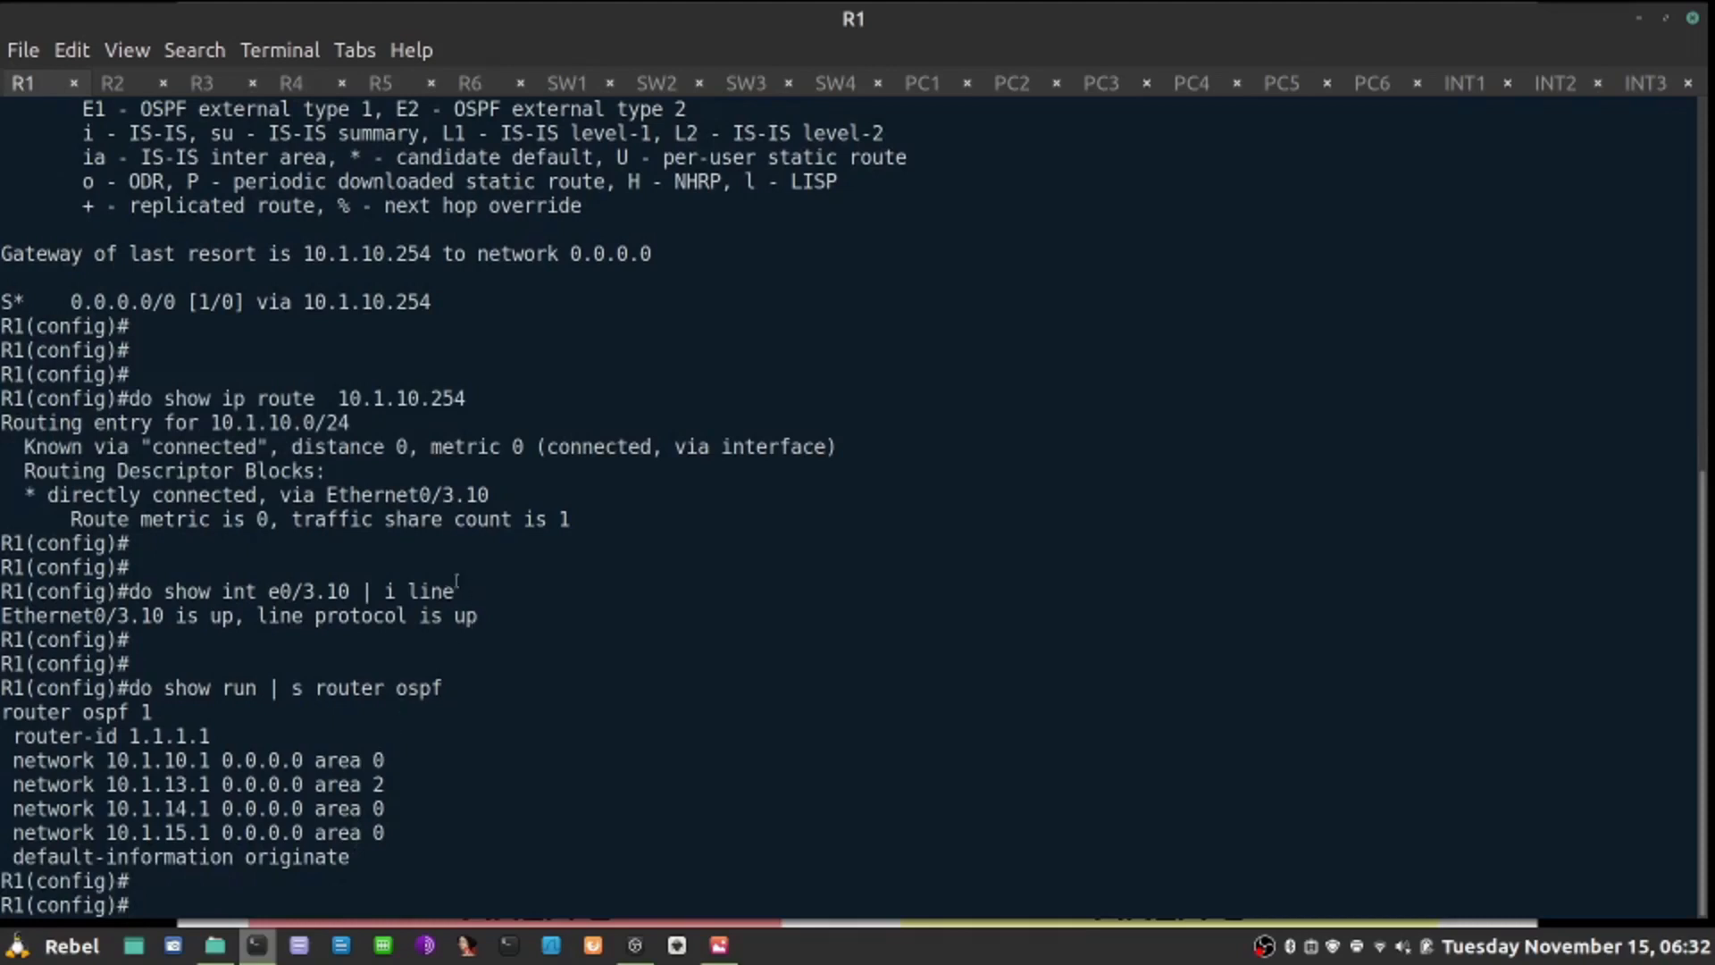
mouse_move(425, 386)
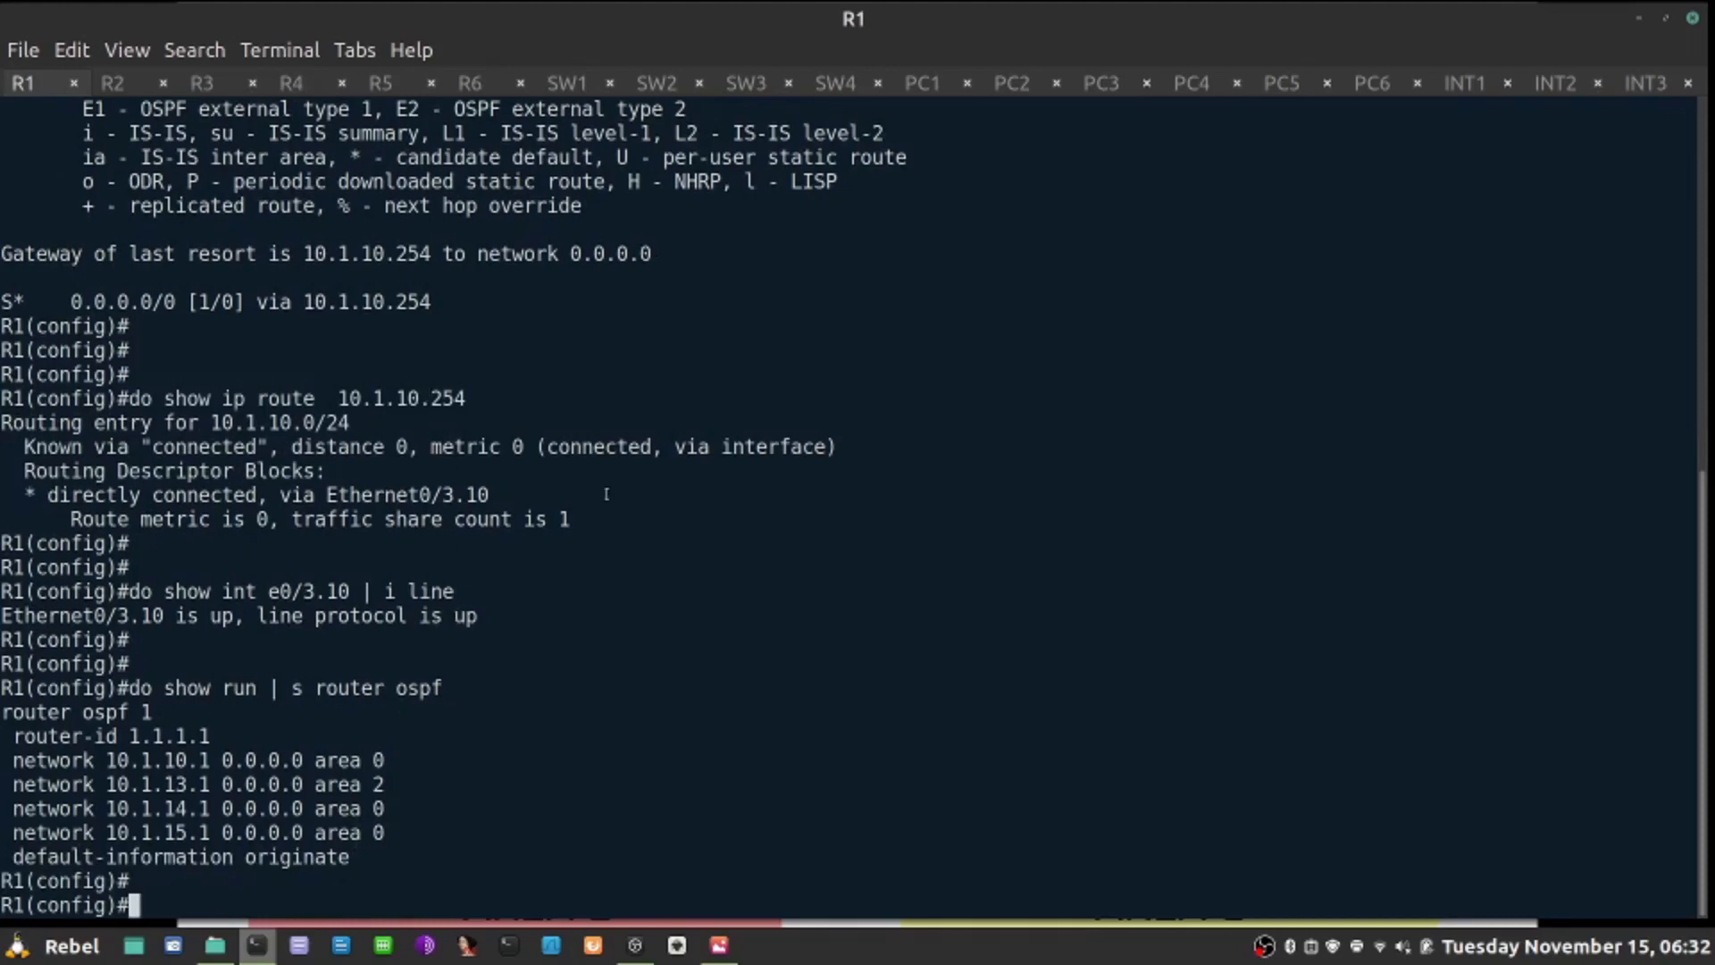
Step: List R1's configured ip route lines with 'do show run | i ip route'
type("do show run")
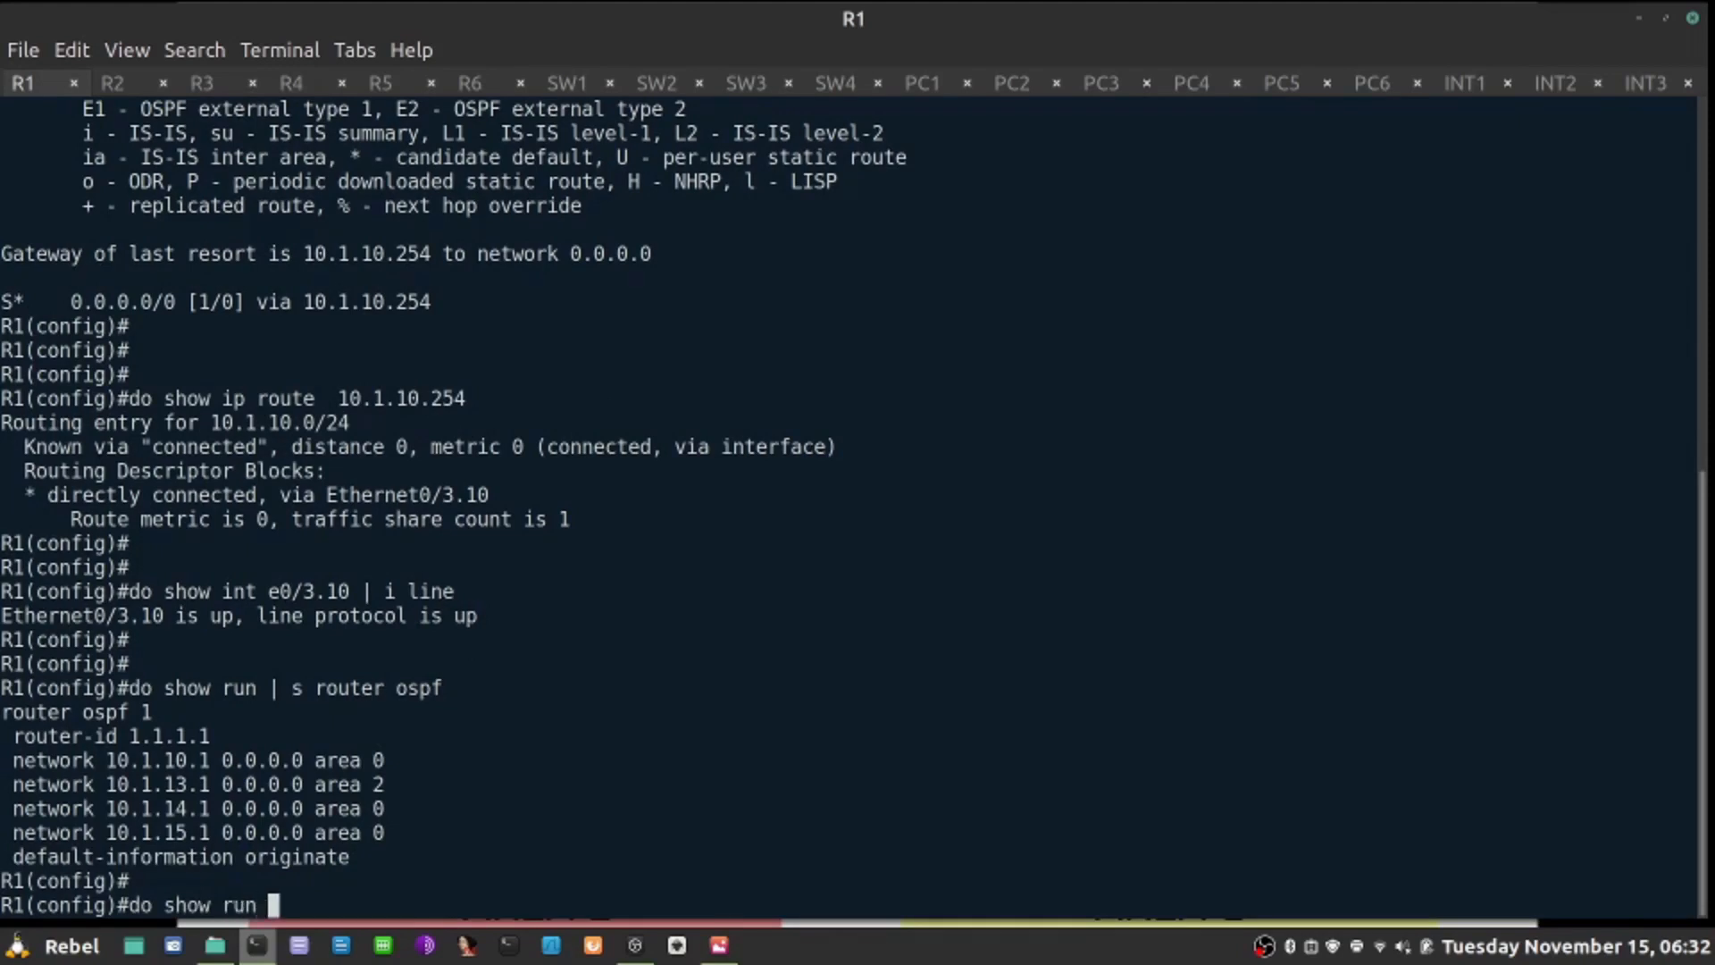
type("| i ip")
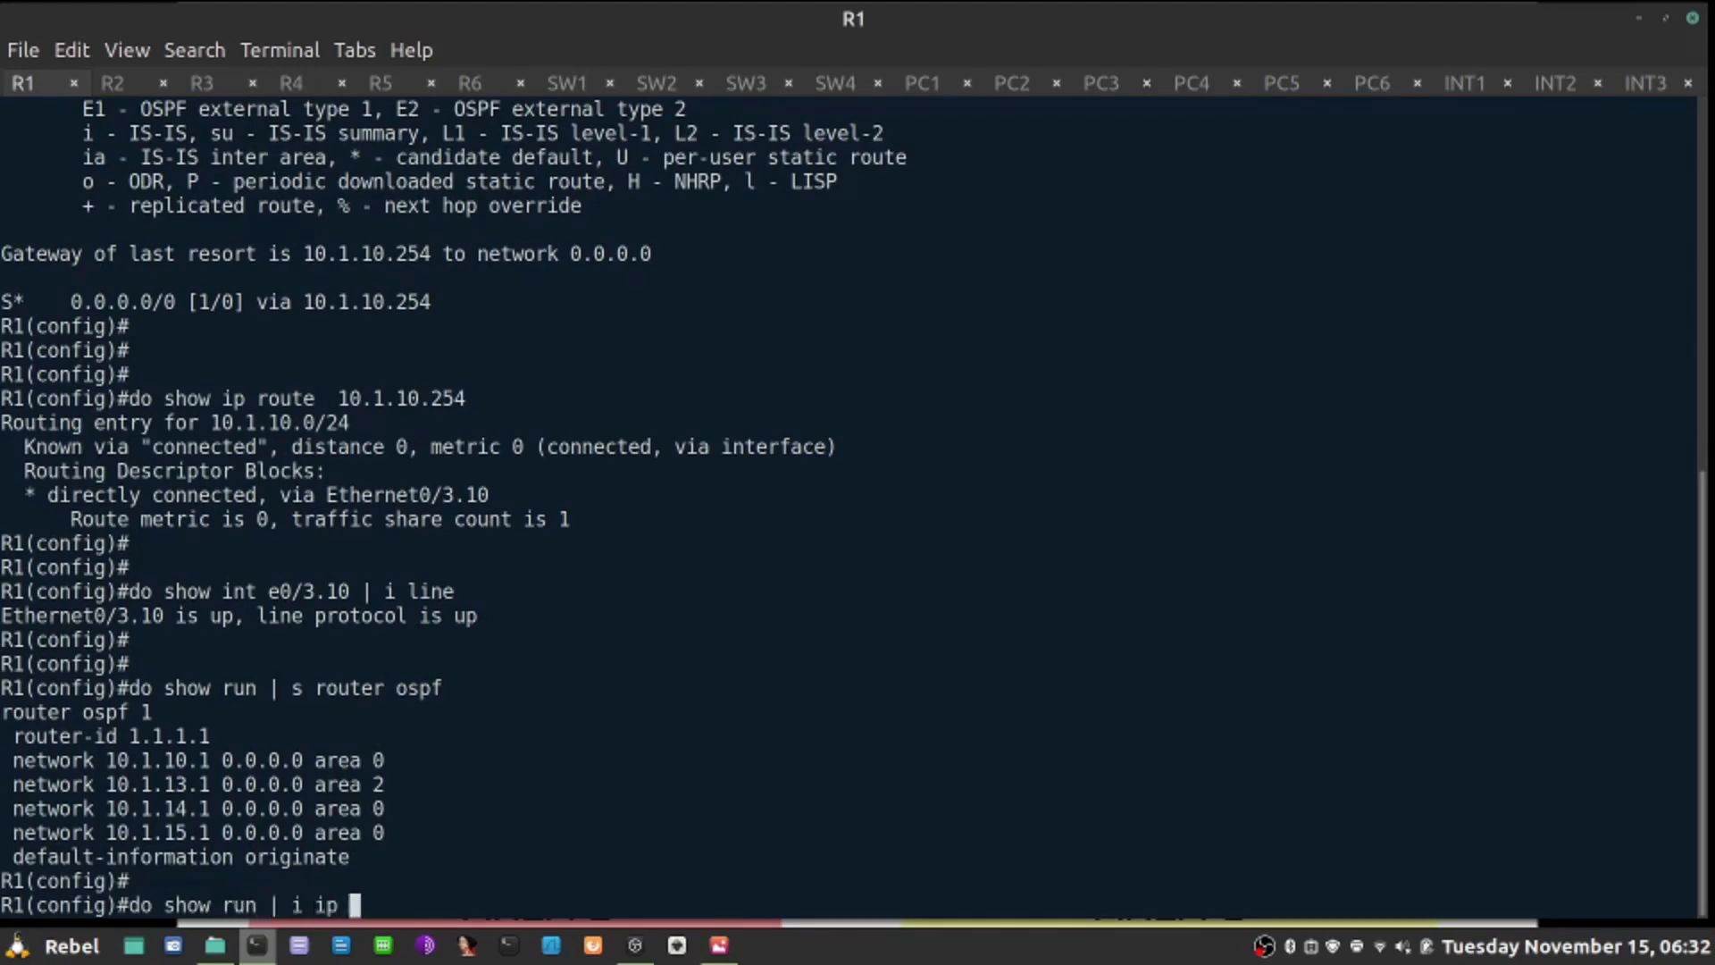
key("Return")
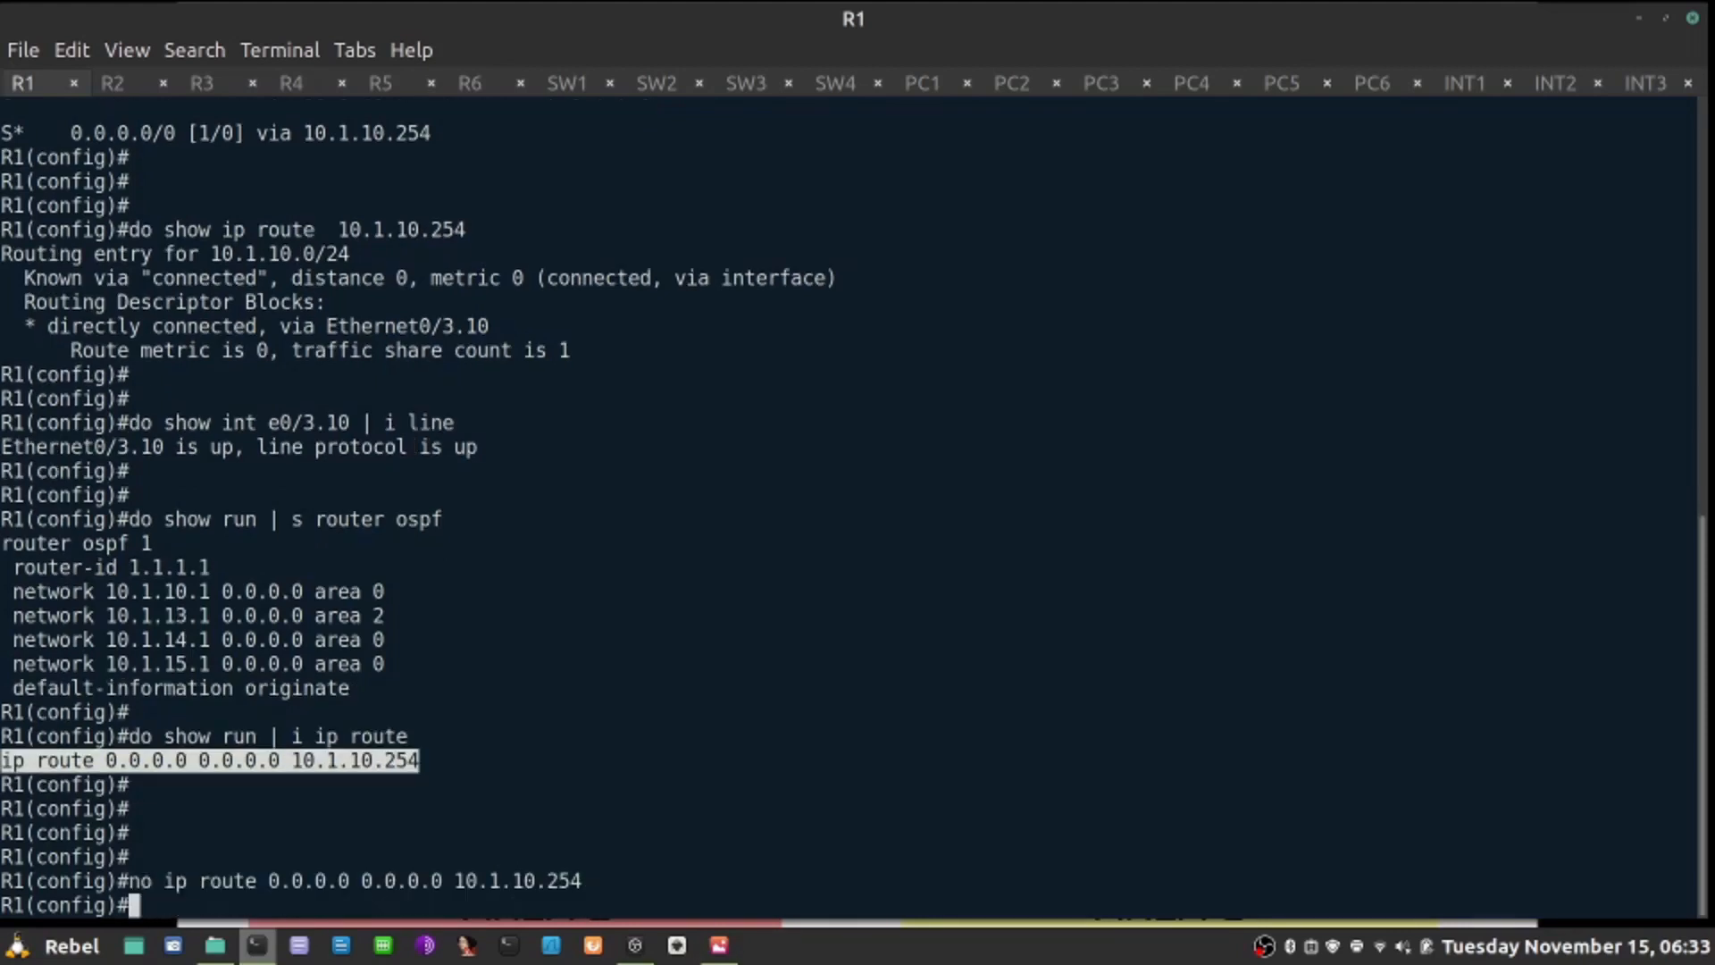
Step: Re-add the default route 0.0.0.0/0 via 10.1.10.254 with track 100
type("ip route 0.0.0.0 0.0.0.0 10.1.10.254")
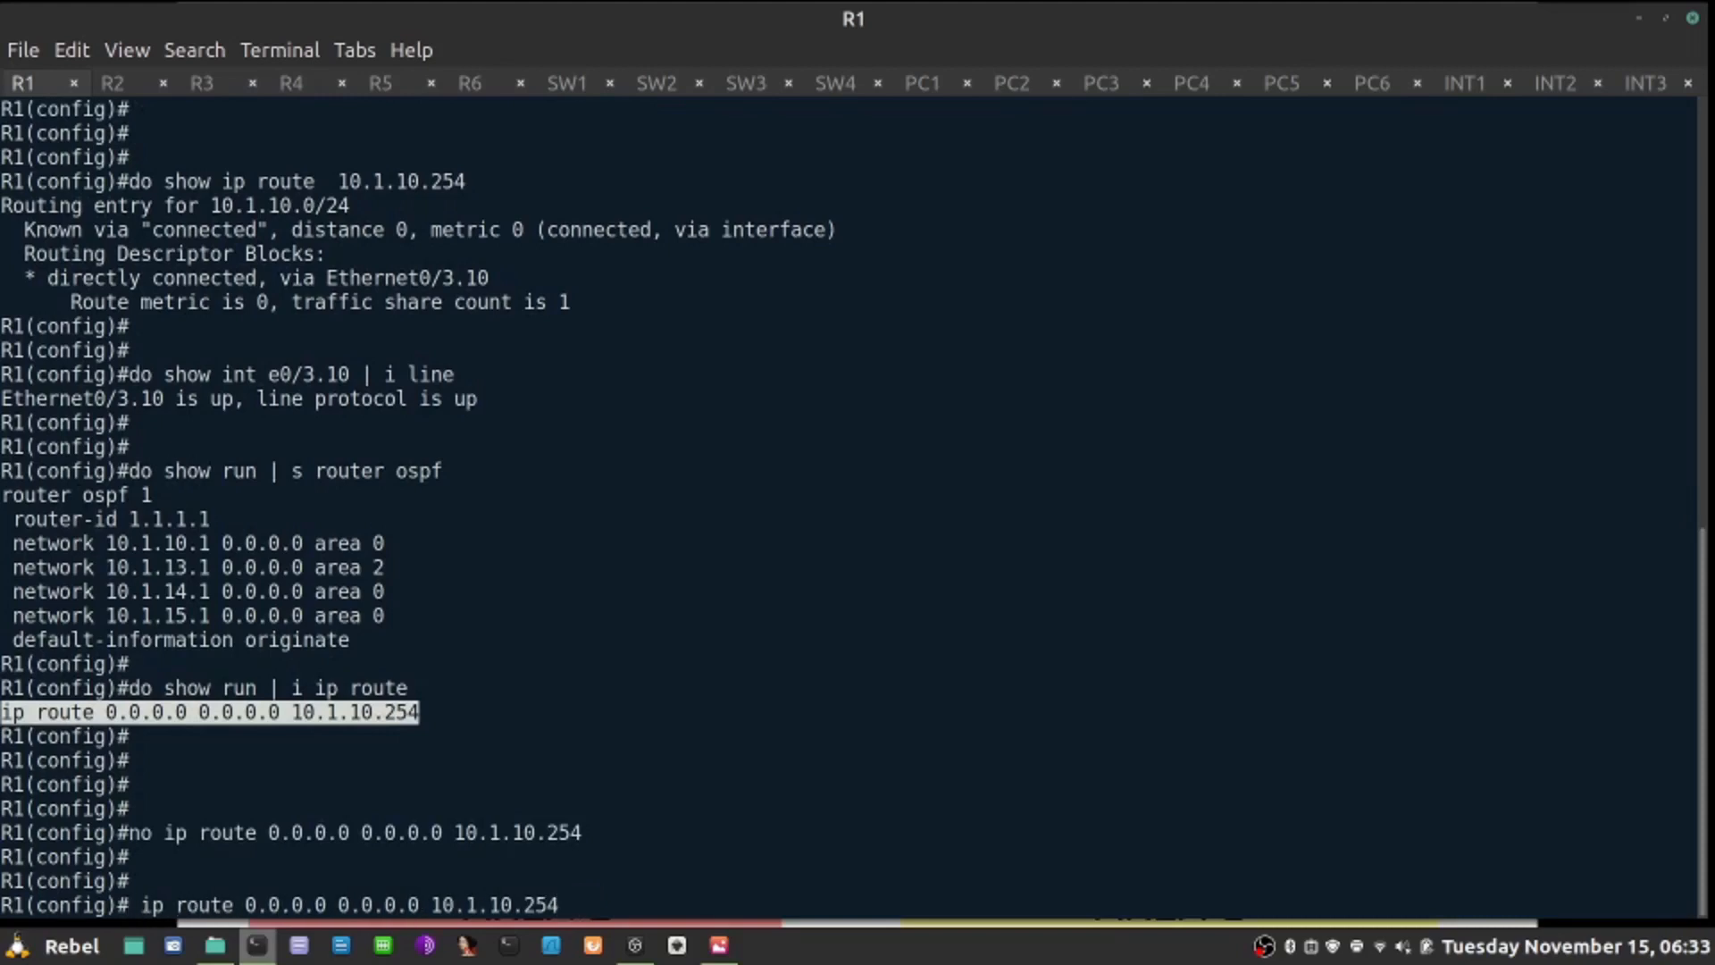
type("track")
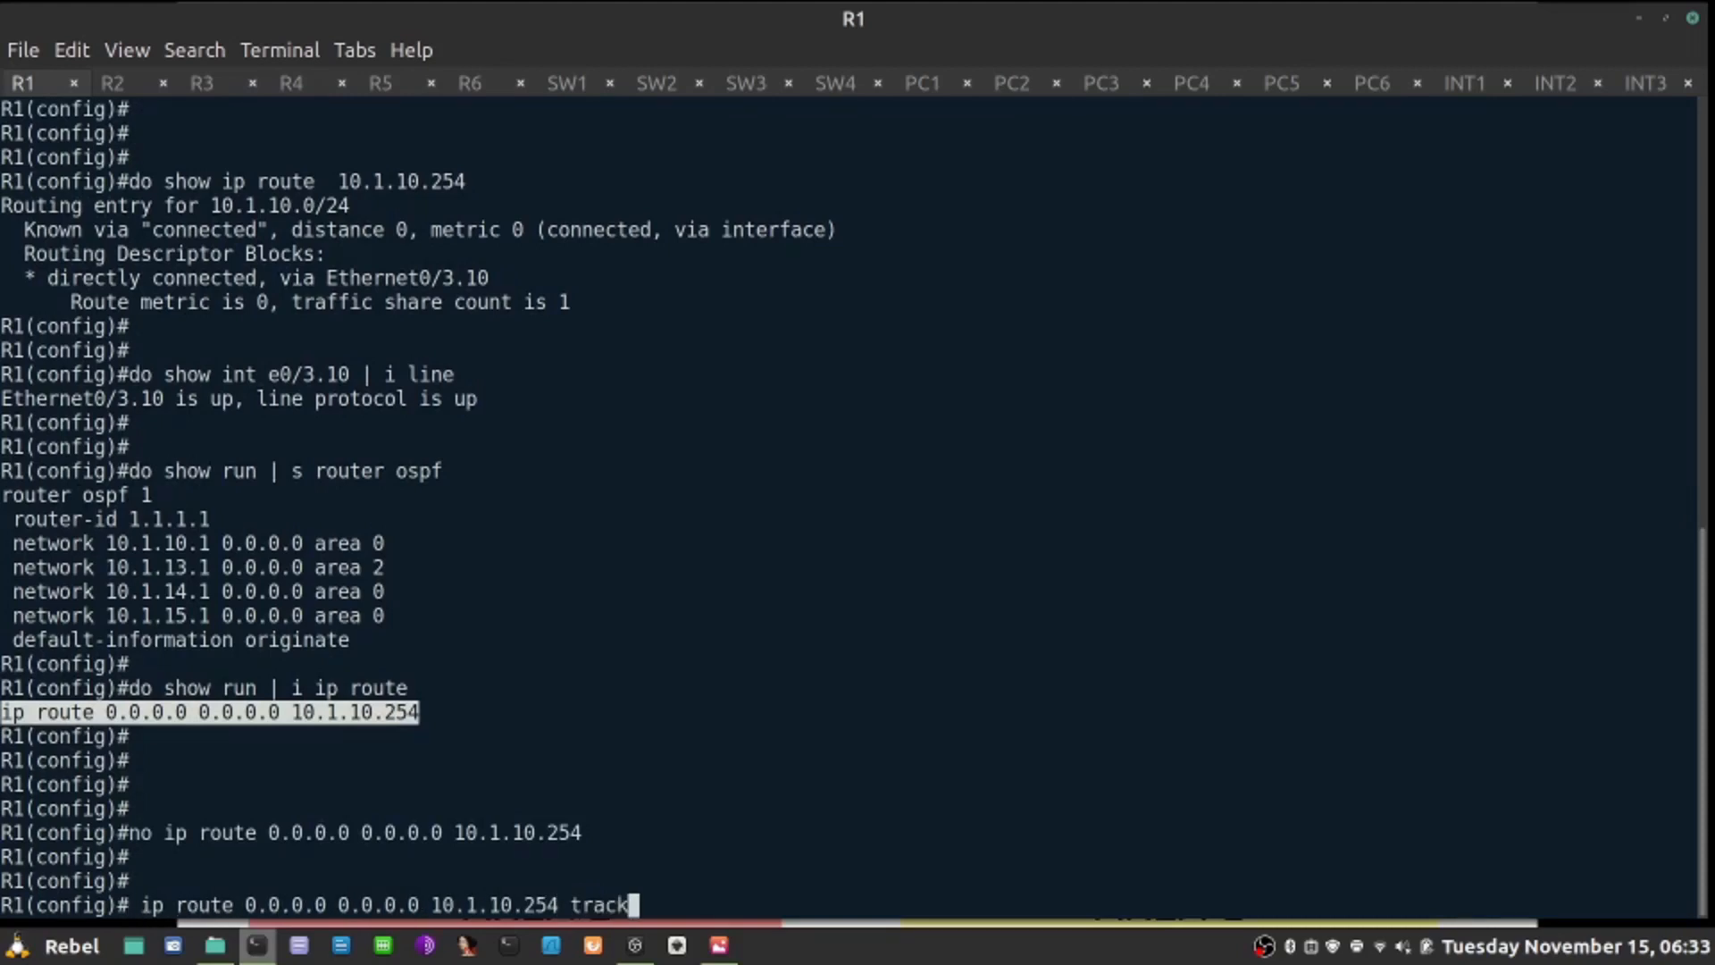
key("Return")
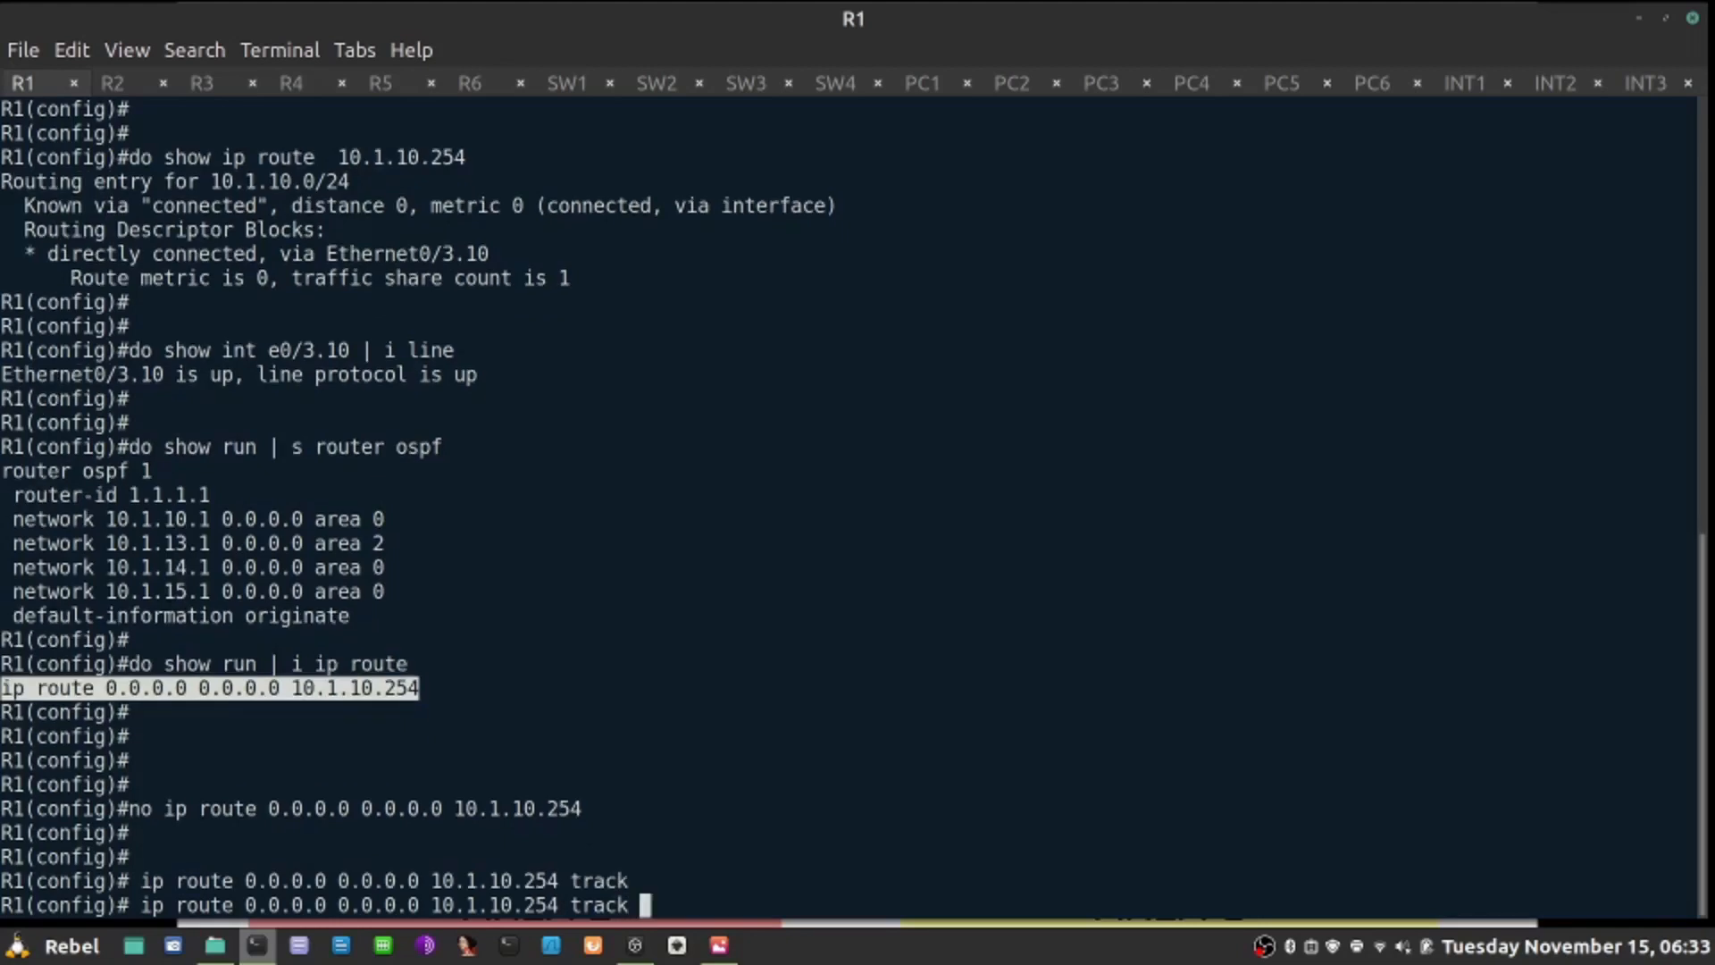
type("100")
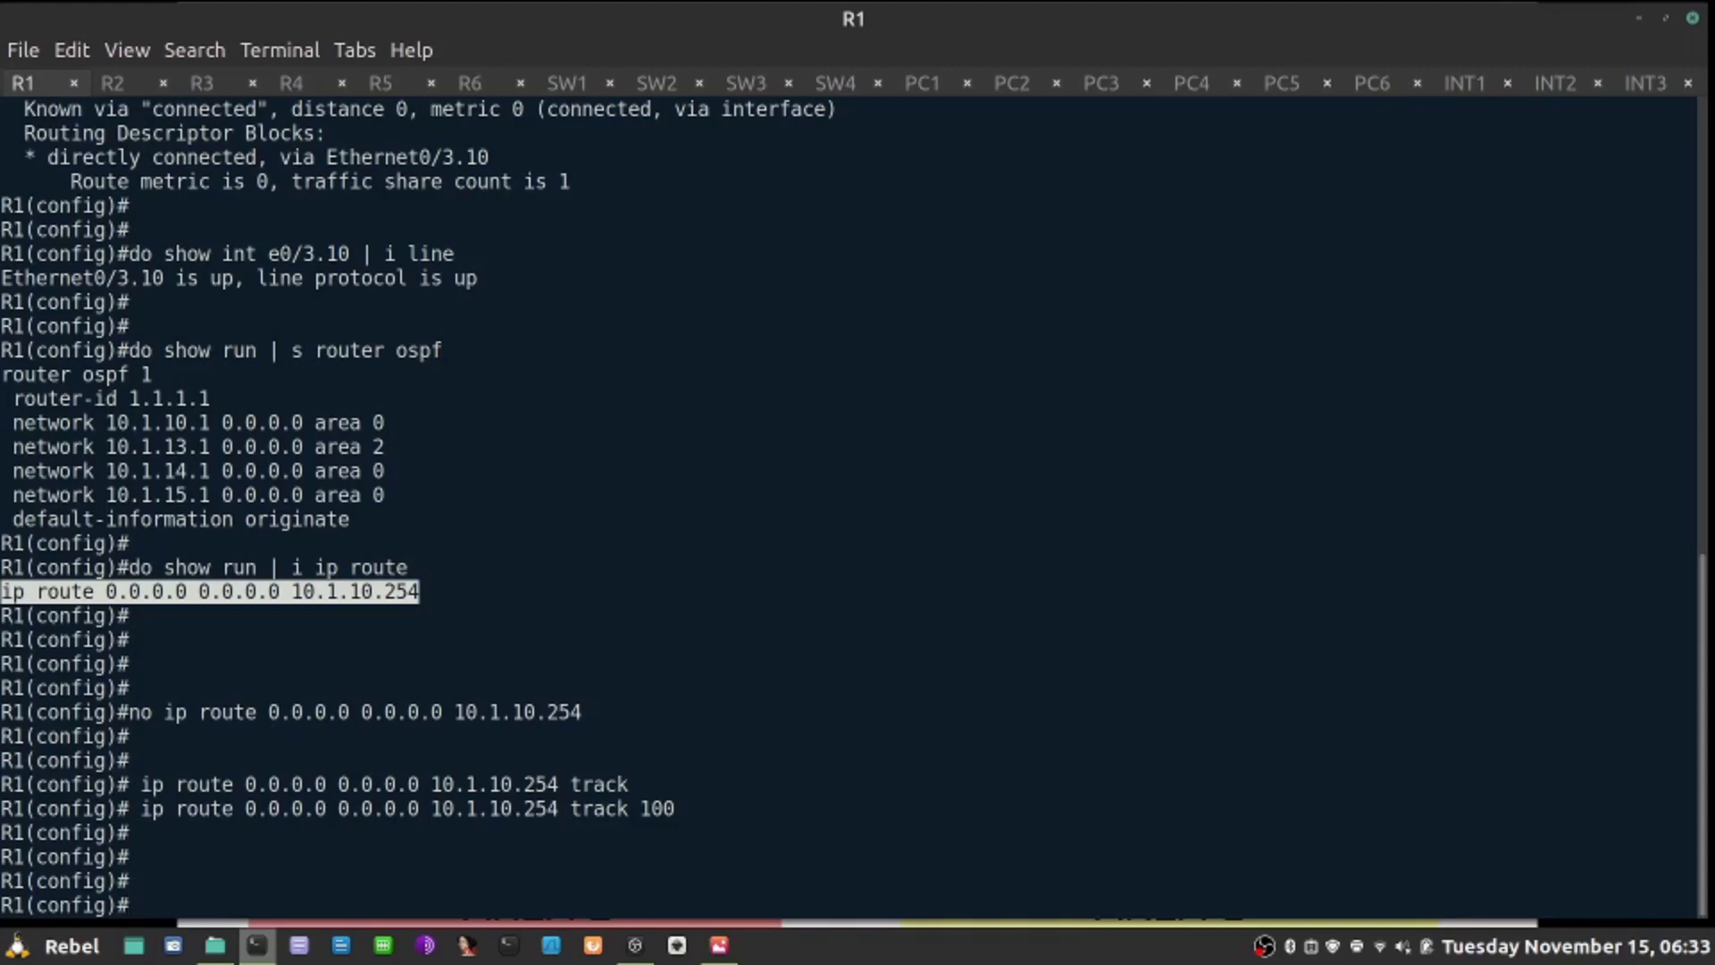
Step: Confirm the tracked default route via 10.1.10.254 in 'do show ip route static'
type("do show")
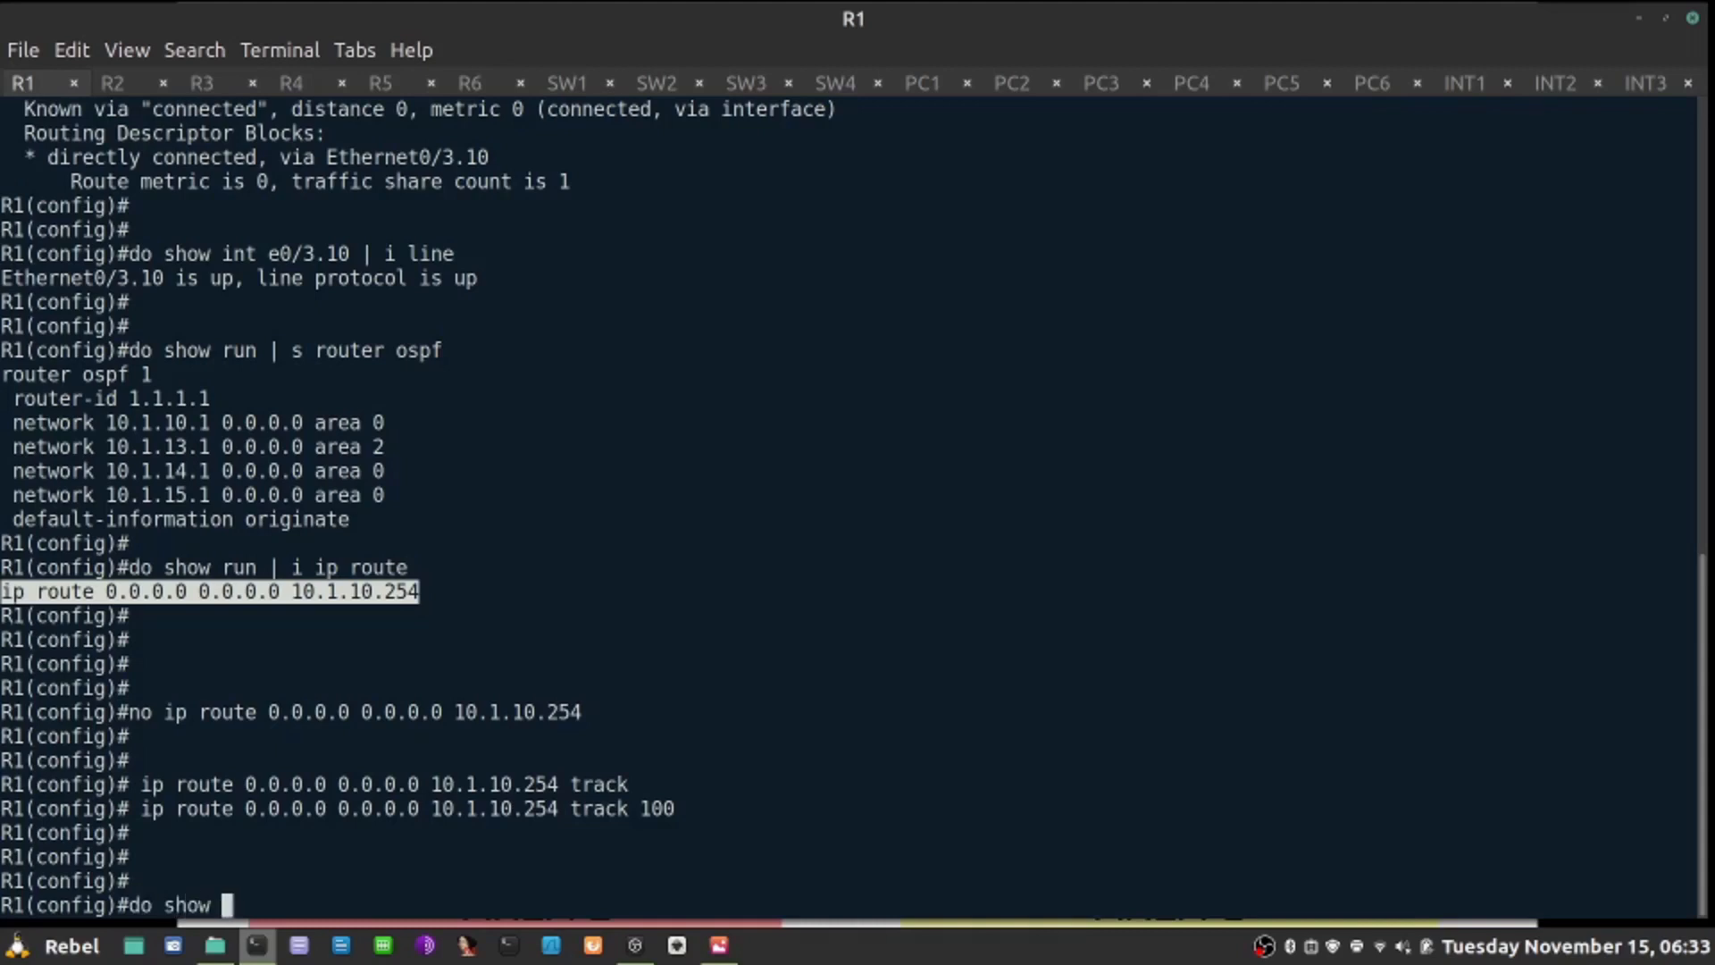
type("ip route static")
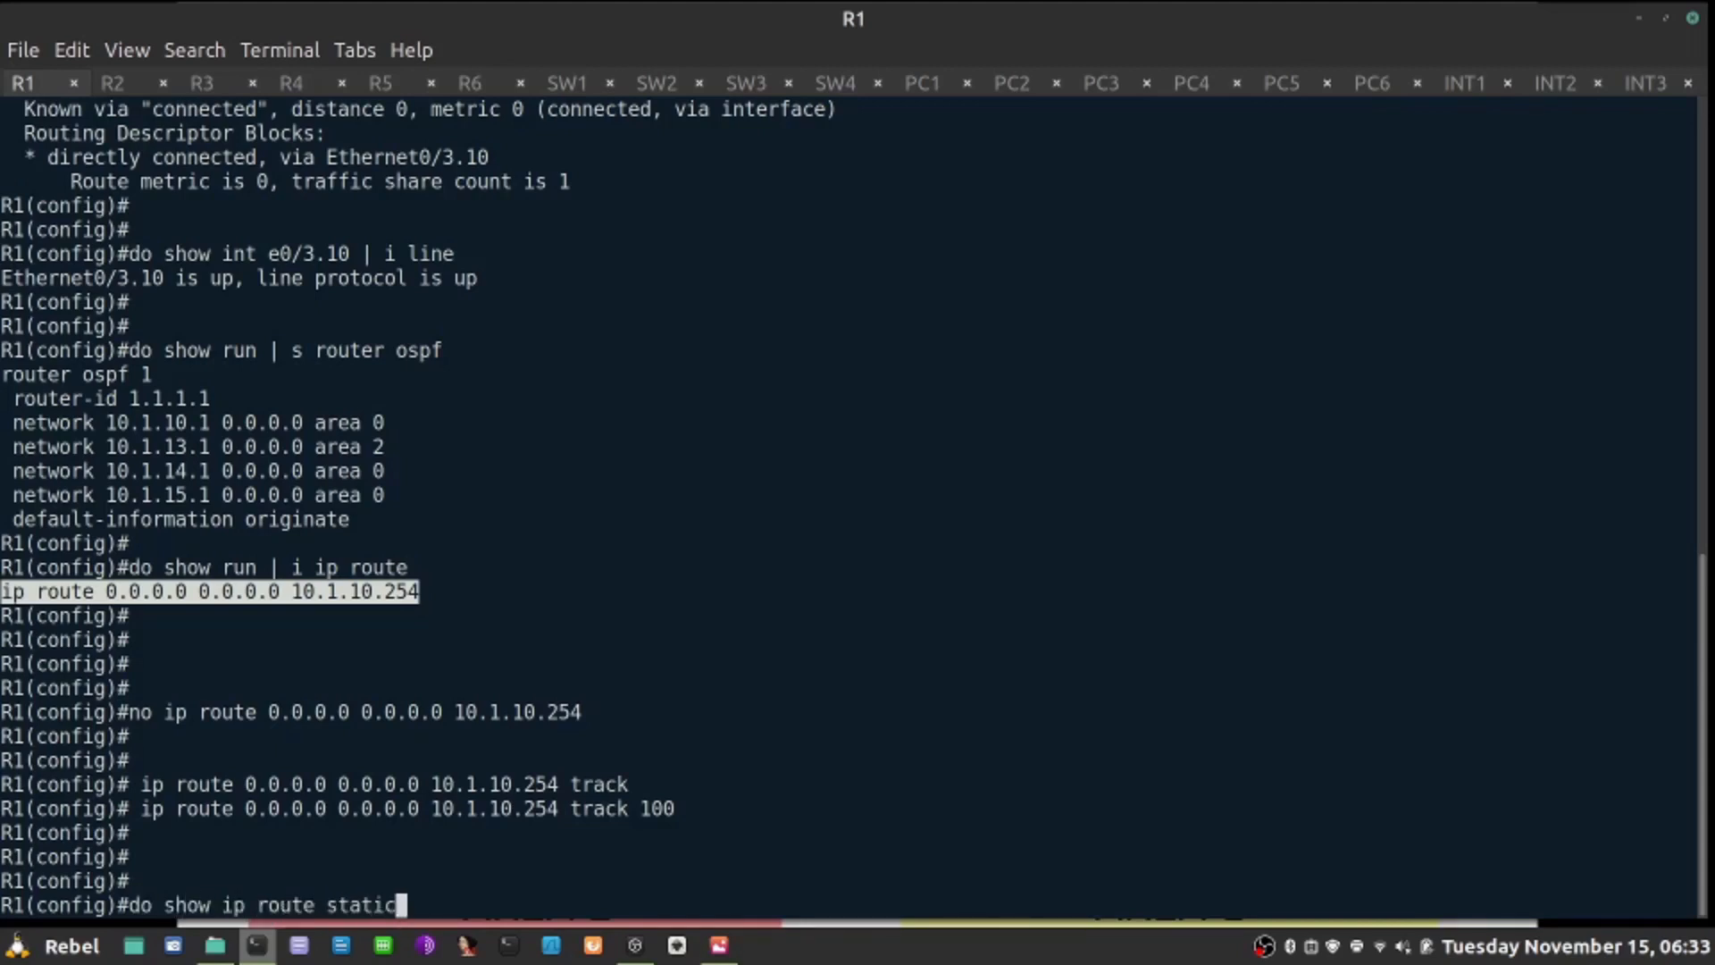
key("Return")
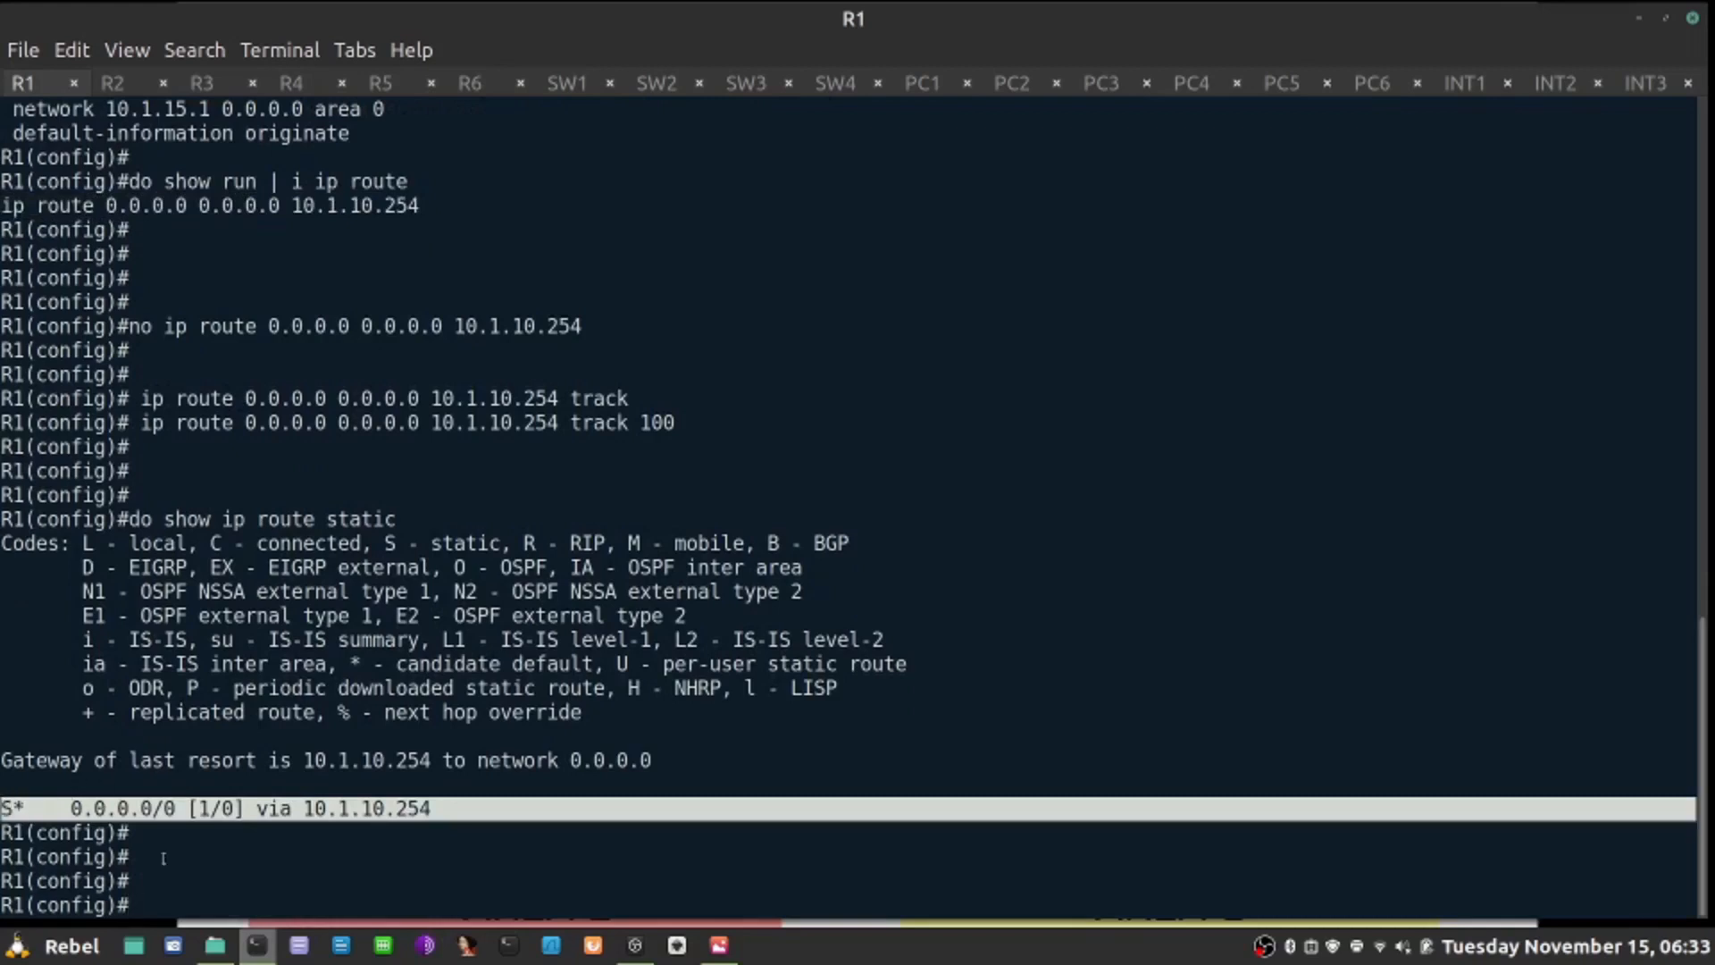
mouse_move(513, 895)
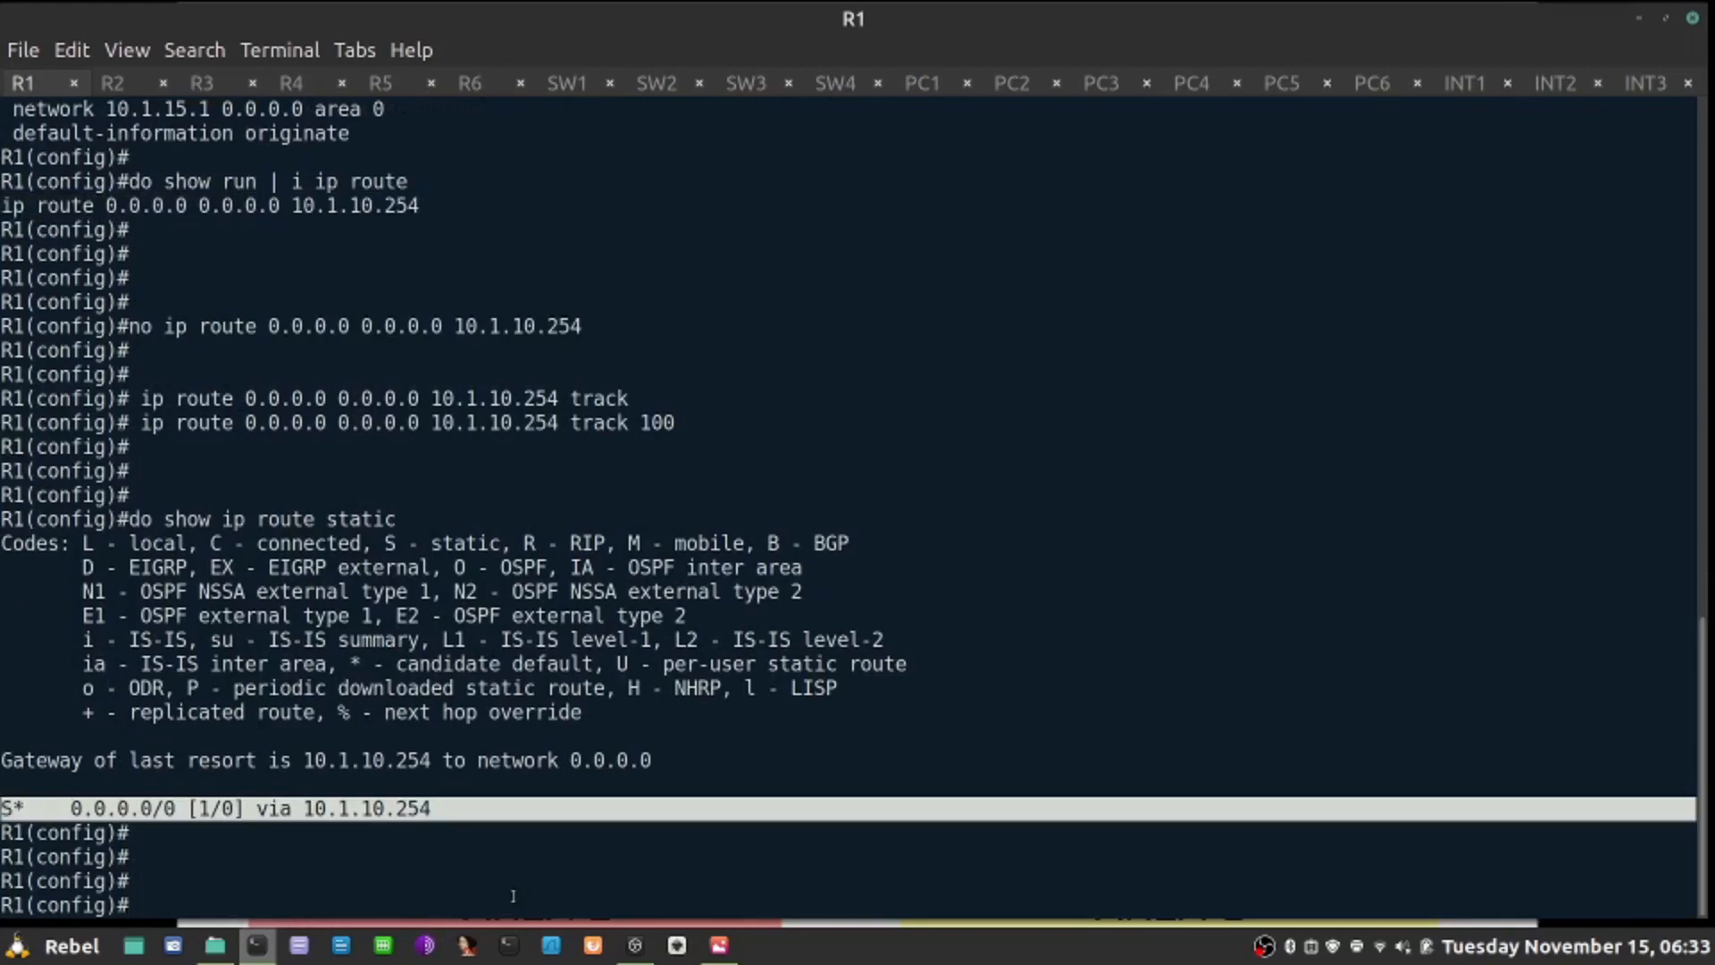
Step: Display R1's OSPF process 1 section with default-information originate
type("show run")
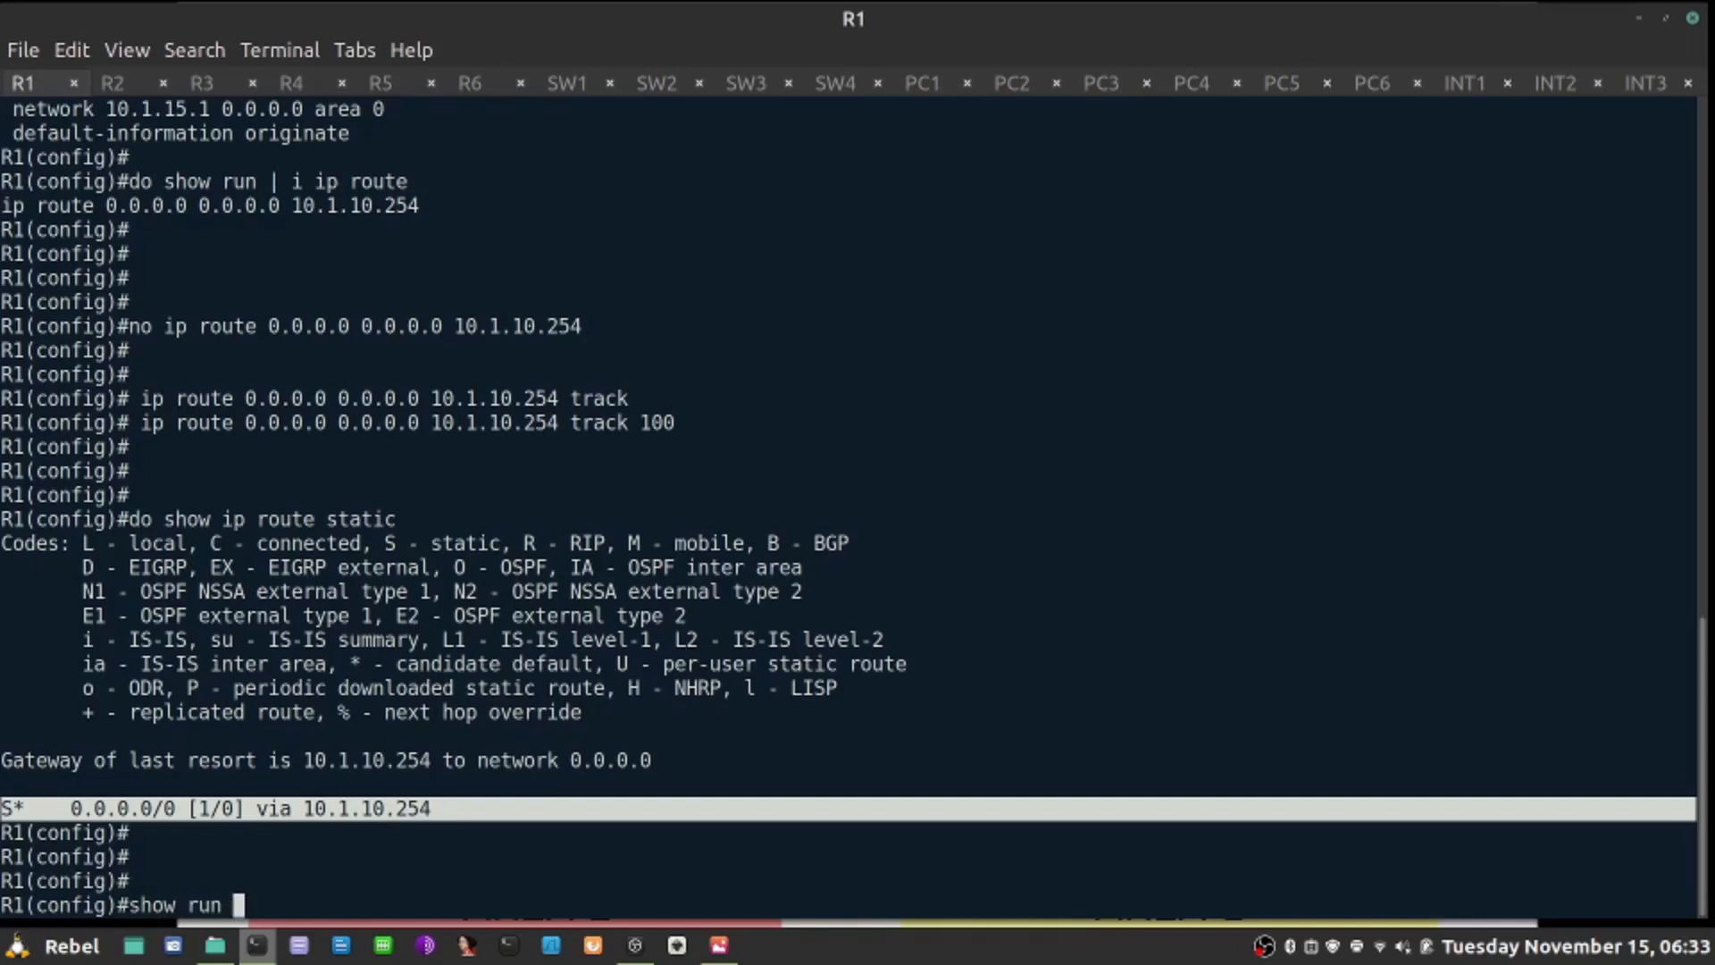
type("| s router")
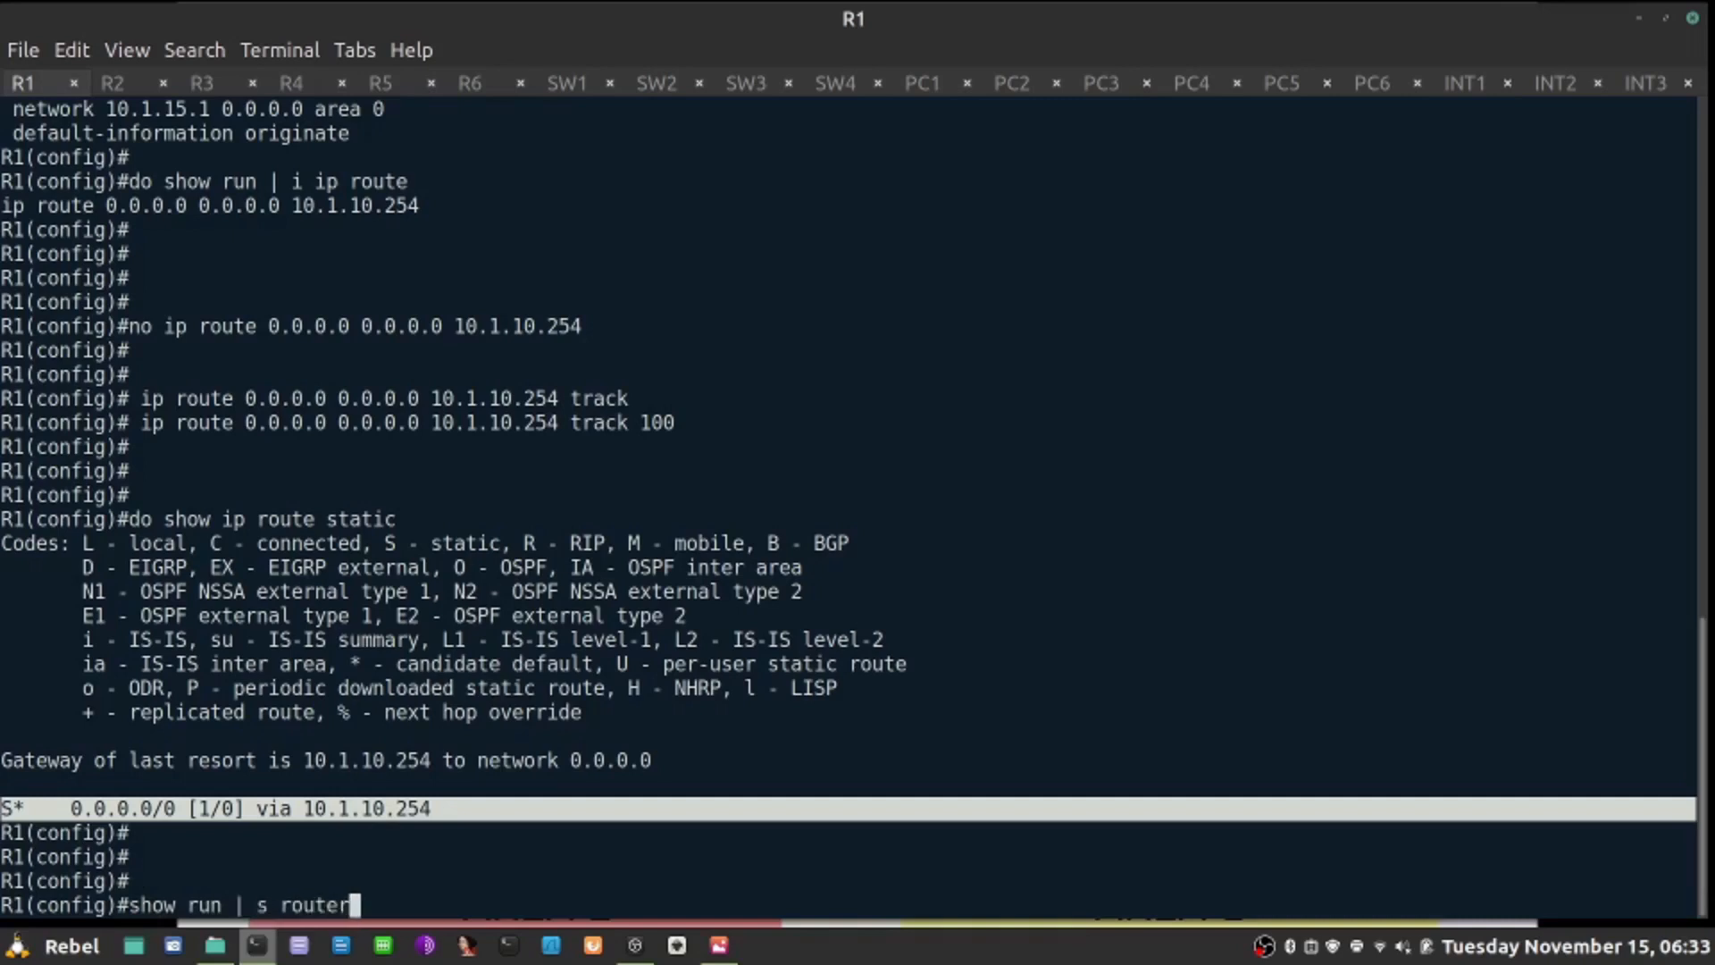
key("Return")
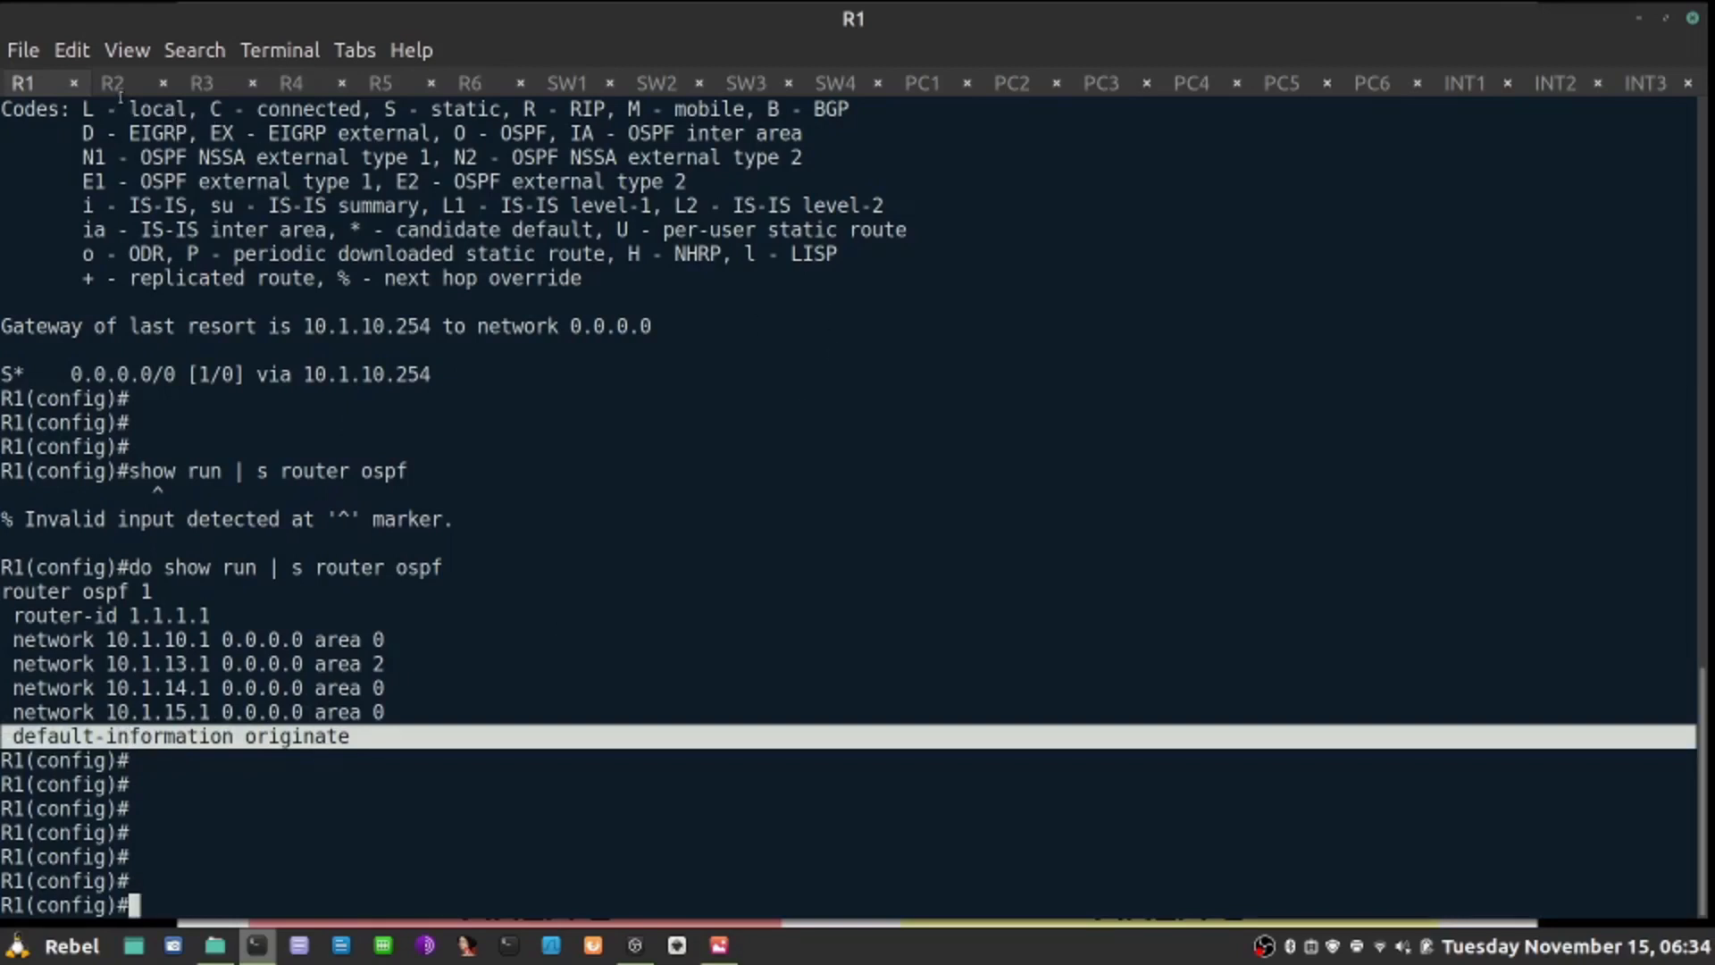
Step: Switch between the R2 and R1 sessions while track 100 logs Up->Down on R1
left_click(111, 84)
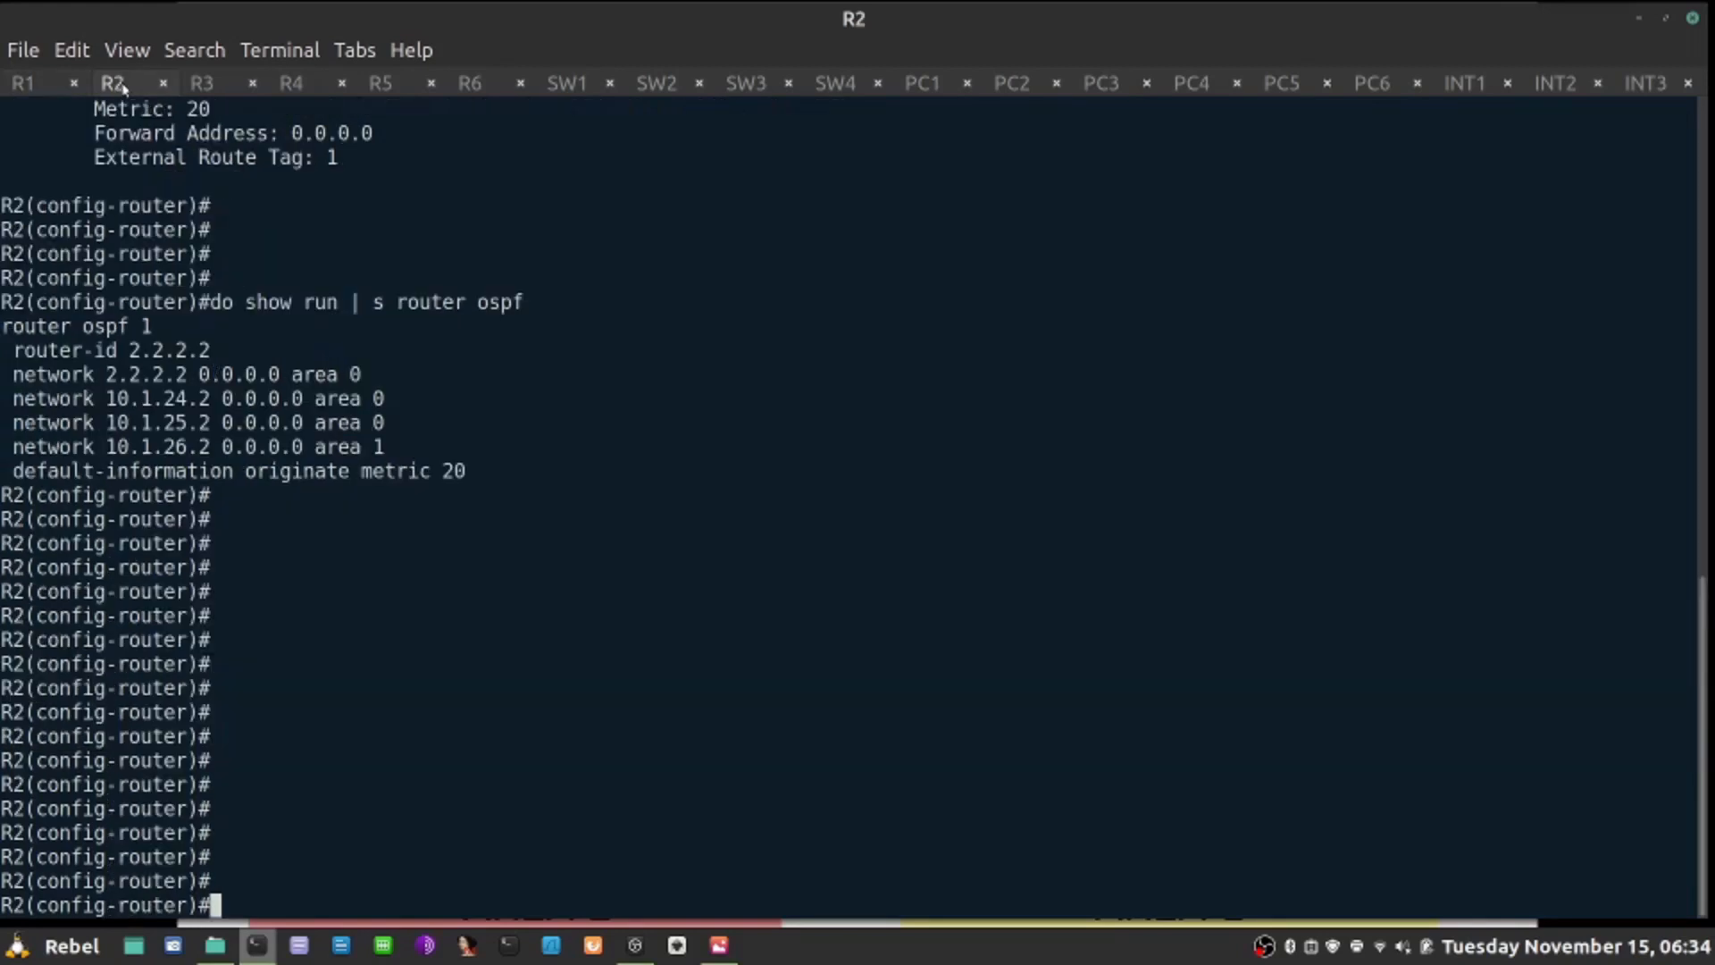
double_click(236, 470)
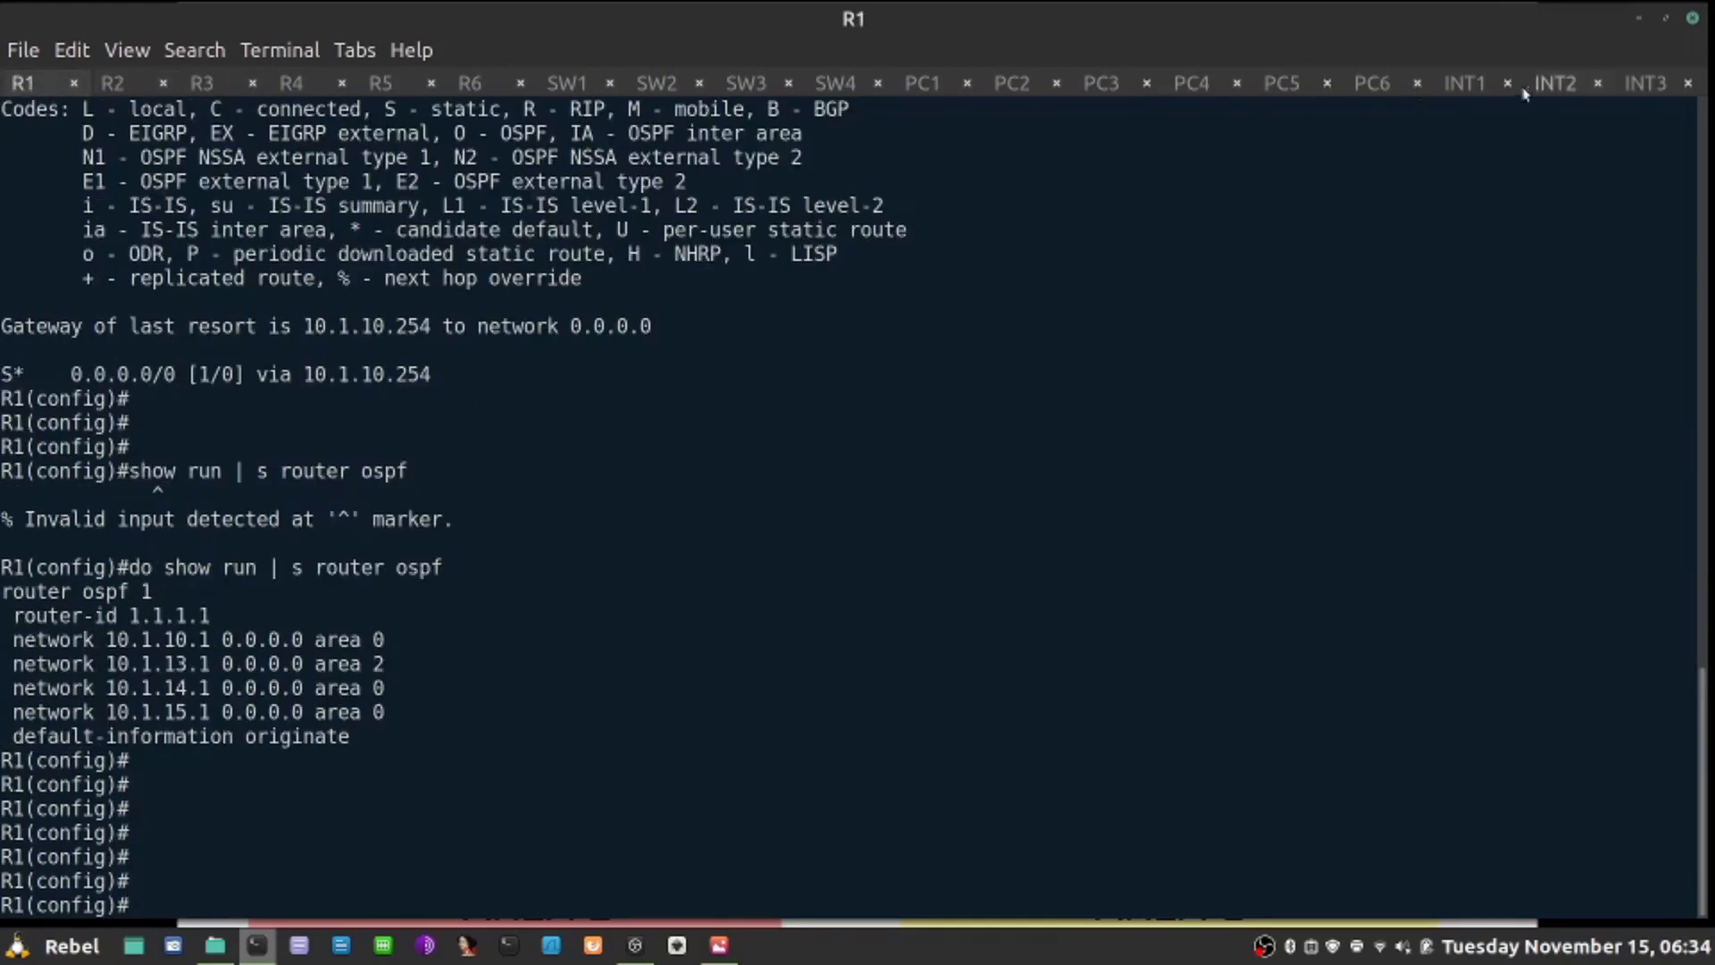
left_click(1463, 83)
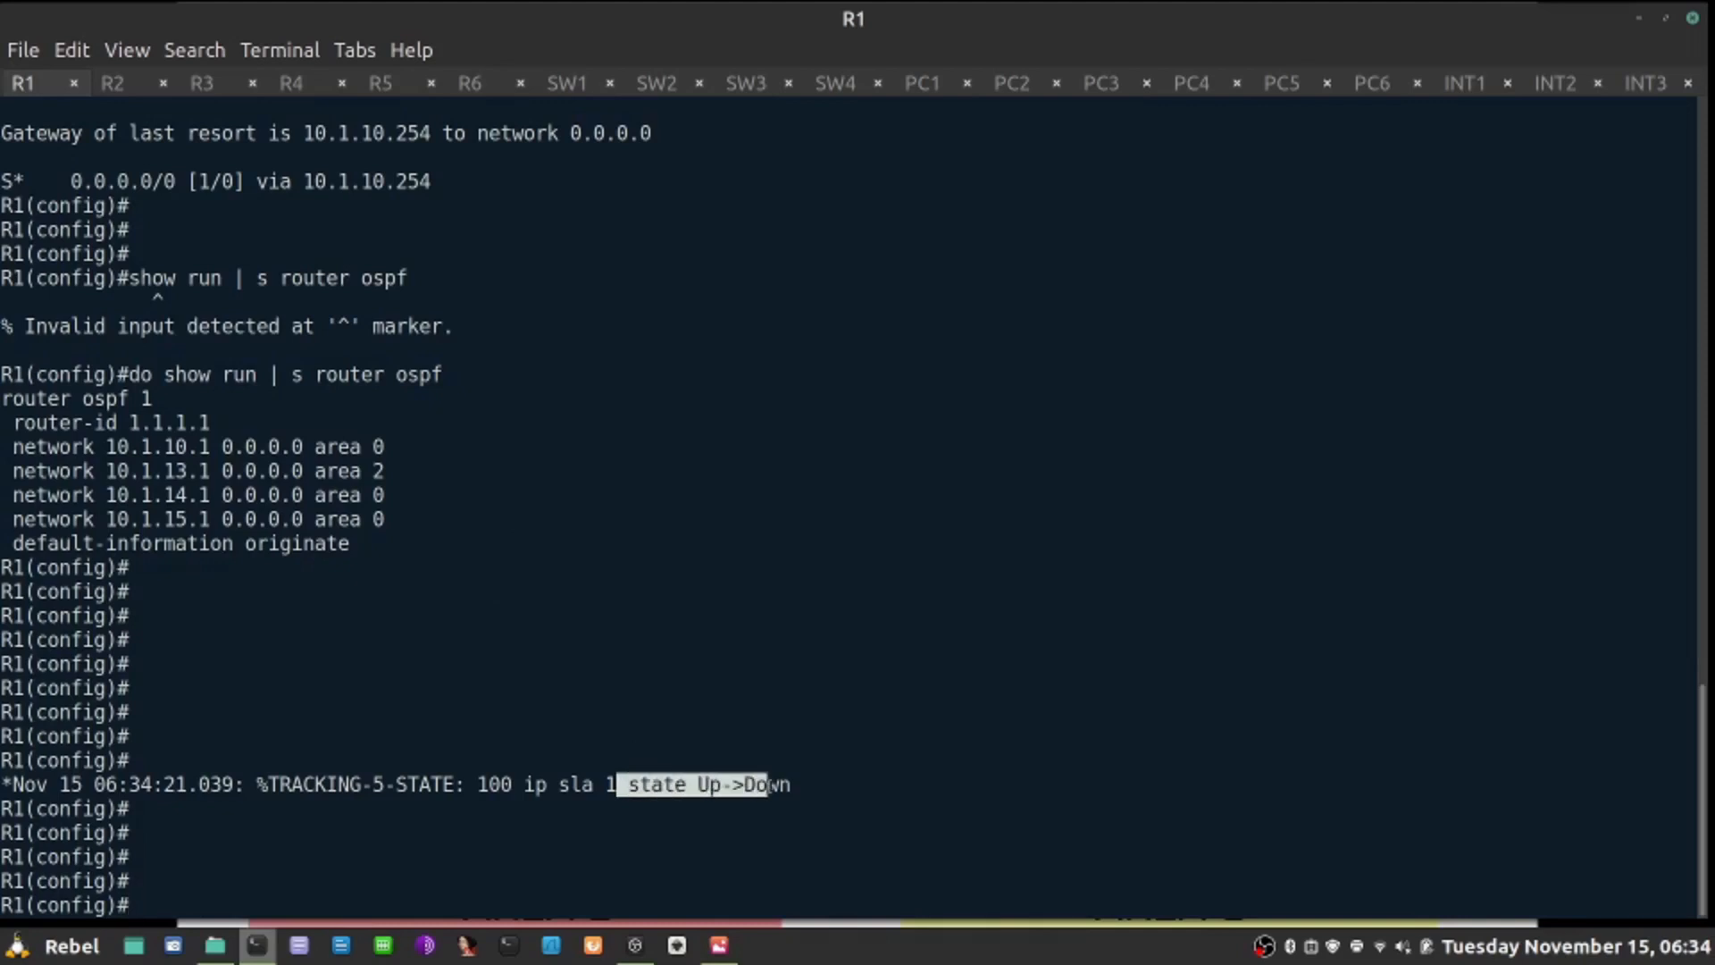
Step: Check IP SLA 1 shows Timeout and track 100 is Down on R1
type("do show ip sla summ")
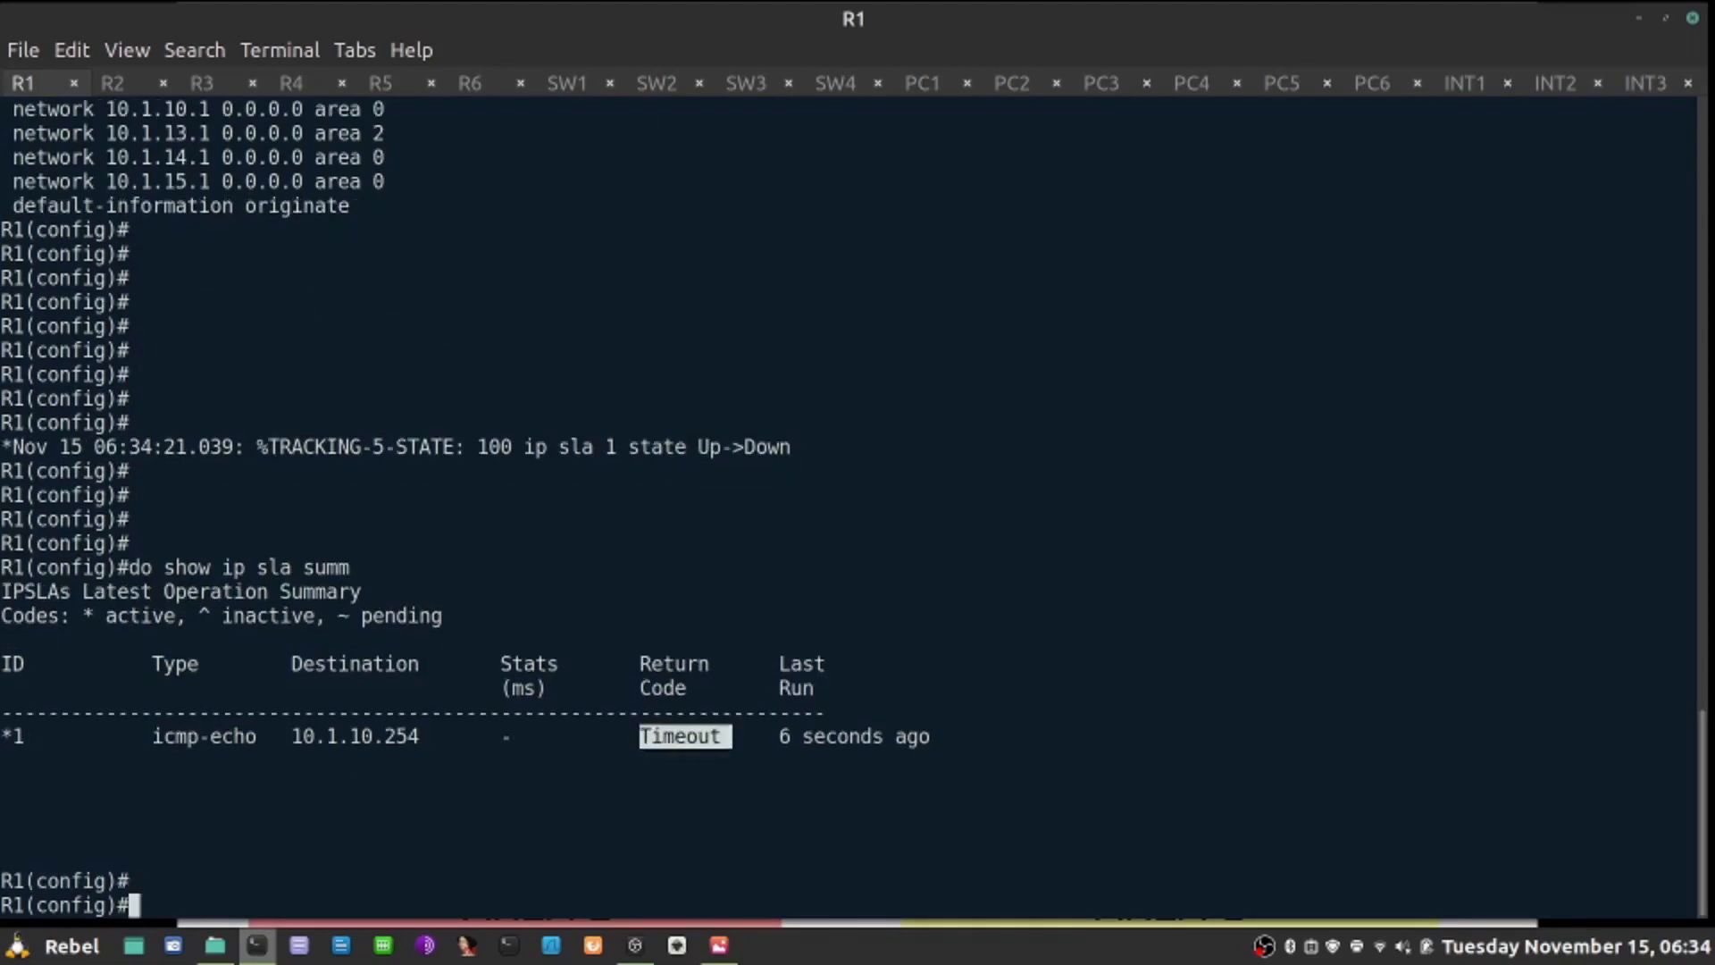
type("do show track")
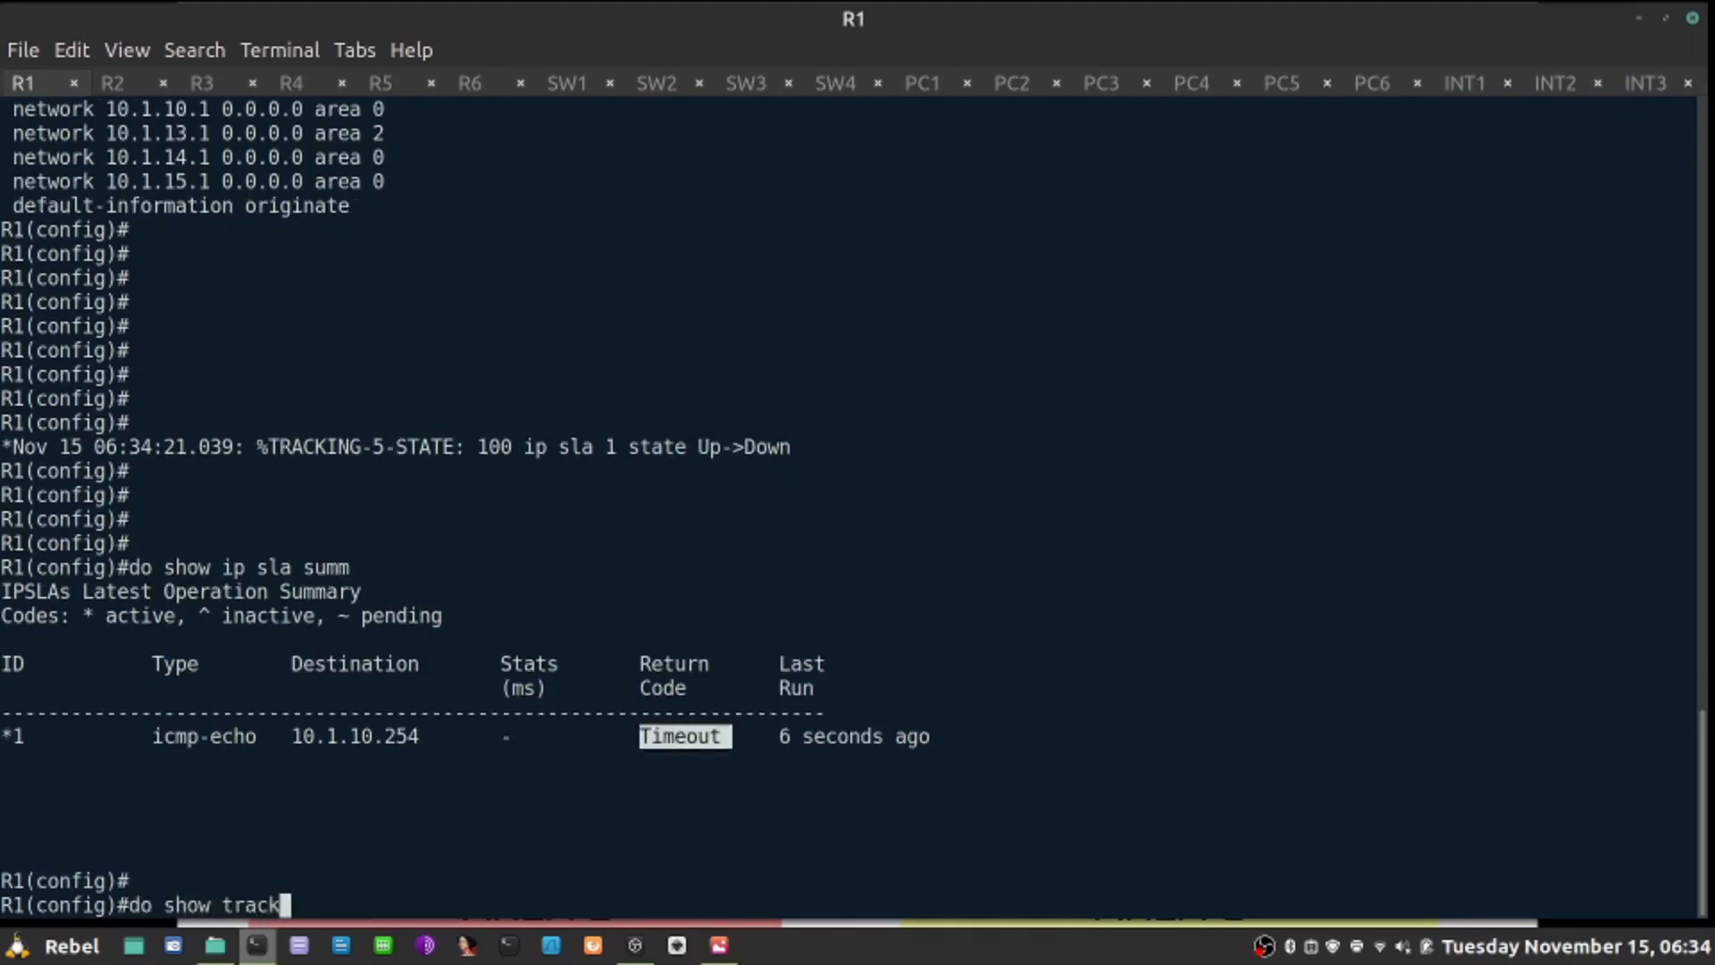
key("Return")
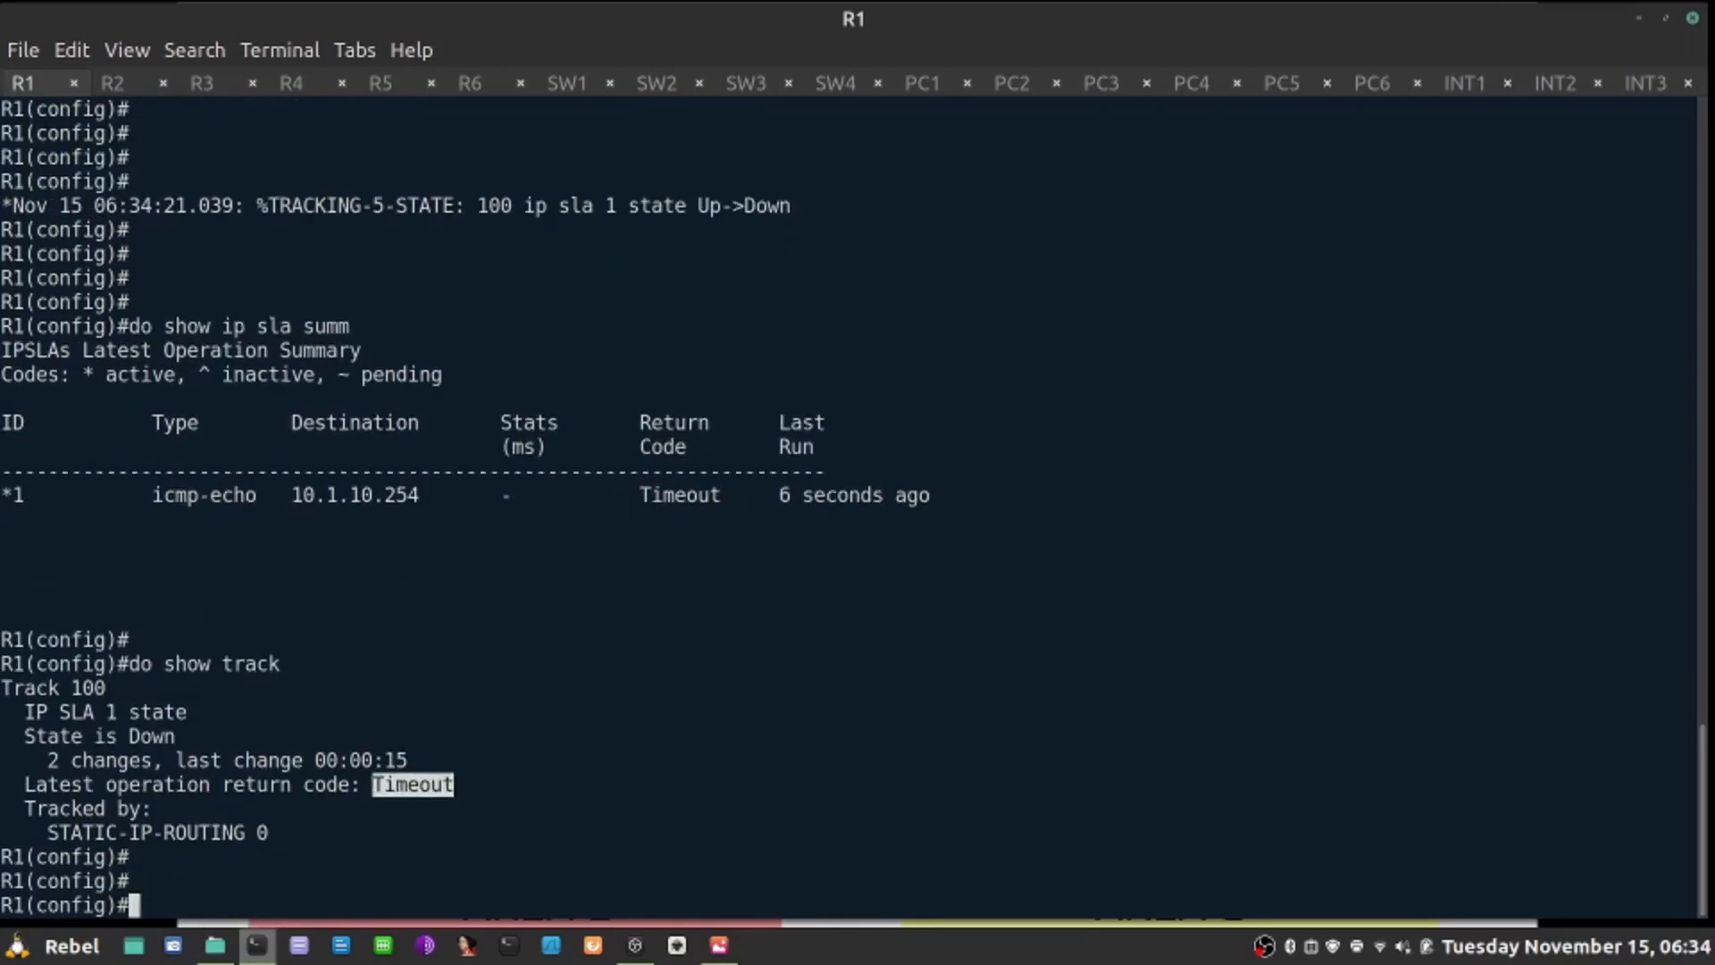
Step: Verify the static default route is gone and show R1's OSPF section
type("do show ip route static")
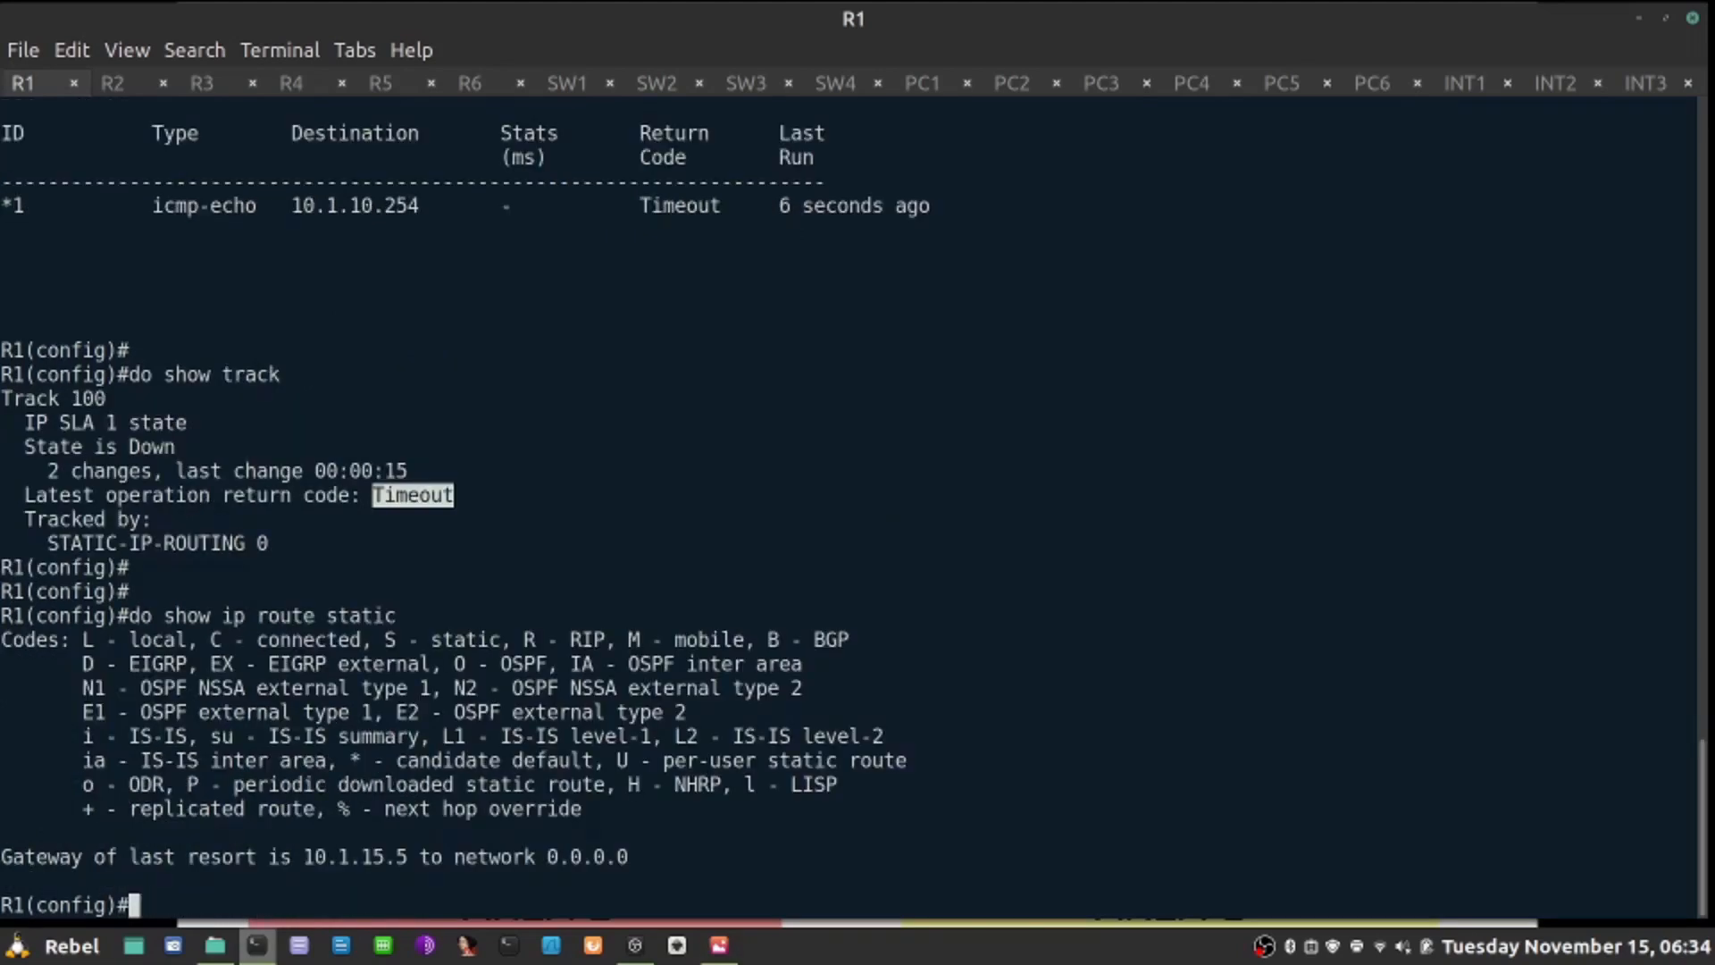
type("do")
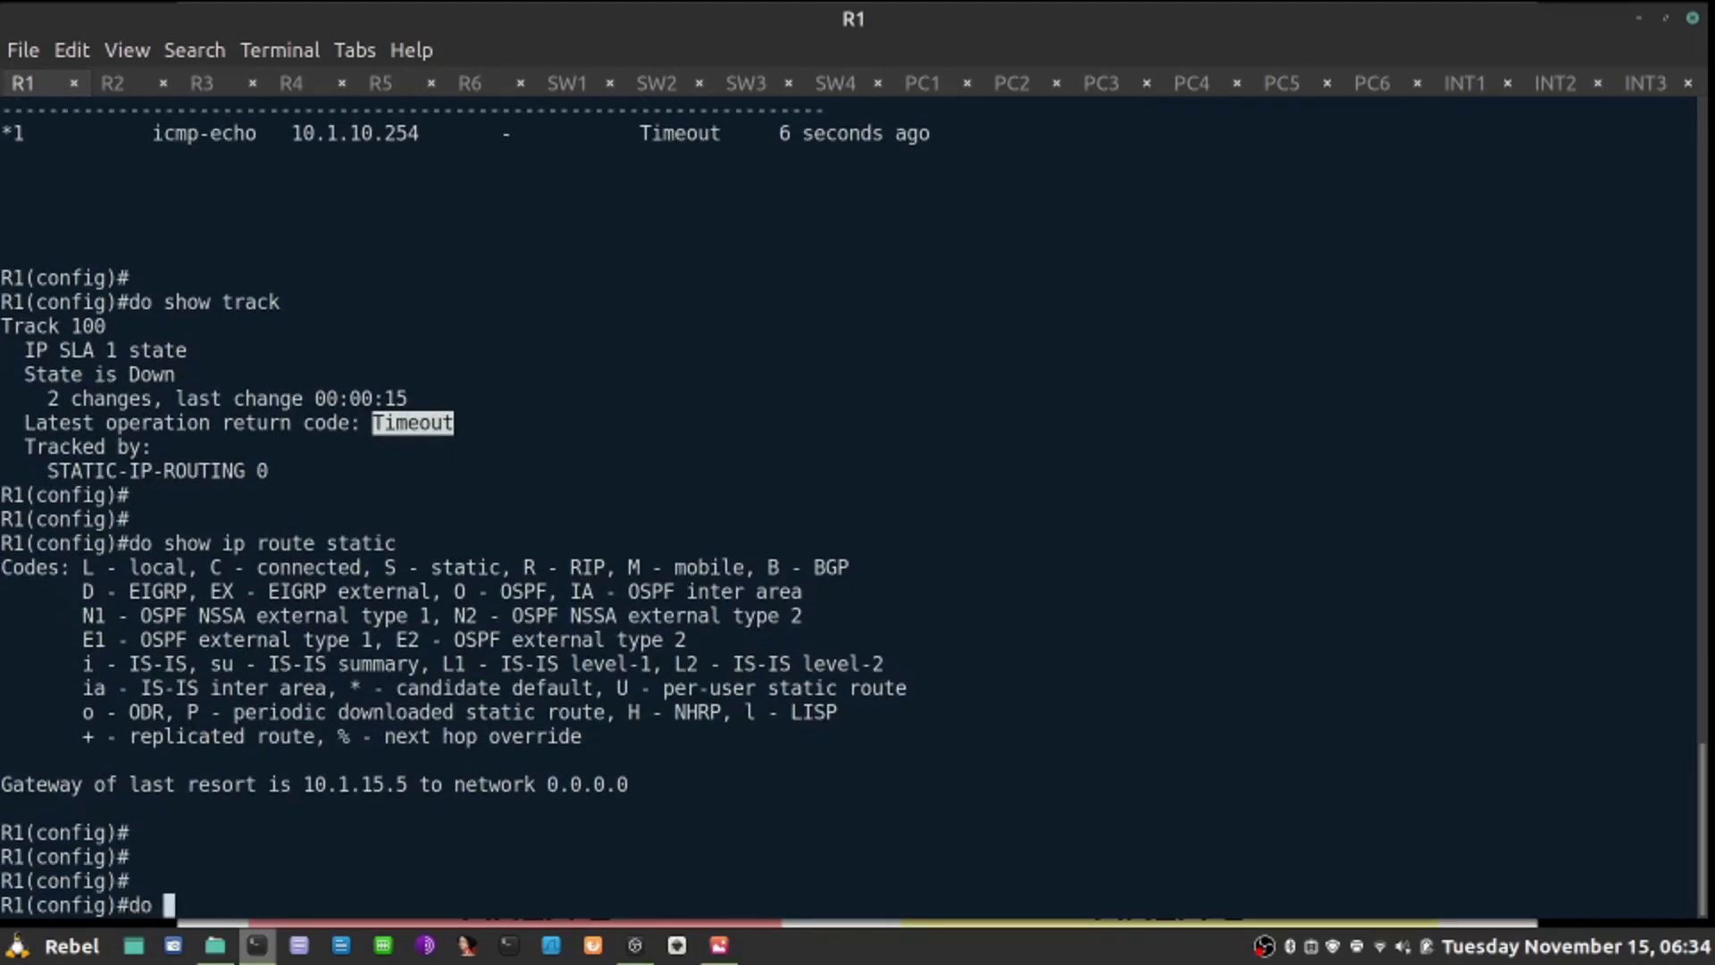
type("show run | s r")
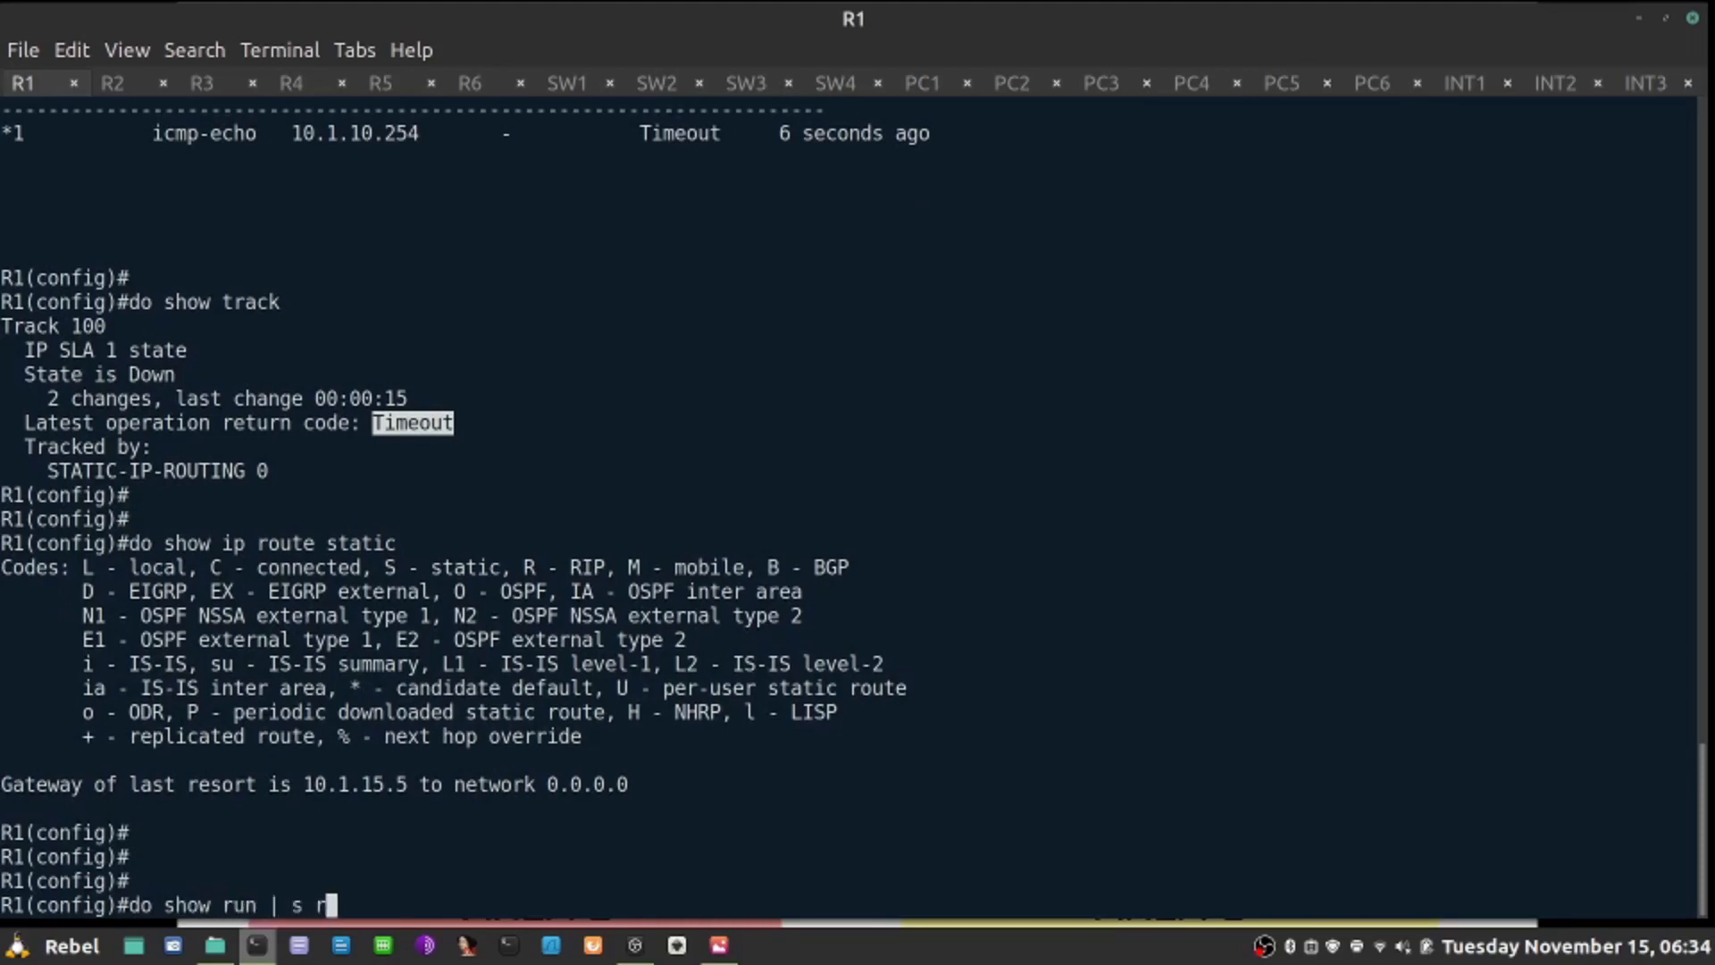
key("Return")
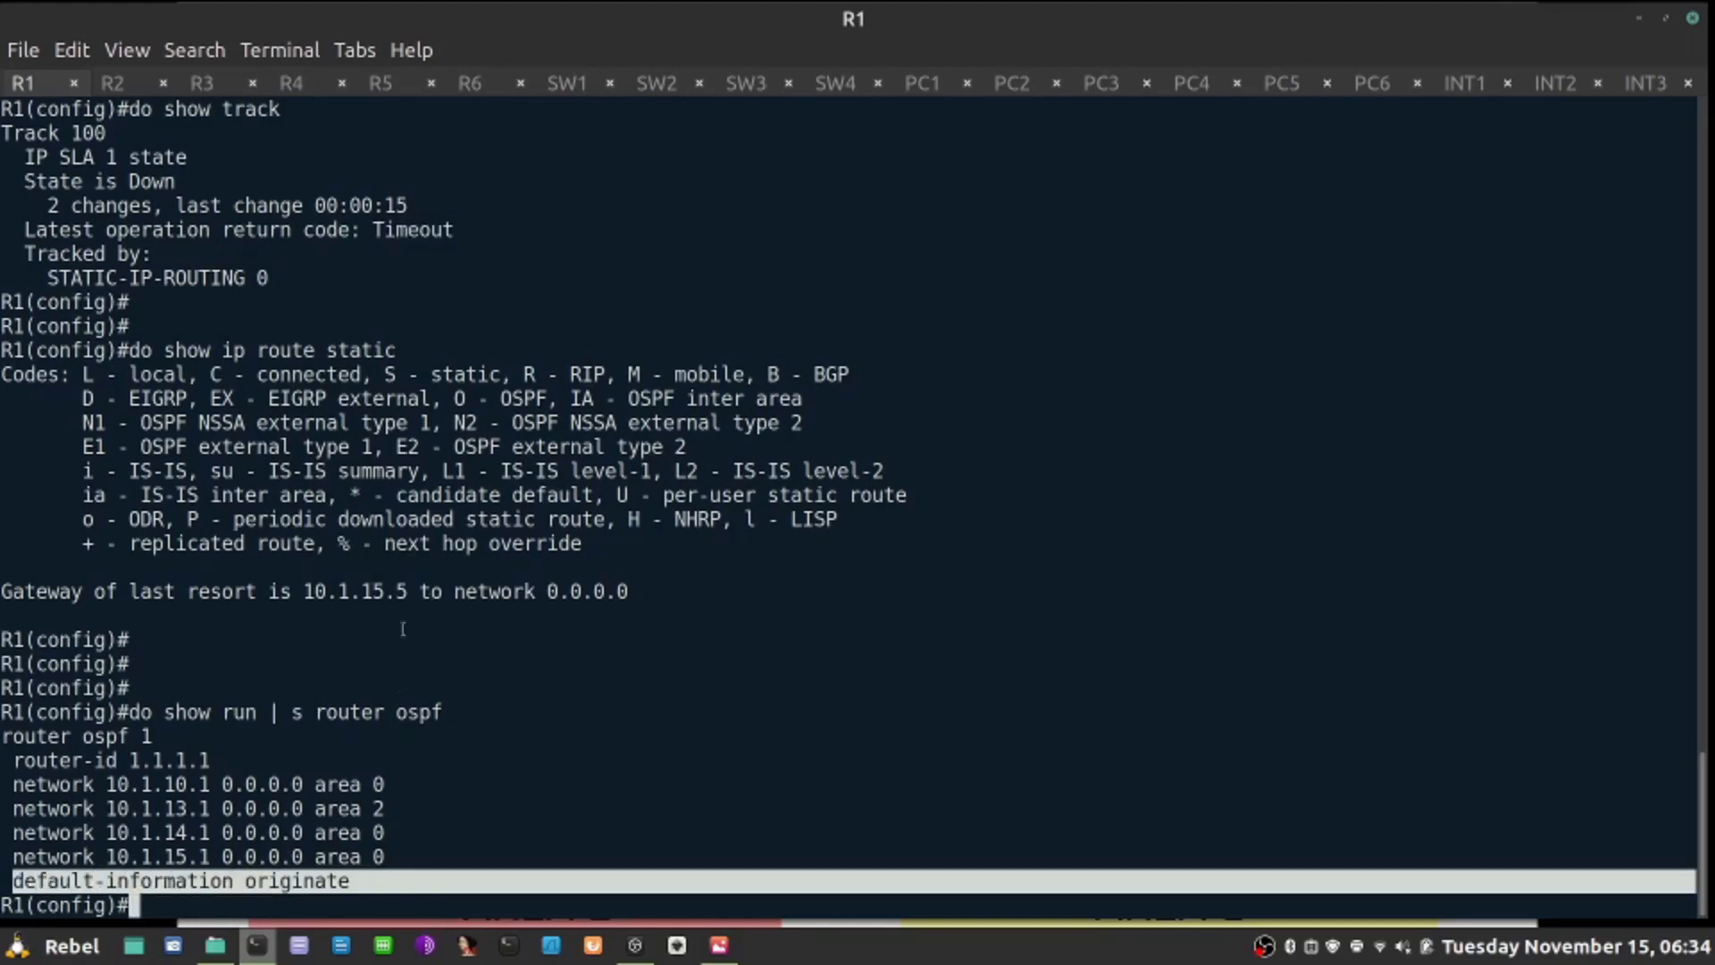
Step: On R3, verify the default route now goes via 10.1.2.4, then move to INT1
left_click(200, 84)
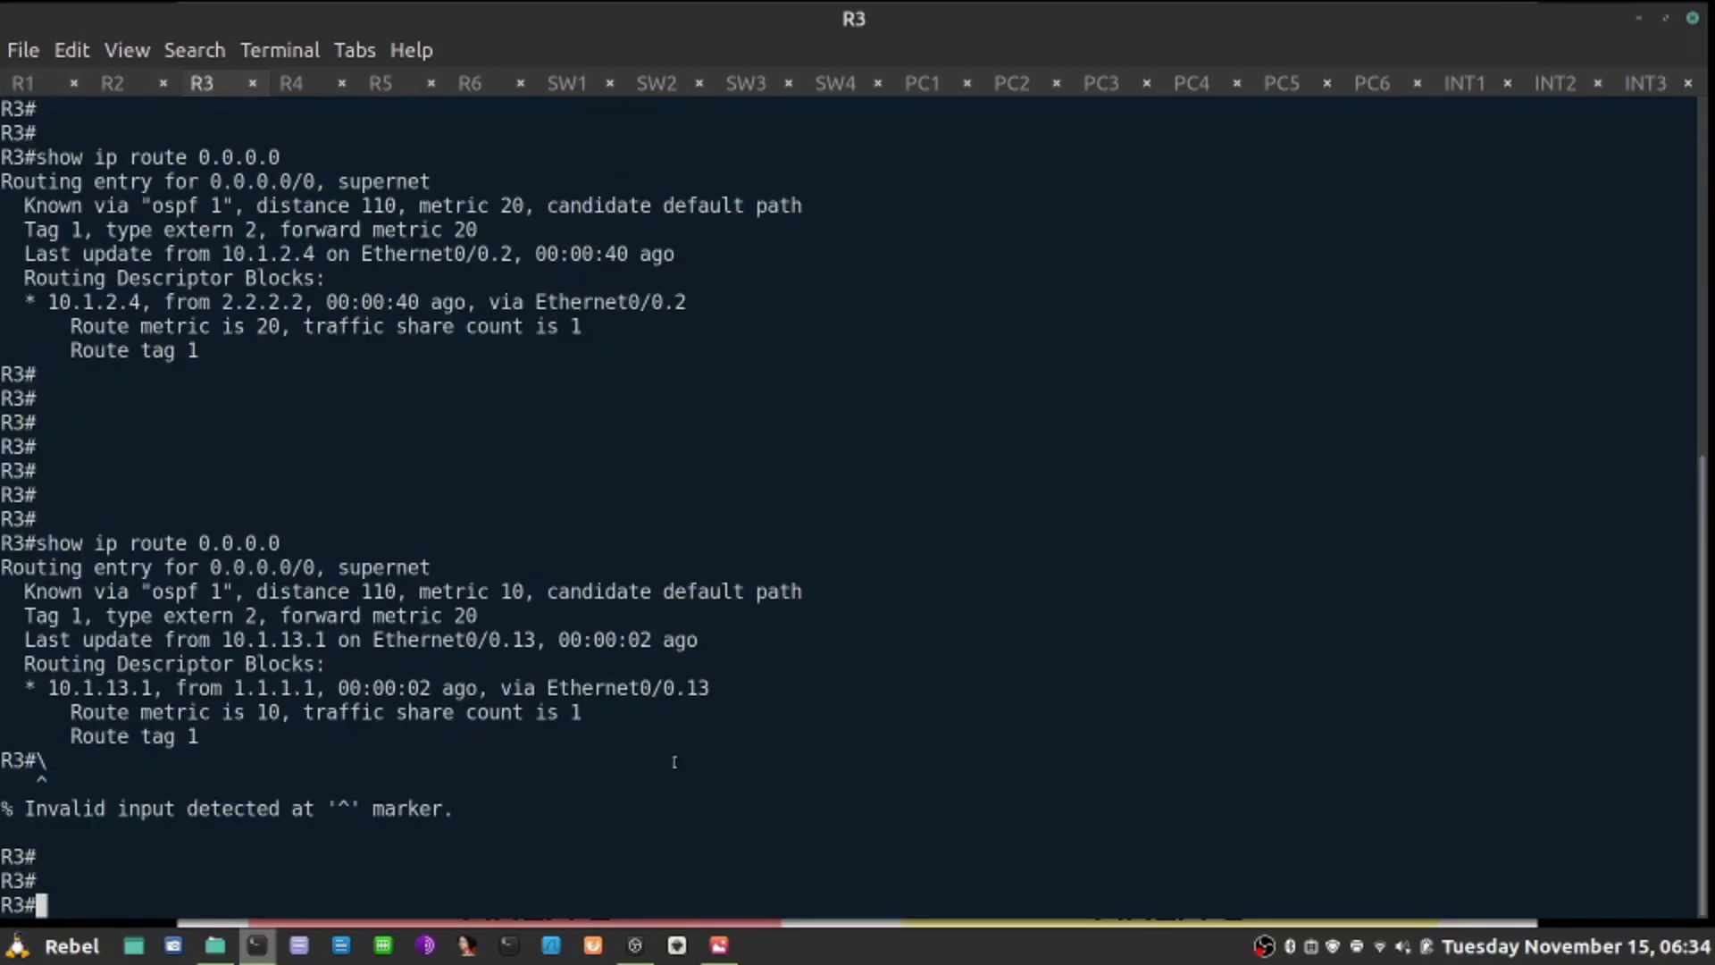
type("show ip route 0.0.0.0")
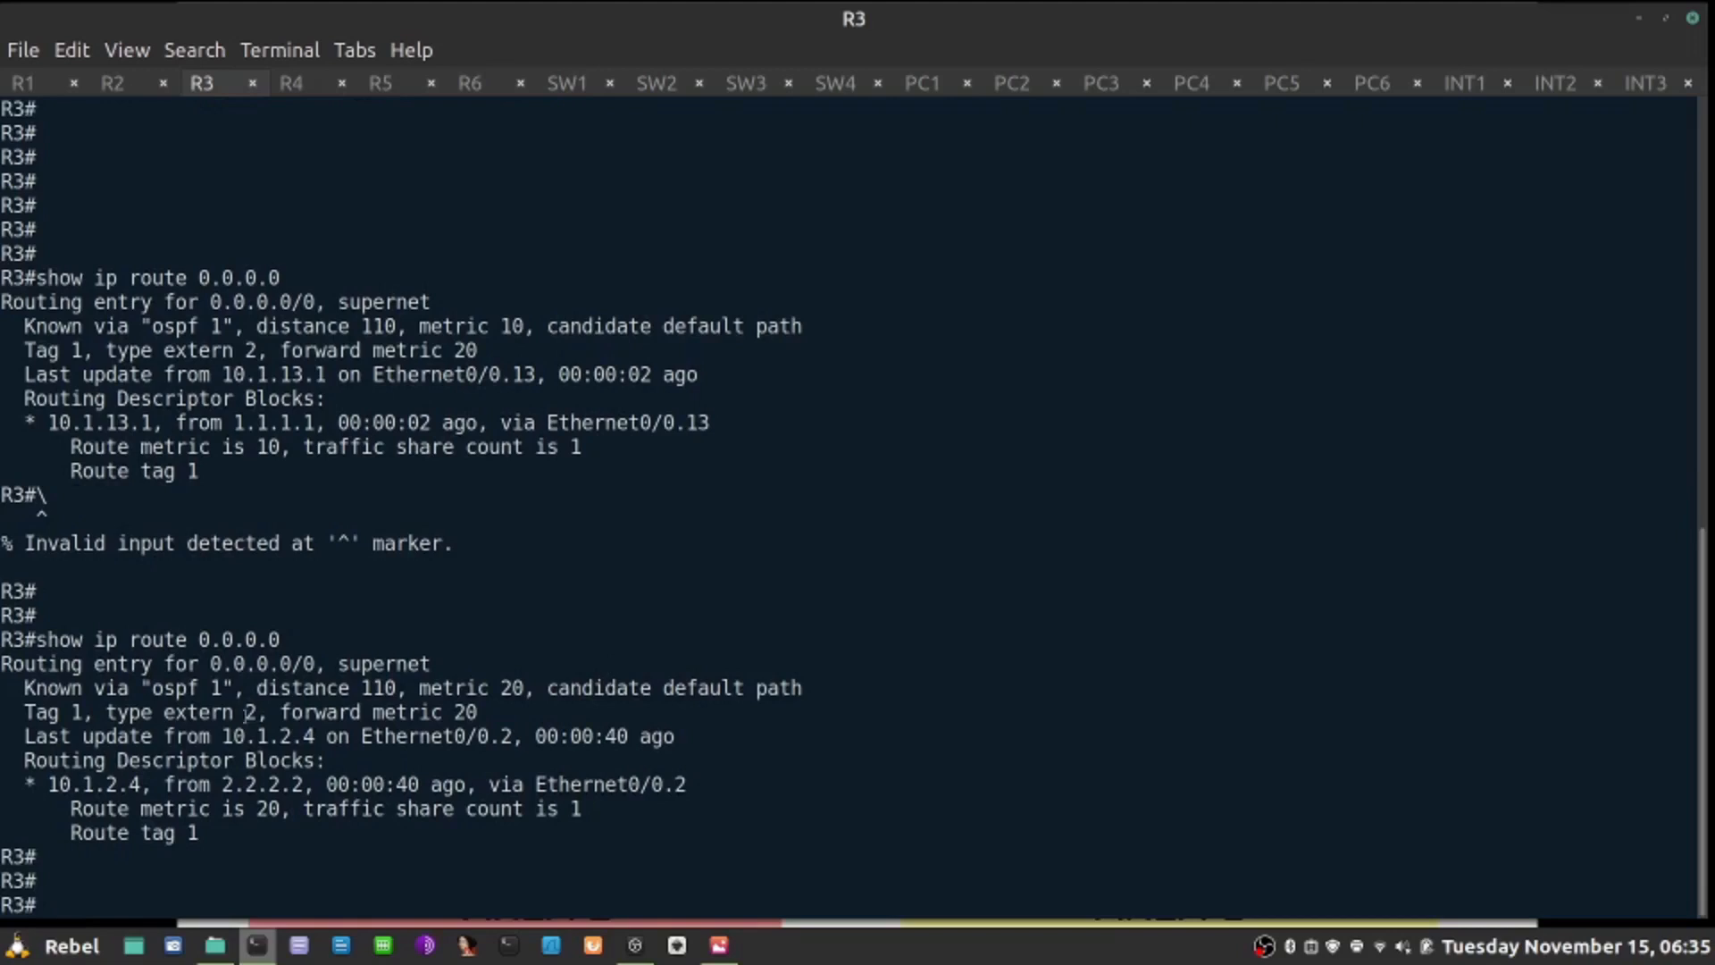
double_click(96, 784)
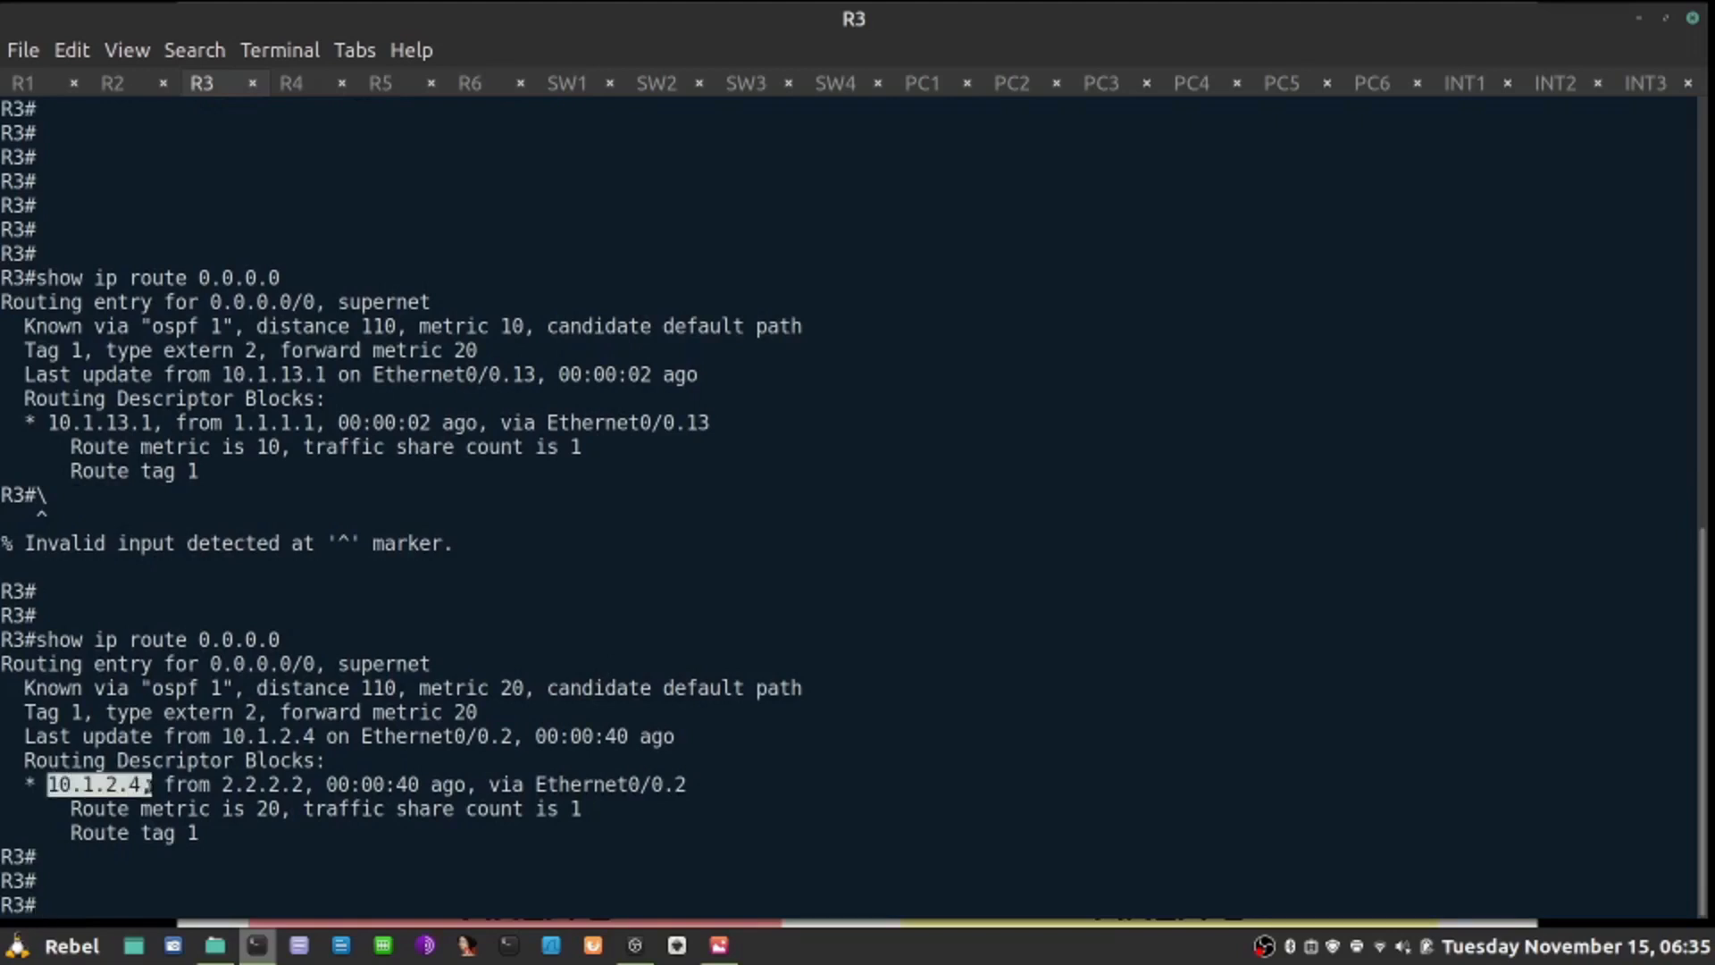
left_click(1463, 82)
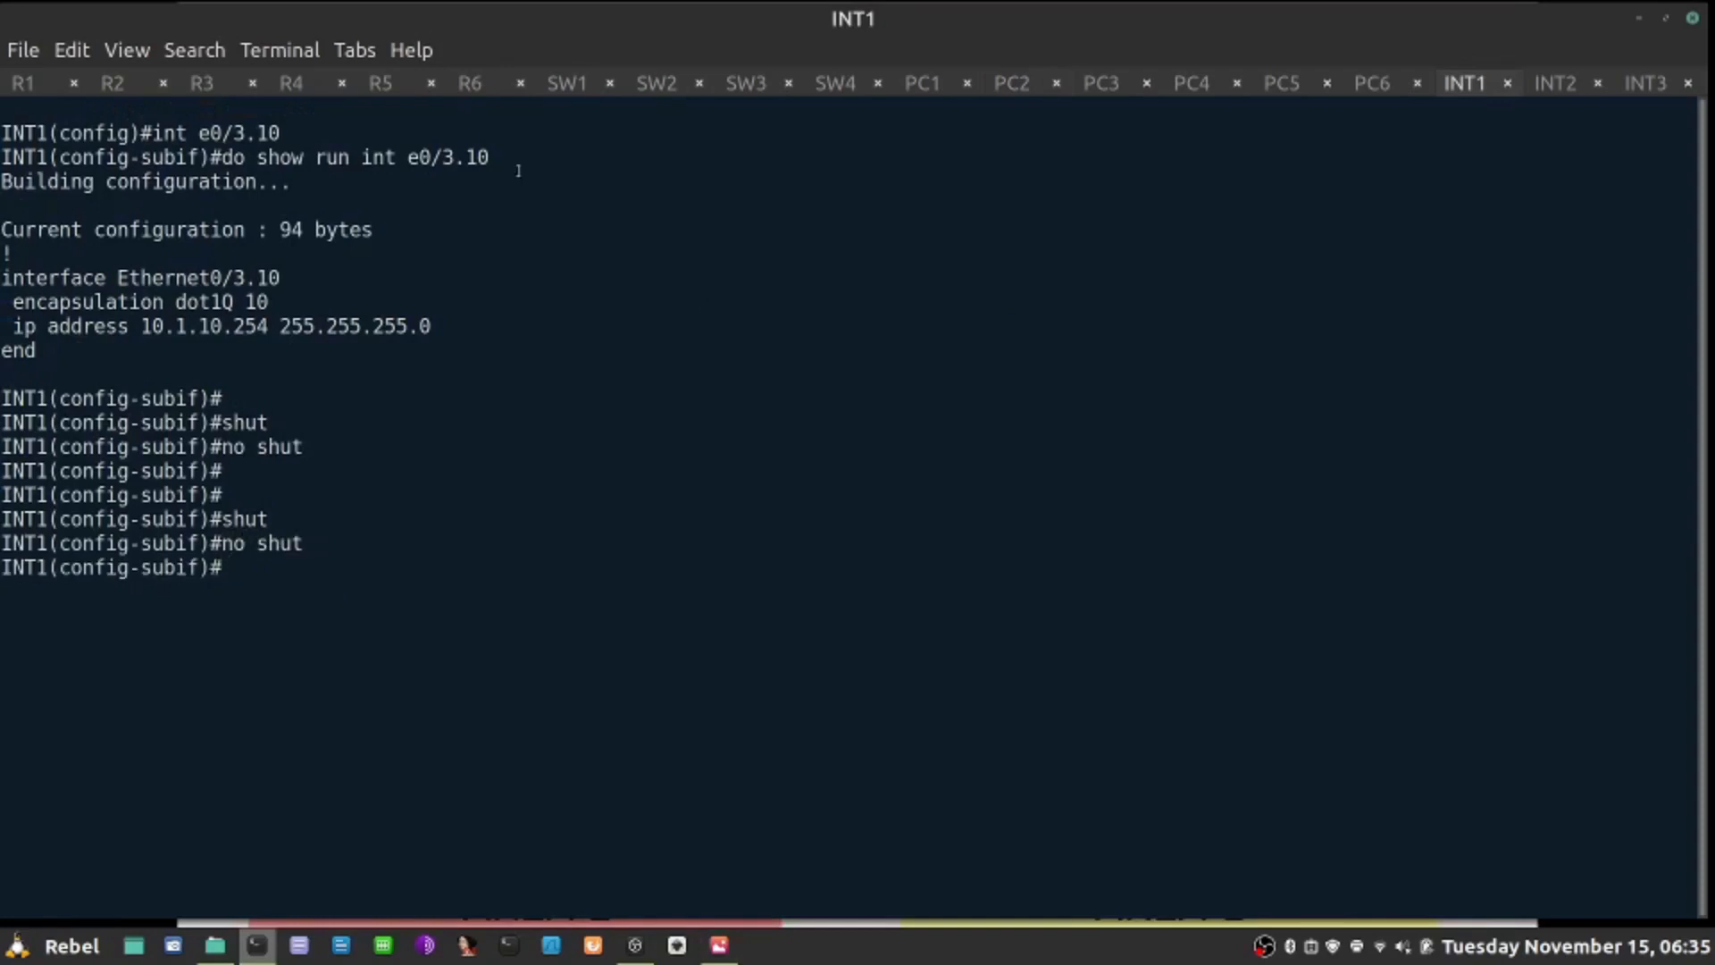
Step: On R1, confirm track 100 is Up again and the static route via 10.1.10.254 is back
left_click(23, 82)
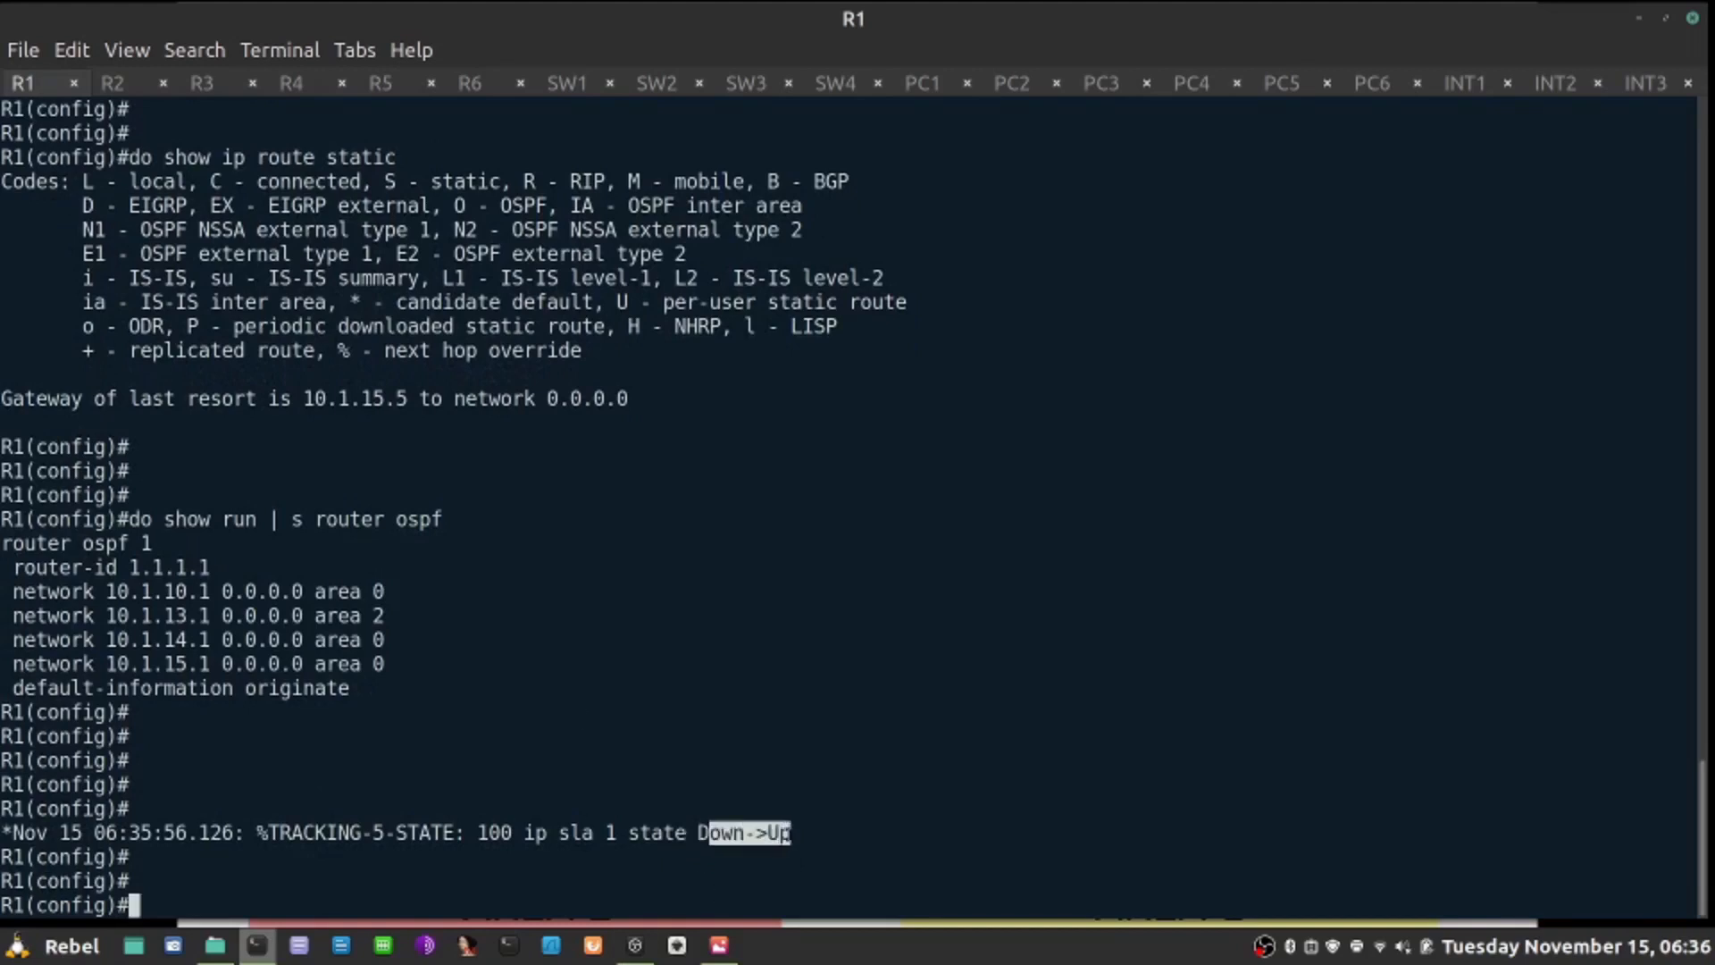
type("do show track")
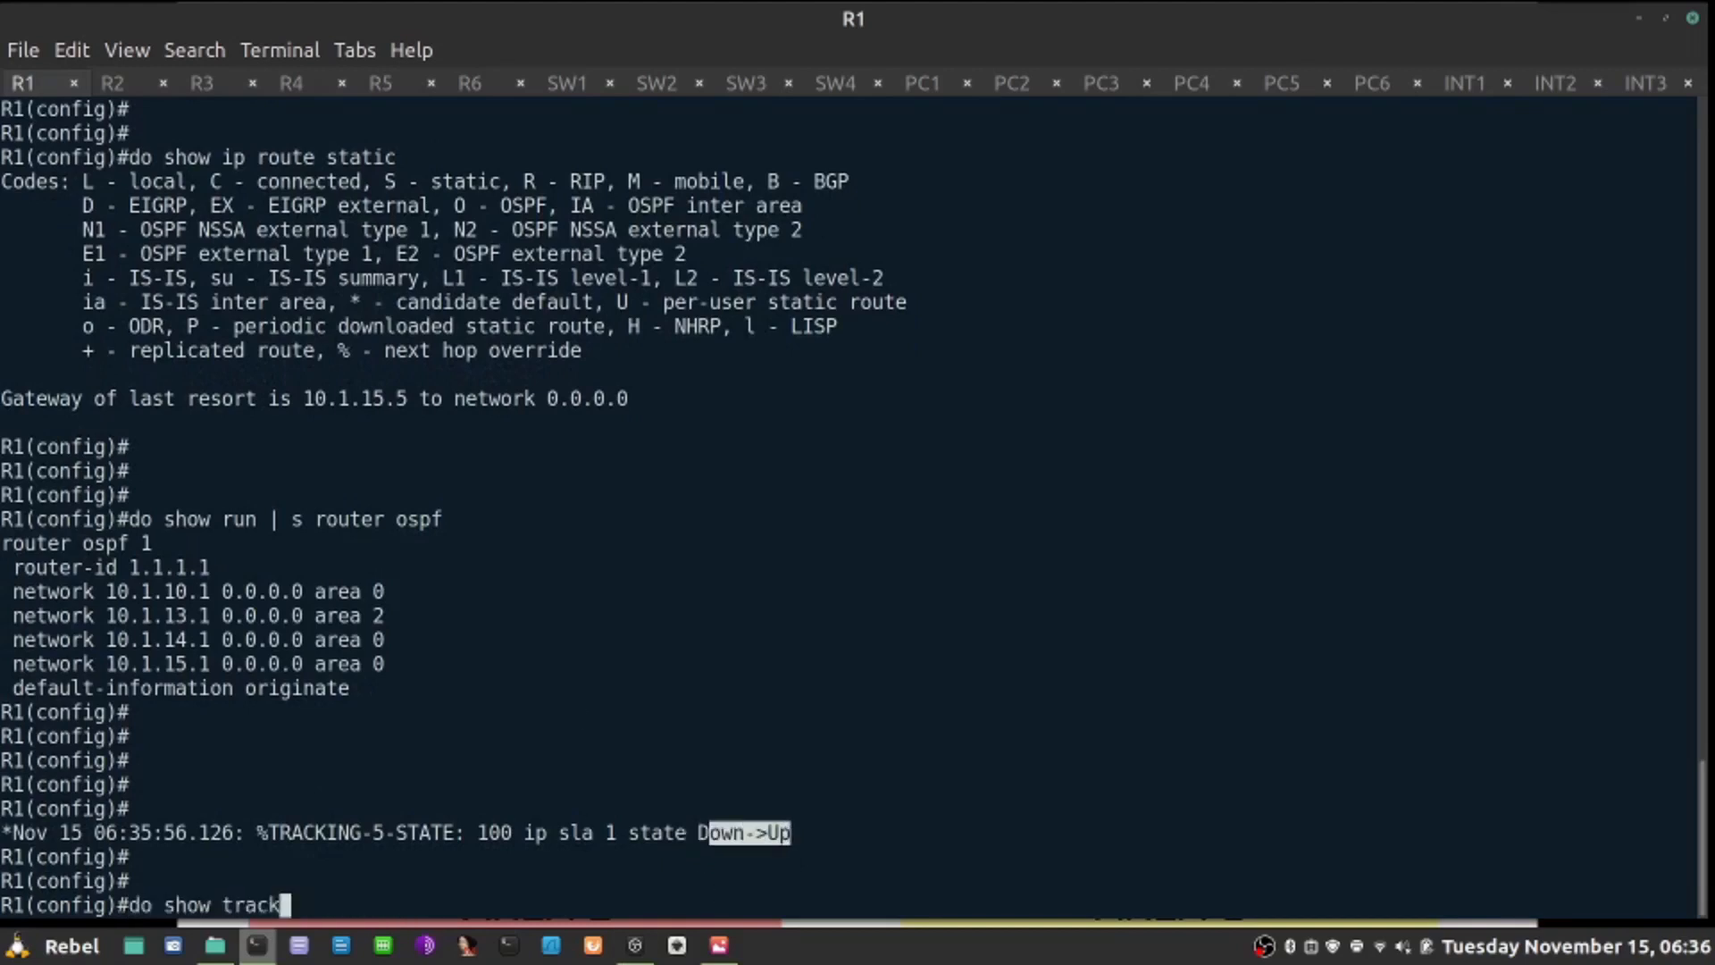
type("ip sla summ")
key("Return")
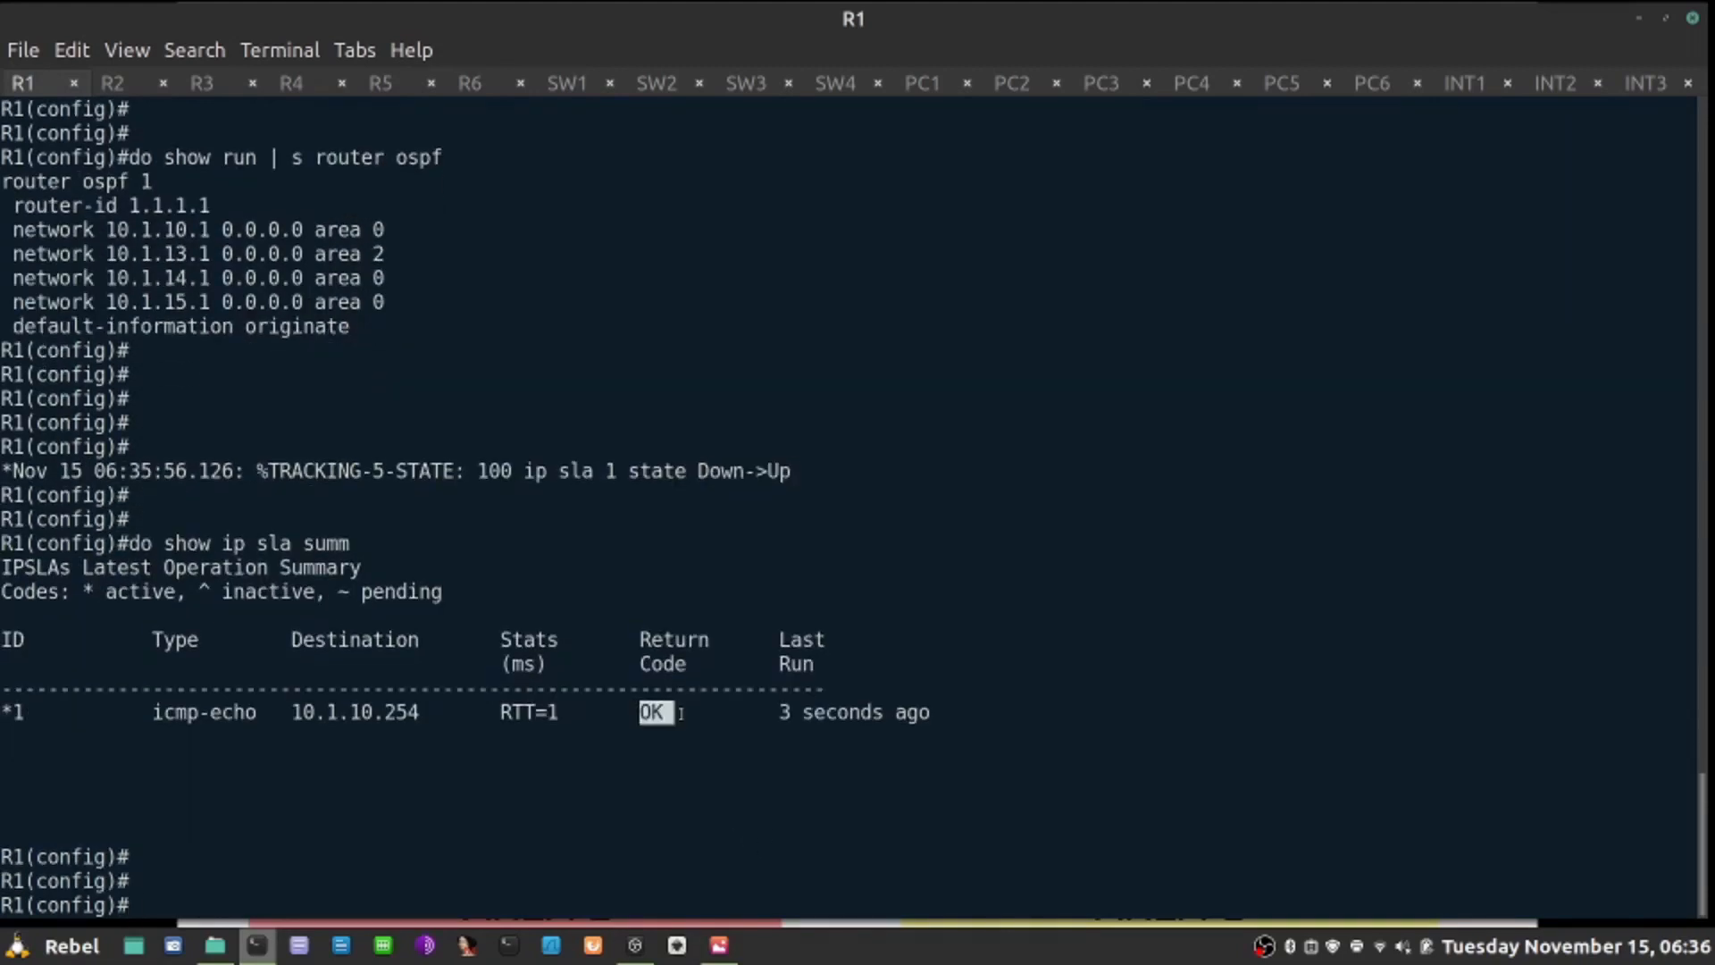
type("do show track")
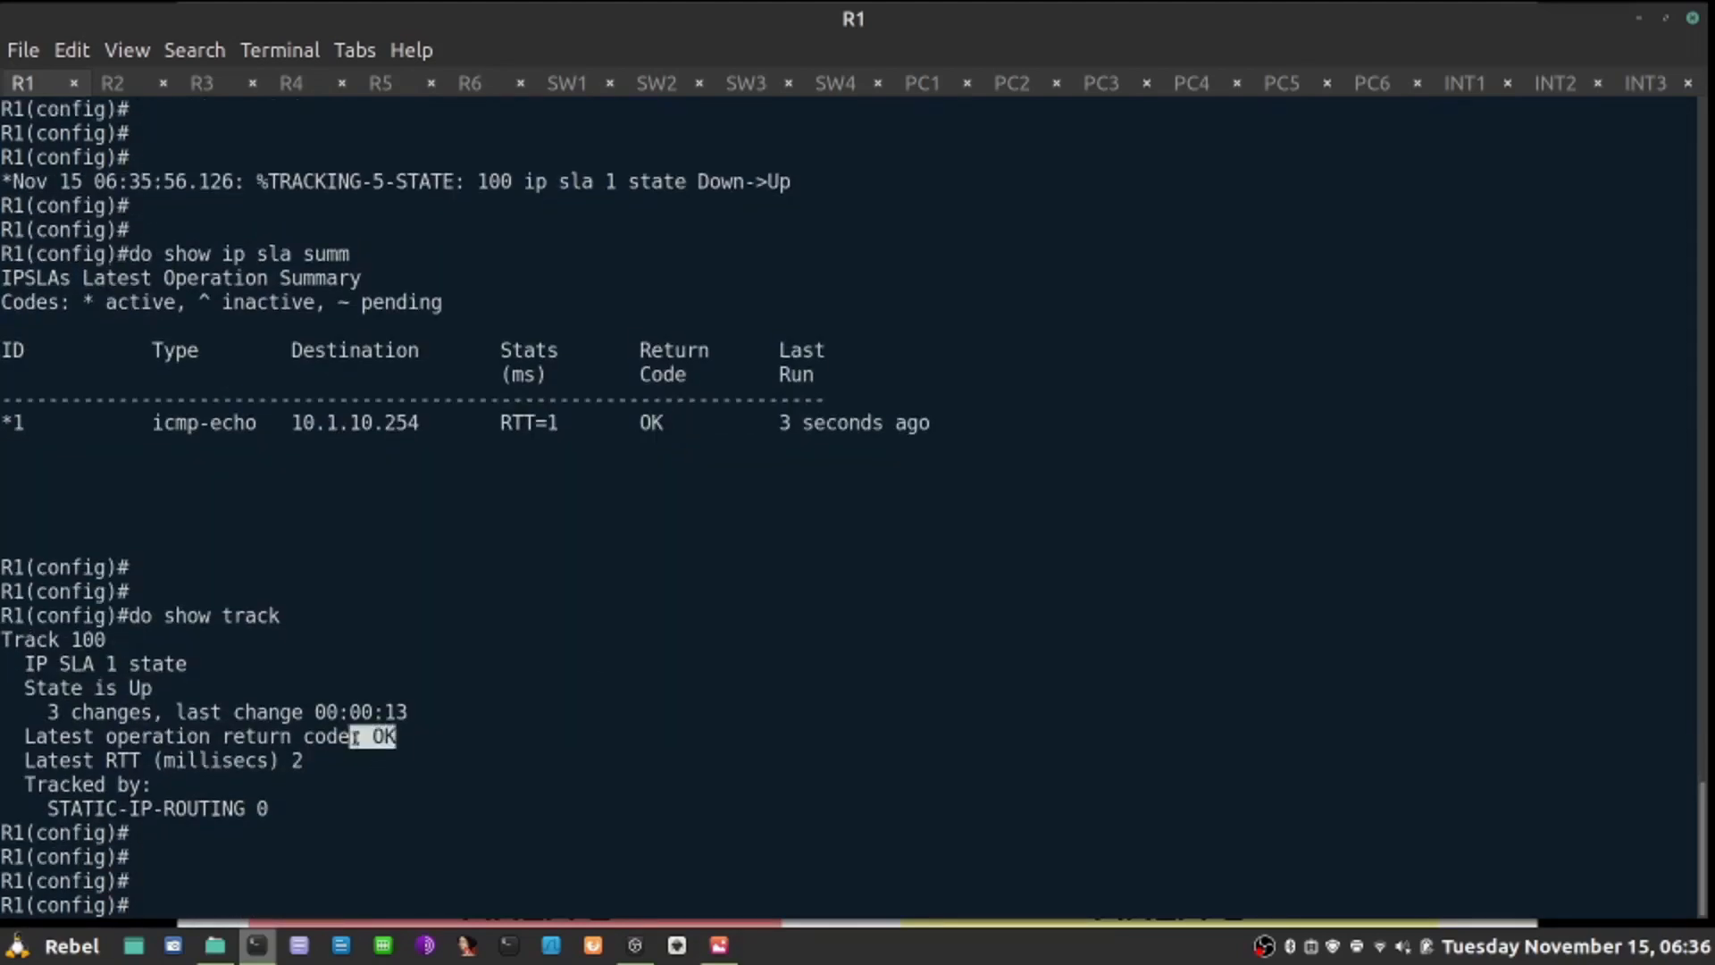
type("do show ip route static")
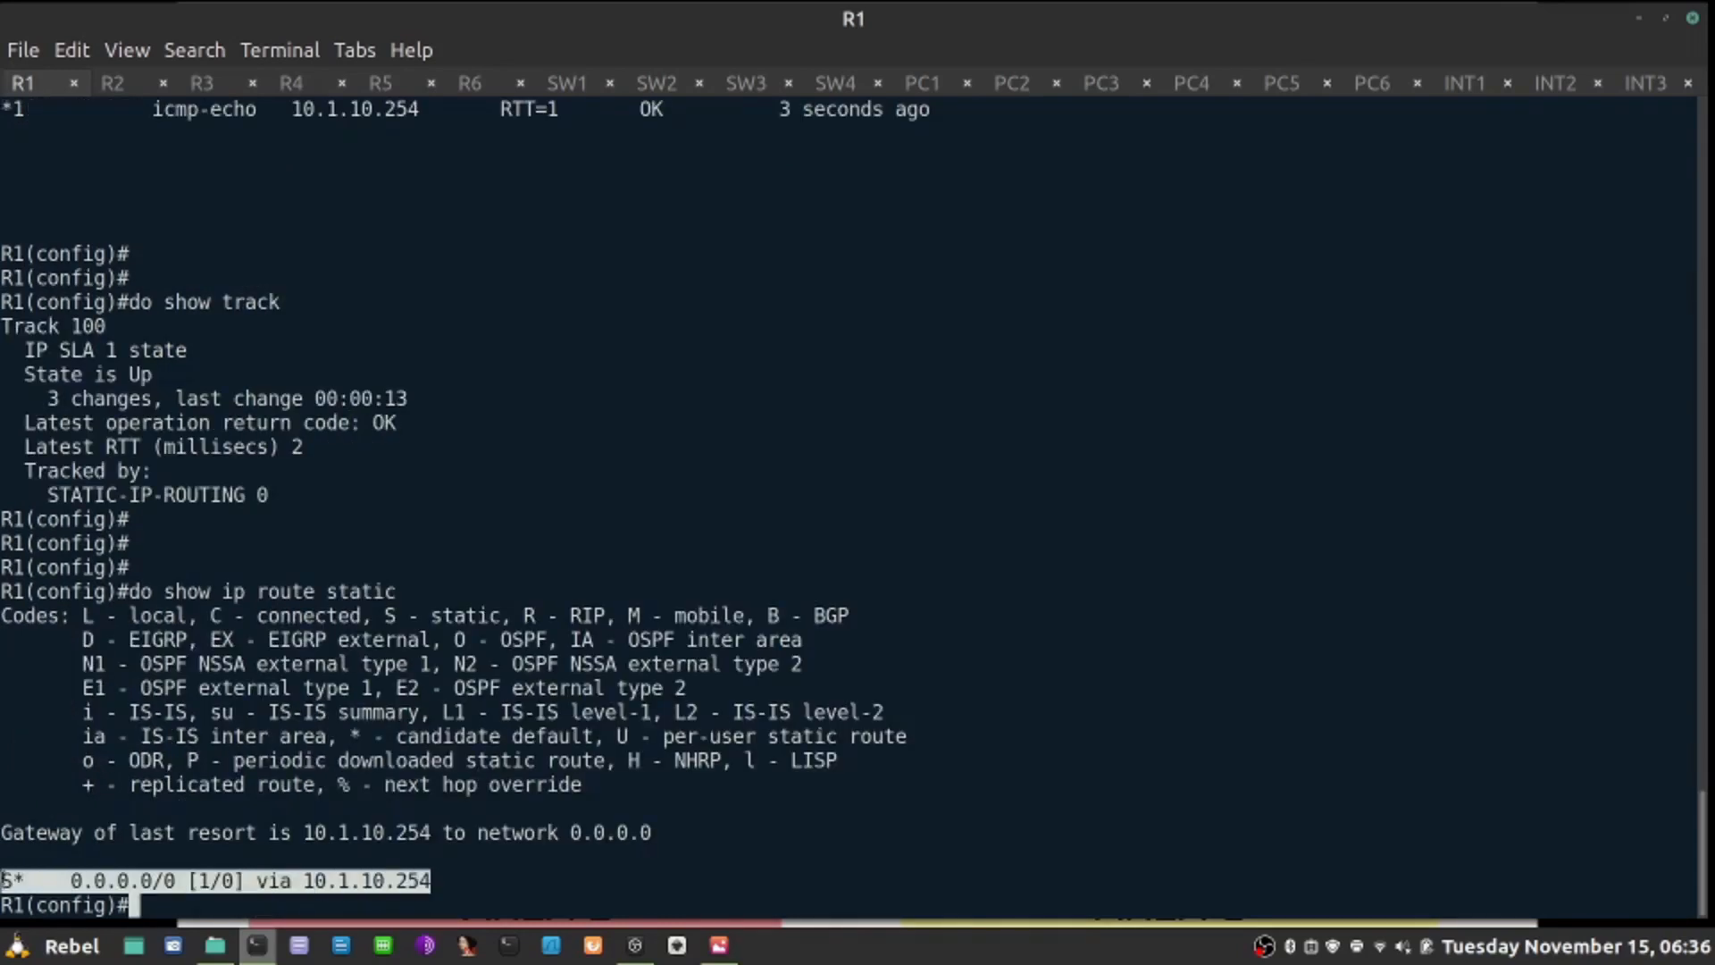
Step: Show R1's OSPF section again, then start a route lookup on R3
type("do show")
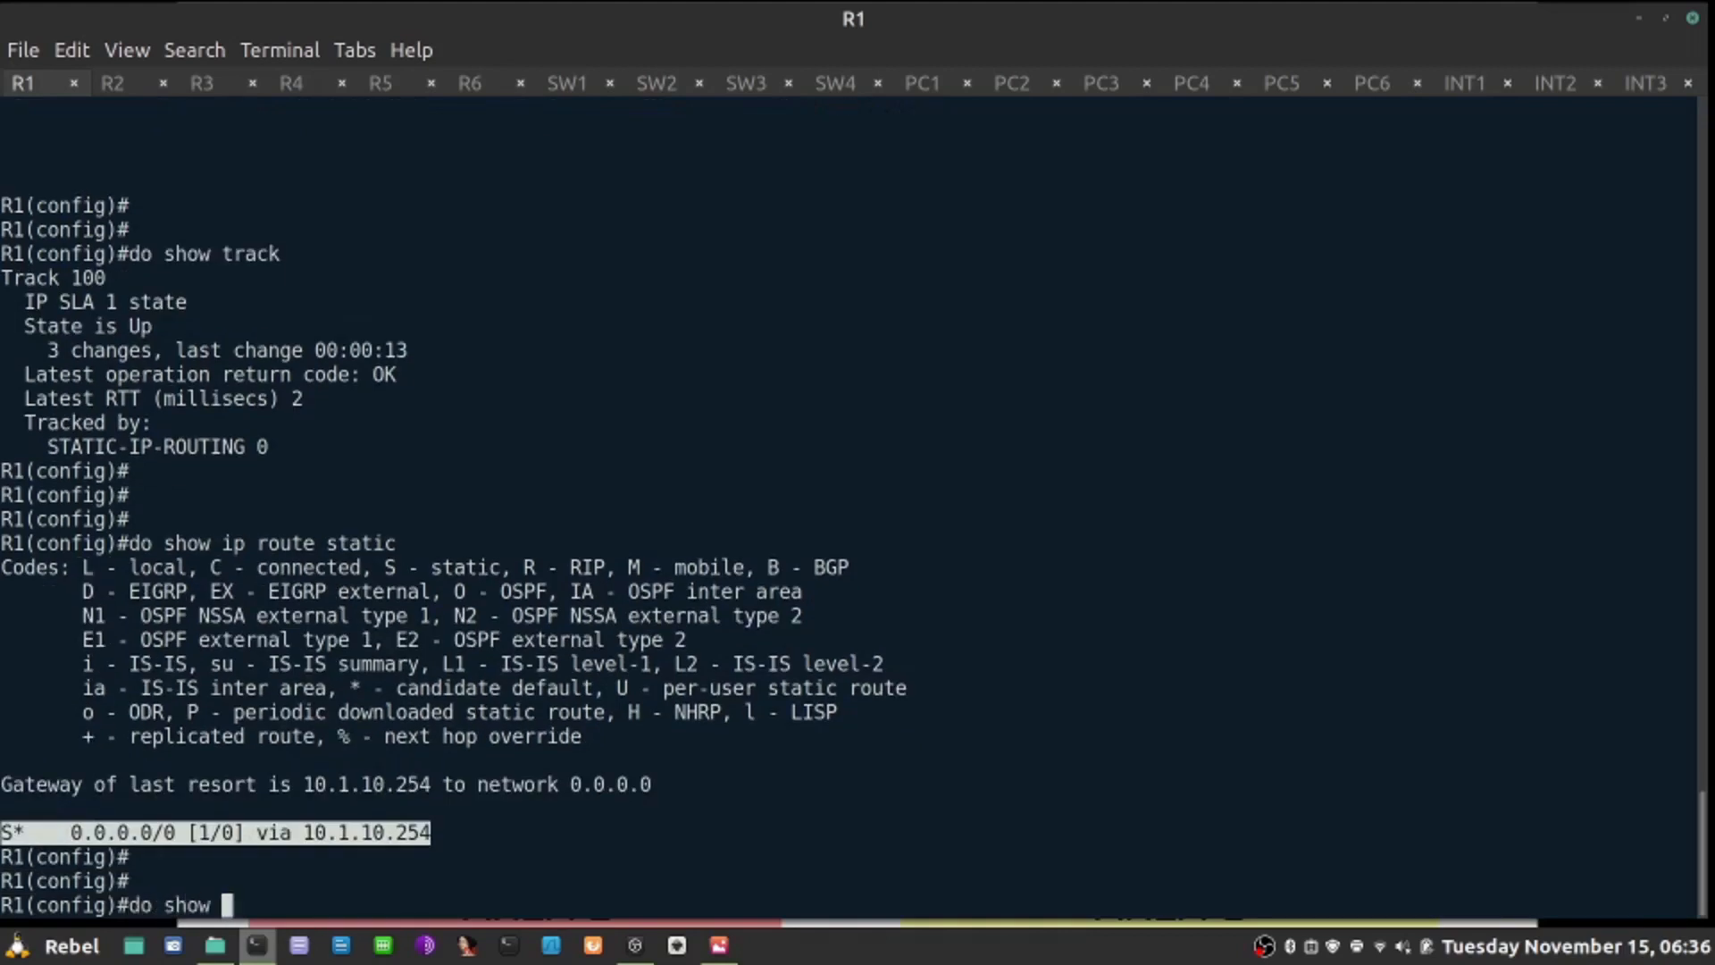
type("run | s router ospf")
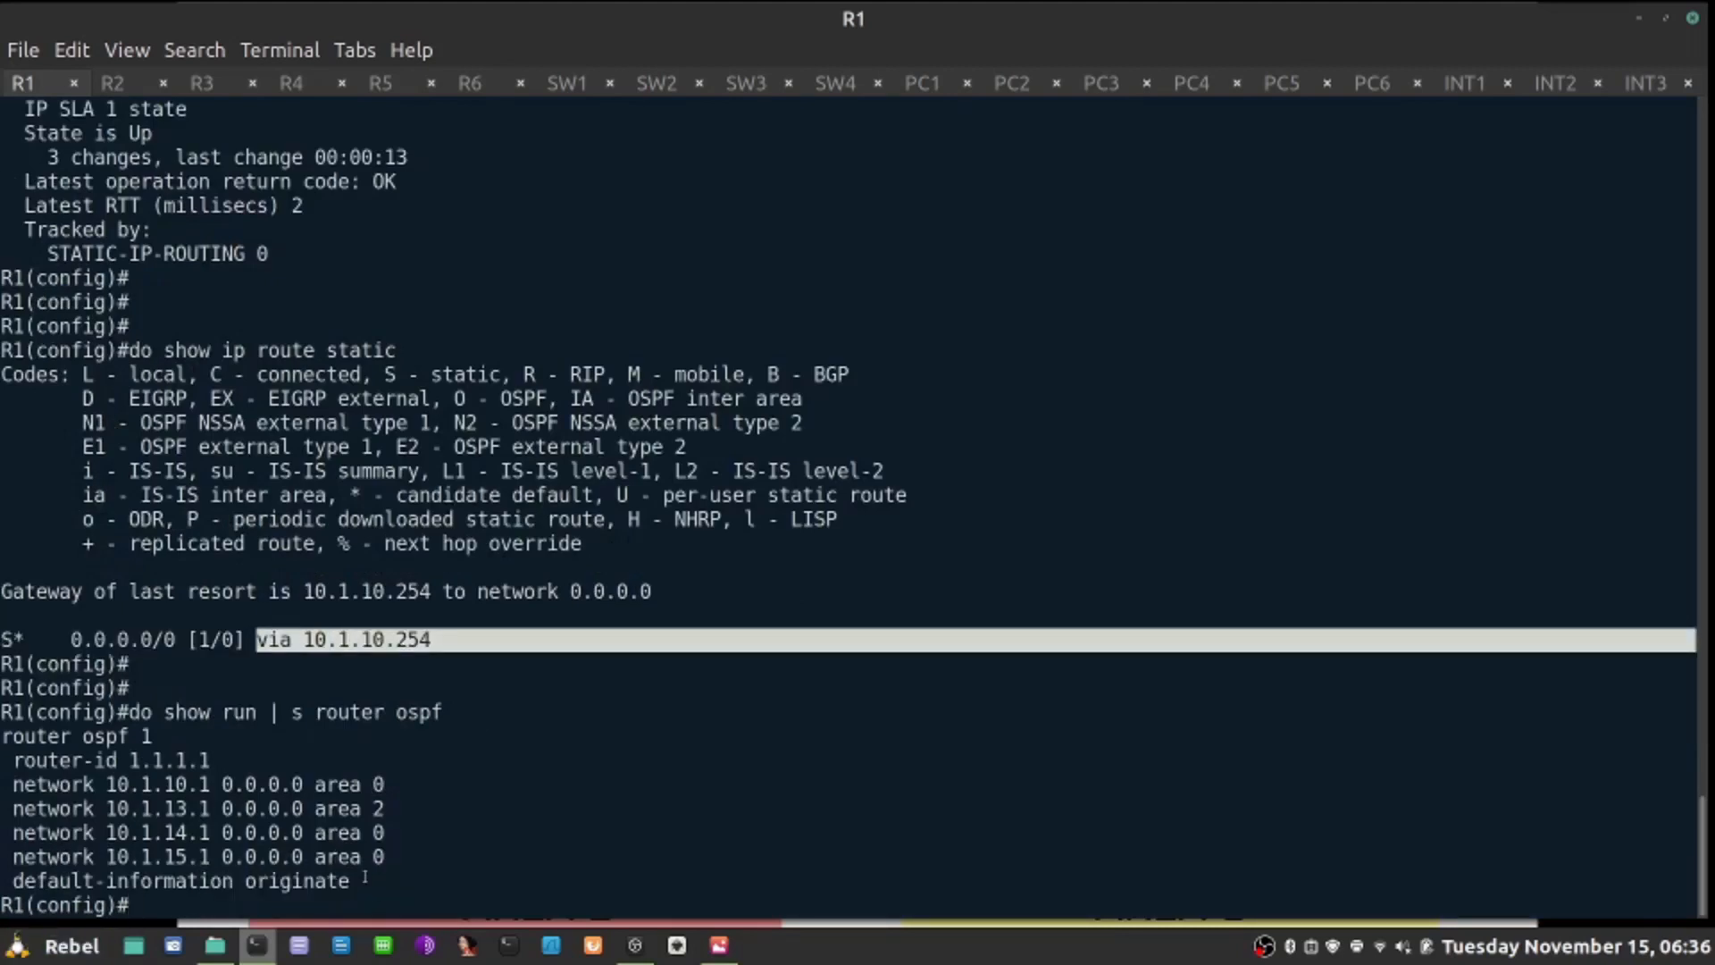
left_click(200, 82)
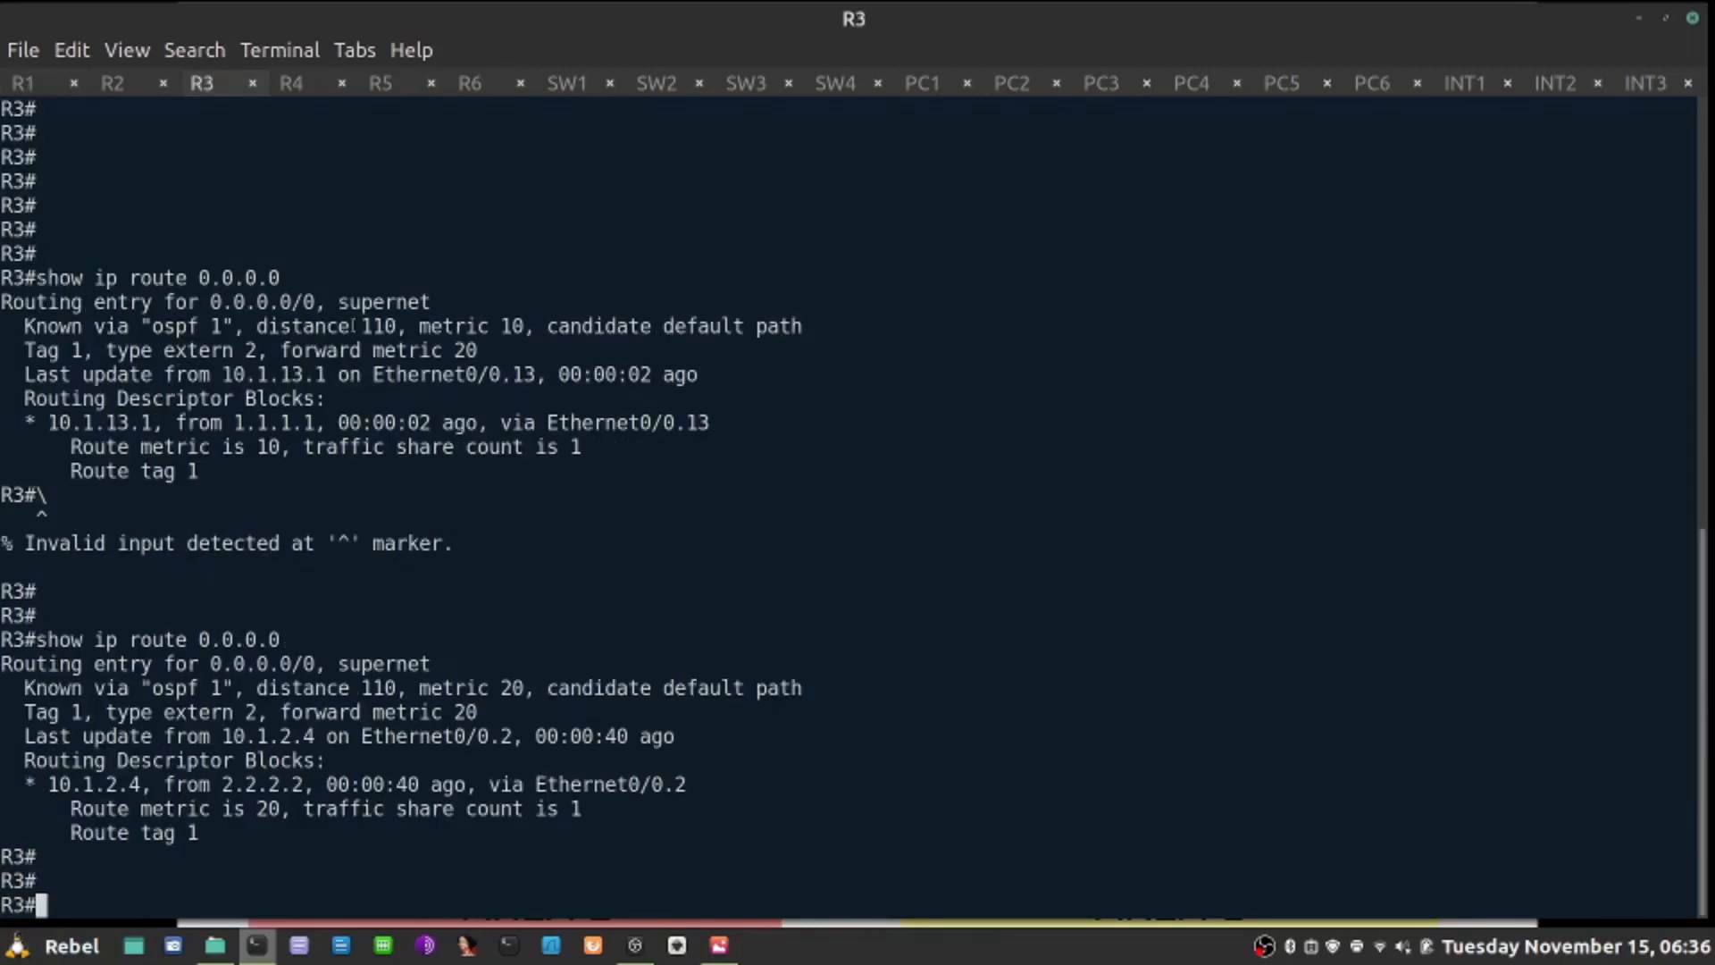
type("show ip route")
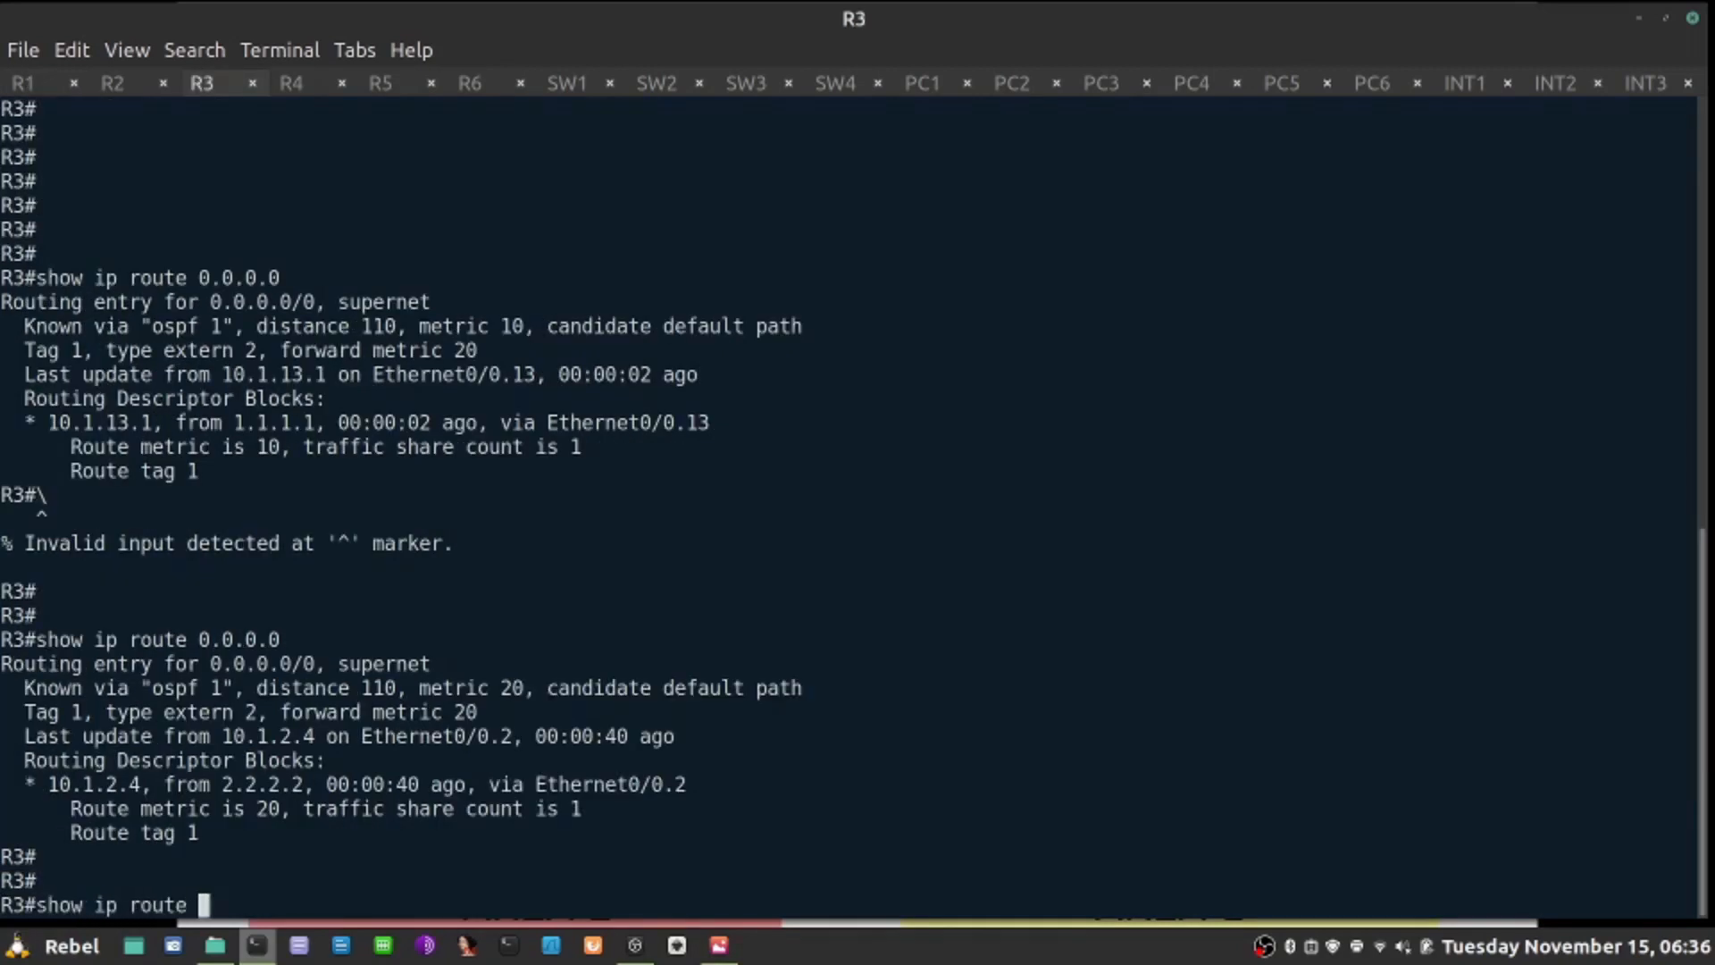